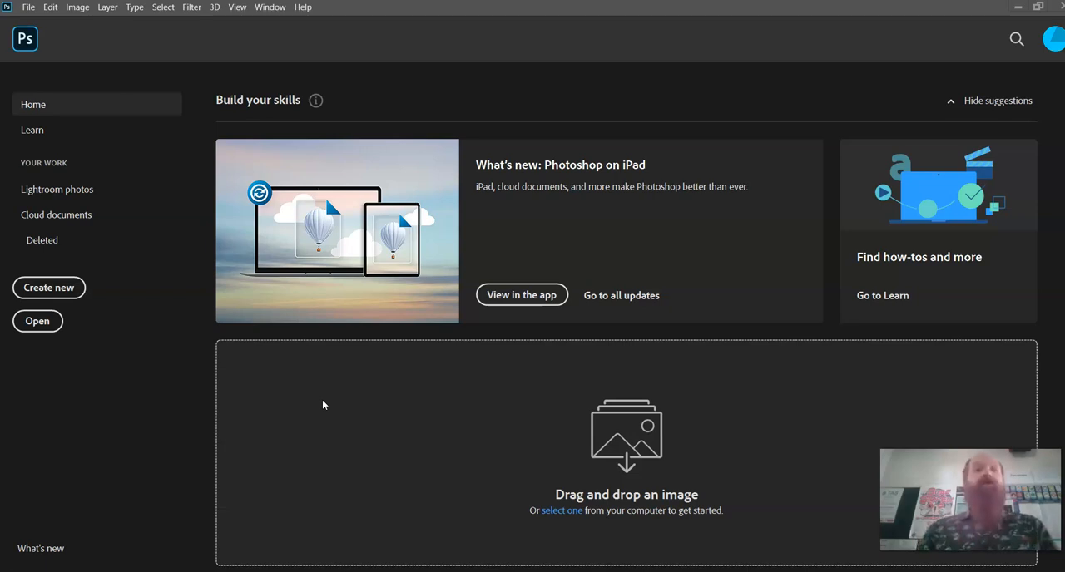
{"action": "mouse_move", "coordinate": [204, 313]}
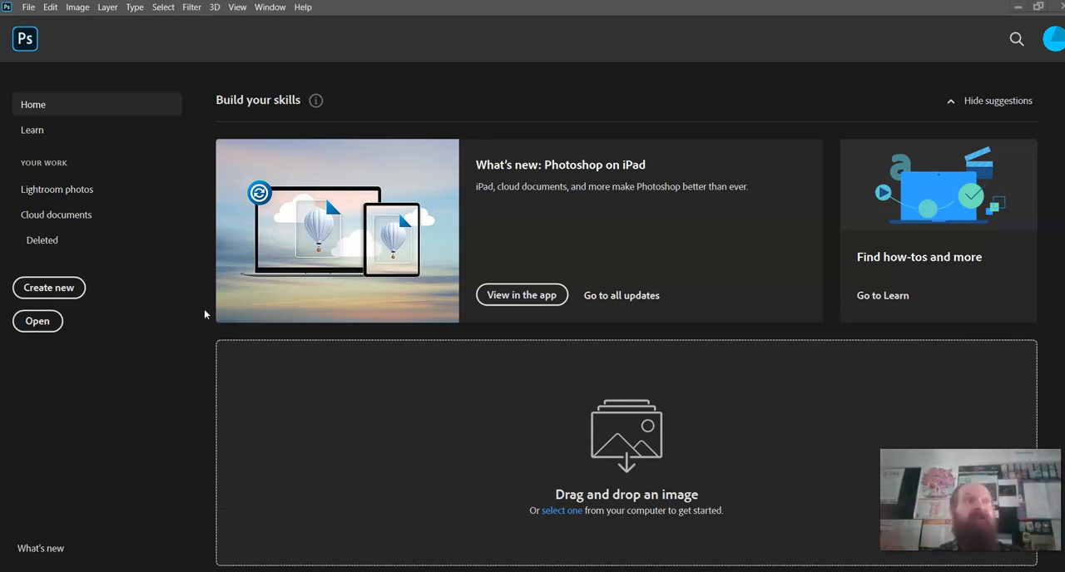
{"action": "mouse_move", "coordinate": [154, 313]}
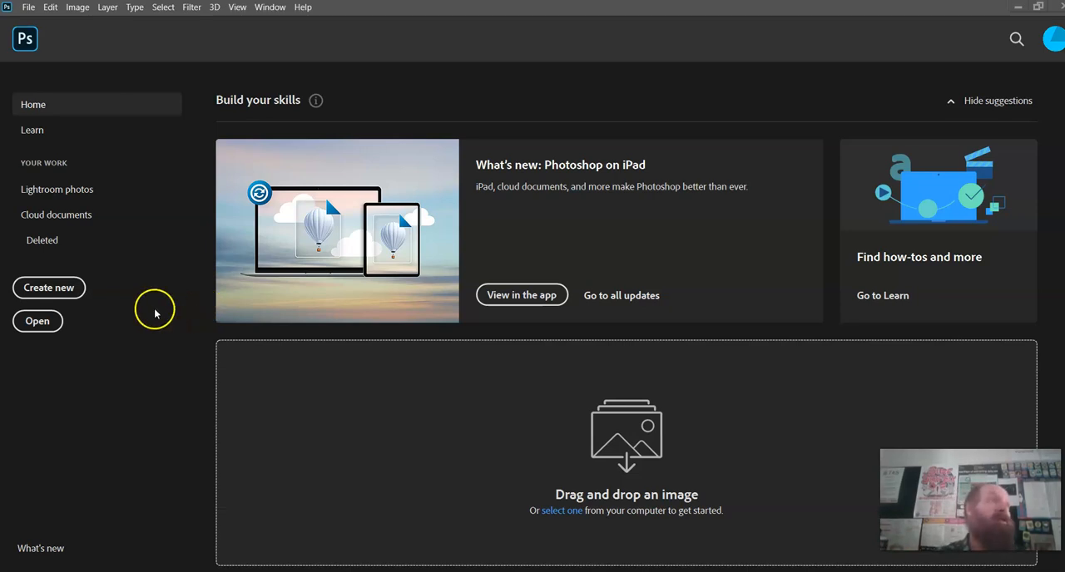
{"action": "mouse_move", "coordinate": [193, 273]}
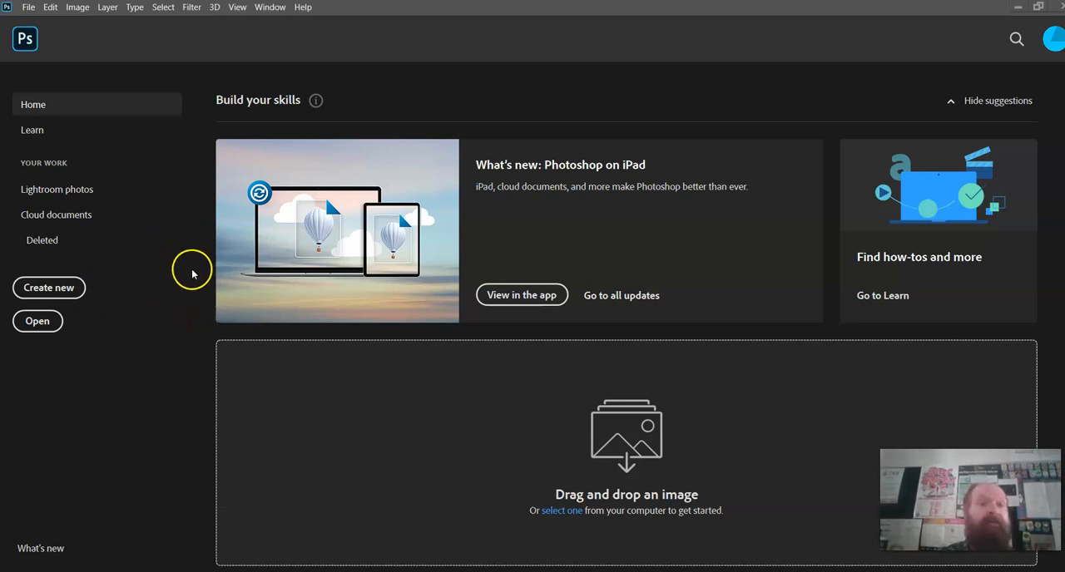
{"action": "mouse_move", "coordinate": [256, 264]}
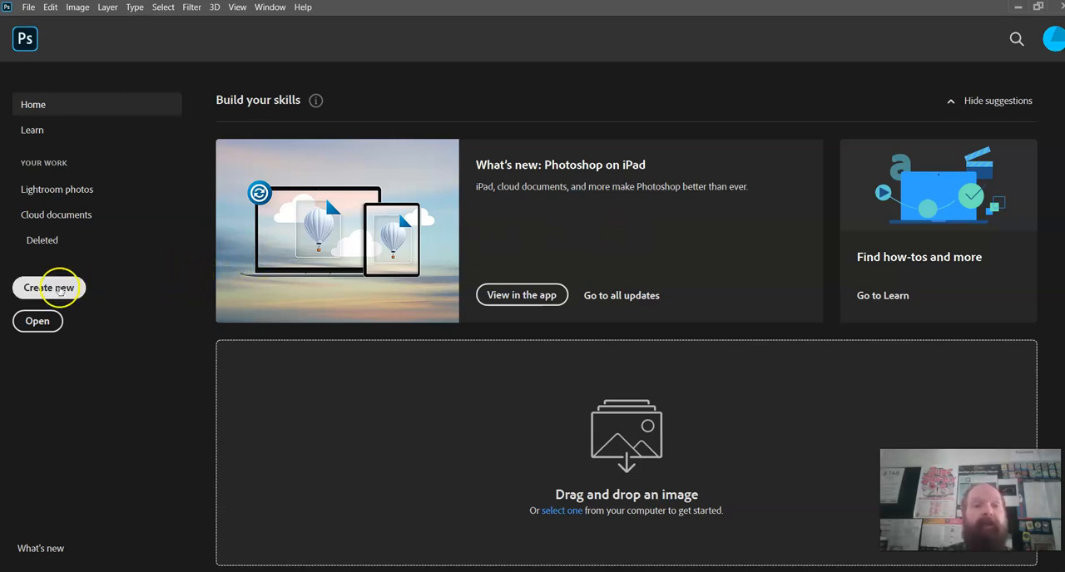
Step: Start a new Web-preset document and set its width to 1000 px, ready for a 210 px height
{"action": "left_click", "coordinate": [48, 287]}
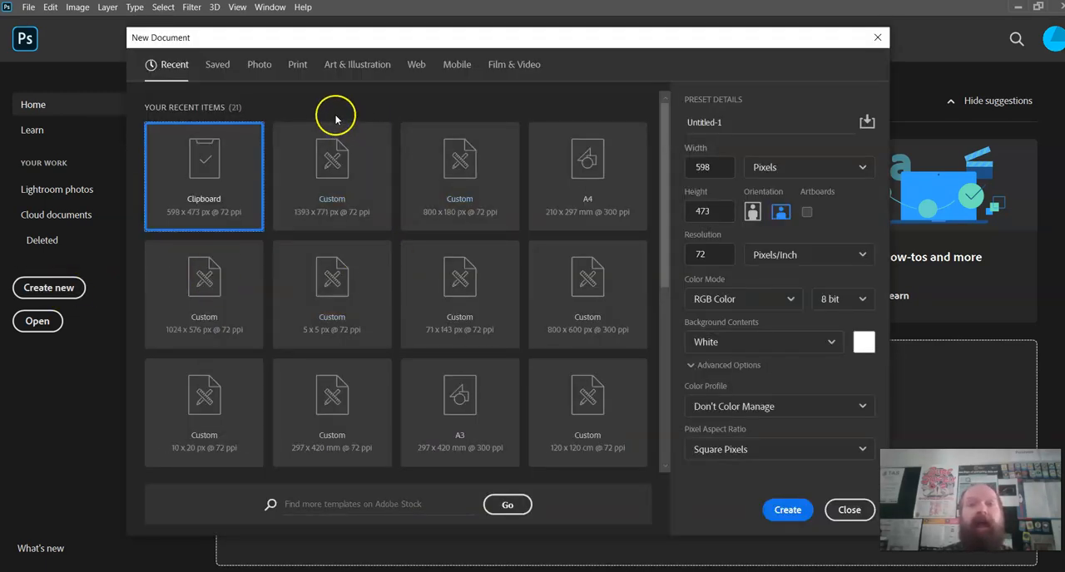
{"action": "left_click", "coordinate": [416, 63]}
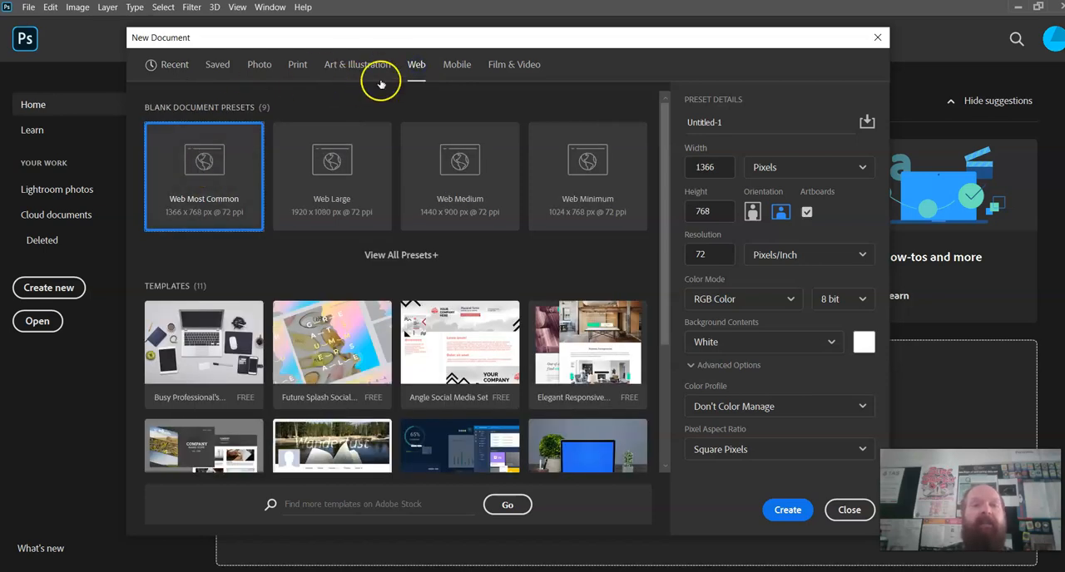
{"action": "mouse_move", "coordinate": [588, 158]}
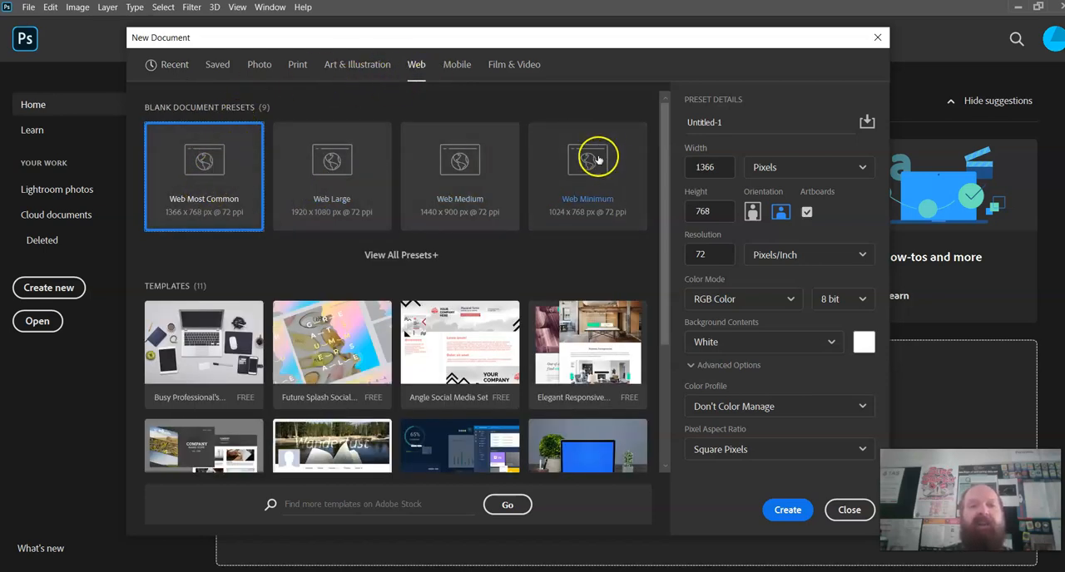
{"action": "mouse_move", "coordinate": [409, 304]}
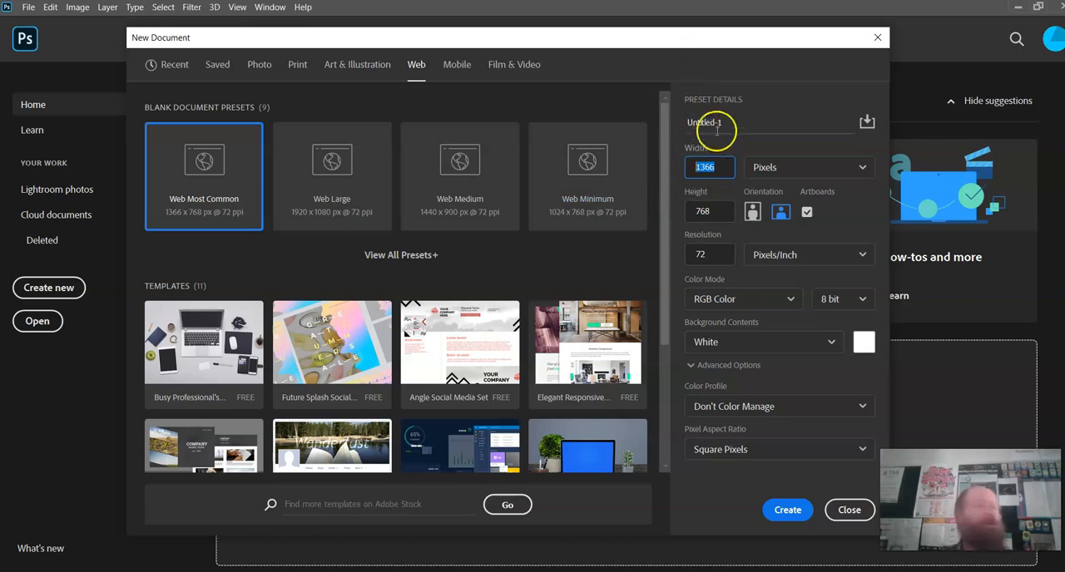
{"action": "left_click", "coordinate": [709, 166]}
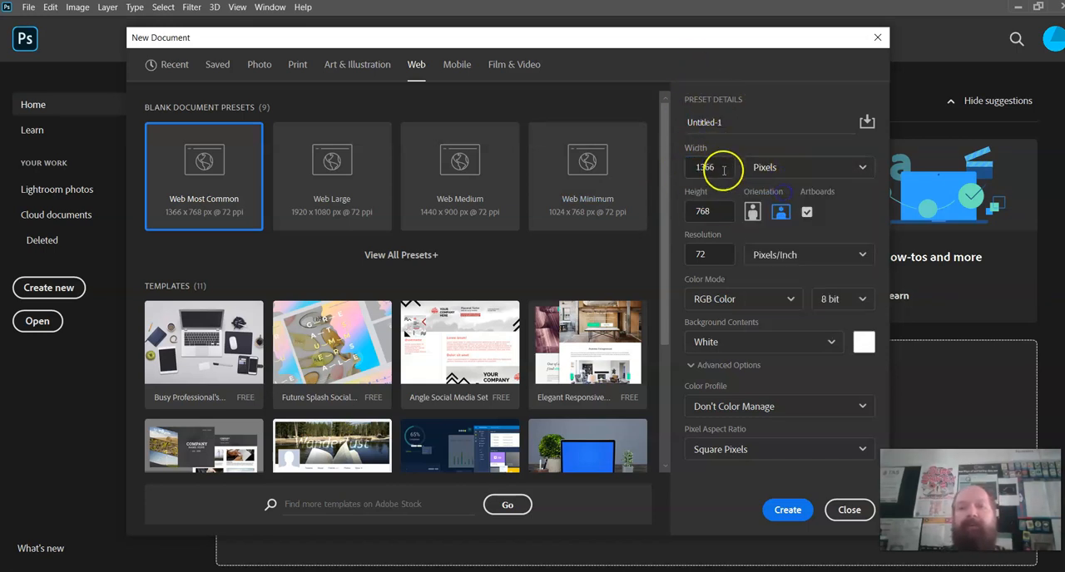
{"action": "triple_click", "coordinate": [703, 166]}
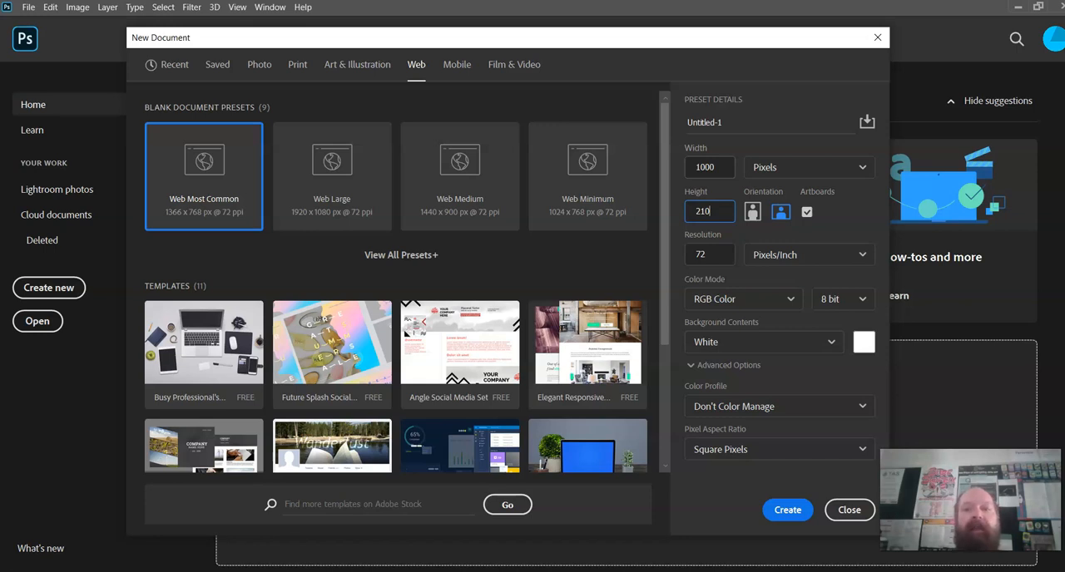
{"action": "mouse_move", "coordinate": [762, 253]}
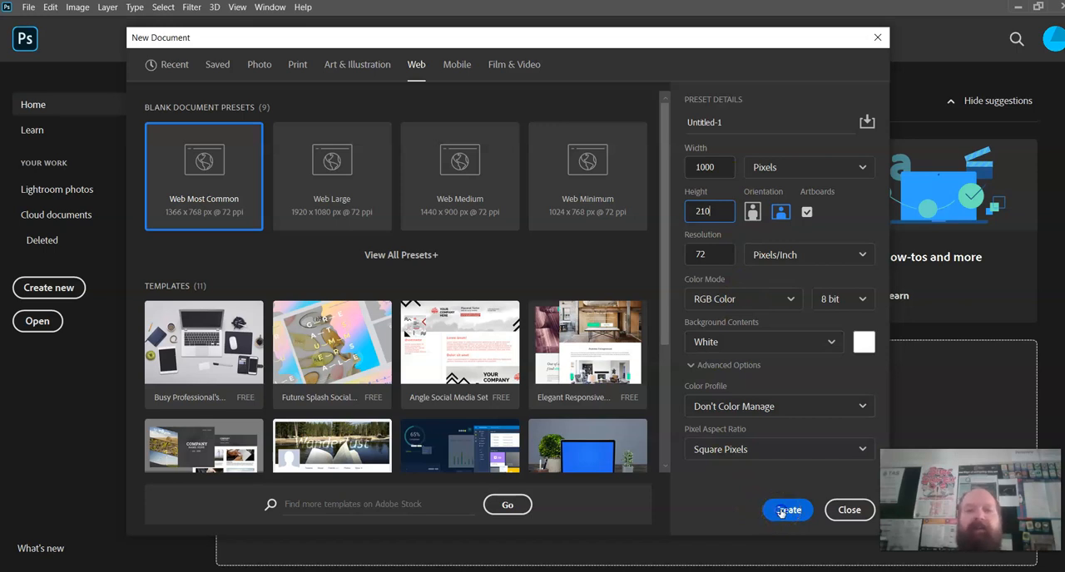
Step: Create the blank white 1000 × 210 px document with its single artboard
{"action": "left_click", "coordinate": [785, 509]}
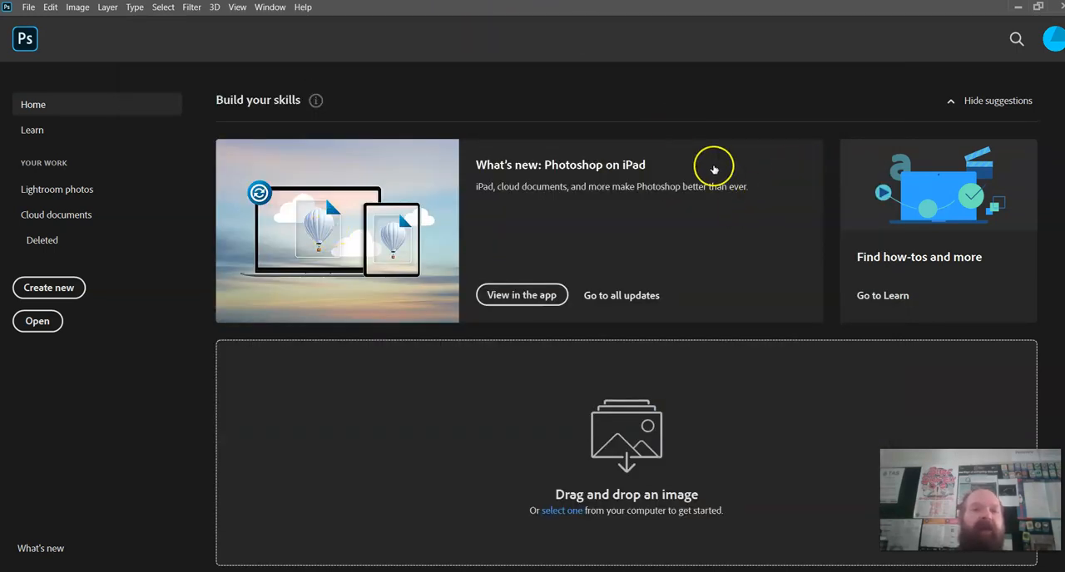
{"action": "mouse_move", "coordinate": [103, 399]}
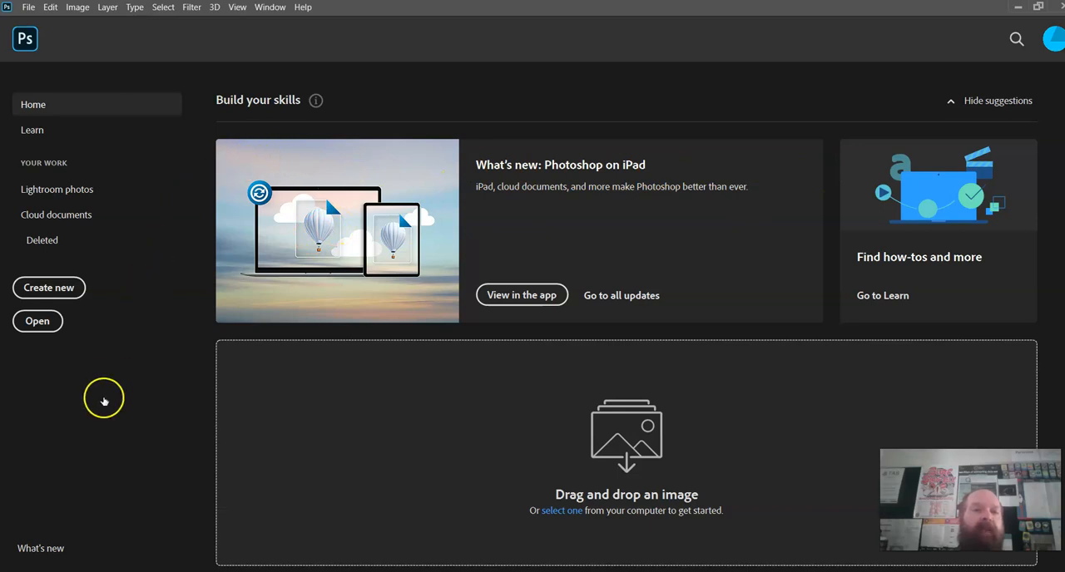
{"action": "mouse_move", "coordinate": [215, 346]}
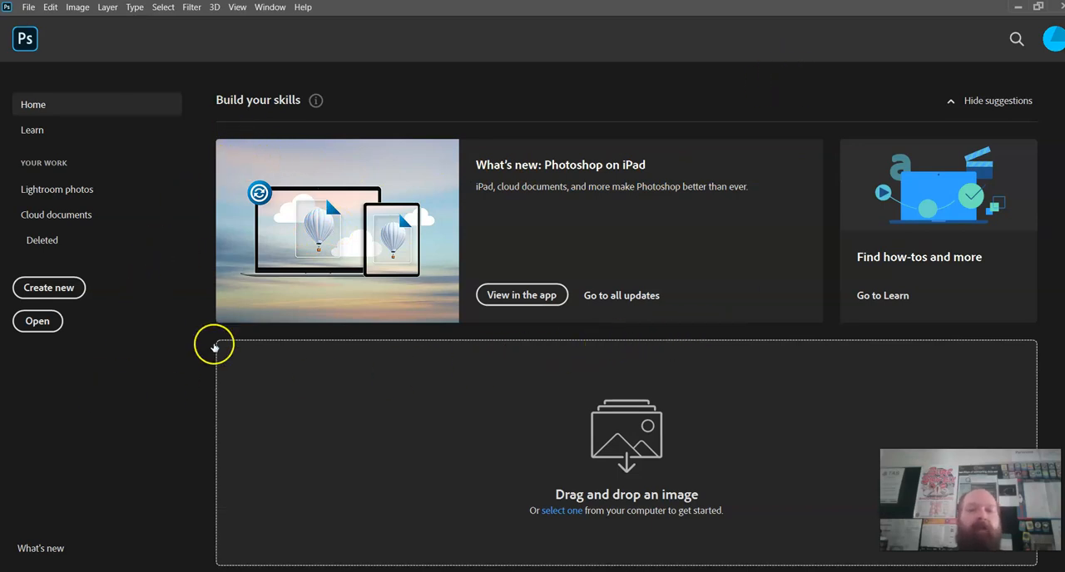
{"action": "mouse_move", "coordinate": [349, 376]}
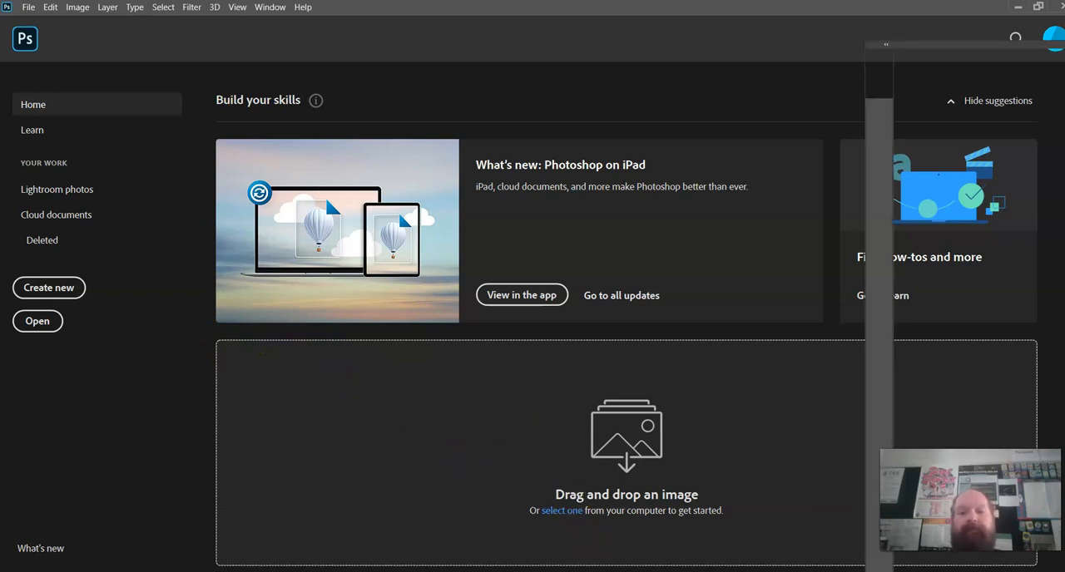
{"action": "left_click", "coordinate": [48, 286]}
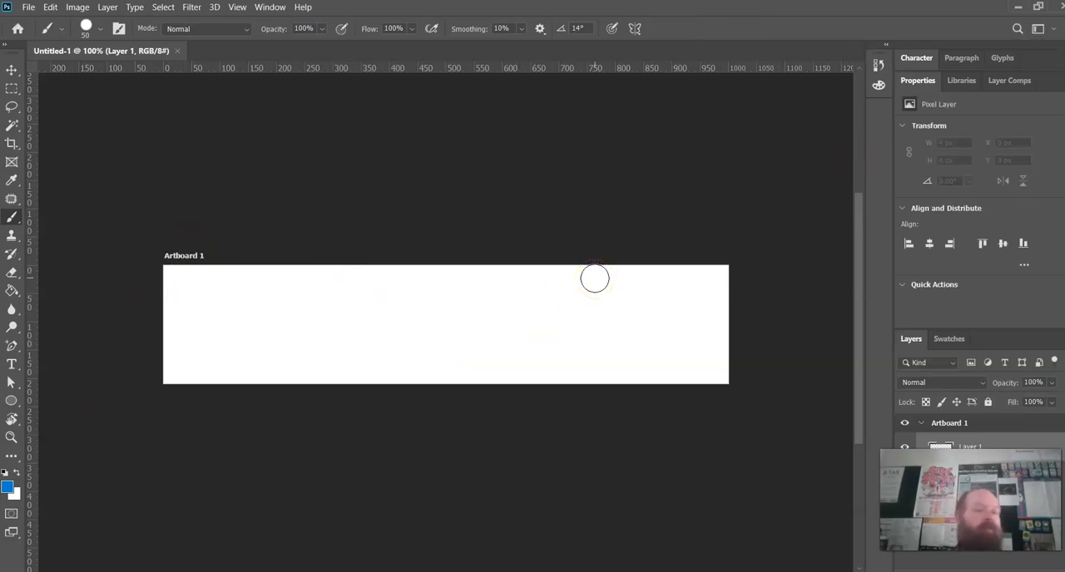
{"action": "key", "text": "alt+tab"}
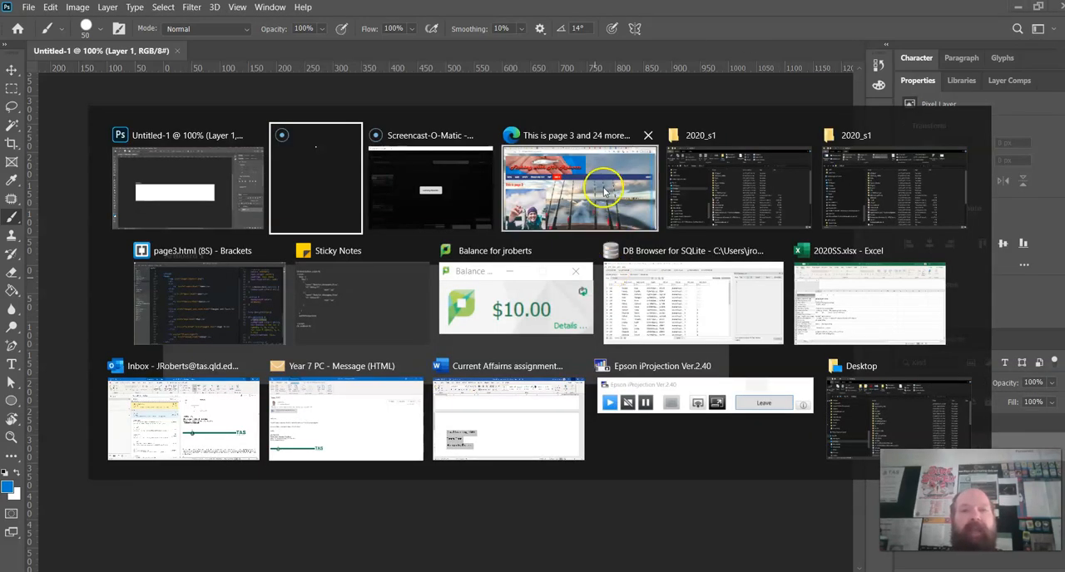
Step: Switch to the Edge window showing the 'Fishing with Mr Roberts' page 3
{"action": "left_click", "coordinate": [579, 188]}
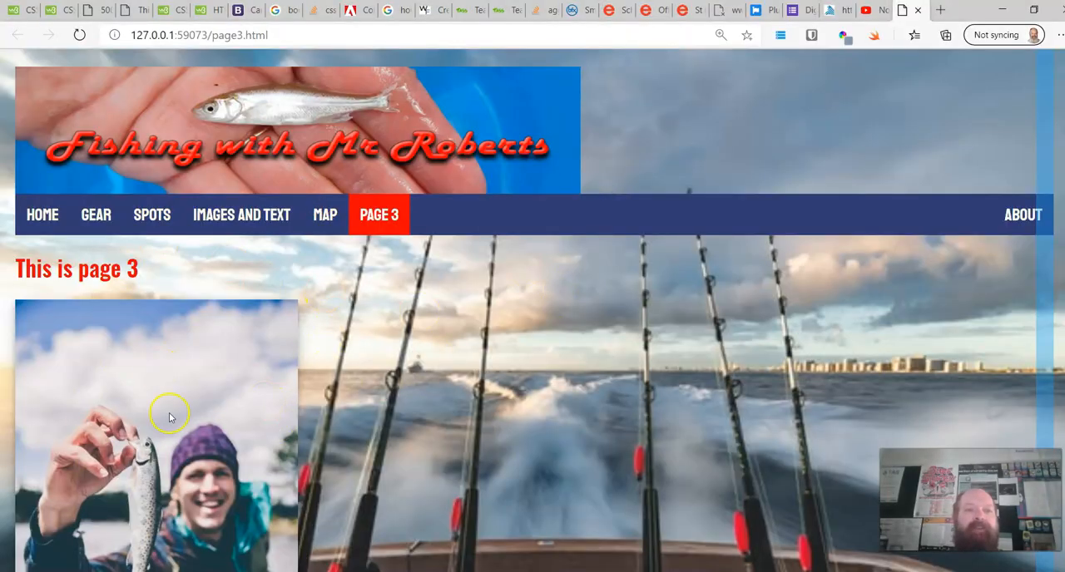
{"action": "mouse_move", "coordinate": [180, 153]}
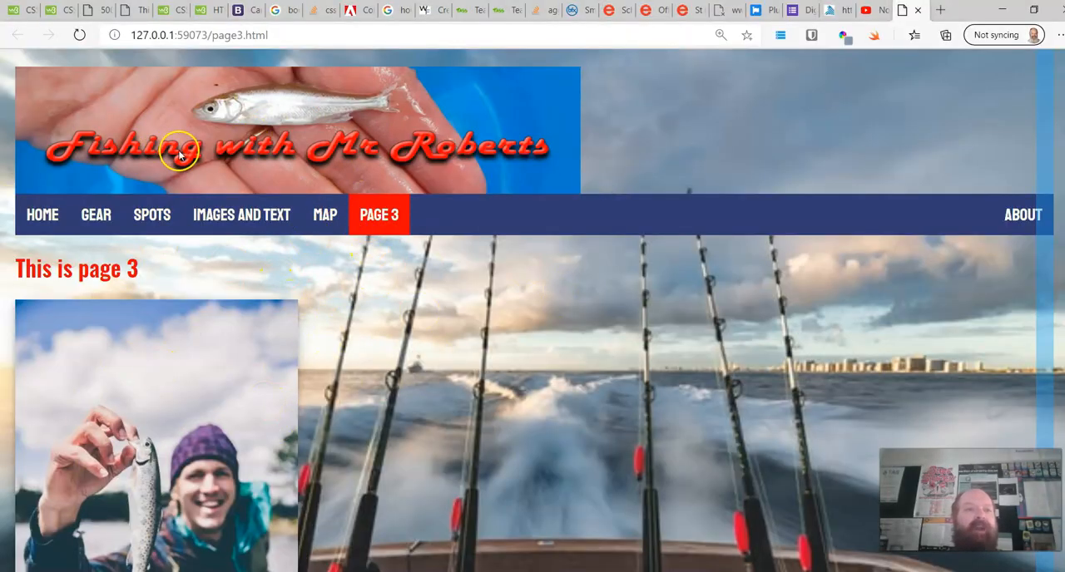
{"action": "mouse_move", "coordinate": [356, 279]}
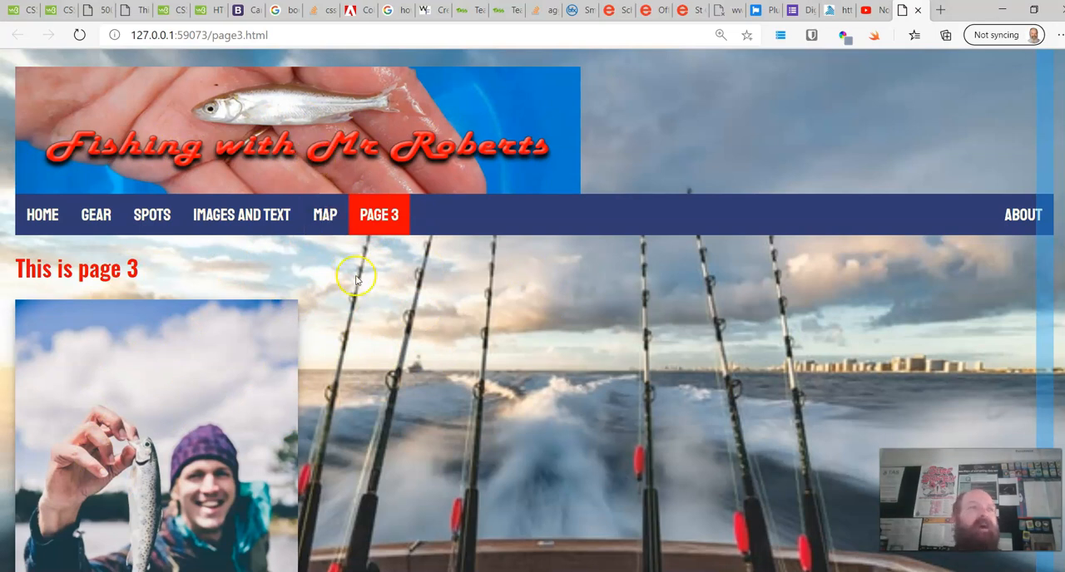
{"action": "mouse_move", "coordinate": [558, 363]}
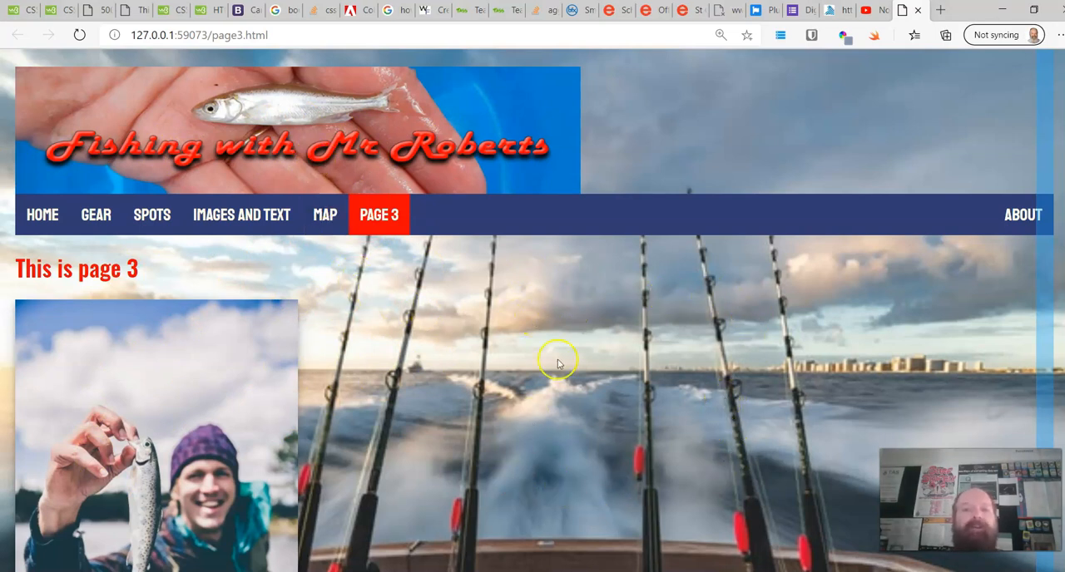
{"action": "mouse_move", "coordinate": [512, 326]}
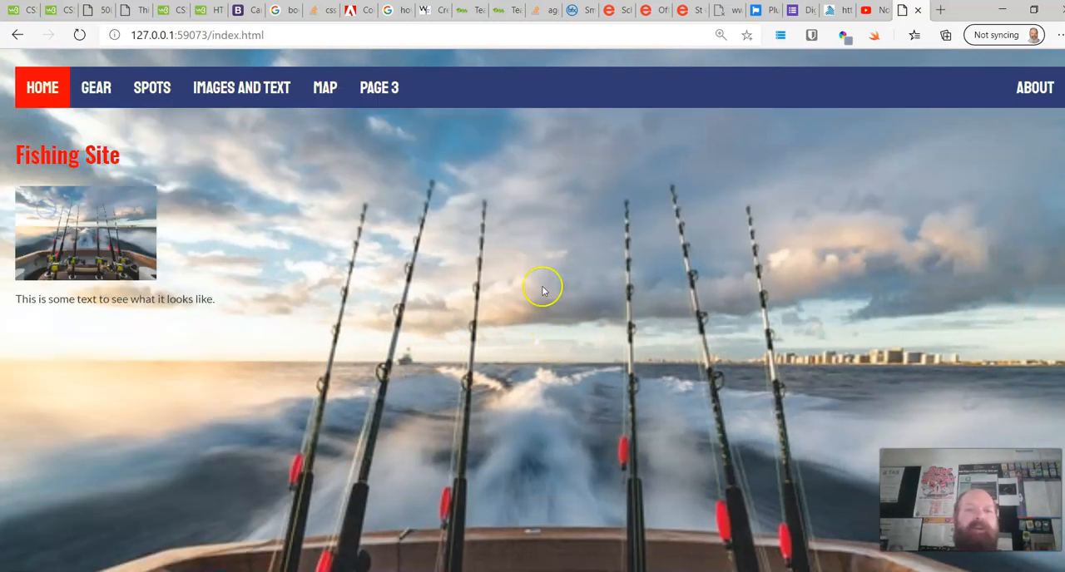
{"action": "mouse_move", "coordinate": [529, 253]}
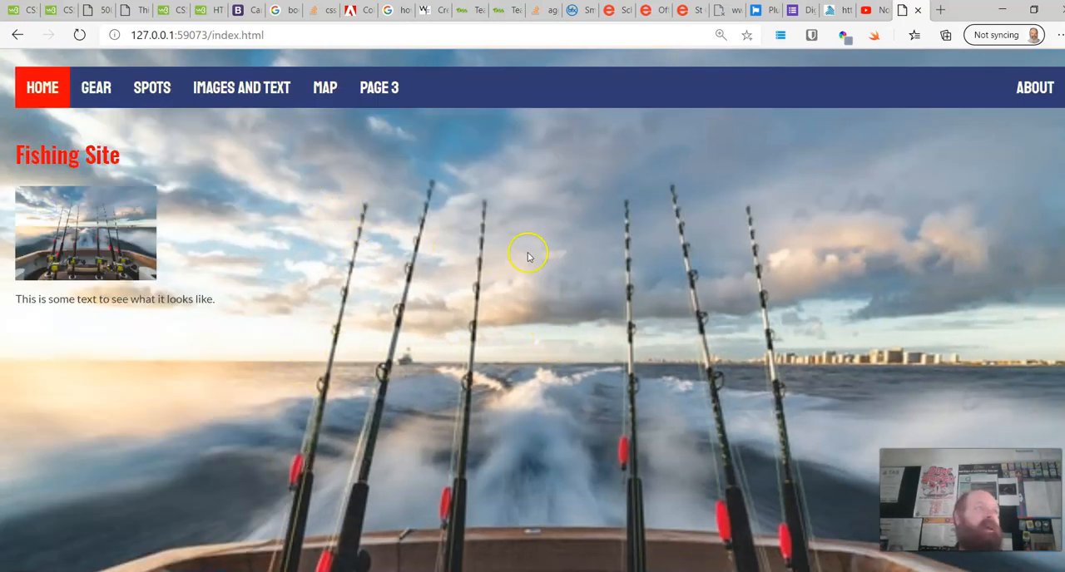
{"action": "mouse_move", "coordinate": [341, 441]}
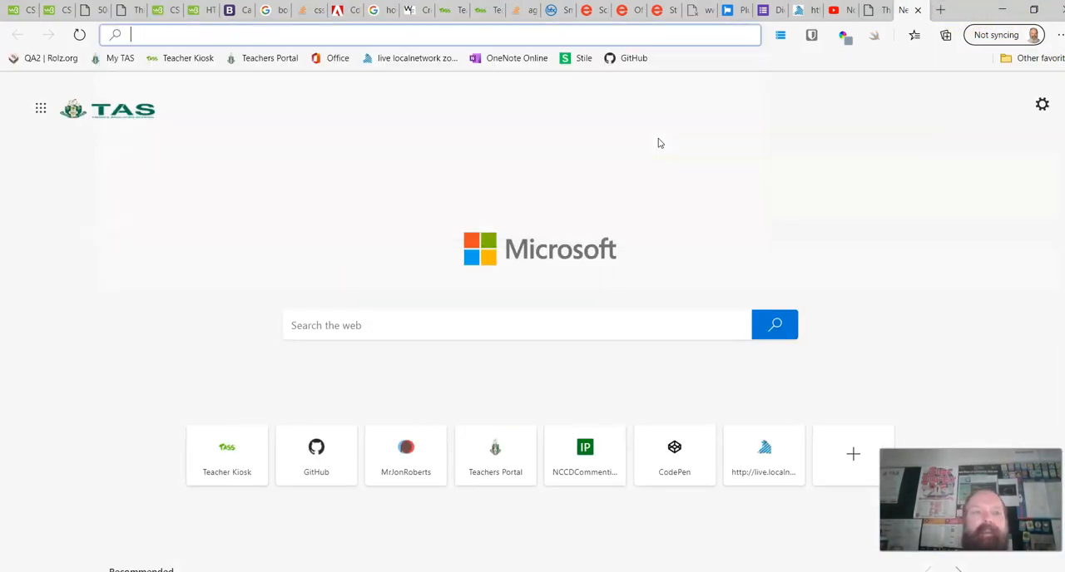
Step: Load color.adobe.com in one tab and head to Unsplash in a second new tab
{"action": "type", "text": "https://color.adobe.com/create/color-wheel"}
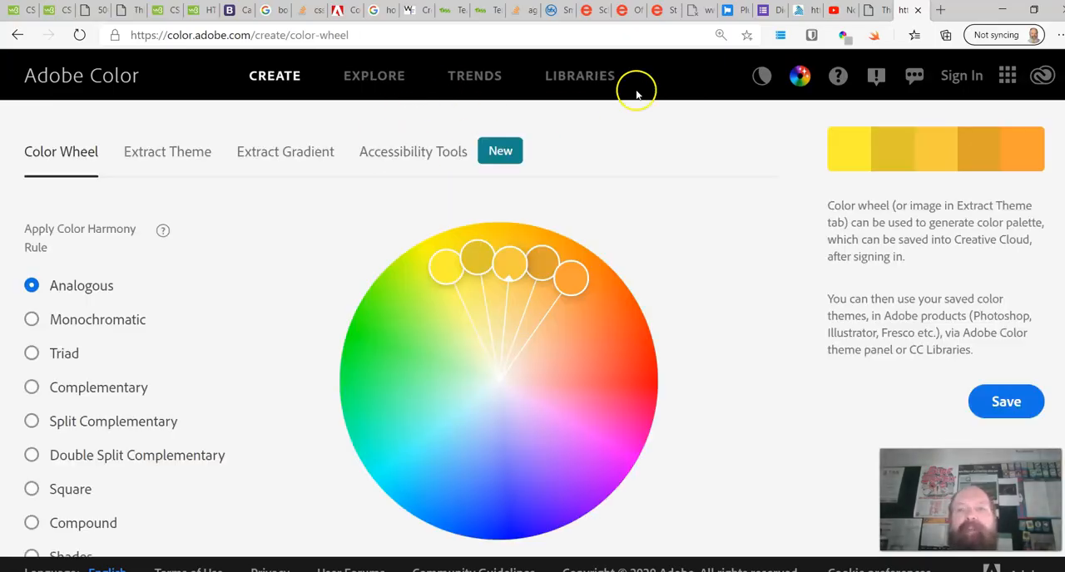
{"action": "left_click", "coordinate": [940, 10]}
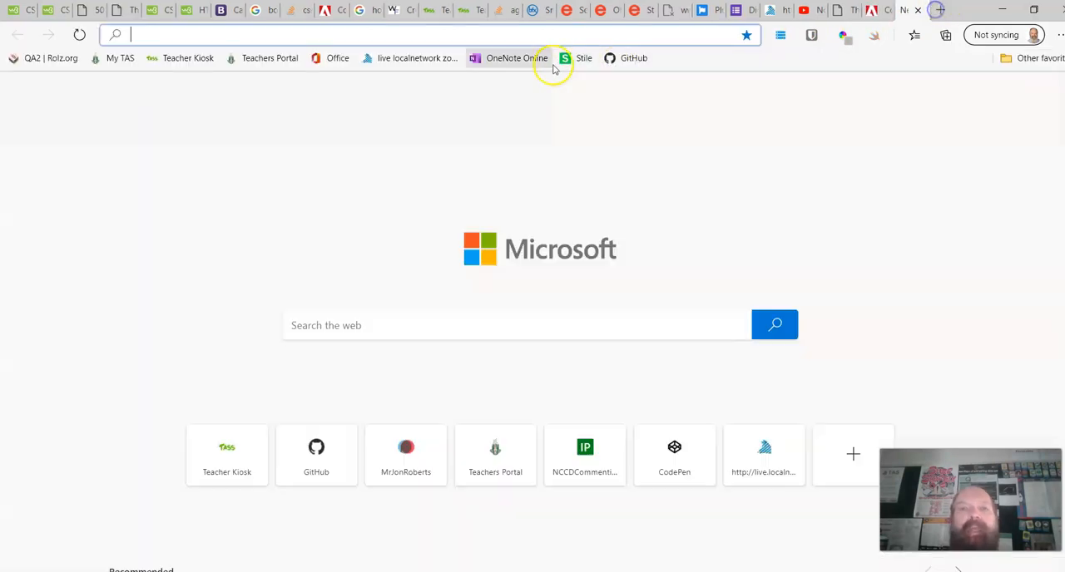
{"action": "type", "text": "usn"}
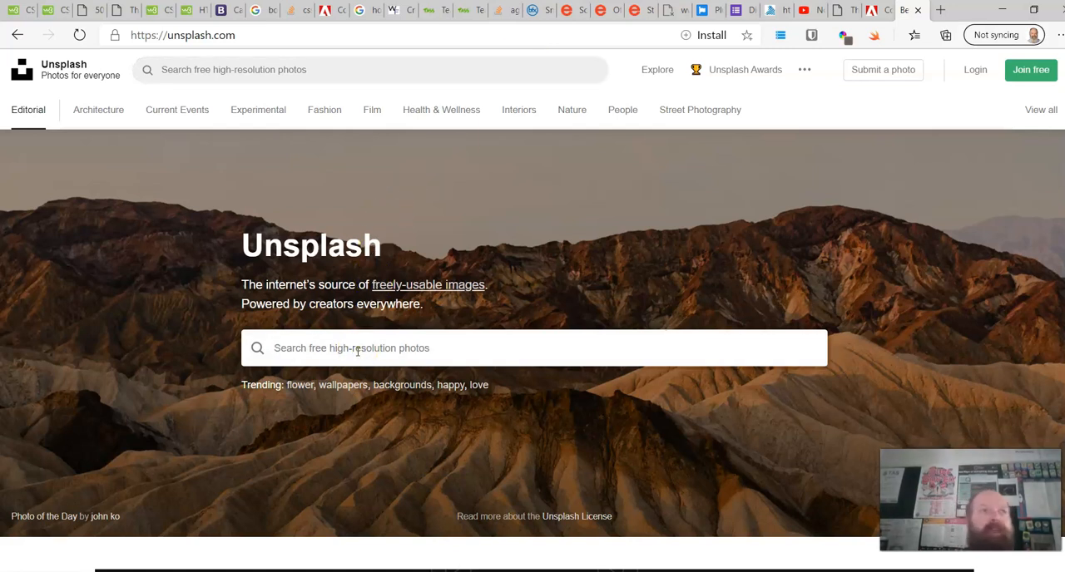
Step: Search Unsplash for 'mountain bikes' and browse down through the photo results
{"action": "type", "text": "mountain"}
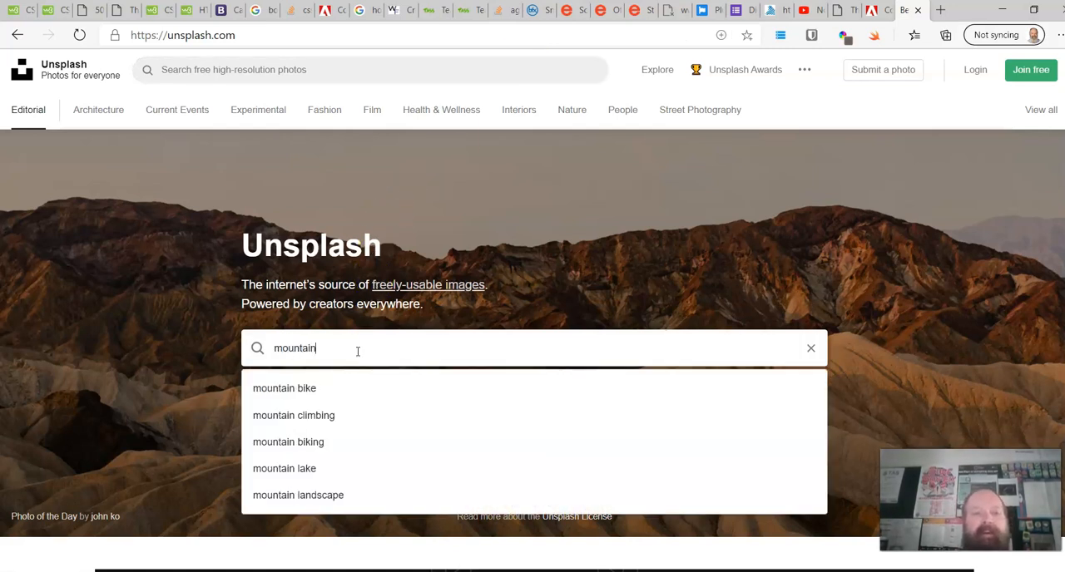
{"action": "left_click", "coordinate": [283, 388]}
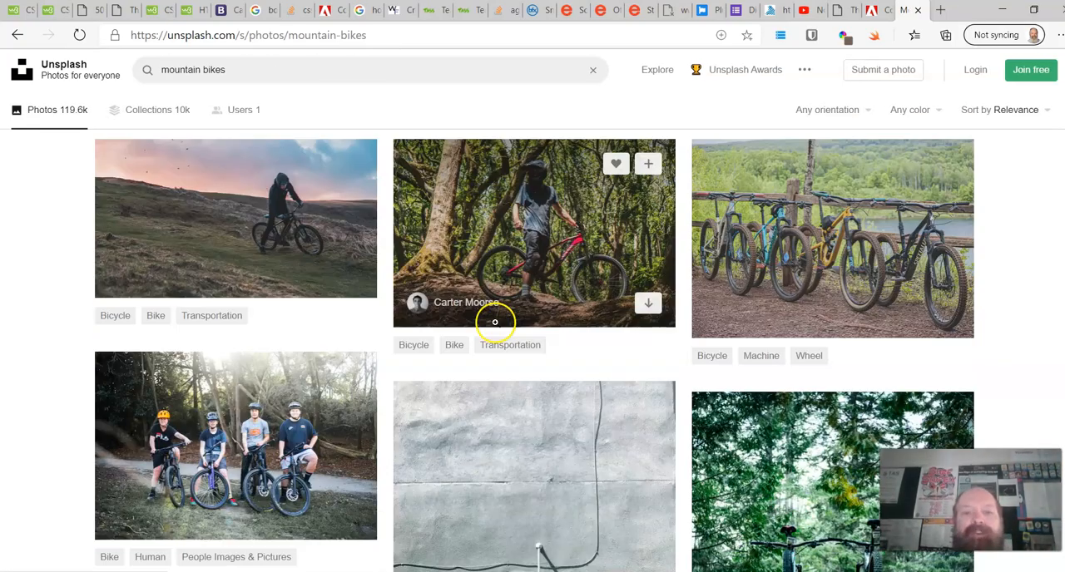
{"action": "scroll", "scroll_direction": "down", "scroll_amount": 3}
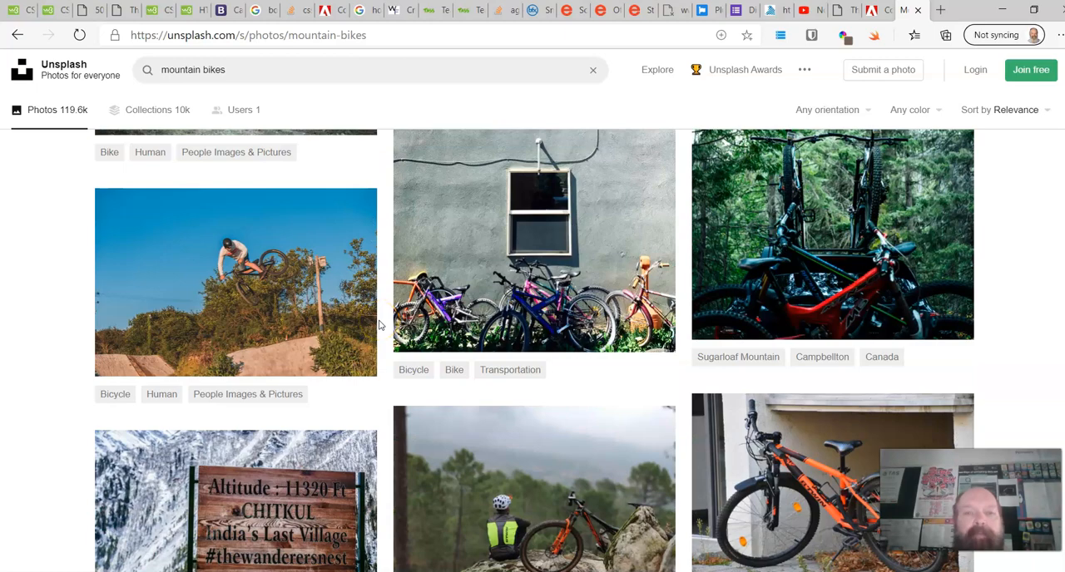
{"action": "scroll", "scroll_direction": "down", "scroll_amount": 3}
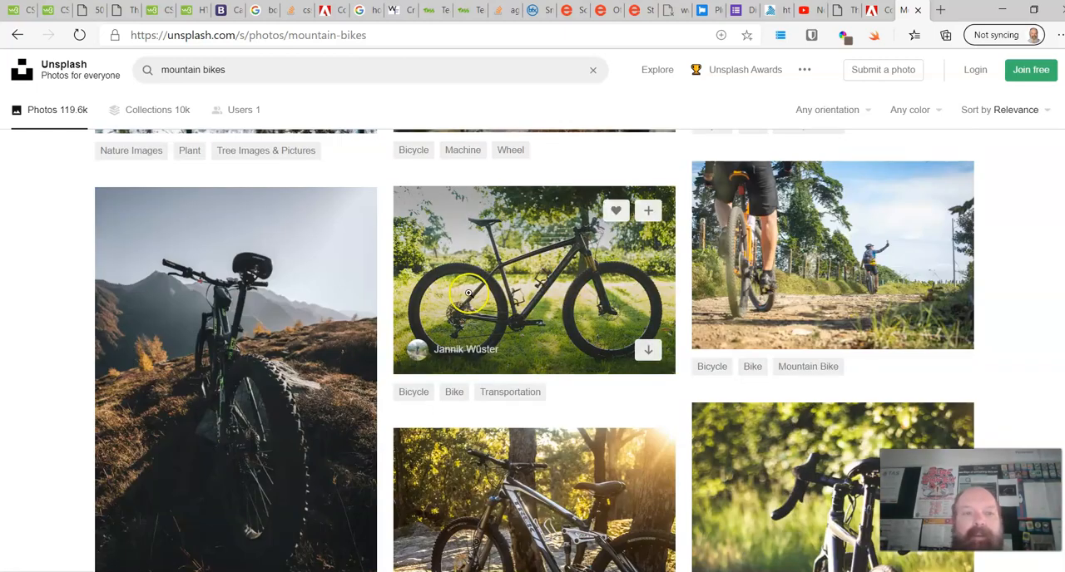
{"action": "scroll", "scroll_direction": "down", "scroll_amount": 3}
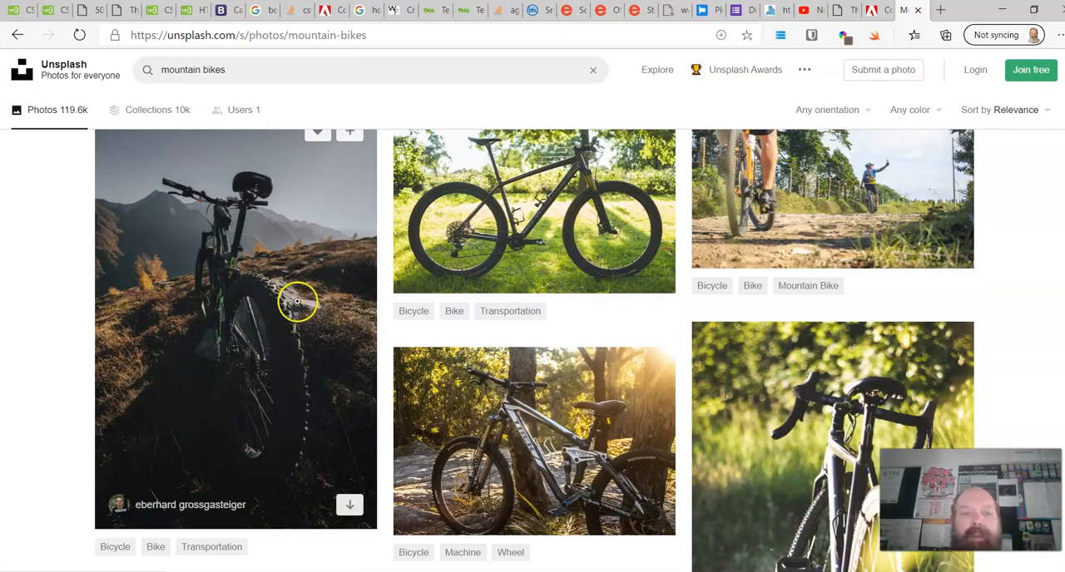
{"action": "scroll", "scroll_direction": "down", "scroll_amount": 3}
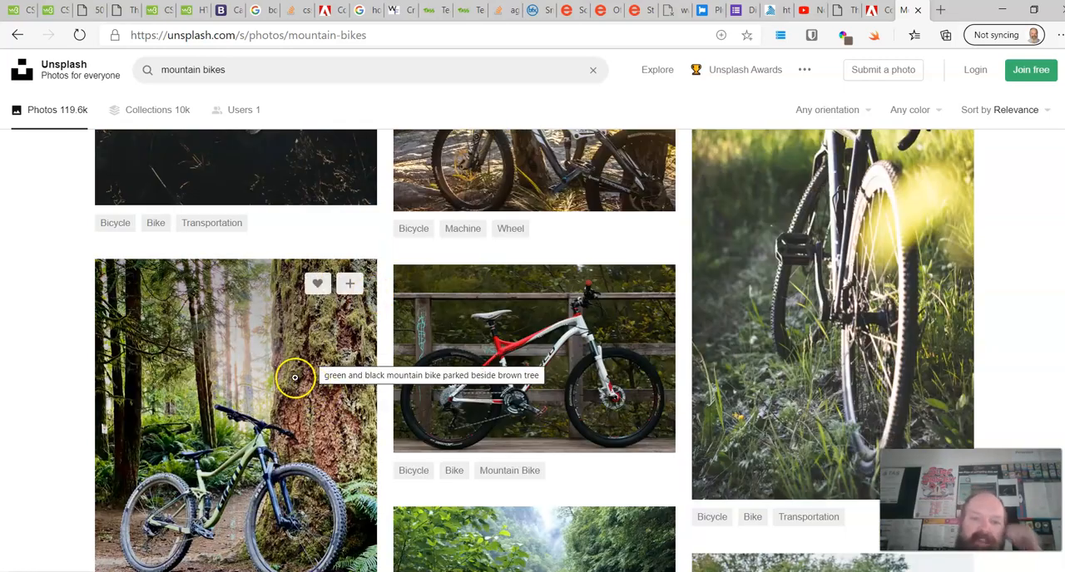
{"action": "scroll", "scroll_direction": "down", "scroll_amount": 3}
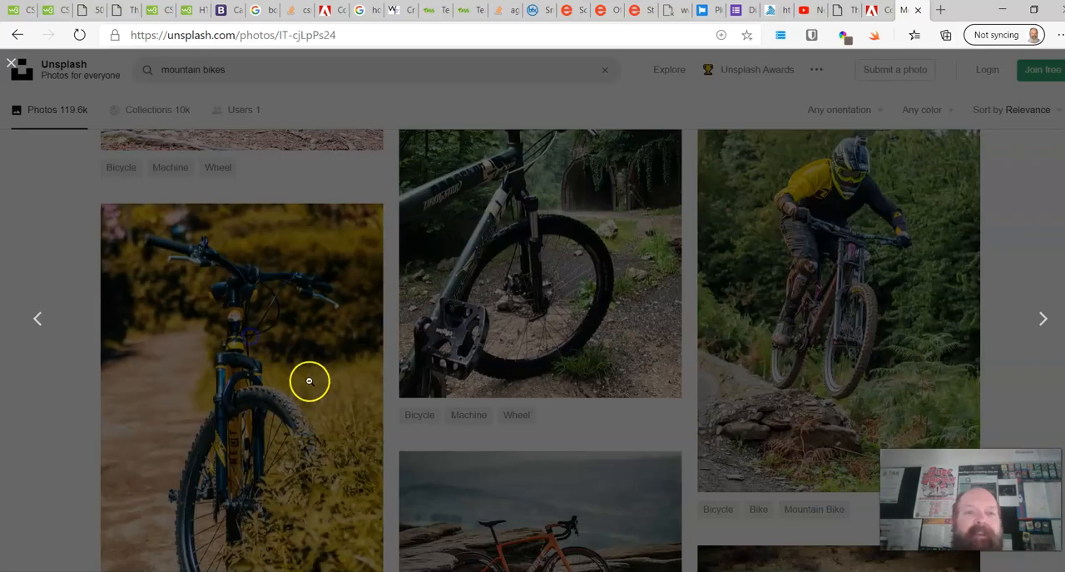
Step: Download the medium-size JPG of the blue bike standing in golden grass
{"action": "left_click", "coordinate": [242, 386]}
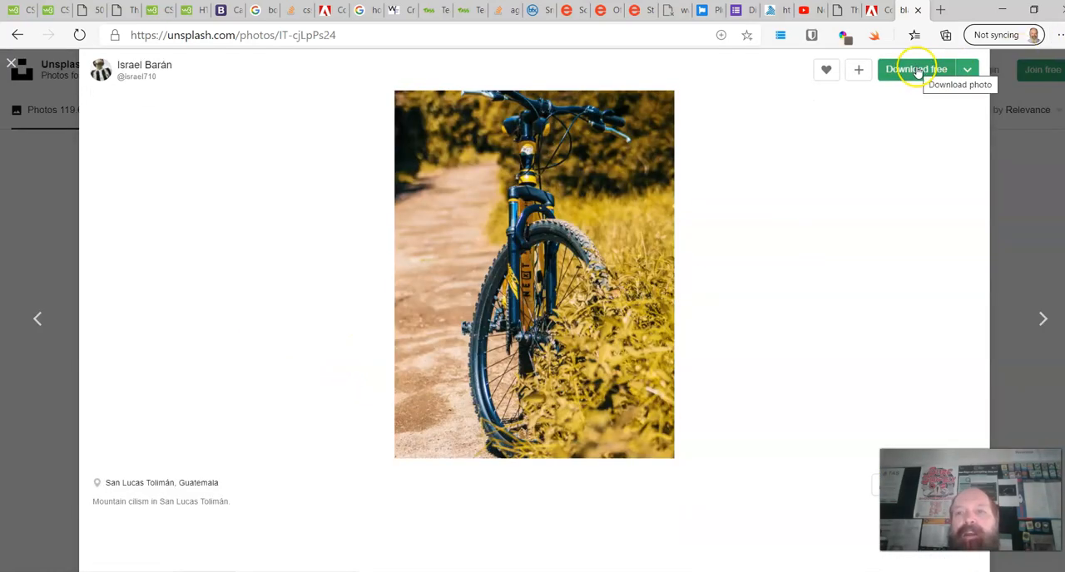
{"action": "left_click", "coordinate": [966, 69]}
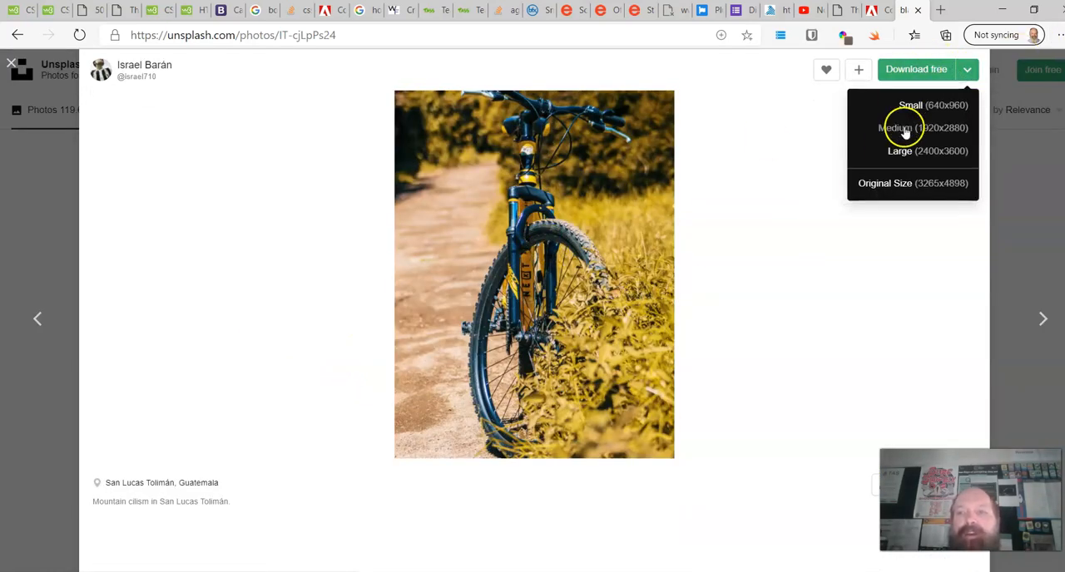
{"action": "left_click", "coordinate": [912, 127]}
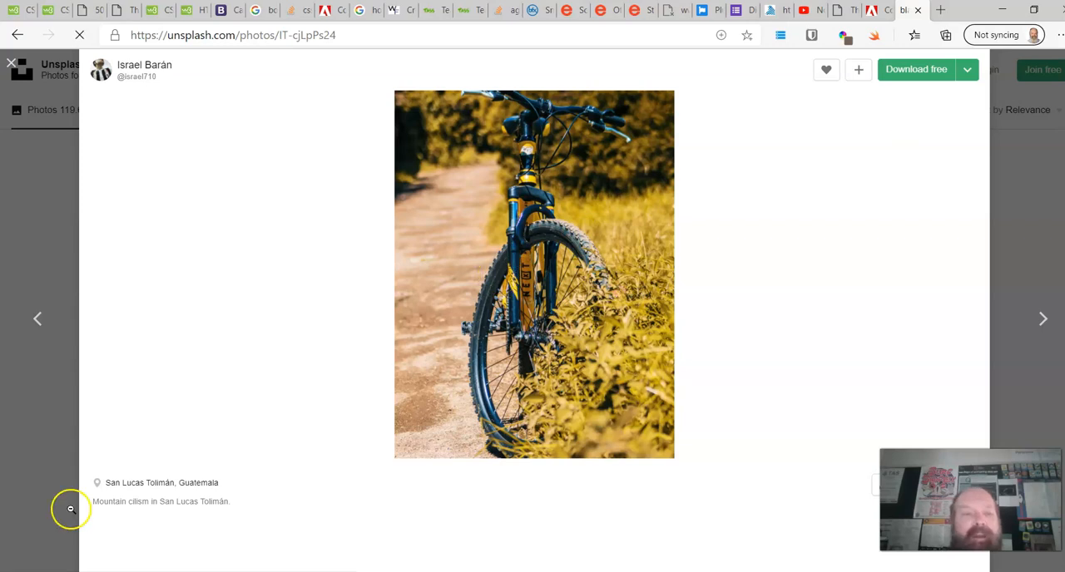
{"action": "left_click", "coordinate": [915, 70]}
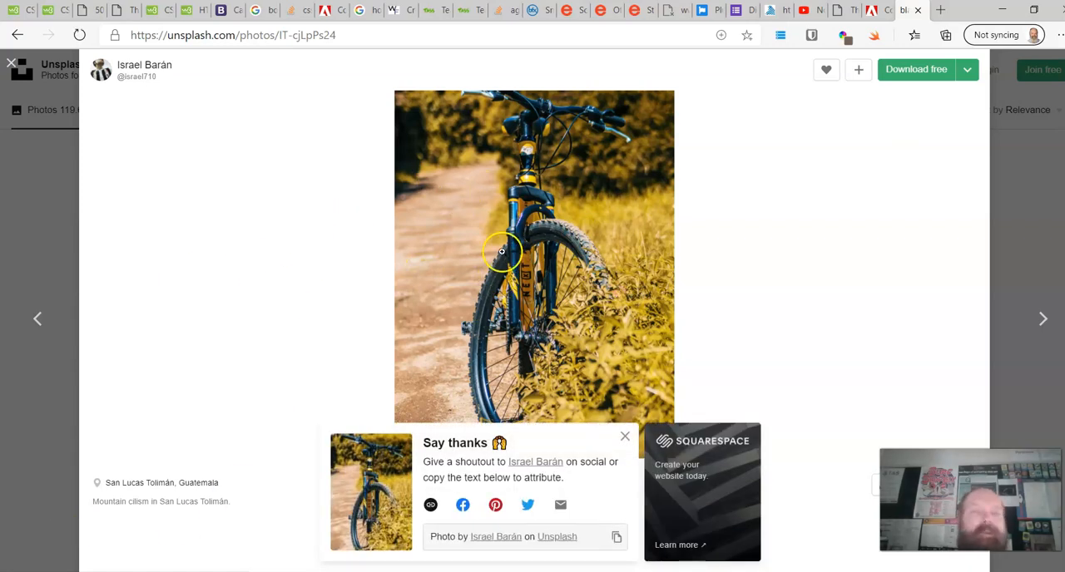
{"action": "scroll", "scroll_direction": "down", "scroll_amount": 3}
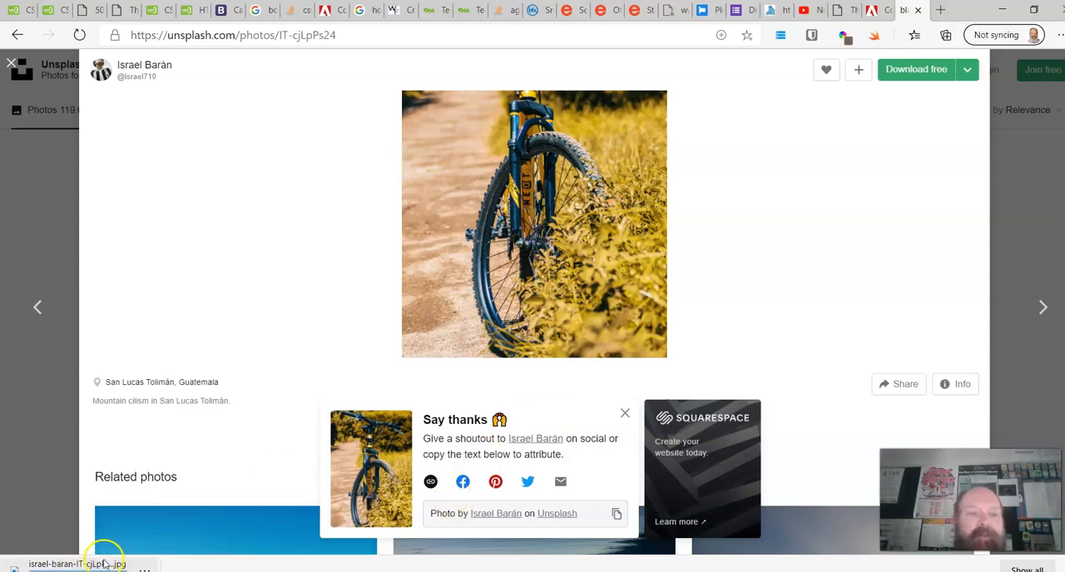
{"action": "mouse_move", "coordinate": [569, 456]}
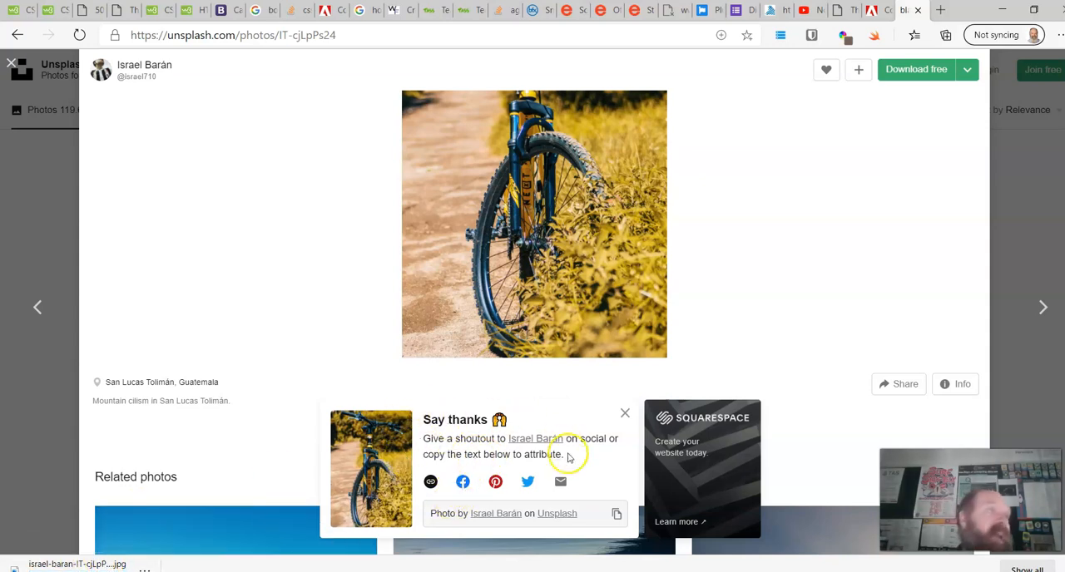
{"action": "mouse_move", "coordinate": [503, 474]}
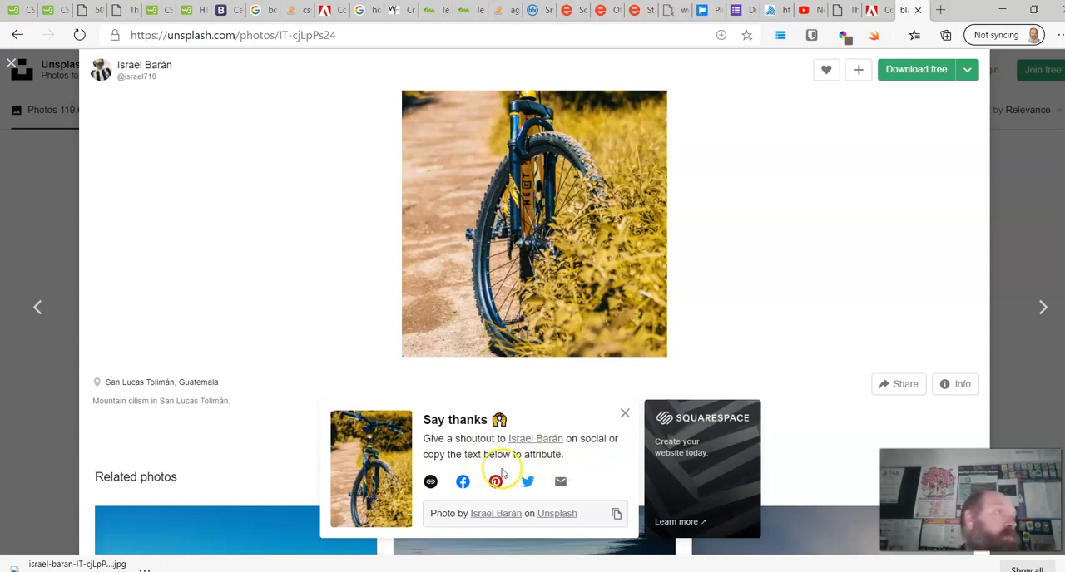
{"action": "mouse_move", "coordinate": [424, 439]}
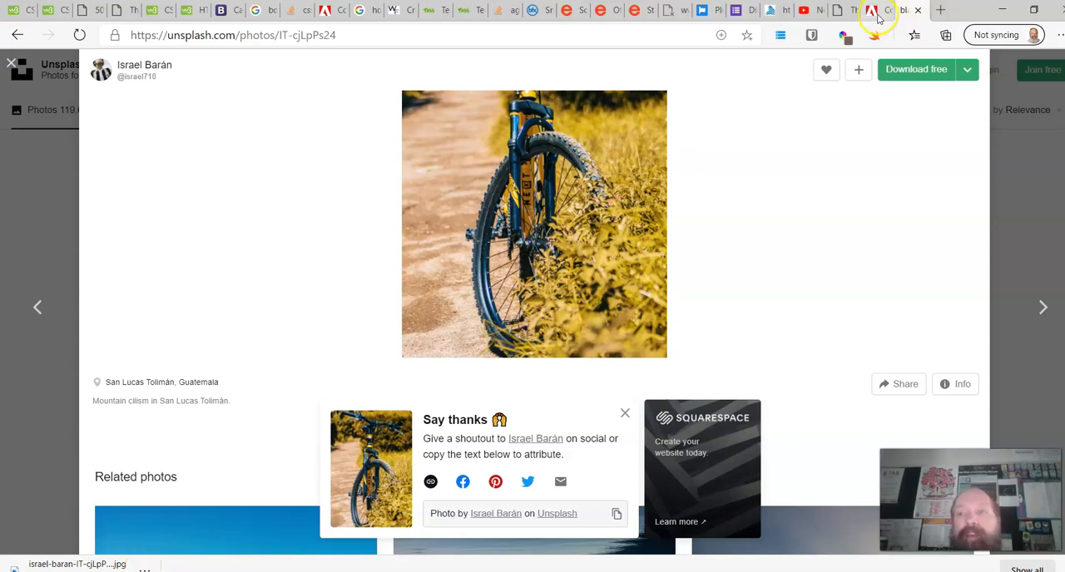
Step: In Extract Theme, try the Dark and Bright moods on the bike photo, then set the mood to None
{"action": "left_click", "coordinate": [872, 10]}
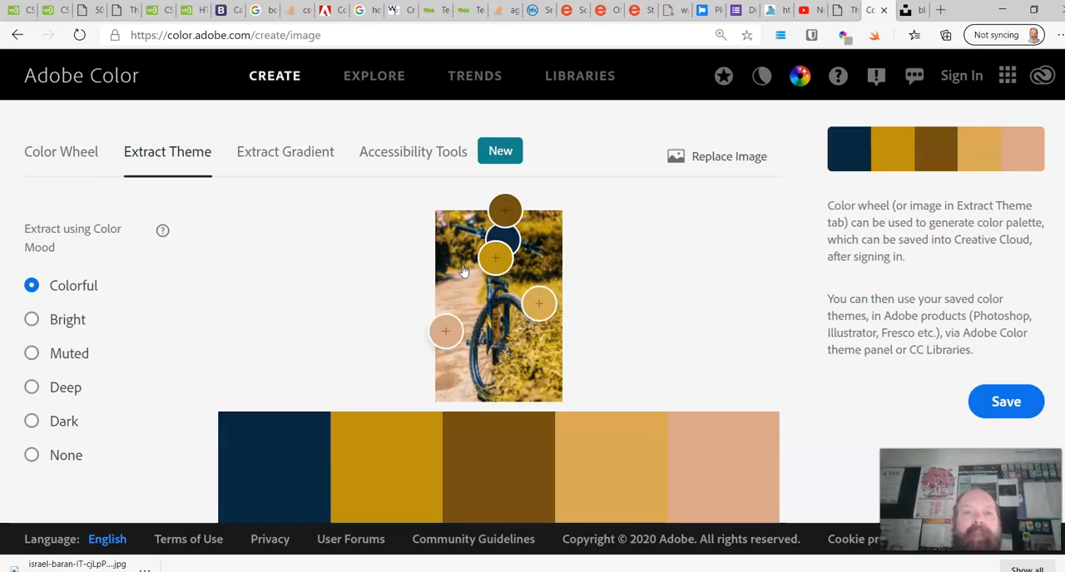
{"action": "scroll", "scroll_direction": "down", "scroll_amount": 3}
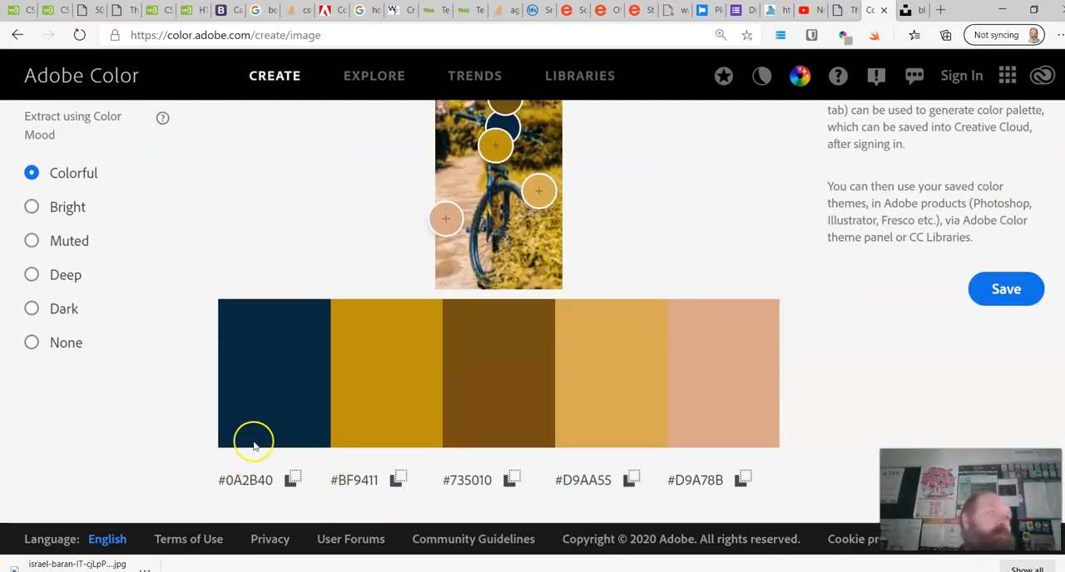
{"action": "mouse_move", "coordinate": [494, 359]}
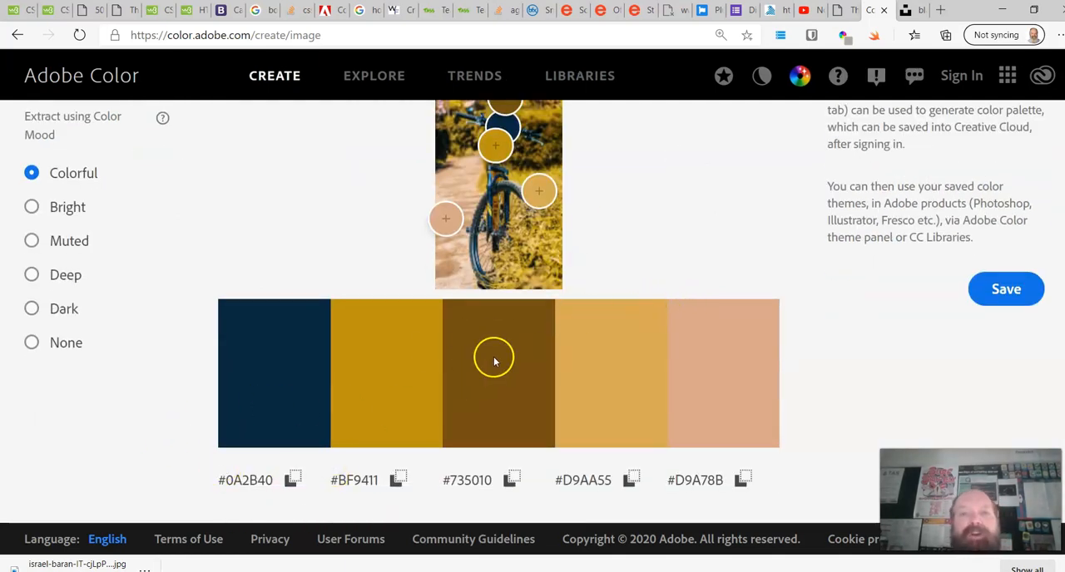
{"action": "mouse_move", "coordinate": [286, 290]}
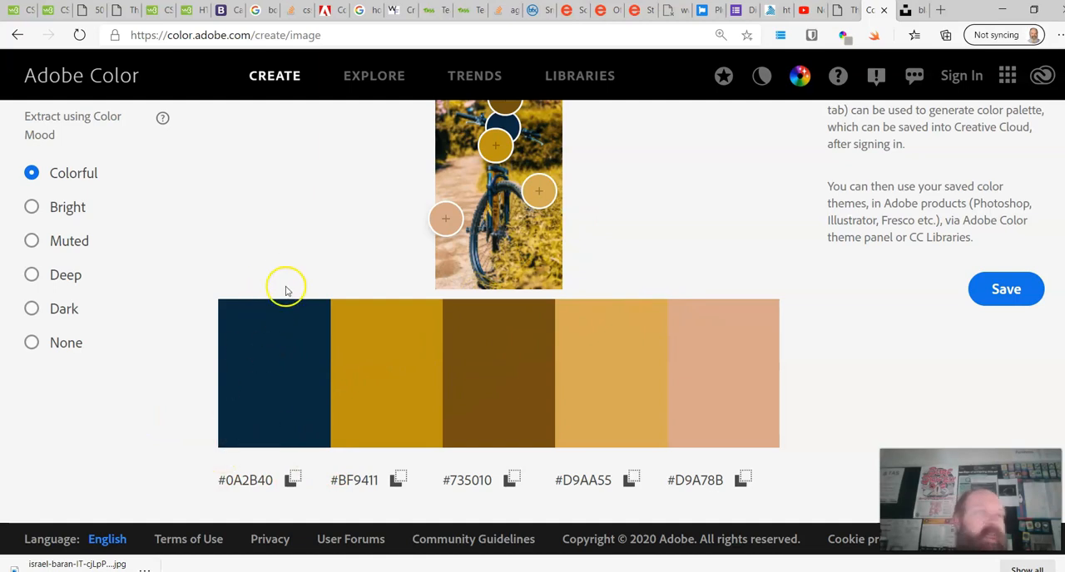
{"action": "mouse_move", "coordinate": [397, 347]}
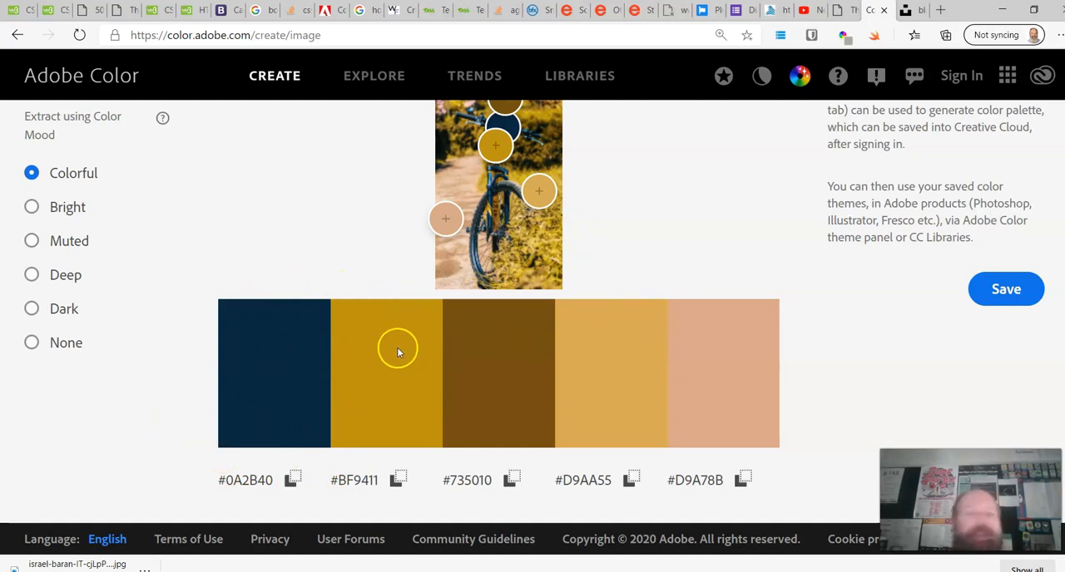
{"action": "mouse_move", "coordinate": [179, 296]}
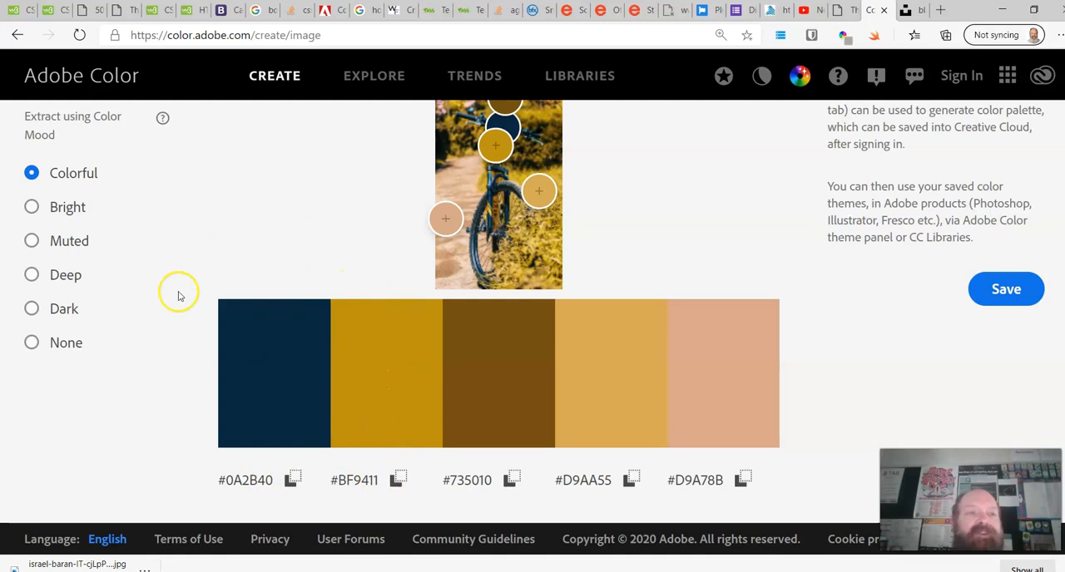
{"action": "left_click", "coordinate": [32, 207]}
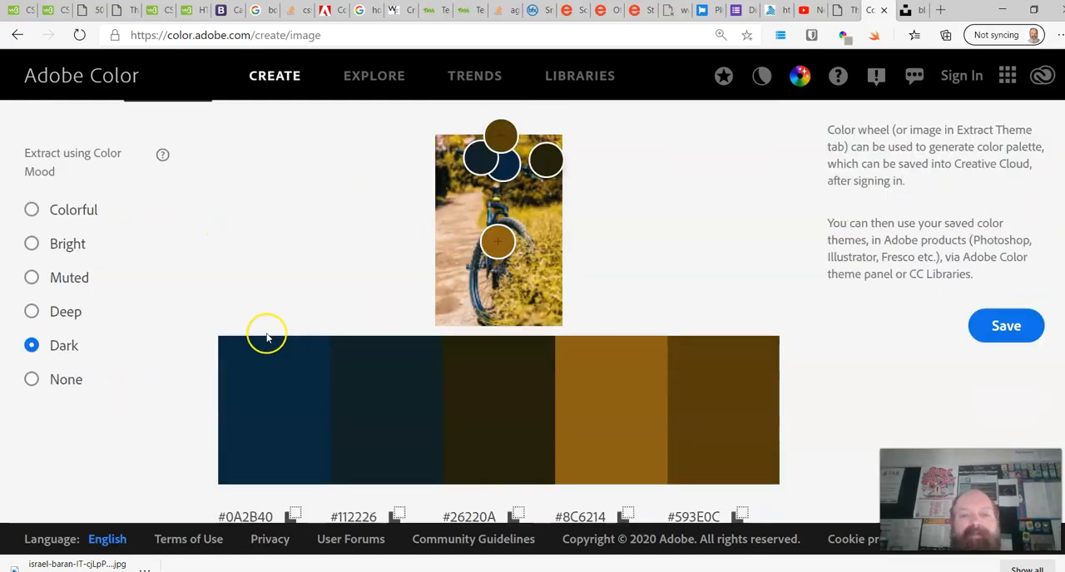
{"action": "left_click", "coordinate": [32, 311]}
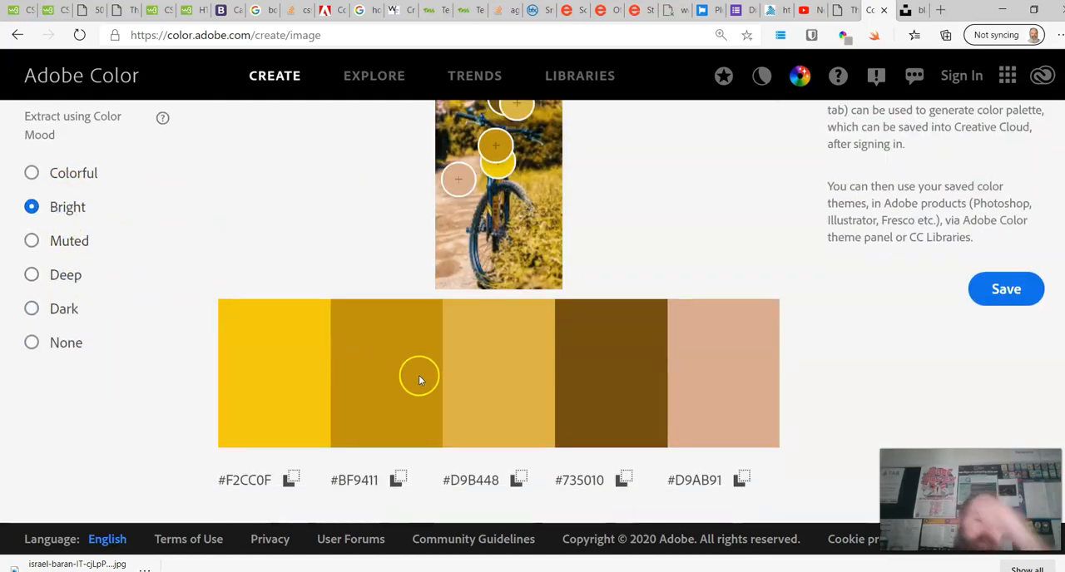
{"action": "scroll", "scroll_direction": "up", "scroll_amount": 3}
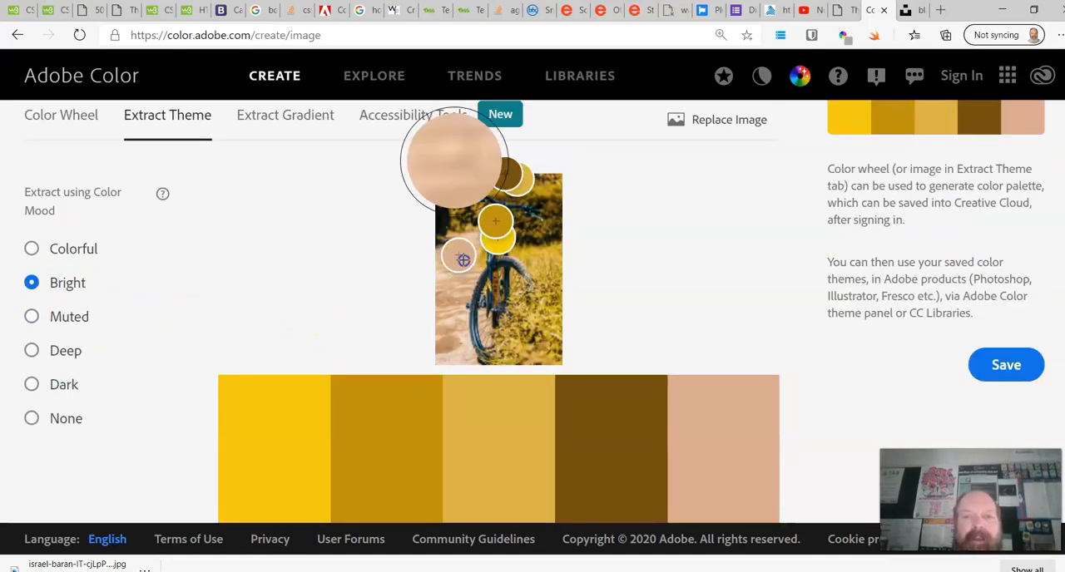
{"action": "left_click", "coordinate": [32, 420]}
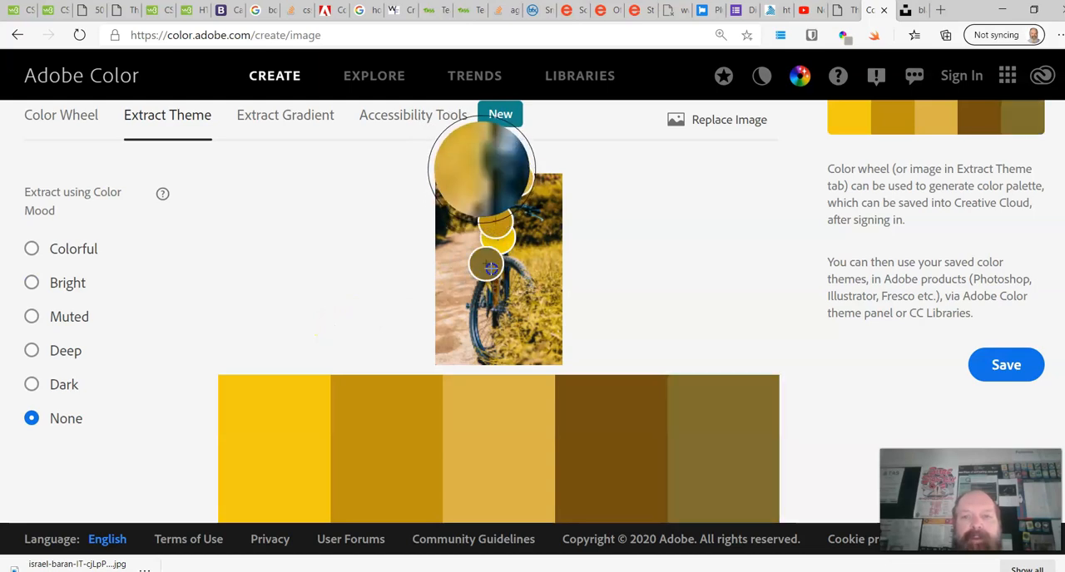
Step: Drag the last colour picker onto the bike wheel to add a dark blue to the gold-and-brown theme
{"action": "left_click_drag", "start_coordinate": [486, 266], "coordinate": [483, 281]}
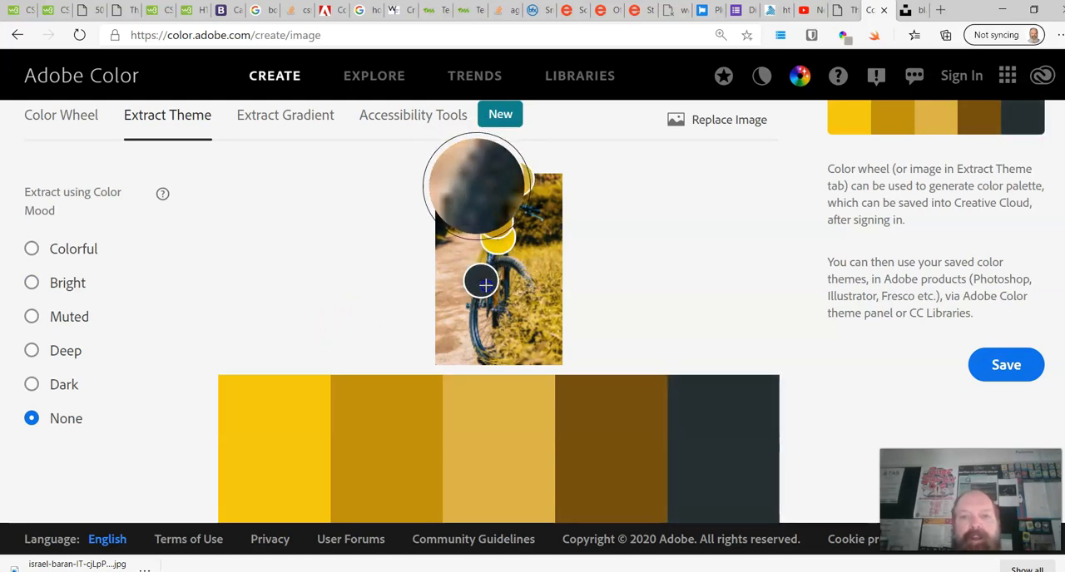
{"action": "left_click_drag", "start_coordinate": [480, 280], "coordinate": [506, 292]}
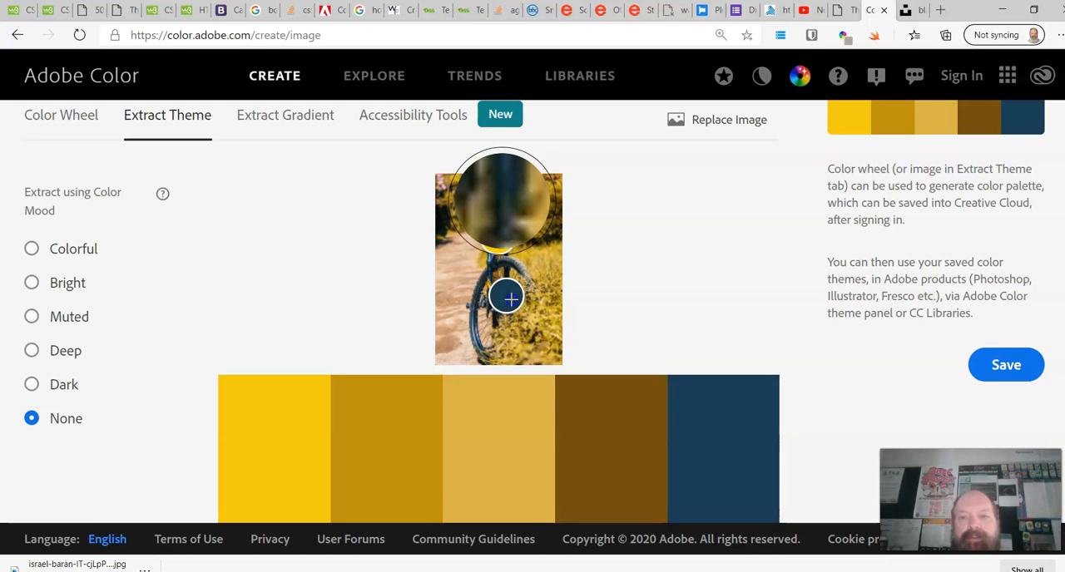
{"action": "scroll", "scroll_direction": "down", "scroll_amount": 3}
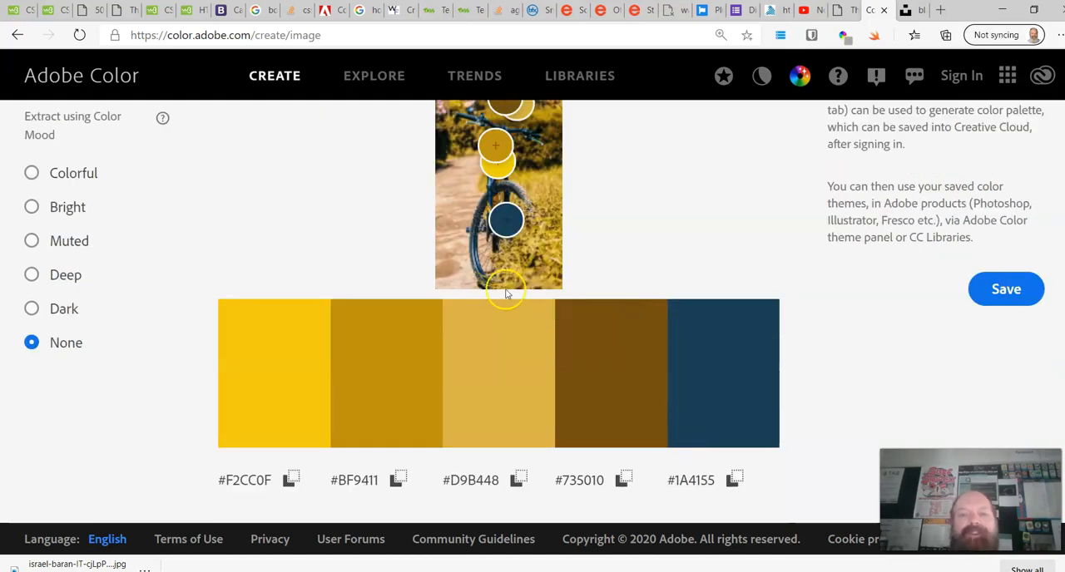
{"action": "mouse_move", "coordinate": [708, 253]}
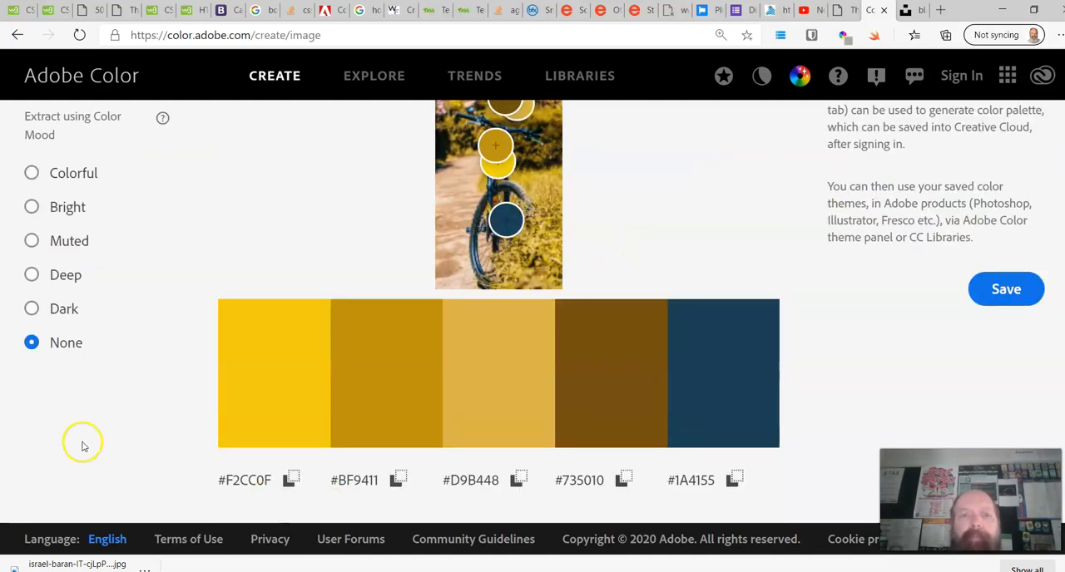
{"action": "scroll", "scroll_direction": "up", "scroll_amount": 3}
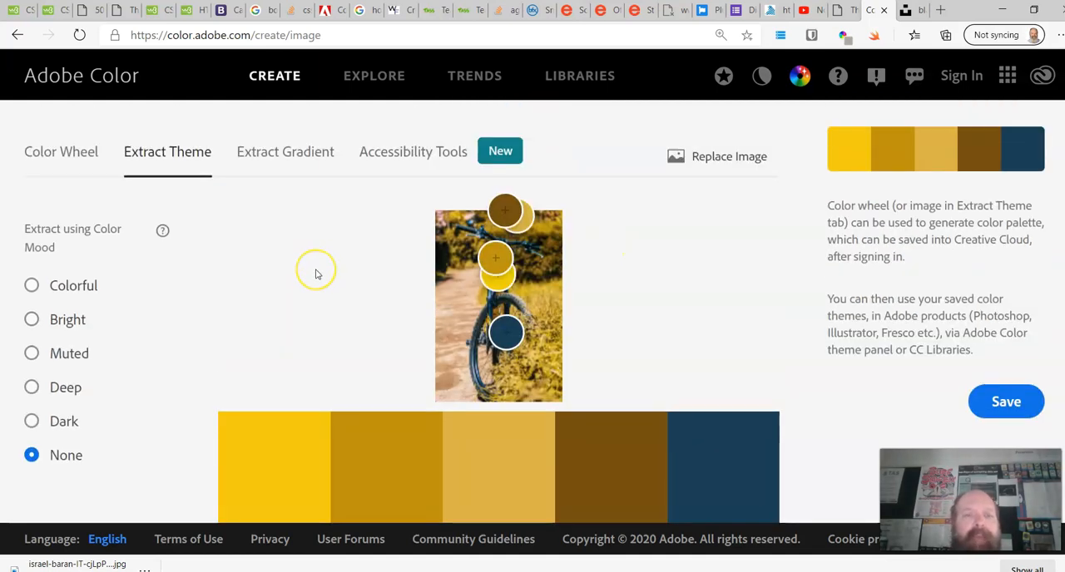
{"action": "scroll", "scroll_direction": "down", "scroll_amount": 3}
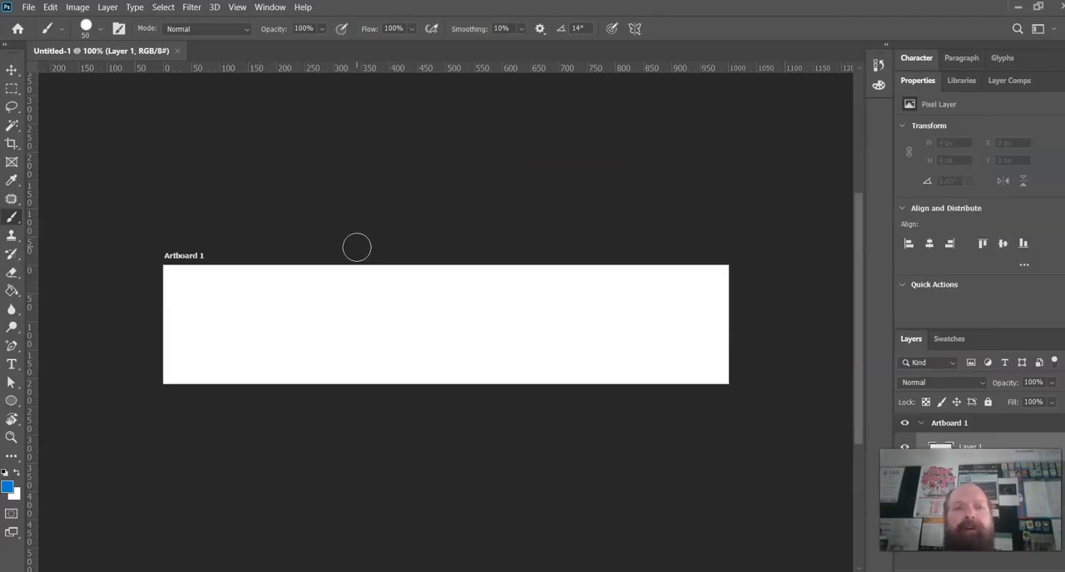
Step: Switch to the Downloads folder to bring the bike JPG onto the Photoshop artboard
{"action": "key", "text": "alt+tab"}
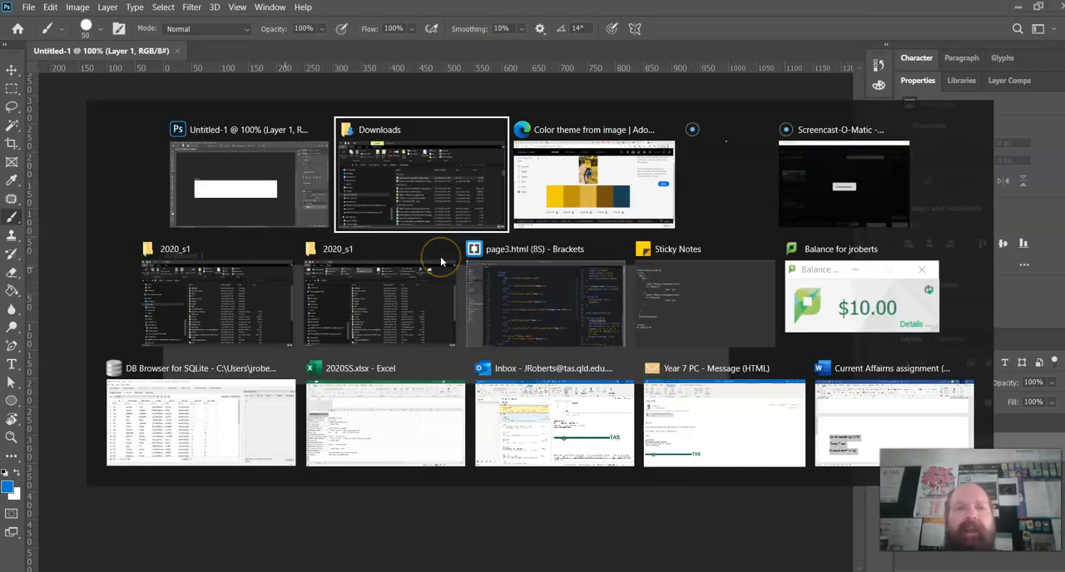
{"action": "left_click", "coordinate": [419, 175]}
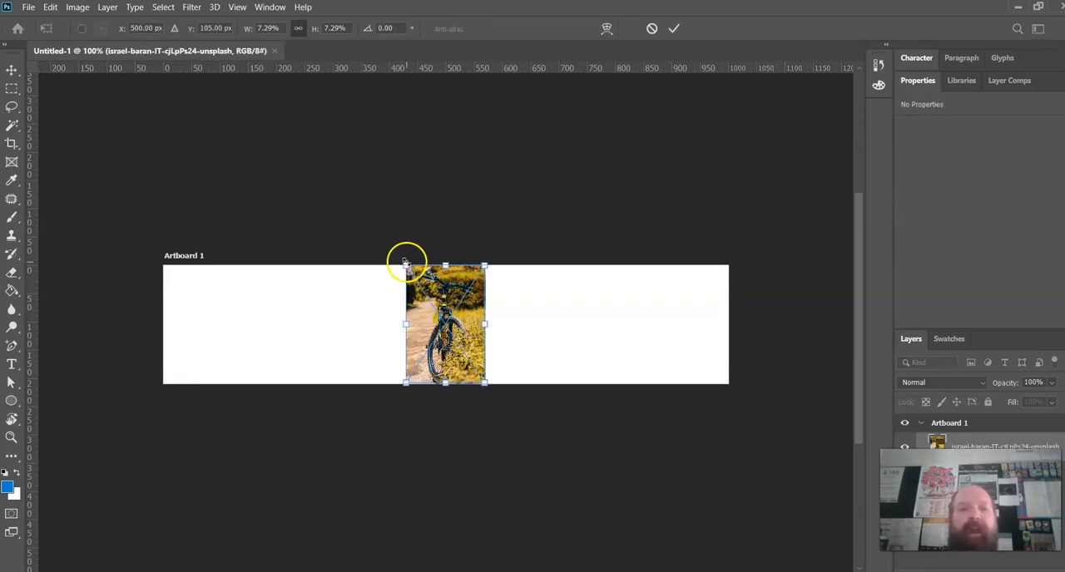
Step: Enlarge, rotate and reposition the bike photo so its front fork and knobbly tyre fill the banner
{"action": "left_click_drag", "start_coordinate": [406, 267], "coordinate": [519, 376]}
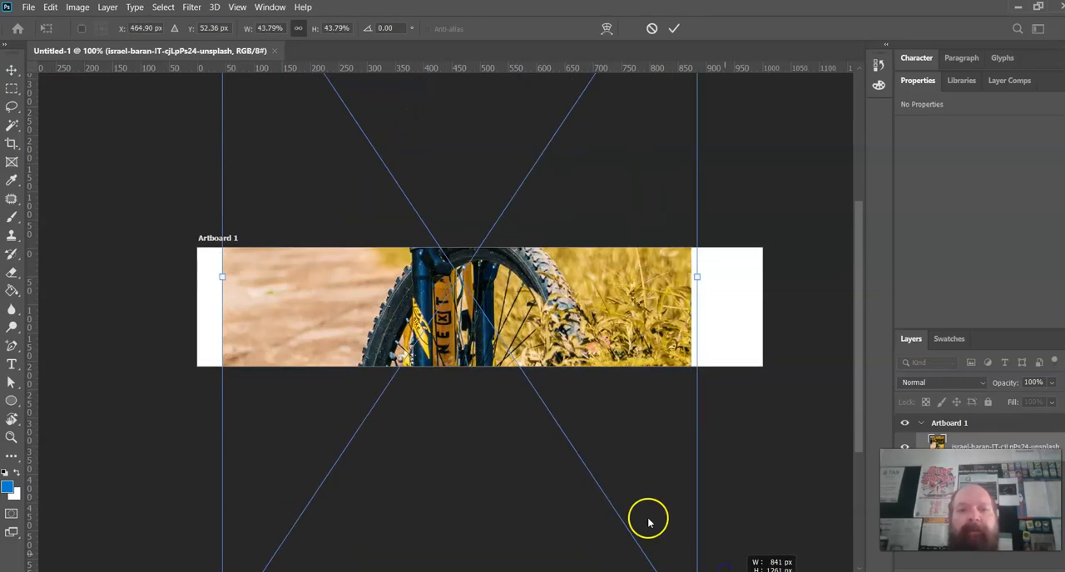
{"action": "left_click_drag", "start_coordinate": [649, 516], "coordinate": [558, 299]}
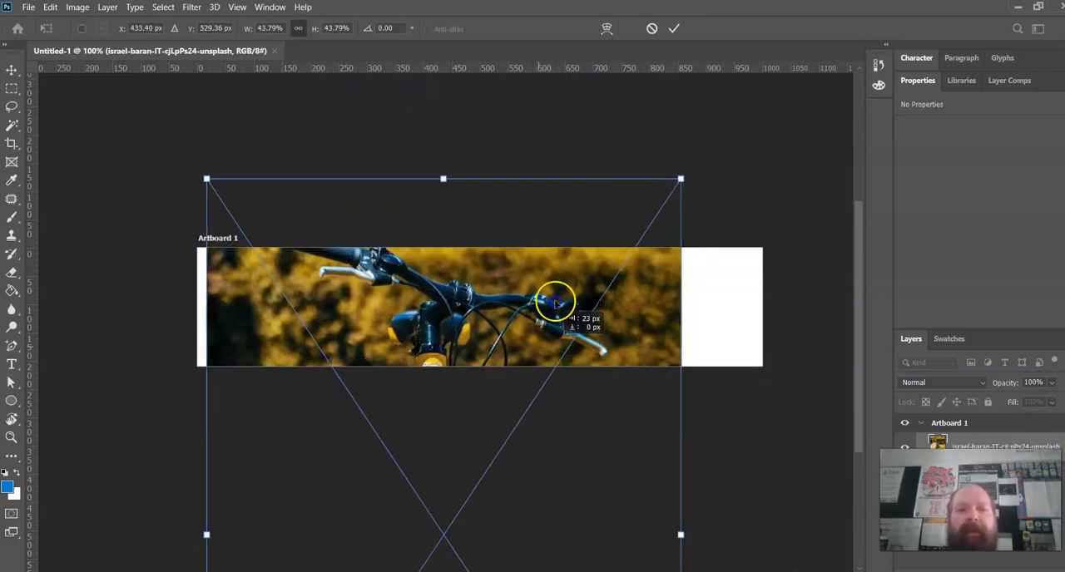
{"action": "left_click_drag", "start_coordinate": [553, 299], "coordinate": [652, 482]}
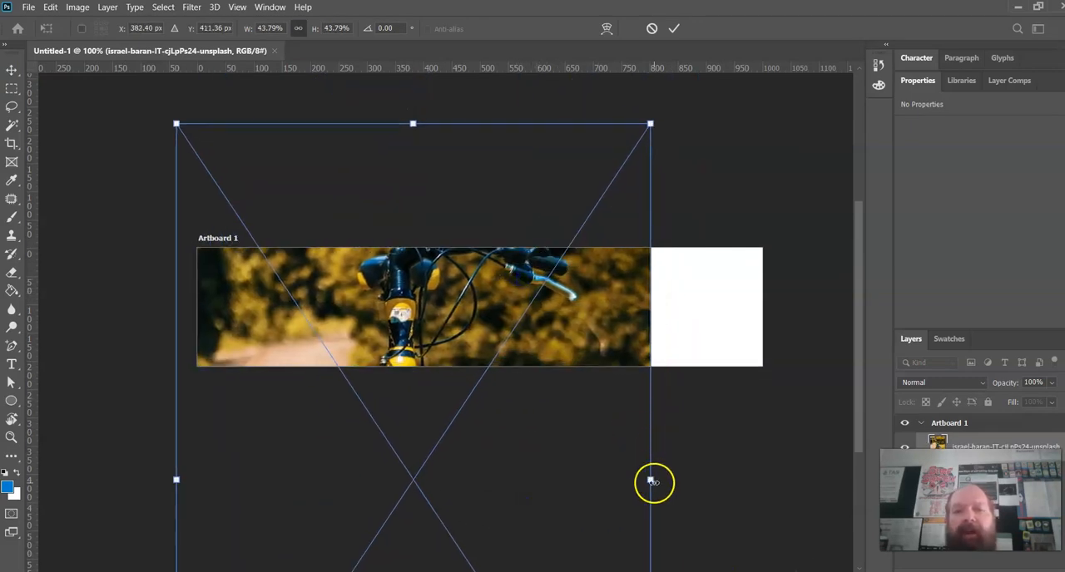
{"action": "left_click_drag", "start_coordinate": [652, 483], "coordinate": [596, 424]}
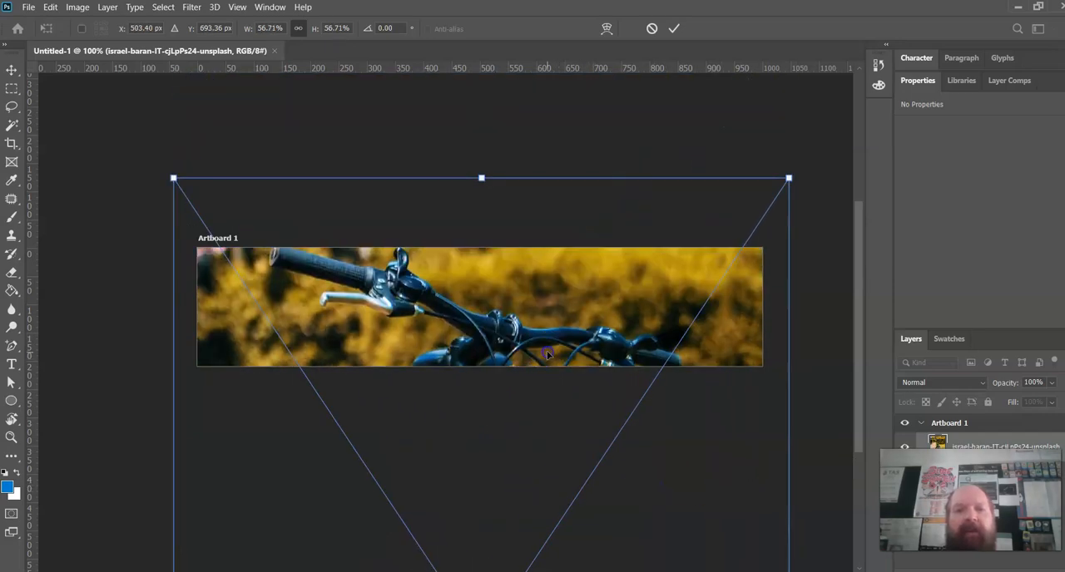
{"action": "left_click_drag", "start_coordinate": [548, 352], "coordinate": [532, 343]}
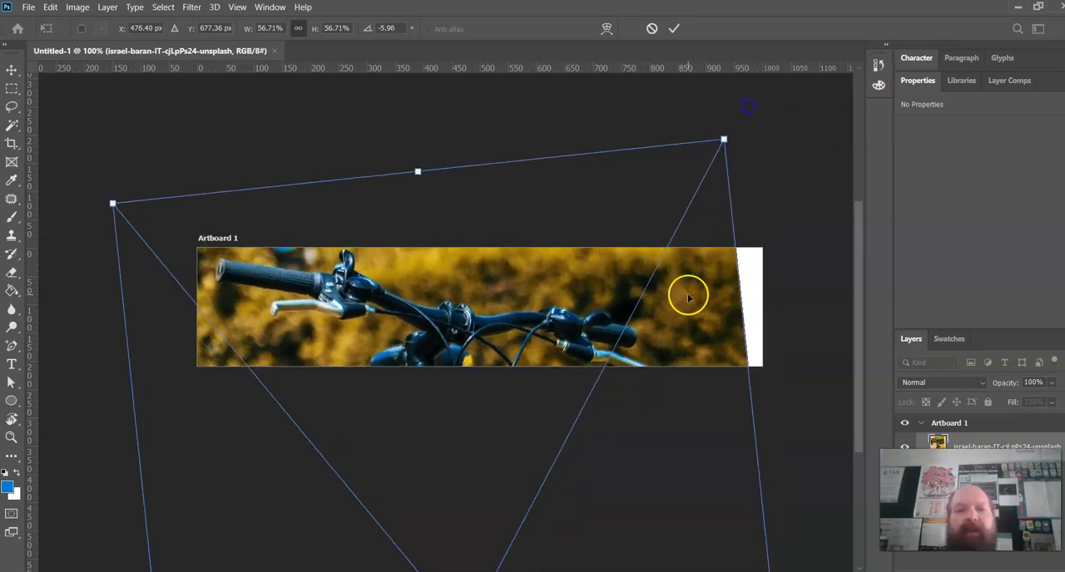
{"action": "left_click_drag", "start_coordinate": [689, 296], "coordinate": [702, 253]}
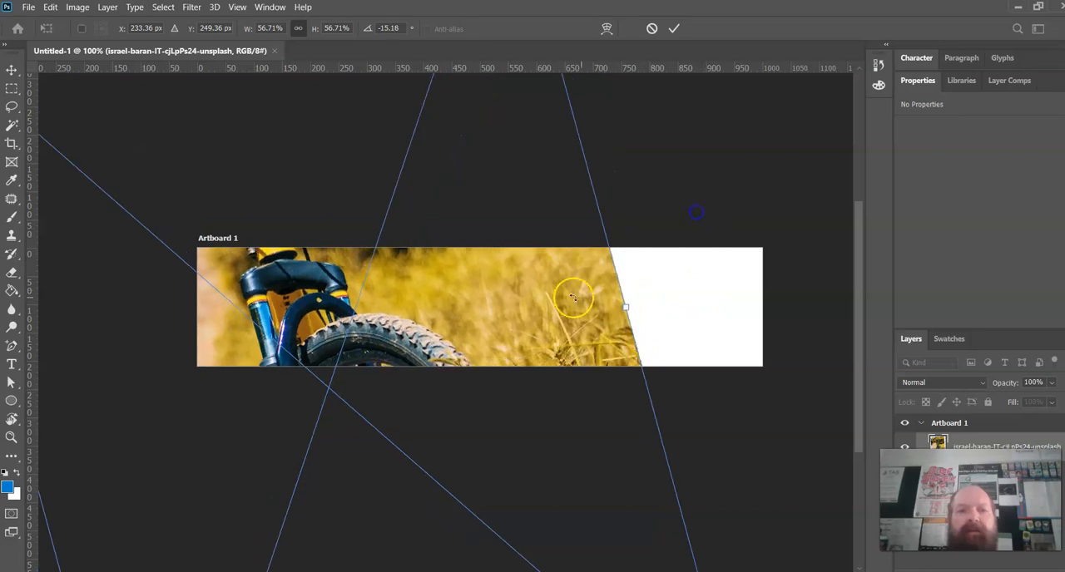
{"action": "left_click_drag", "start_coordinate": [574, 298], "coordinate": [723, 324]}
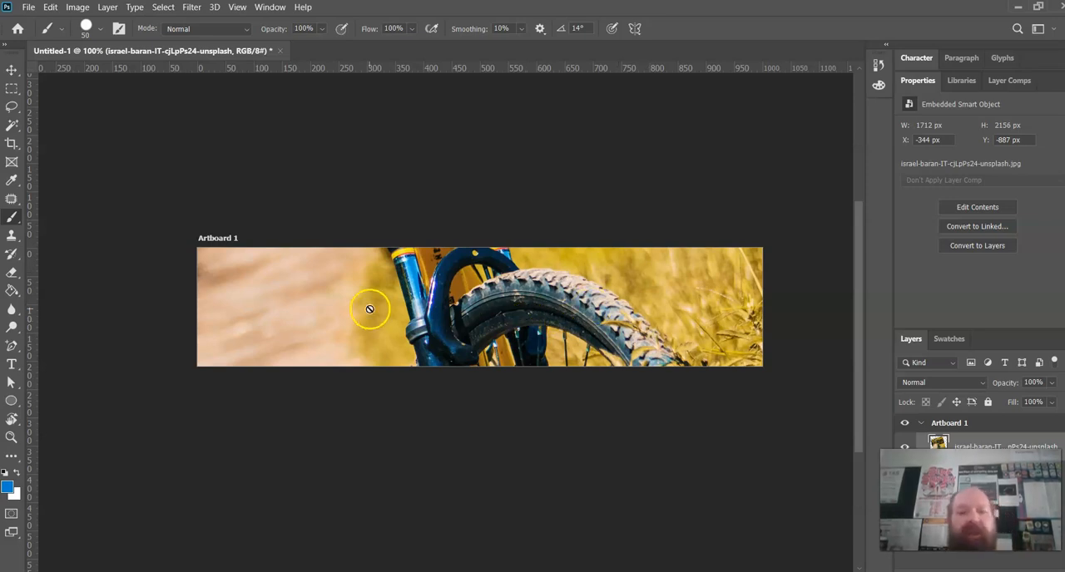
{"action": "mouse_move", "coordinate": [159, 263]}
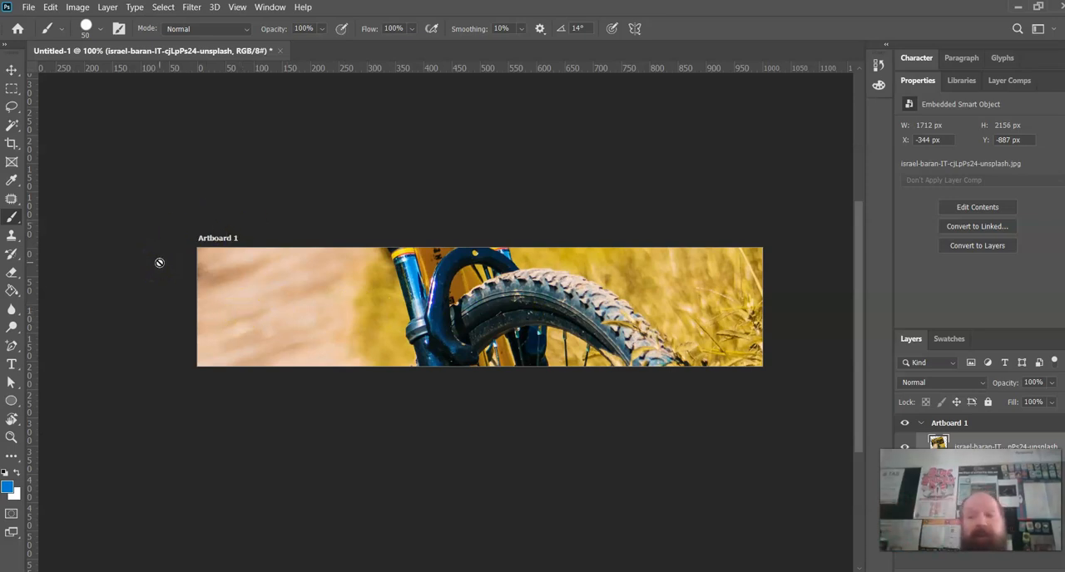
{"action": "mouse_move", "coordinate": [10, 304]}
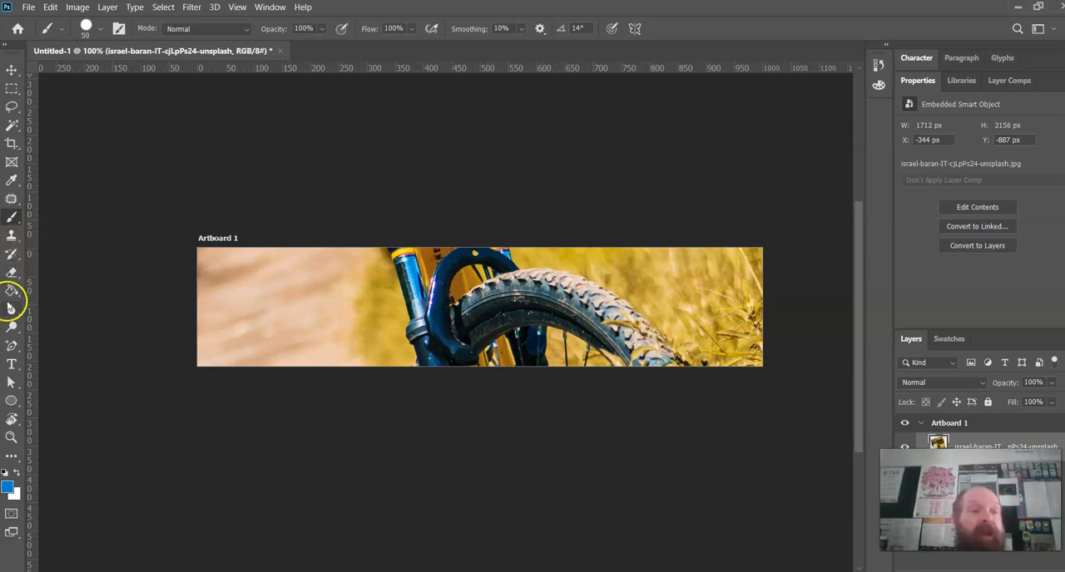
{"action": "mouse_move", "coordinate": [12, 366]}
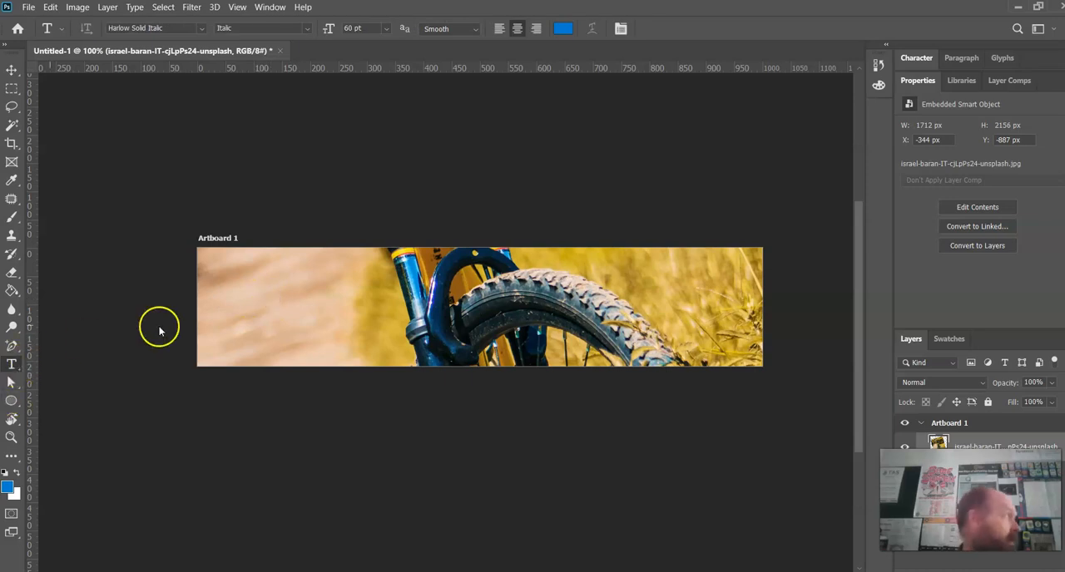
Step: Draw a text box on the banner's left and type the blue italic title beginning 'Mr Roberts Goes'
{"action": "left_click_drag", "start_coordinate": [180, 306], "coordinate": [389, 306]}
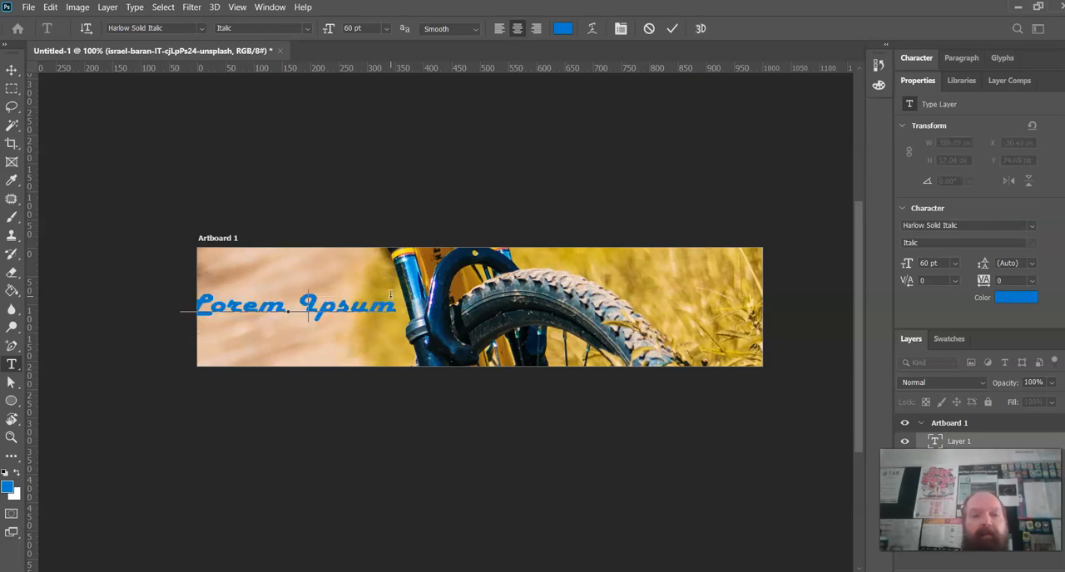
{"action": "type", "text": "Mount"}
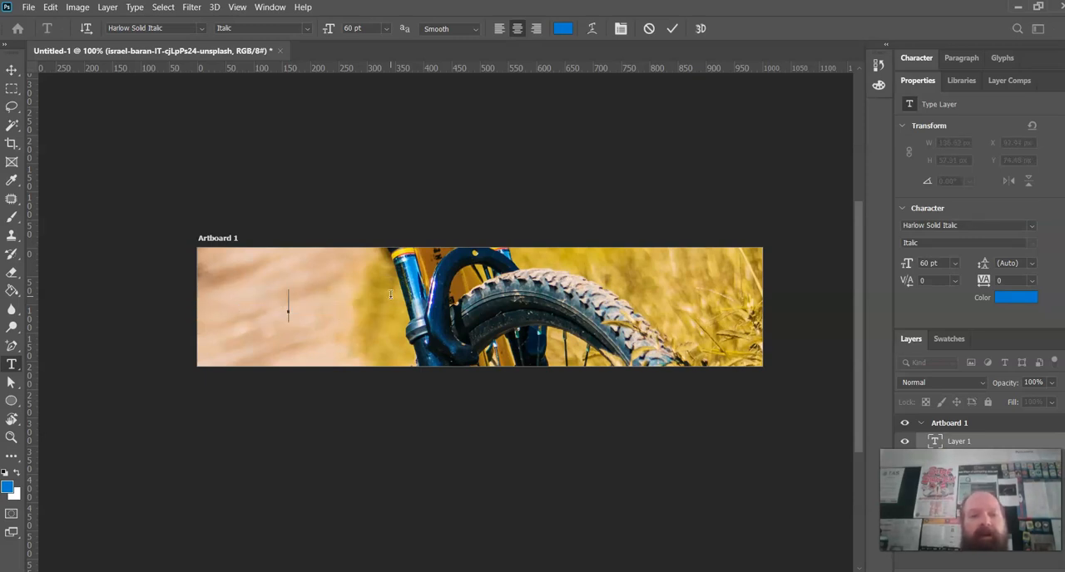
{"action": "type", "text": "Mr. Roberts"}
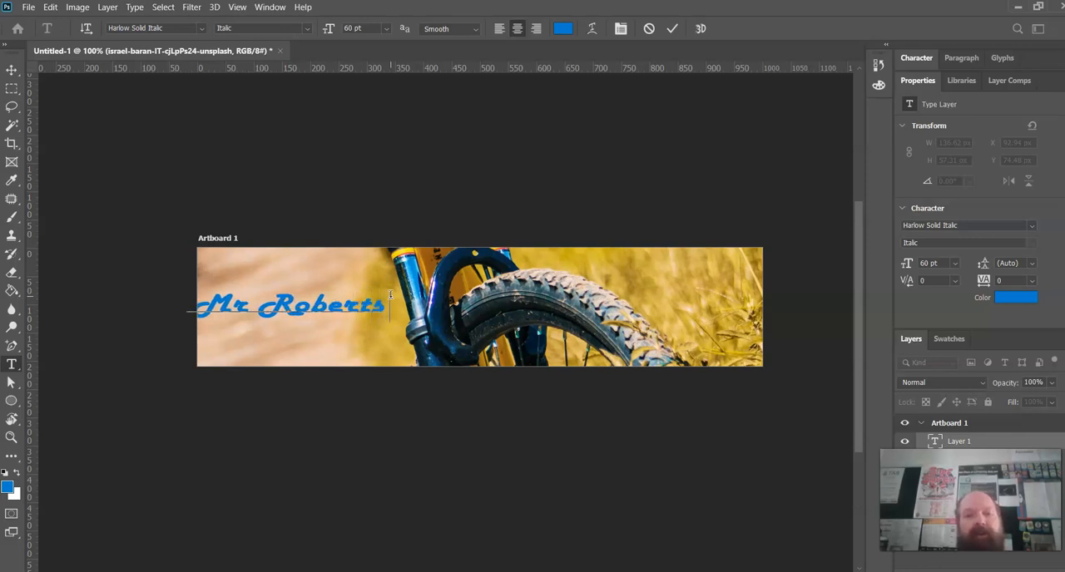
{"action": "type", "text": "Goes For A Bike Ride"}
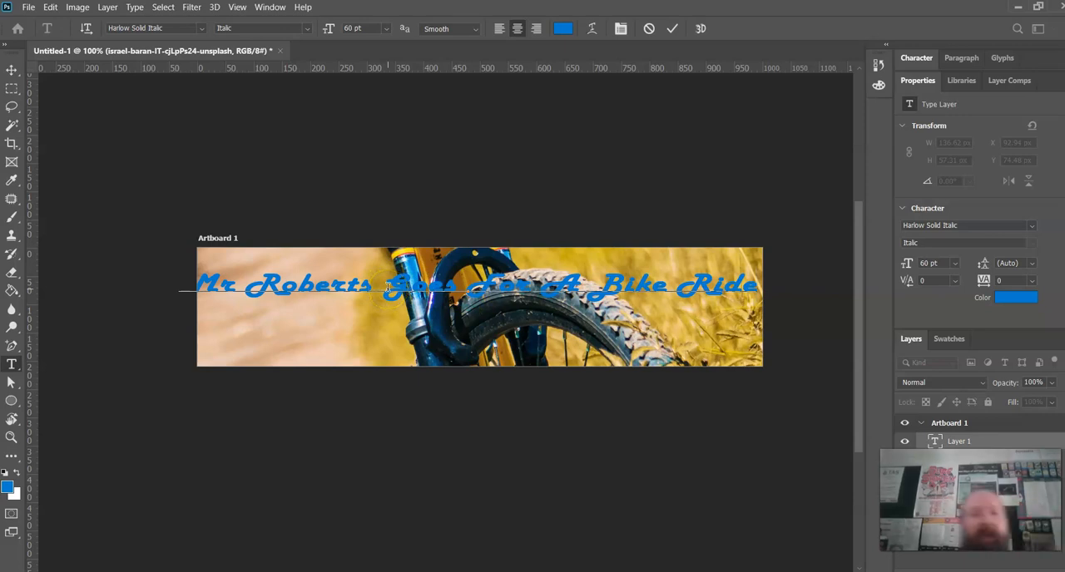
{"action": "mouse_move", "coordinate": [589, 298]}
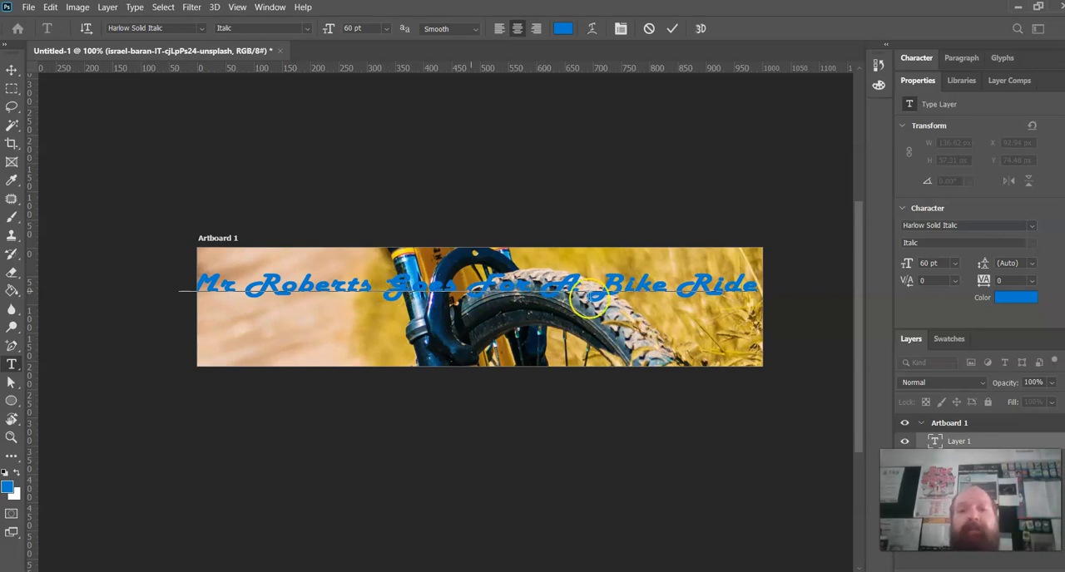
{"action": "mouse_move", "coordinate": [424, 293]}
{"action": "type", "text": "Mr Roberts Off Road!"}
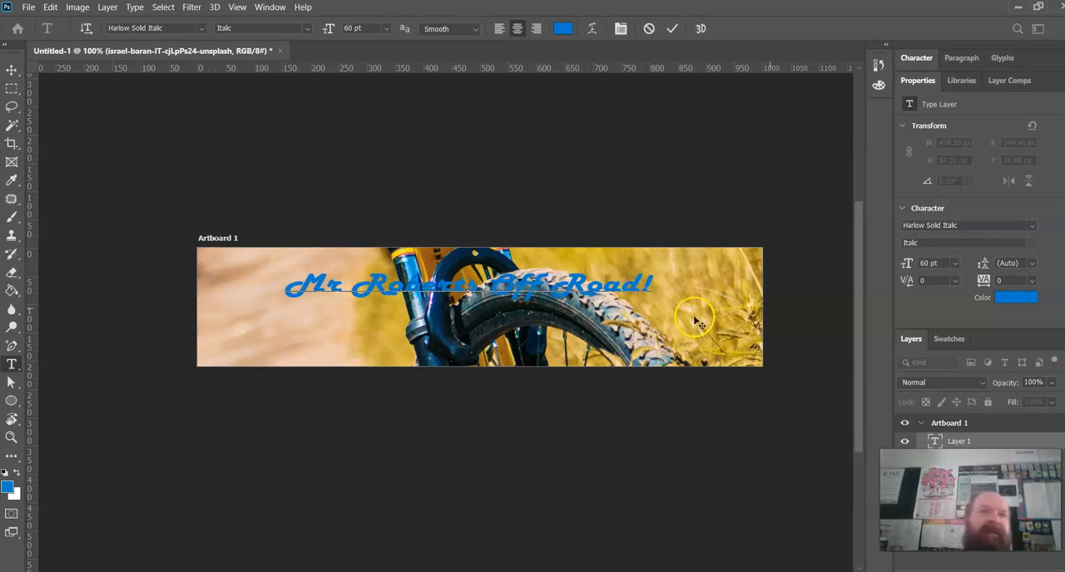
{"action": "mouse_move", "coordinate": [519, 449]}
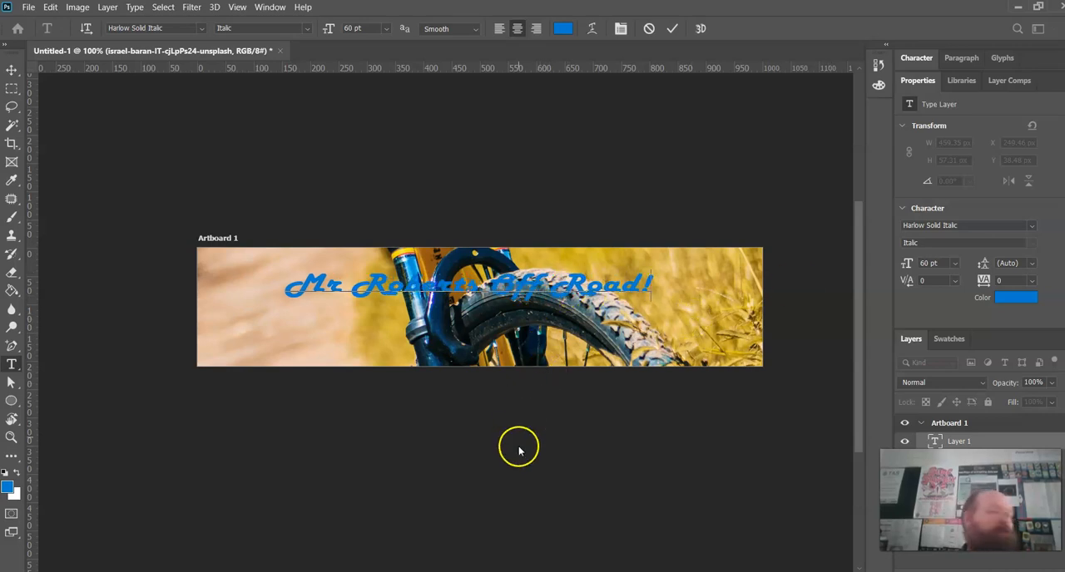
{"action": "mouse_move", "coordinate": [423, 374]}
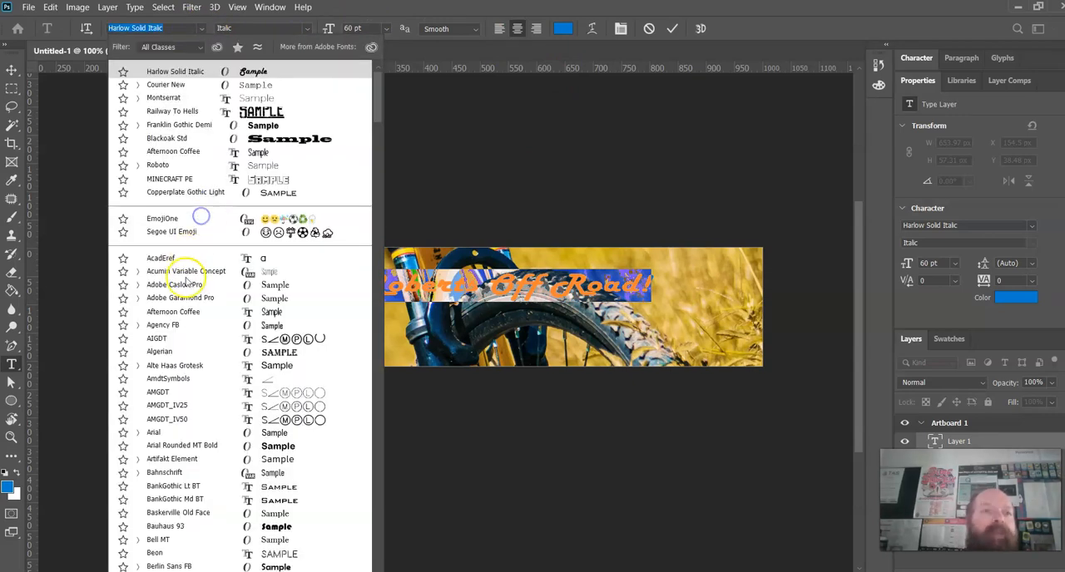
Step: Preview the title in Algerian, Calibri, CF Anarchy and CF Punk is not Dead, returning to CF Anarchy
{"action": "left_click", "coordinate": [159, 296]}
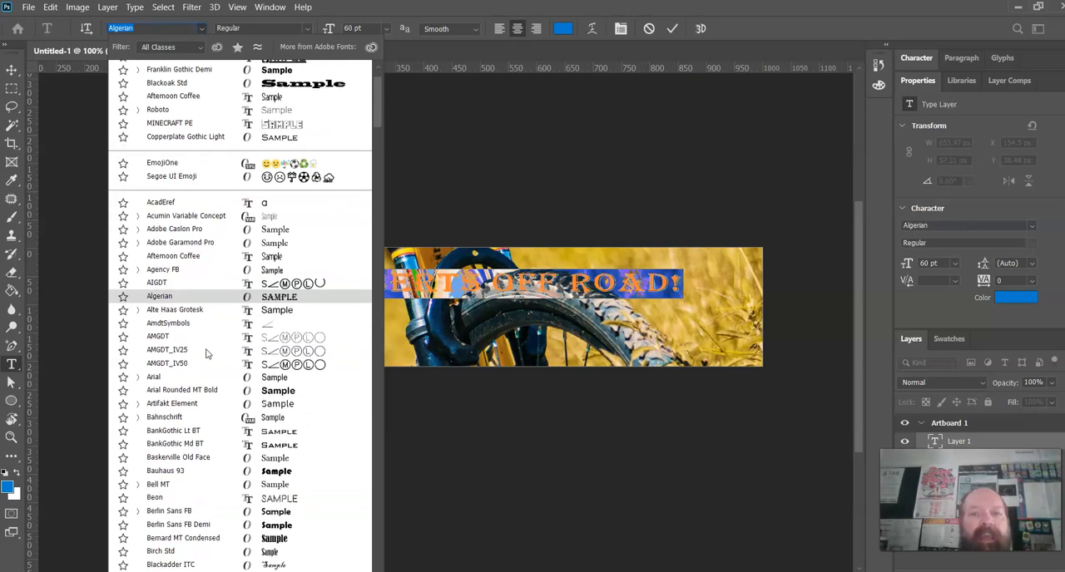
{"action": "scroll", "scroll_direction": "down", "scroll_amount": 3}
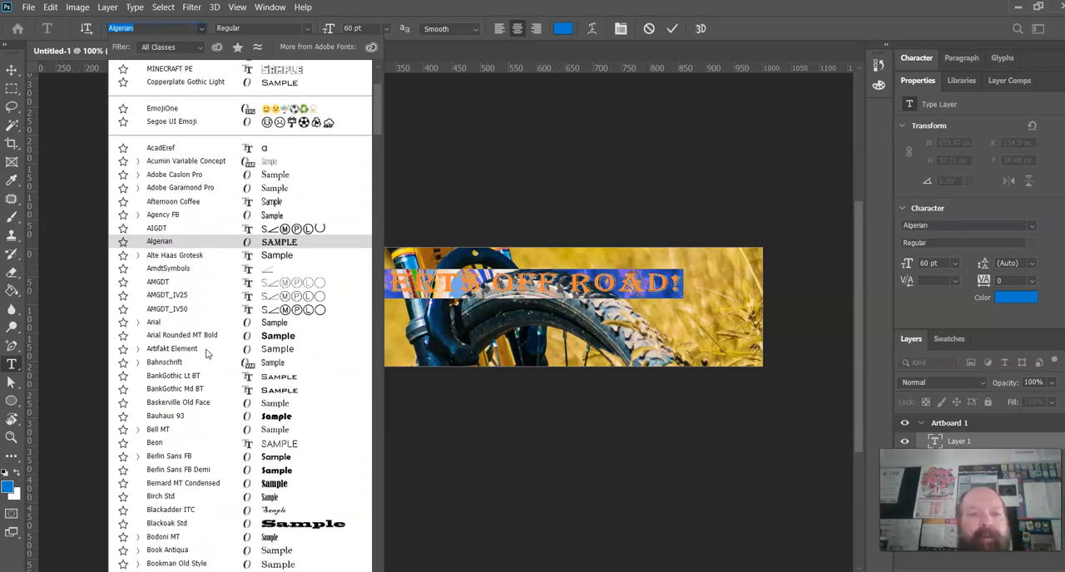
{"action": "left_click", "coordinate": [153, 369]}
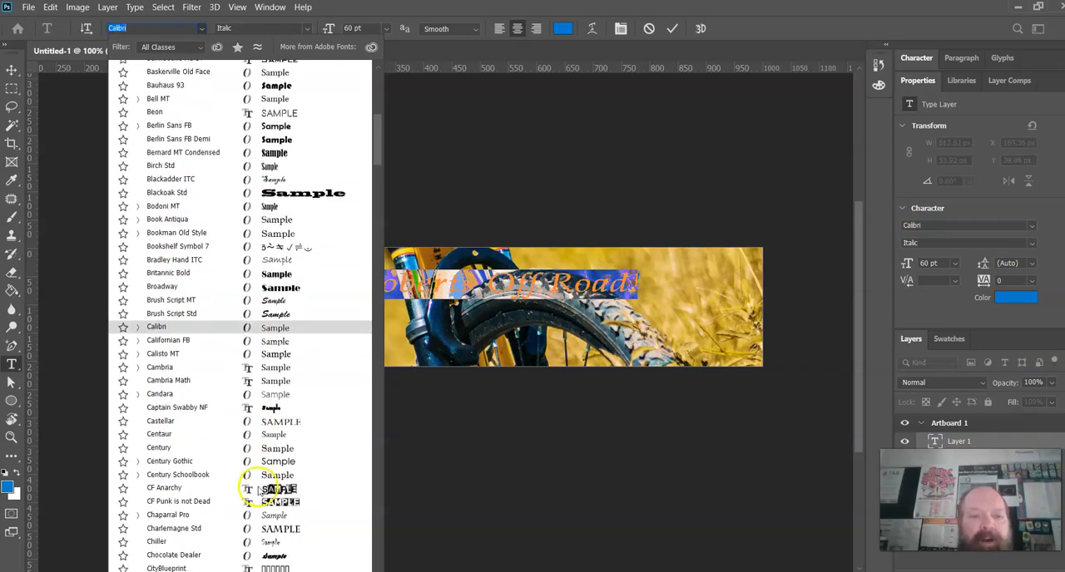
{"action": "left_click", "coordinate": [163, 487]}
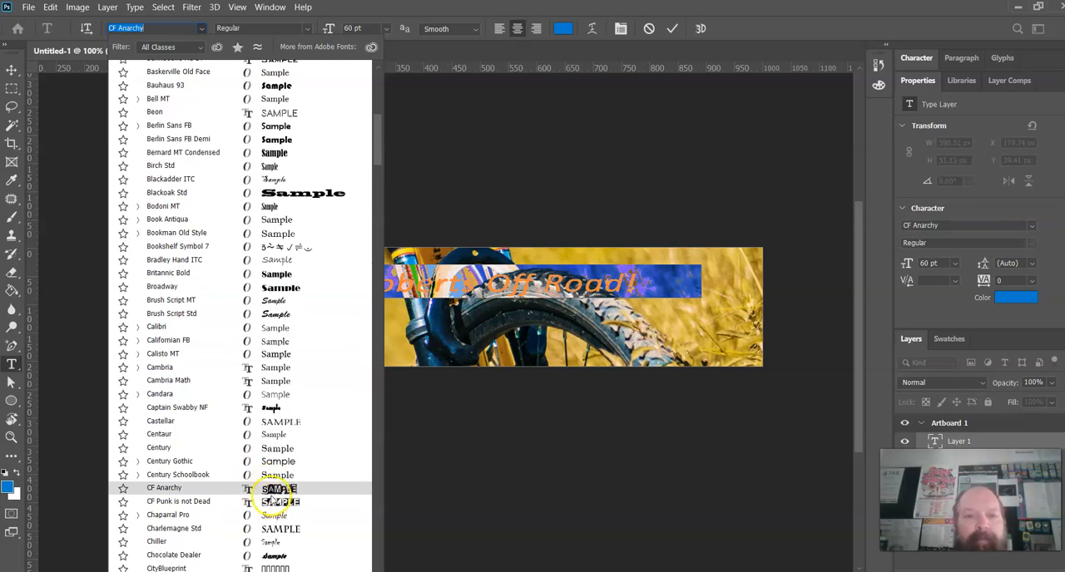
{"action": "left_click", "coordinate": [178, 501]}
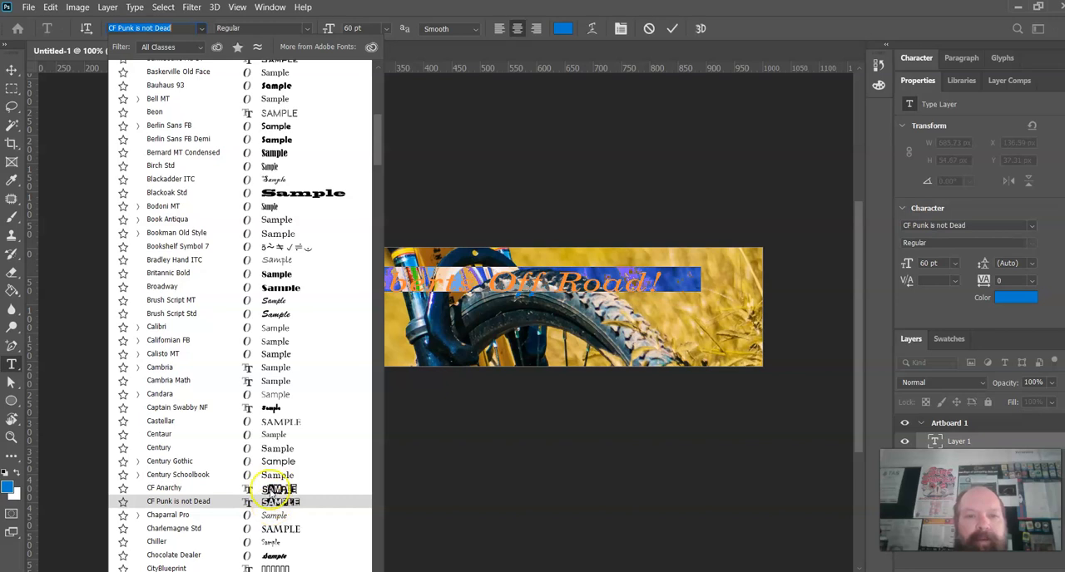
{"action": "left_click", "coordinate": [163, 488]}
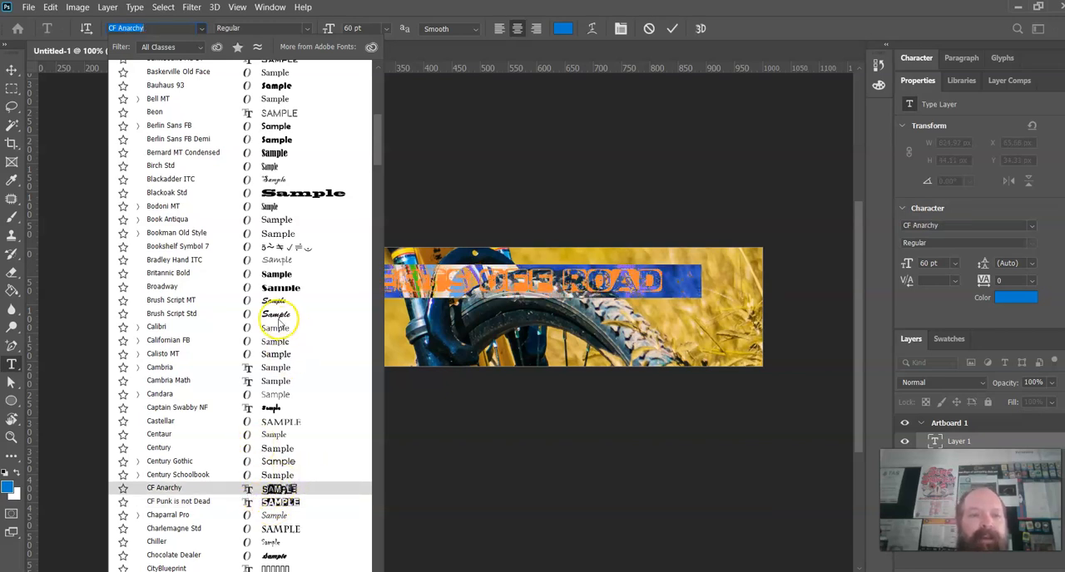
{"action": "scroll", "scroll_direction": "down", "scroll_amount": 3}
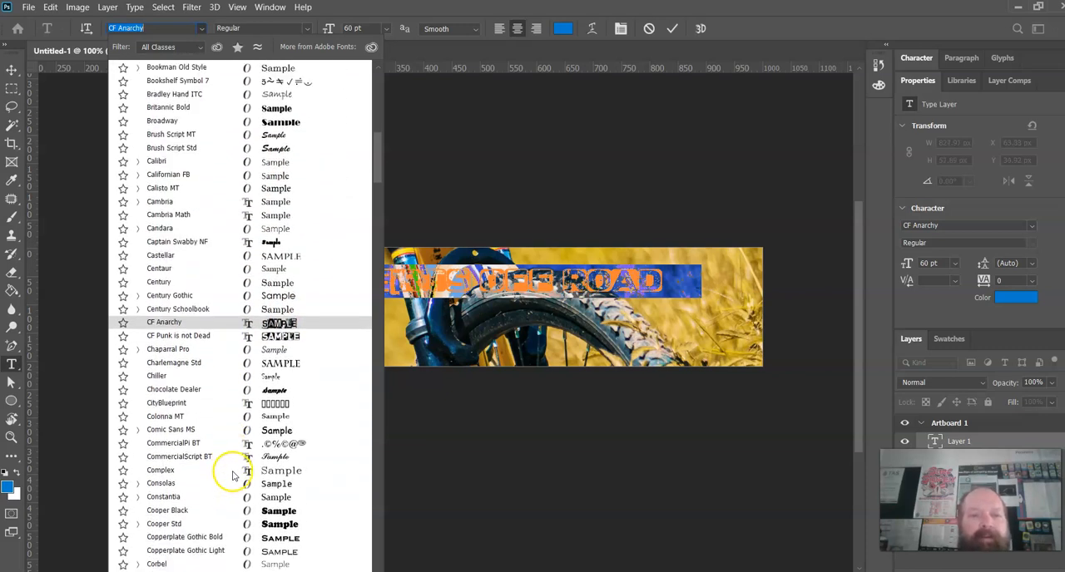
{"action": "scroll", "scroll_direction": "down", "scroll_amount": 3}
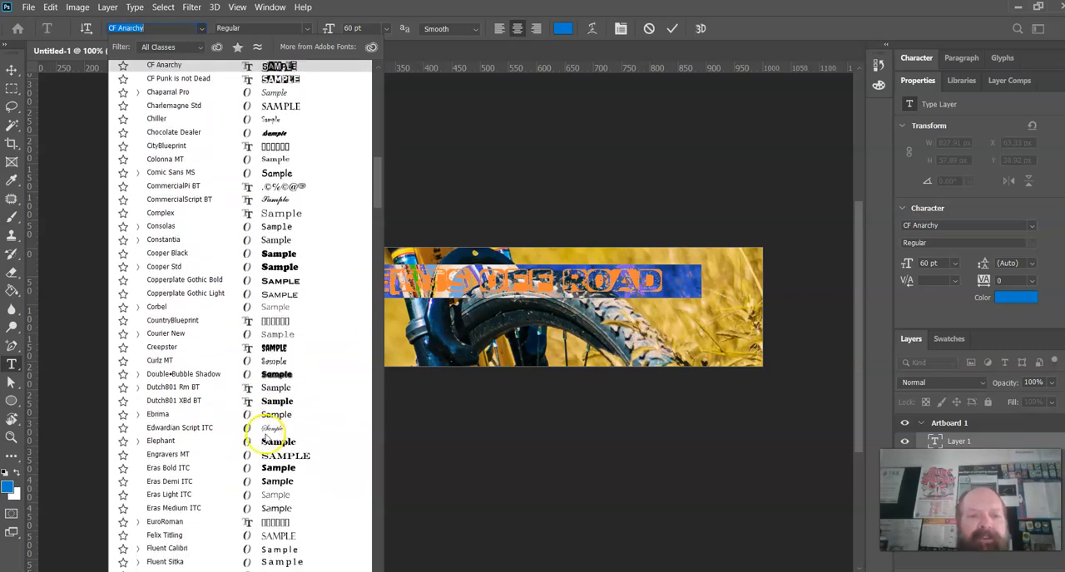
{"action": "scroll", "scroll_direction": "down", "scroll_amount": 3}
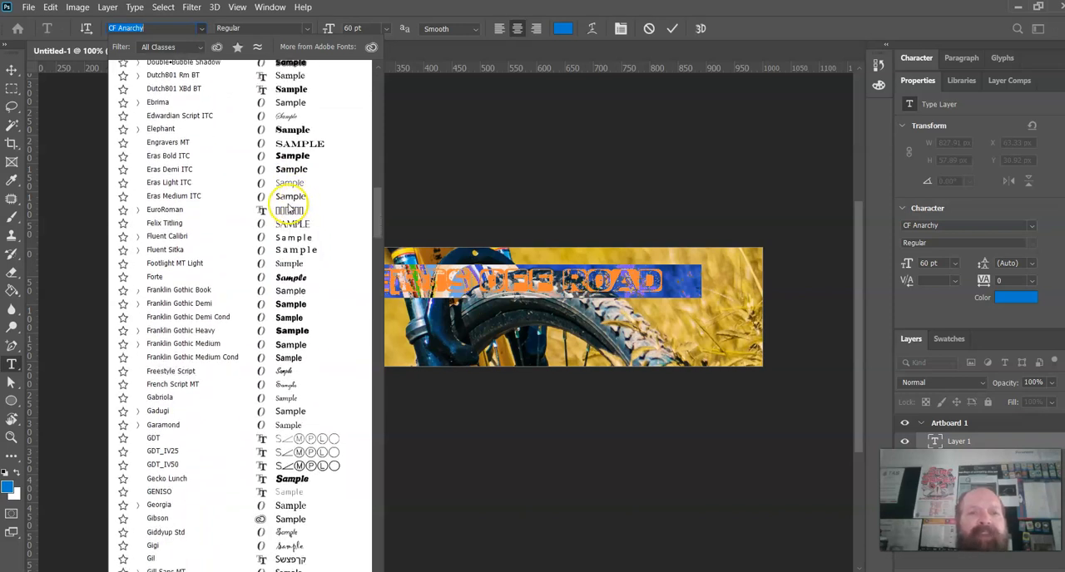
Step: Preview Footlight MT Light, Eras Bold ITC, Gigi, Gill Sans, Halogen Gas Lights and Harlow, then settle on Harry P
{"action": "left_click", "coordinate": [175, 206]}
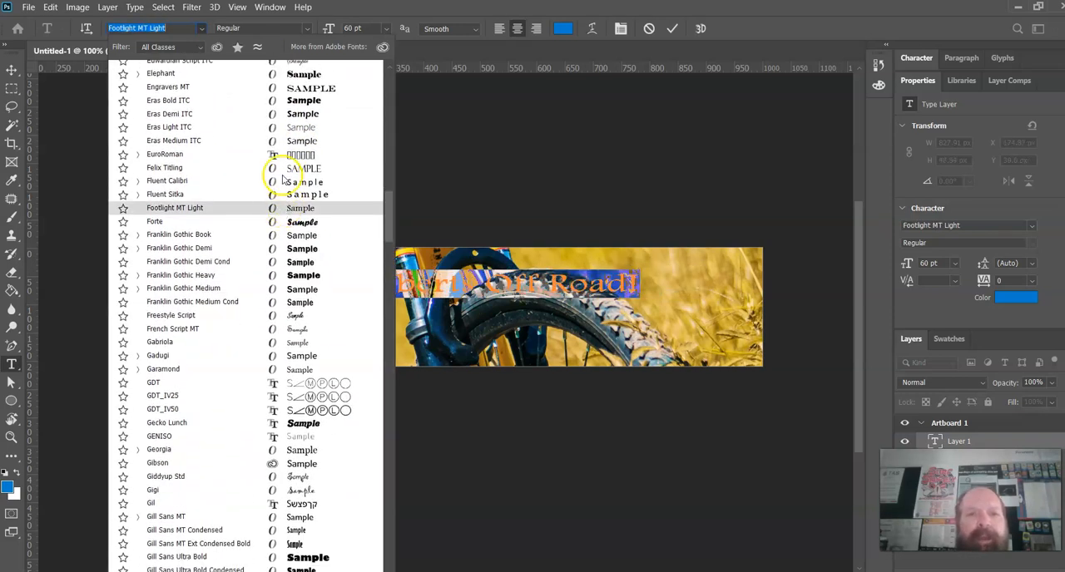
{"action": "left_click", "coordinate": [168, 100]}
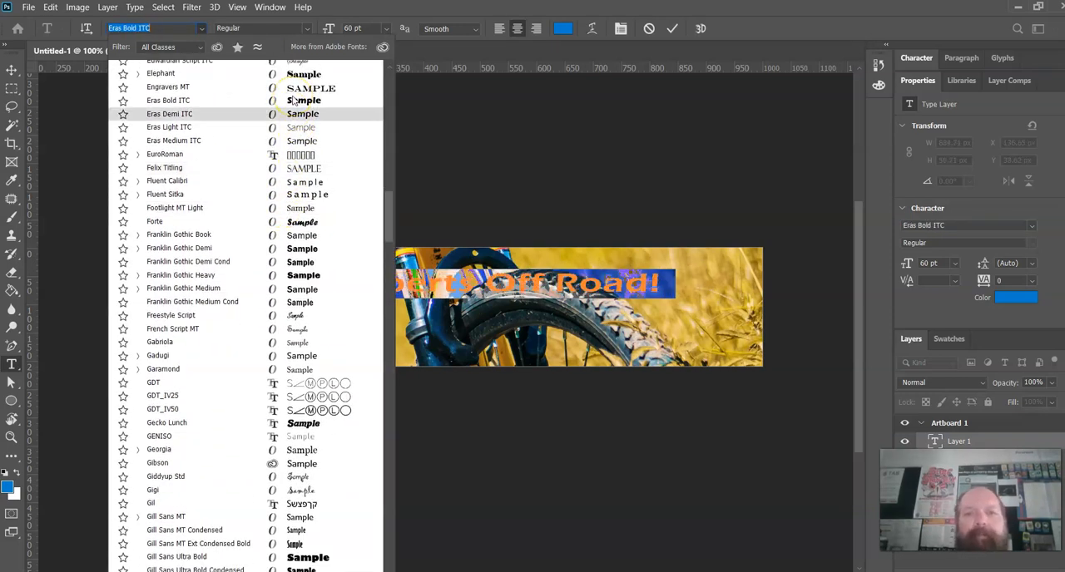
{"action": "left_click", "coordinate": [153, 489]}
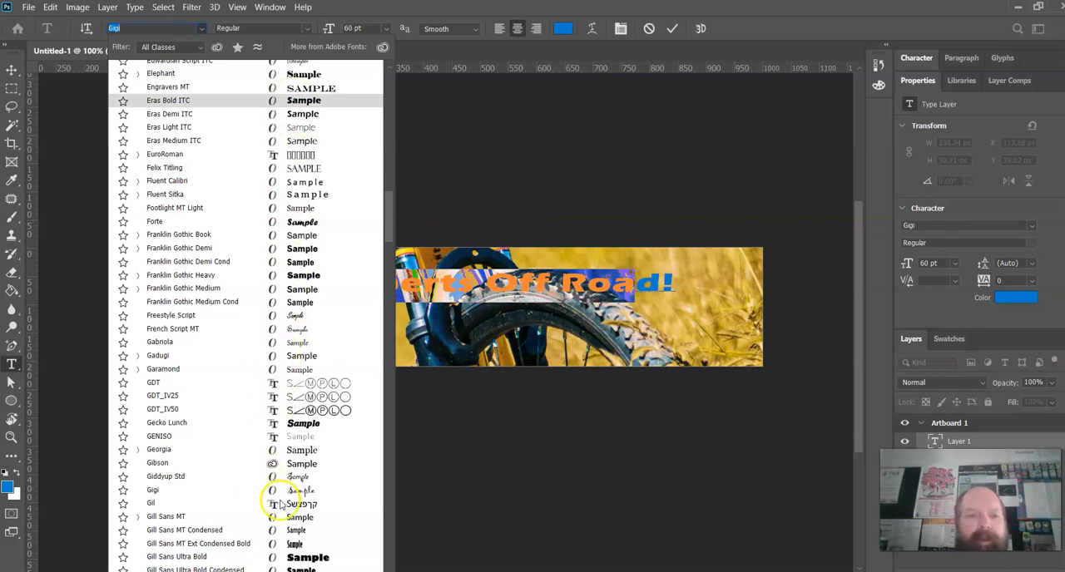
{"action": "left_click", "coordinate": [159, 436]}
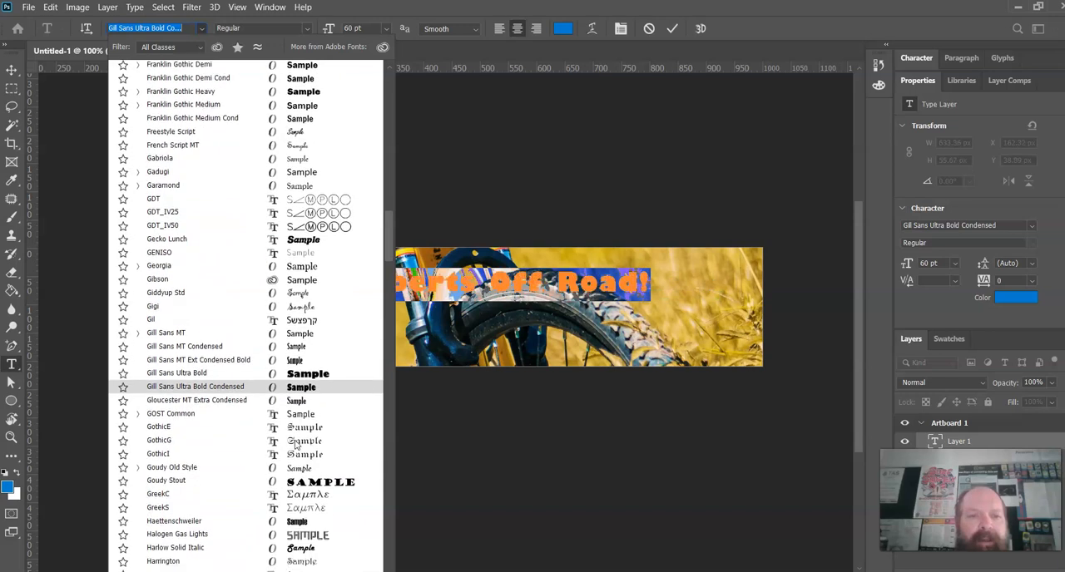
{"action": "left_click", "coordinate": [176, 498]}
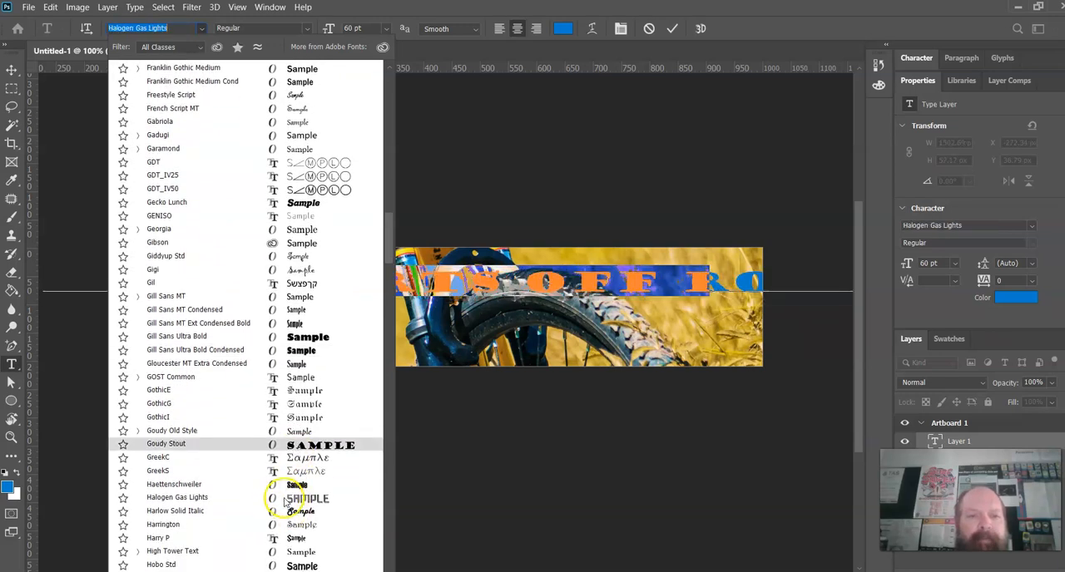
{"action": "left_click", "coordinate": [176, 497]}
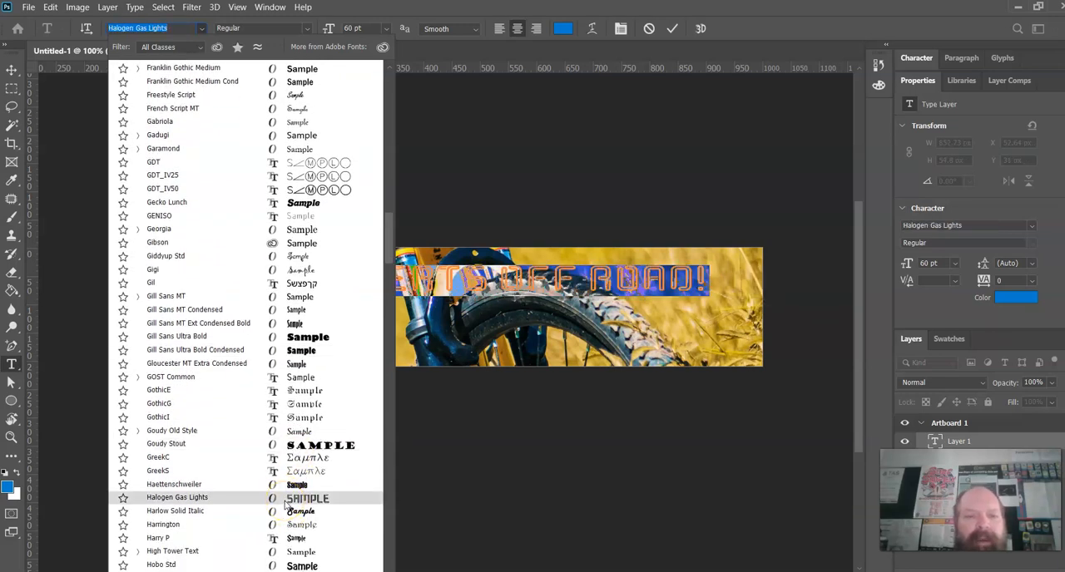
{"action": "left_click", "coordinate": [175, 511]}
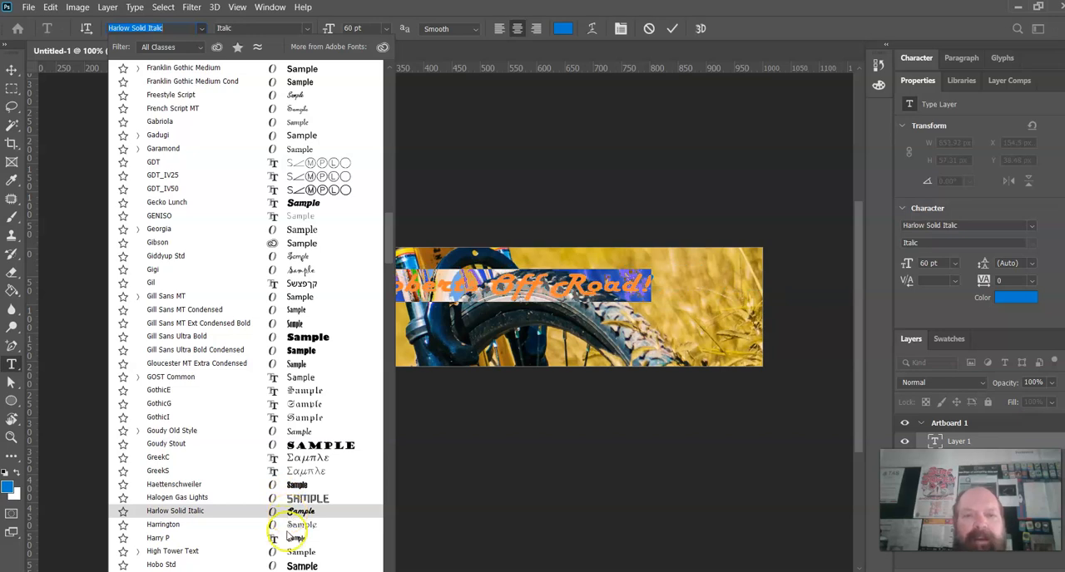
{"action": "left_click", "coordinate": [156, 539]}
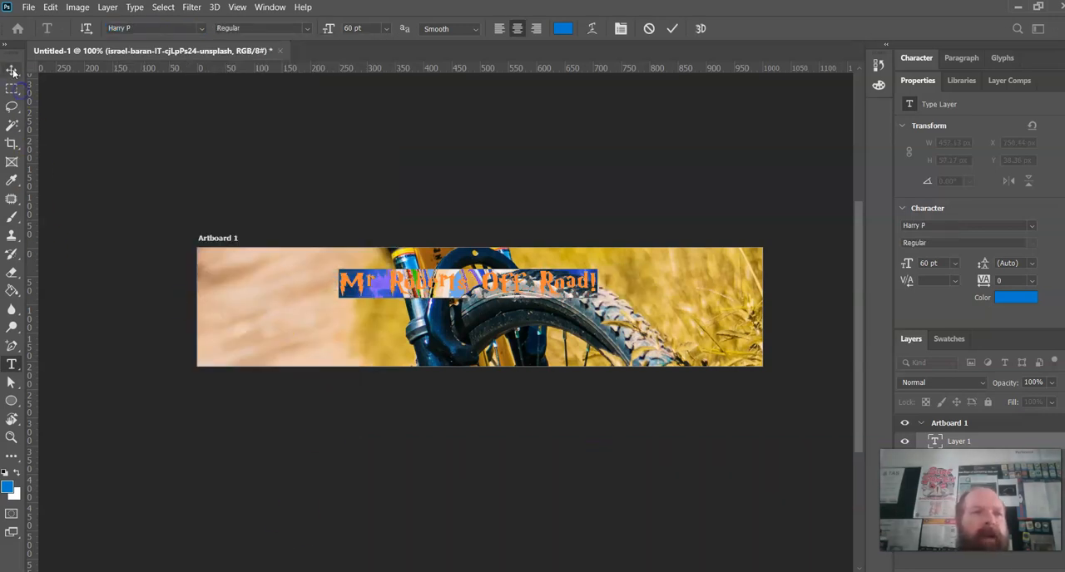
{"action": "left_click", "coordinate": [12, 72]}
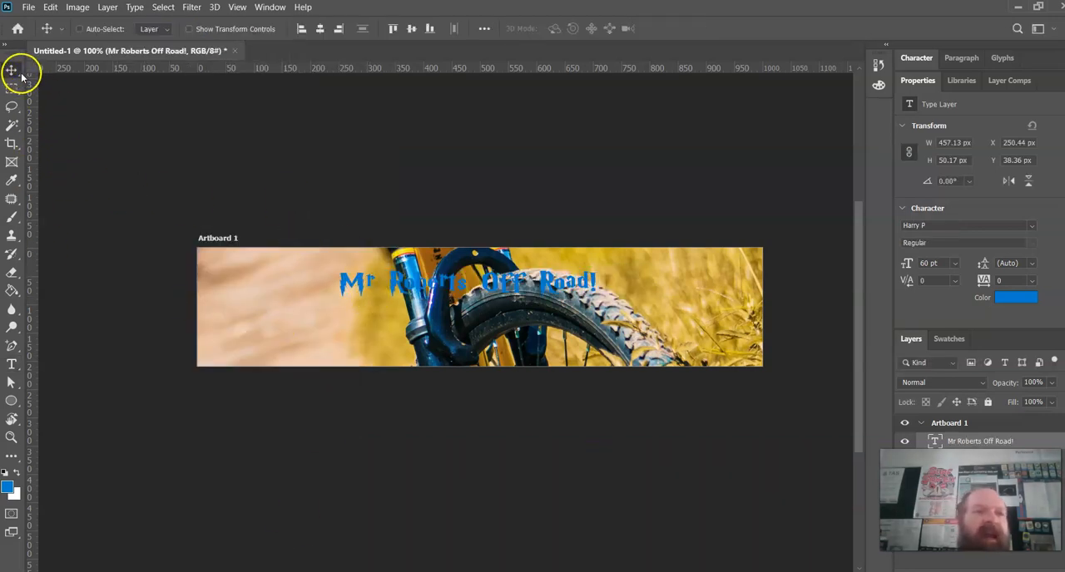
{"action": "mouse_move", "coordinate": [932, 407]}
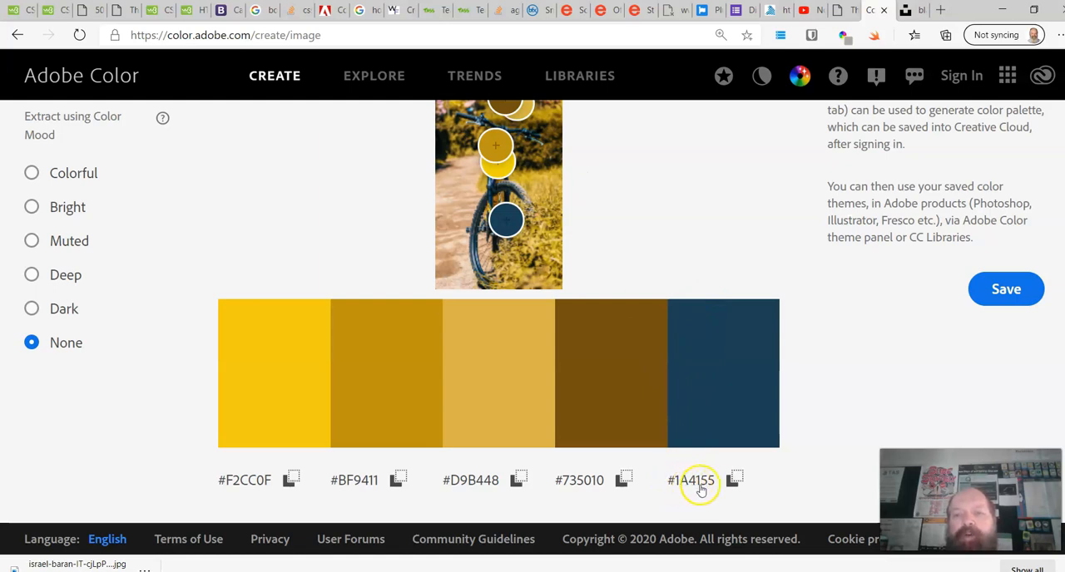
Step: Copy the dark blue hex #1A4155 from the extracted palette and switch windows back toward Photoshop
{"action": "left_click", "coordinate": [736, 479]}
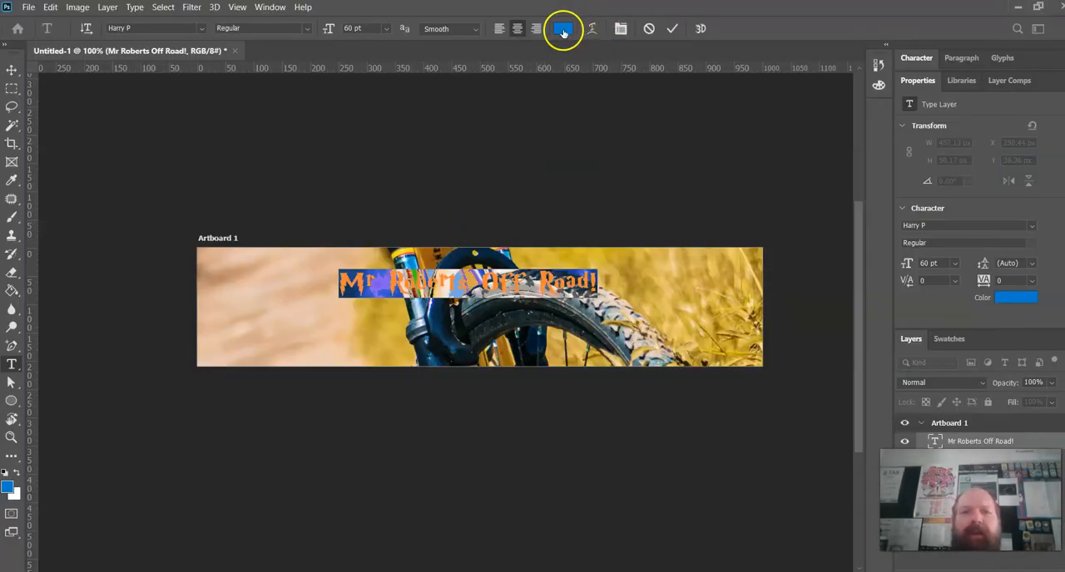
{"action": "left_click", "coordinate": [562, 29]}
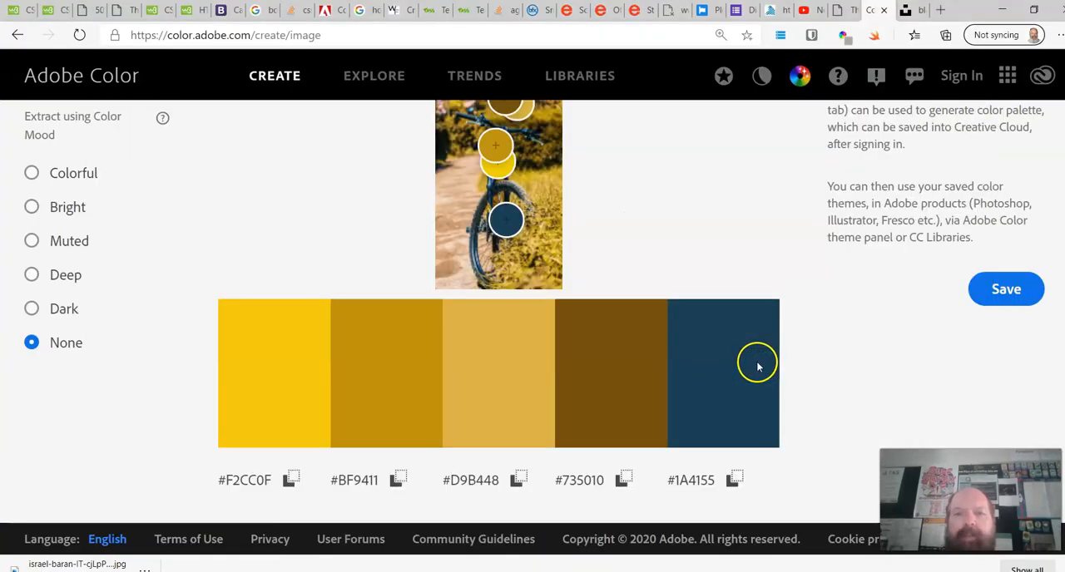
{"action": "key", "text": "alt+tab"}
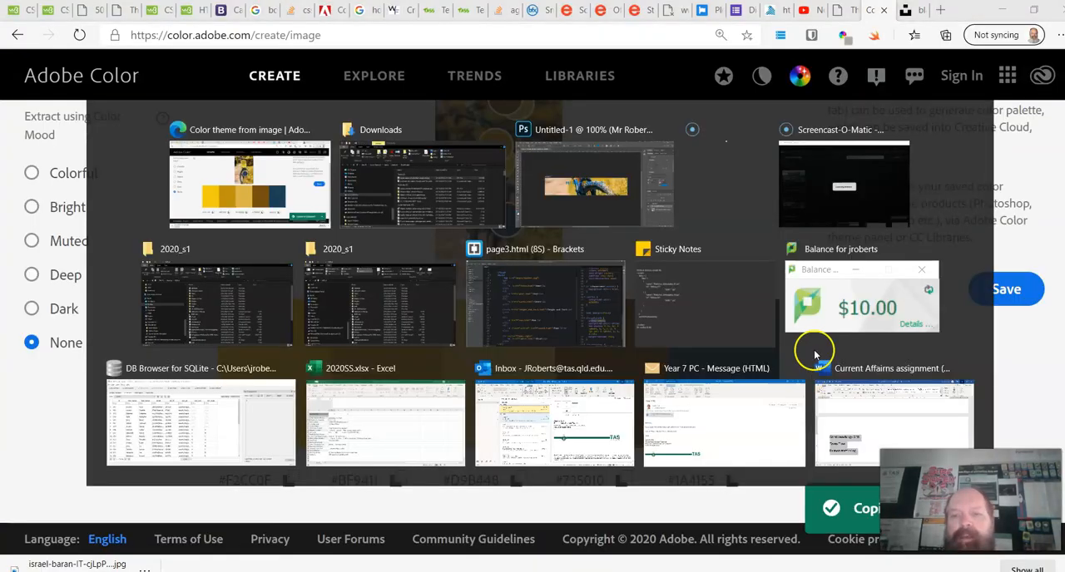
Step: Set the title's text colour to #1A4155 in the Color Picker and confirm
{"action": "left_click", "coordinate": [594, 183]}
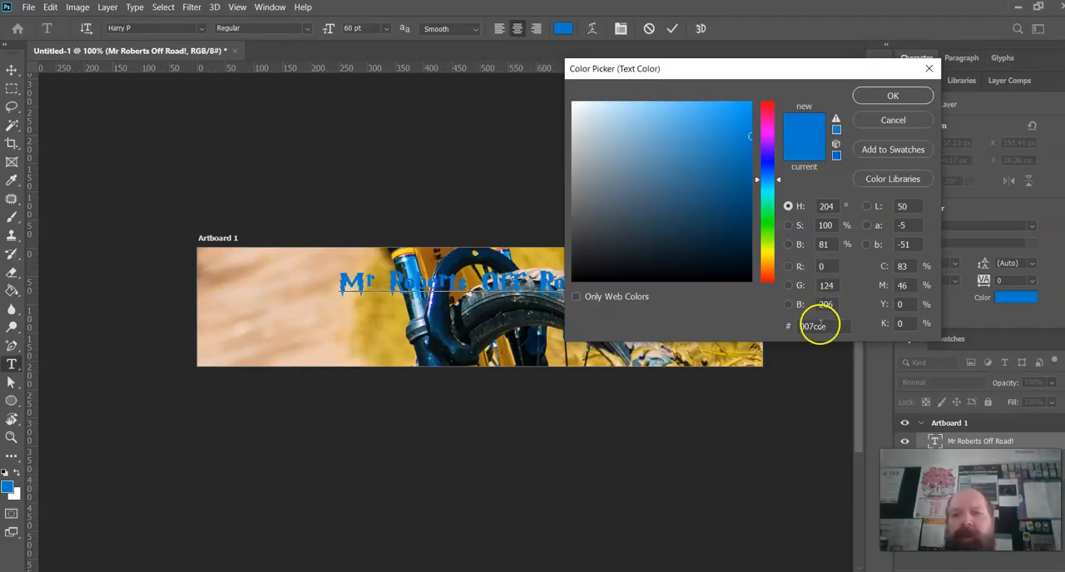
{"action": "left_click", "coordinate": [698, 220]}
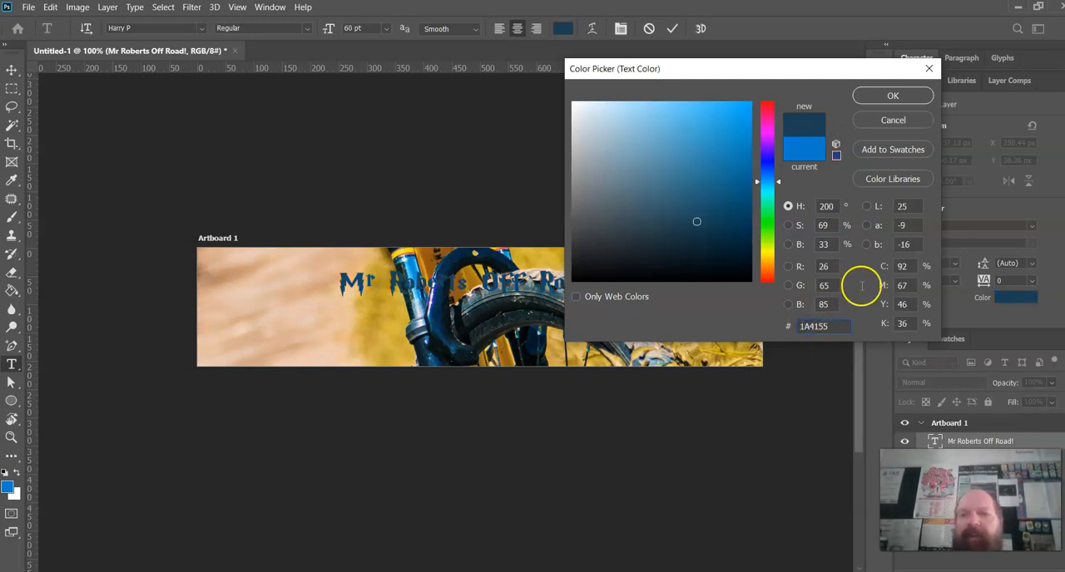
{"action": "left_click", "coordinate": [892, 94]}
{"action": "type", "text": "96"}
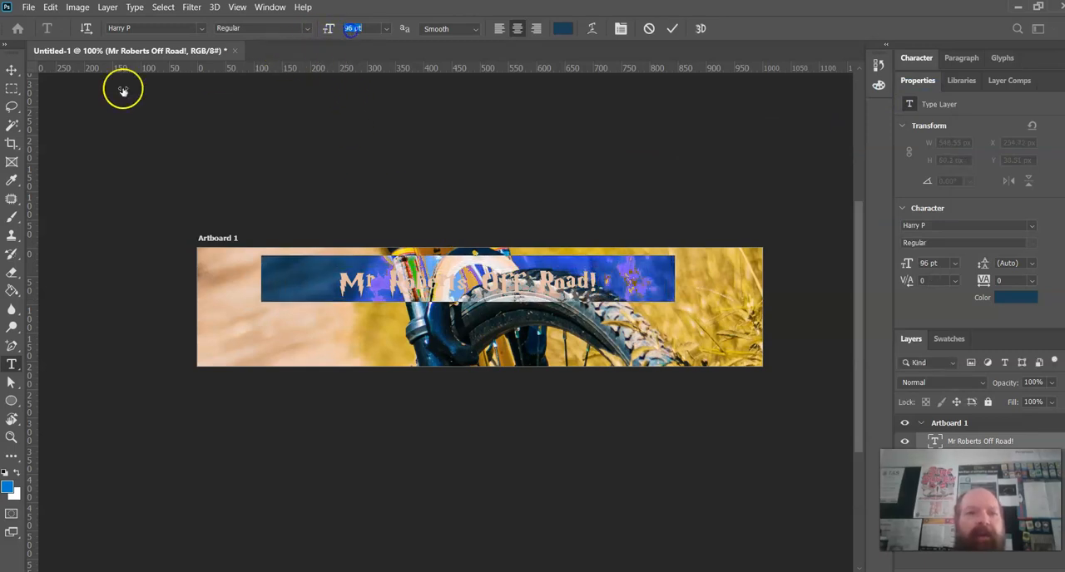
Step: Drag the title down into the banner's middle and bring up the text layer's blending options
{"action": "left_click", "coordinate": [11, 70]}
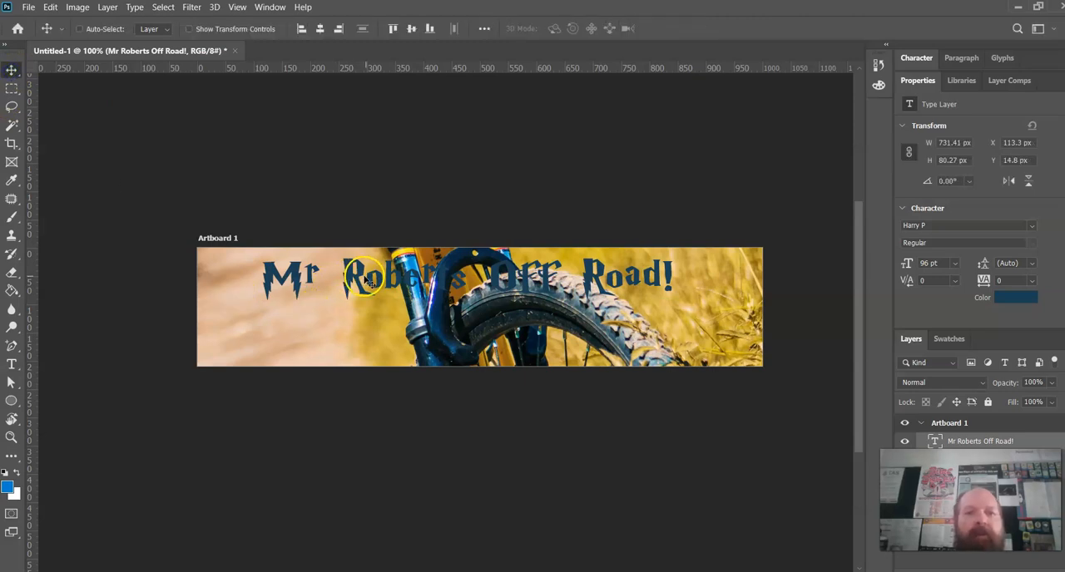
{"action": "left_click_drag", "start_coordinate": [374, 275], "coordinate": [403, 304]}
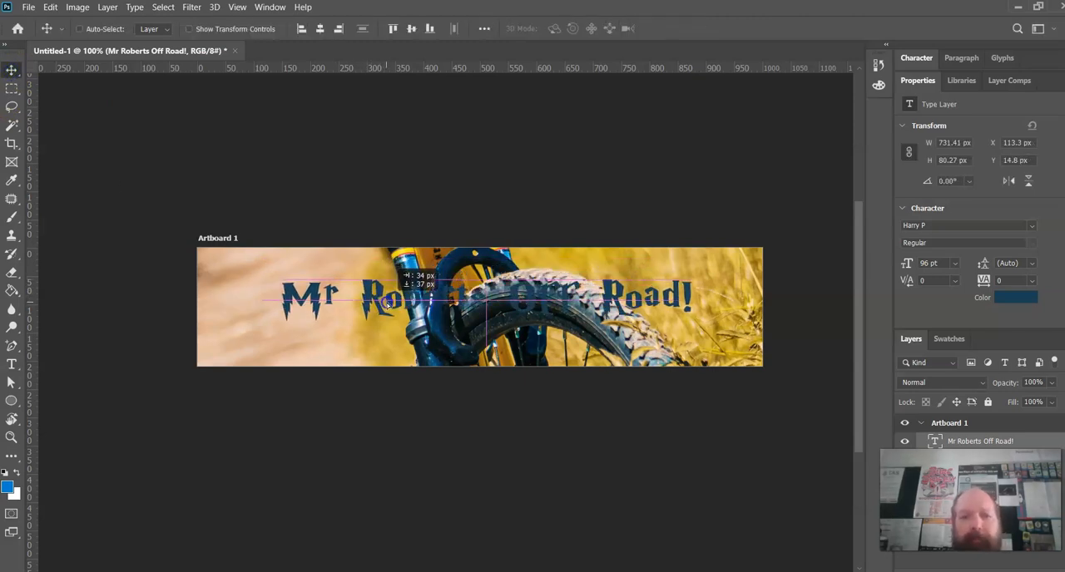
{"action": "left_click_drag", "start_coordinate": [386, 304], "coordinate": [396, 313]}
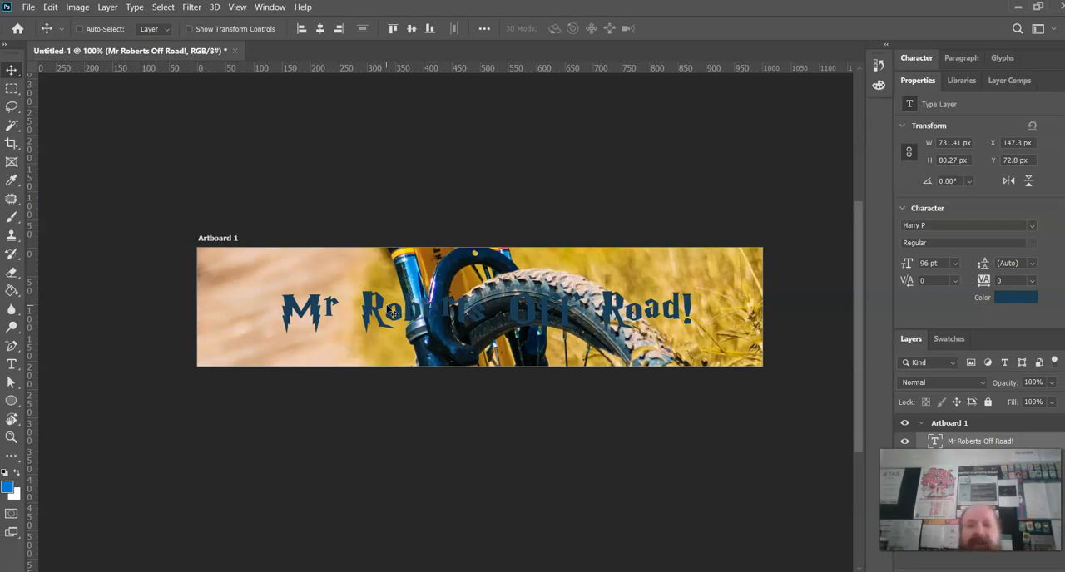
{"action": "mouse_move", "coordinate": [806, 349]}
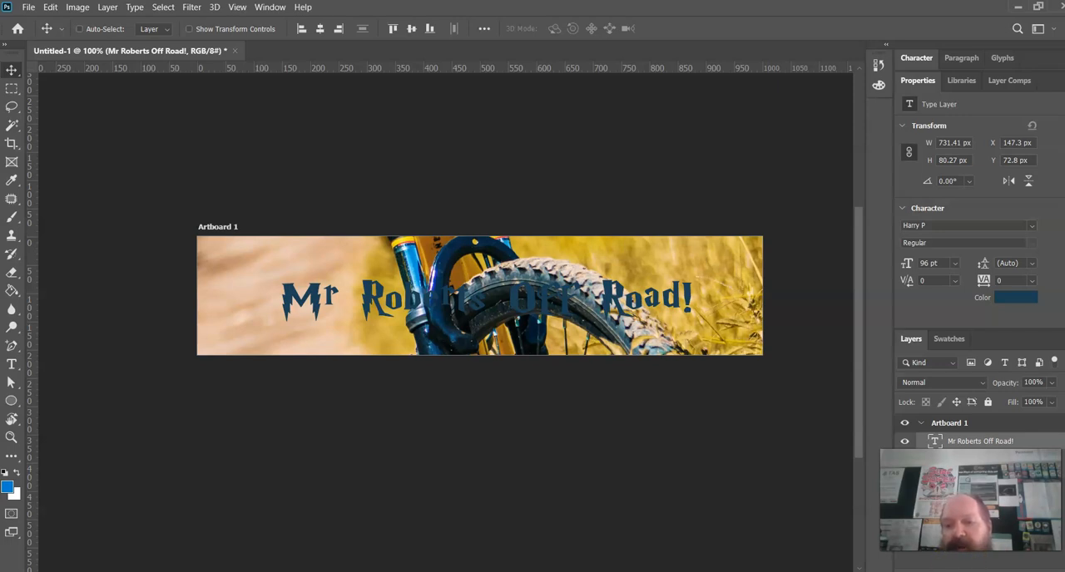
{"action": "right_click", "coordinate": [979, 441]}
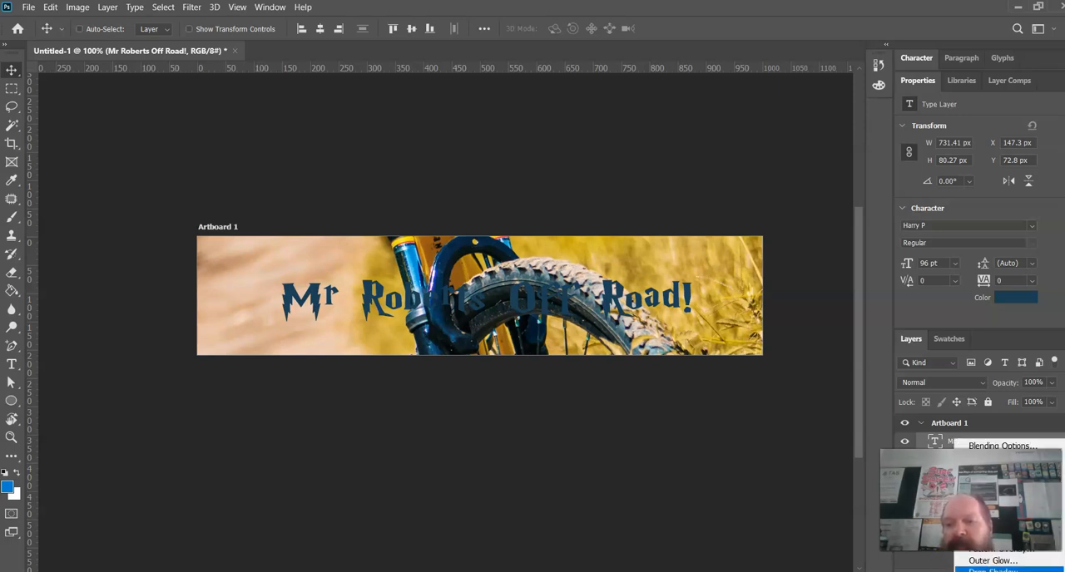
{"action": "mouse_move", "coordinate": [1002, 446]}
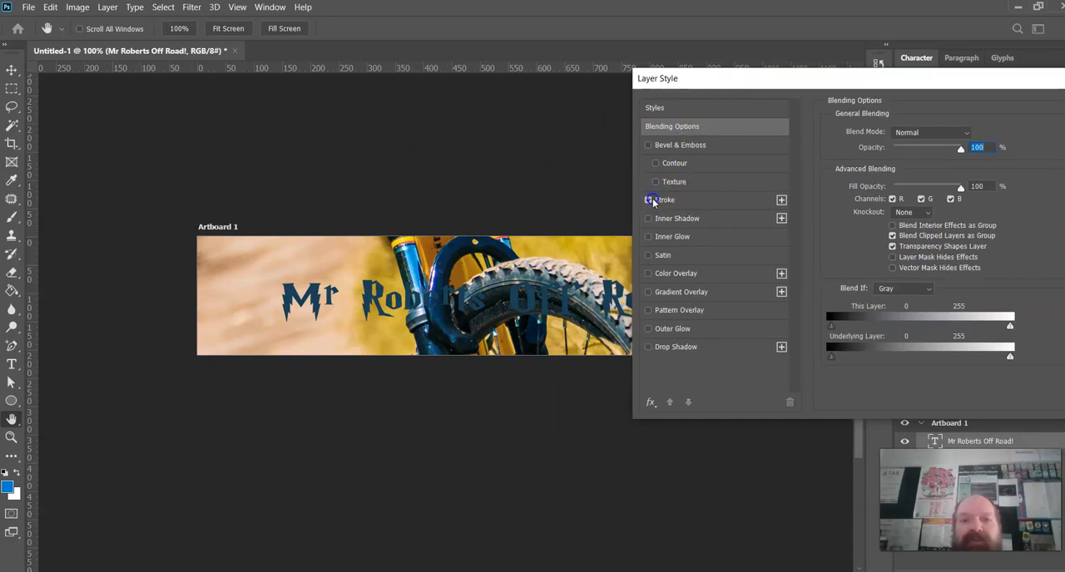
Step: Enable a Stroke effect on the title and set its colour to pure white
{"action": "left_click", "coordinate": [649, 199]}
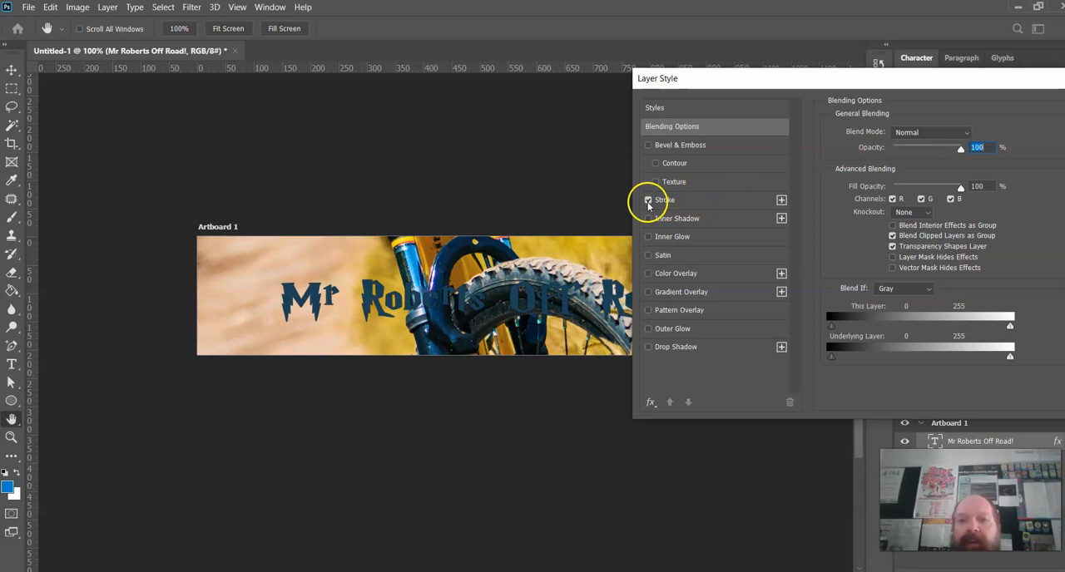
{"action": "left_click", "coordinate": [662, 200]}
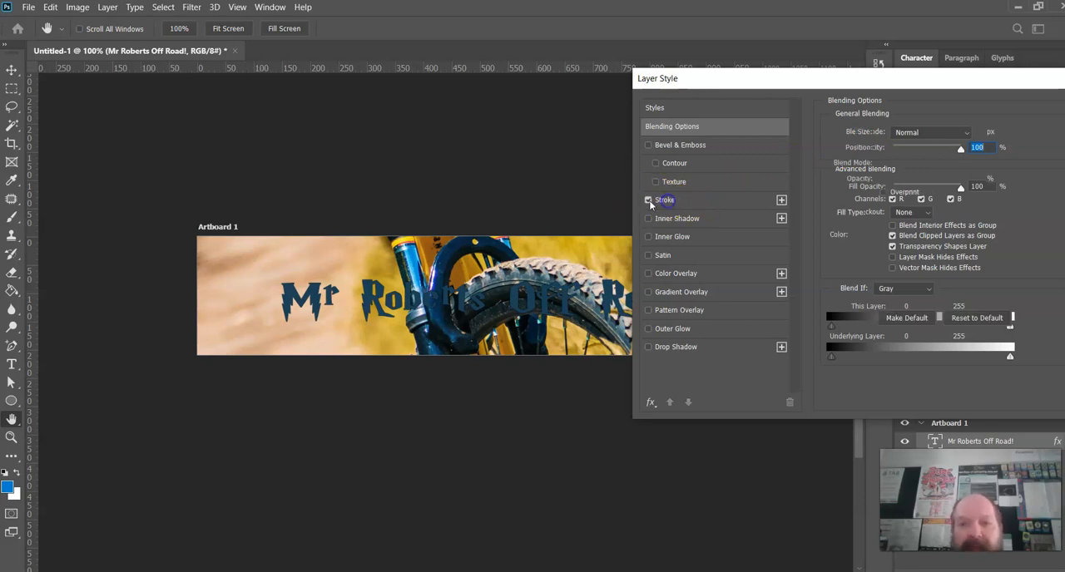
{"action": "left_click", "coordinate": [664, 199]}
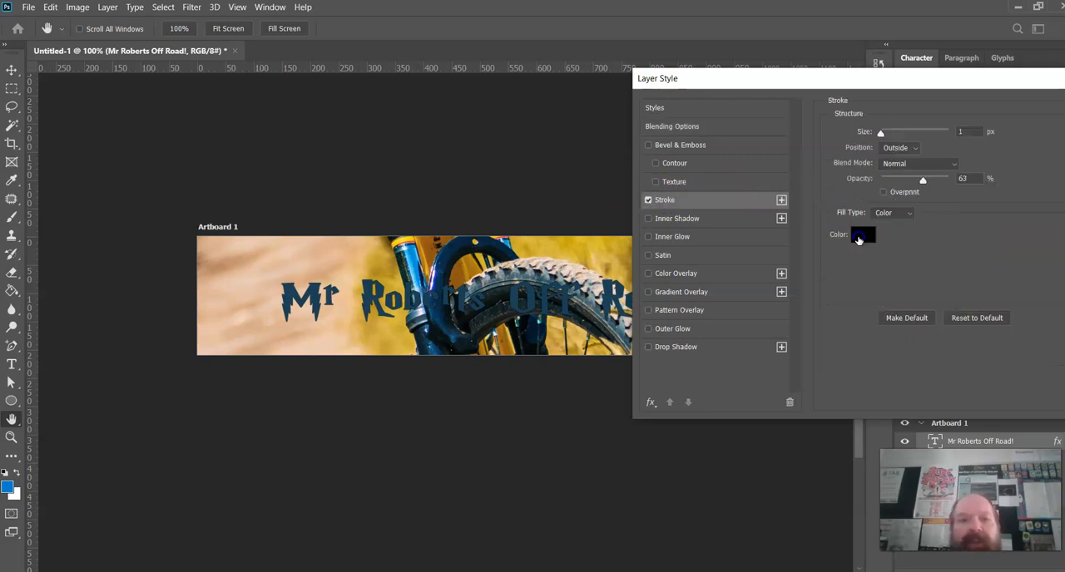
{"action": "left_click", "coordinate": [862, 233]}
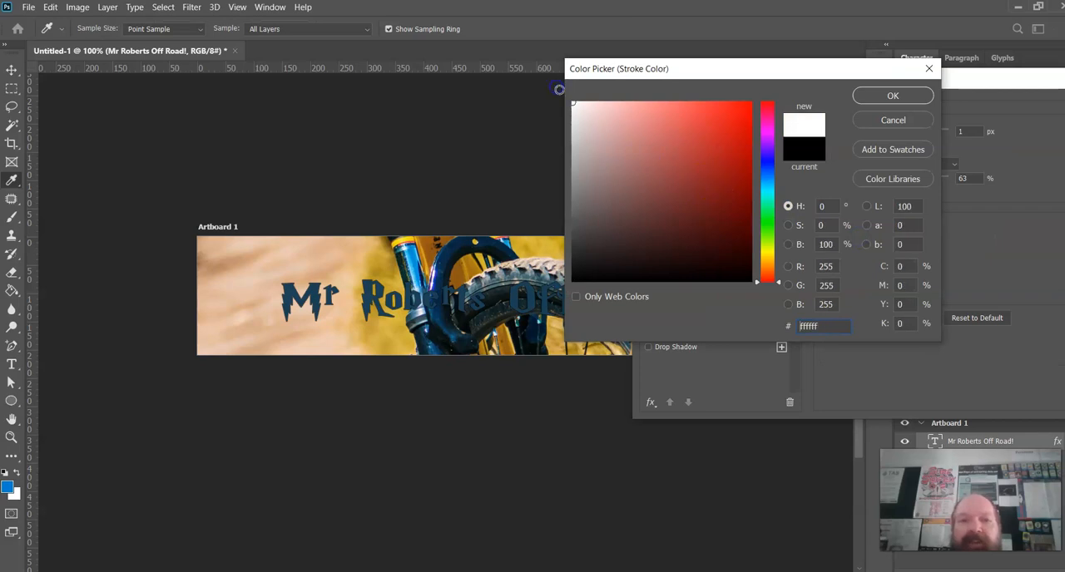
{"action": "left_click", "coordinate": [891, 95]}
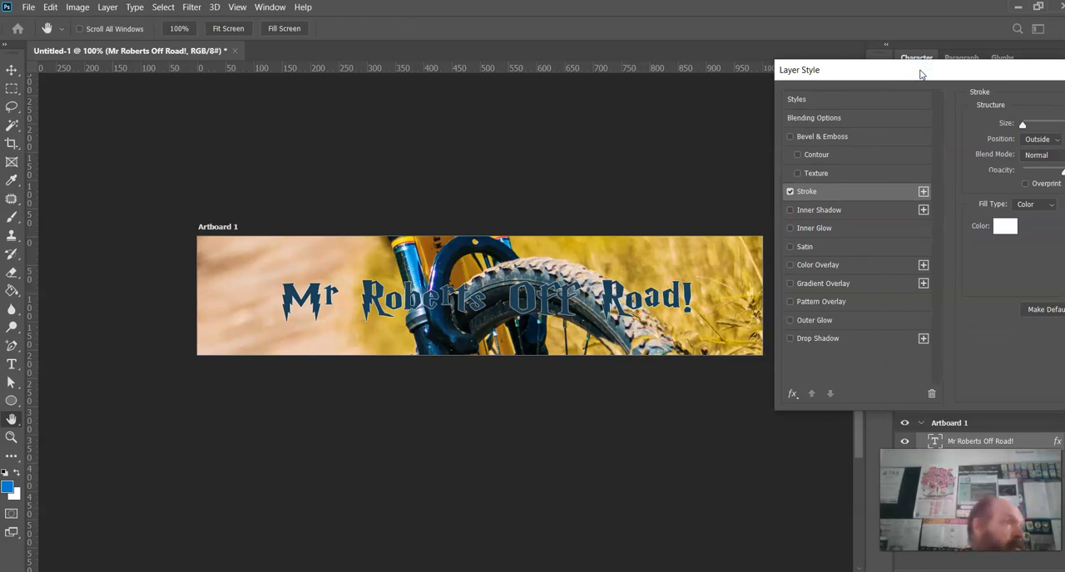
{"action": "mouse_move", "coordinate": [782, 142]}
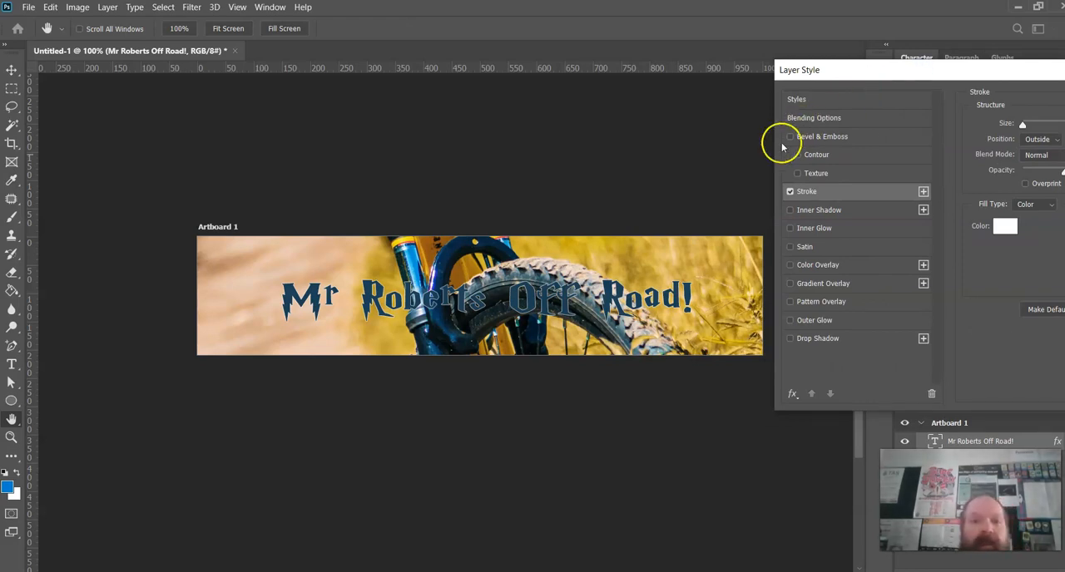
{"action": "mouse_move", "coordinate": [289, 333]}
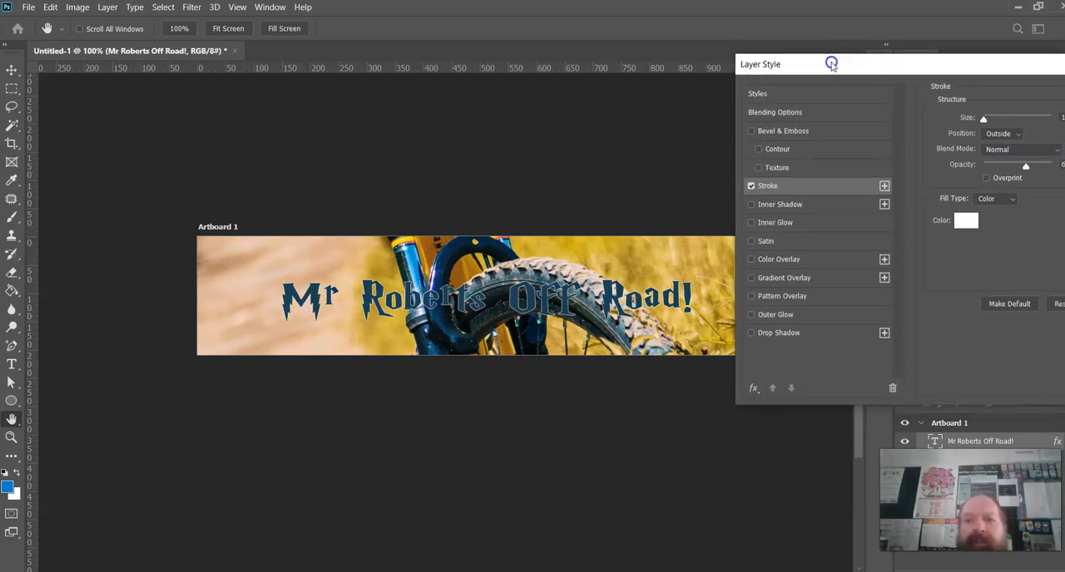
{"action": "mouse_move", "coordinate": [842, 173]}
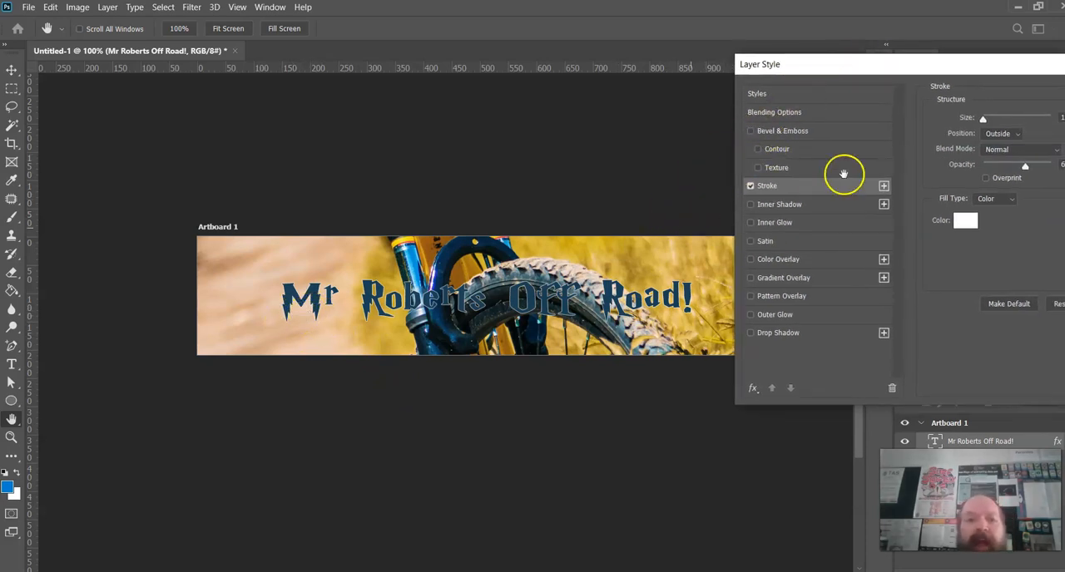
{"action": "mouse_move", "coordinate": [752, 133]}
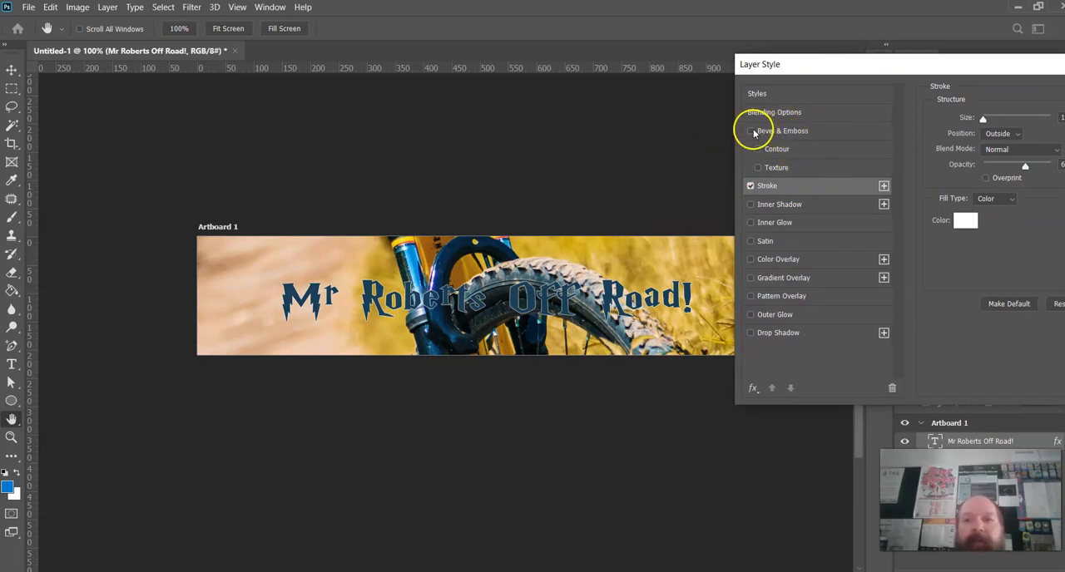
Step: Enable Bevel & Emboss on the title and show its Size and Soften settings
{"action": "left_click", "coordinate": [750, 130]}
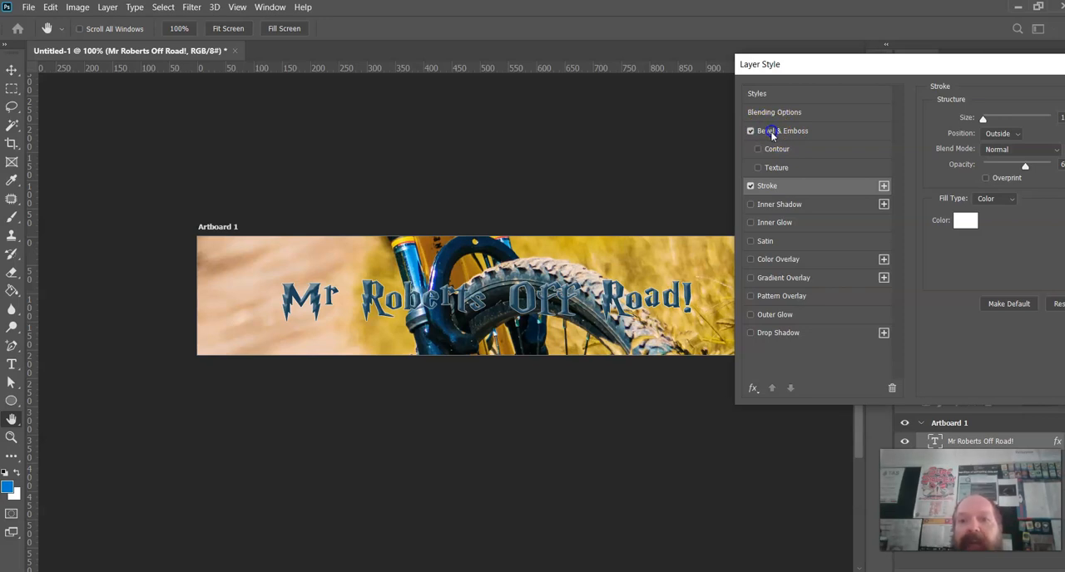
{"action": "left_click", "coordinate": [782, 130]}
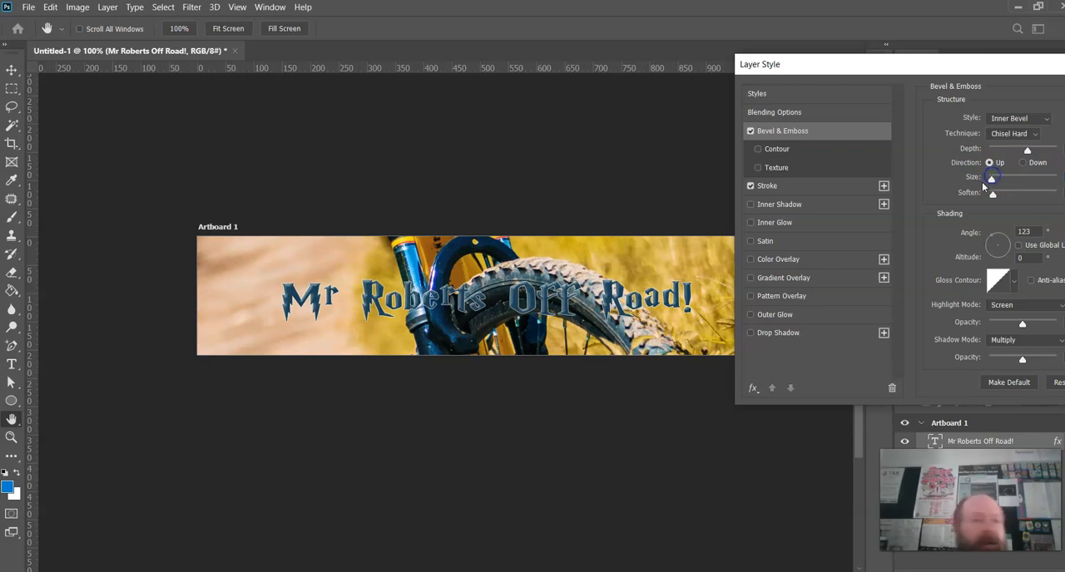
{"action": "mouse_move", "coordinate": [991, 176]}
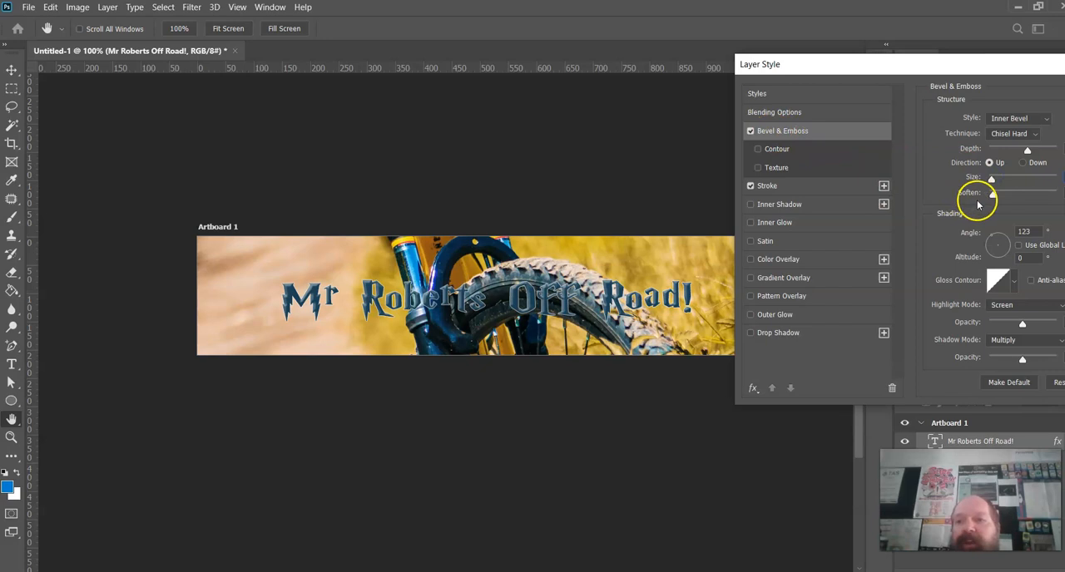
{"action": "mouse_move", "coordinate": [757, 333]}
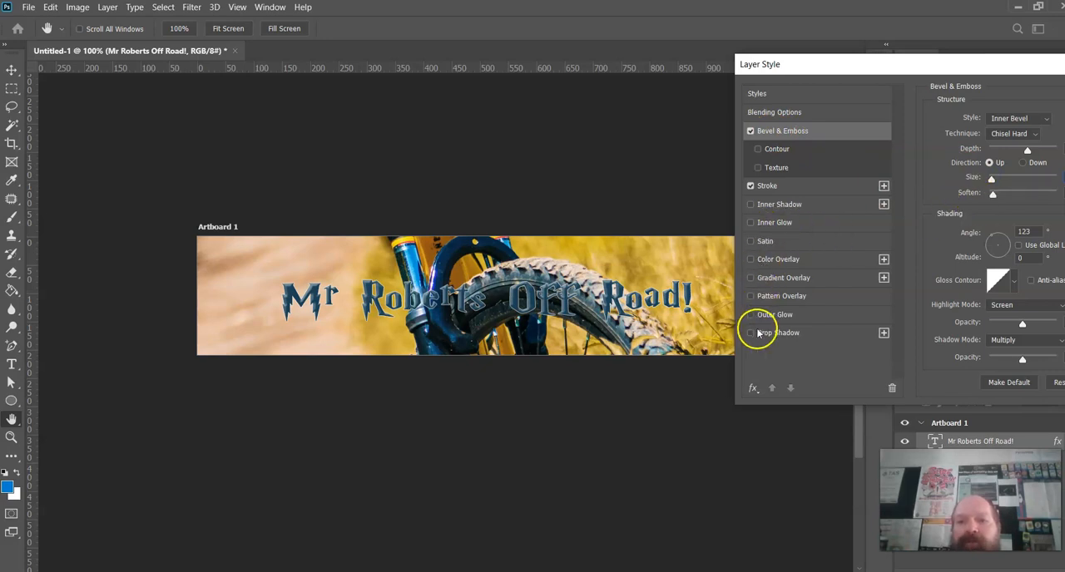
Step: Add a Drop Shadow with adjusted distance and spread around 52%, then apply all layer effects
{"action": "left_click", "coordinate": [748, 332]}
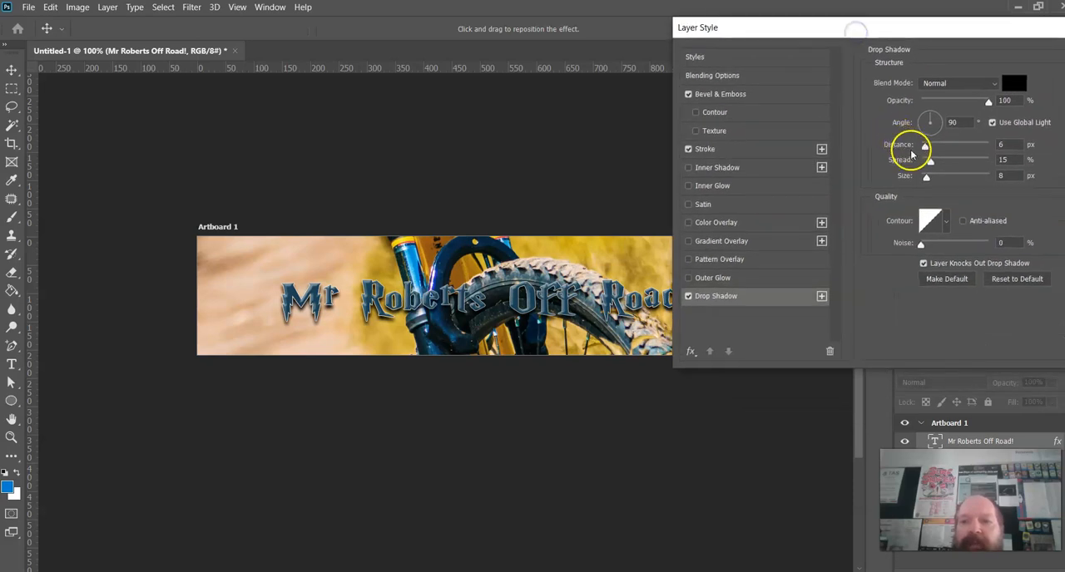
{"action": "left_click_drag", "start_coordinate": [925, 177], "coordinate": [922, 176]}
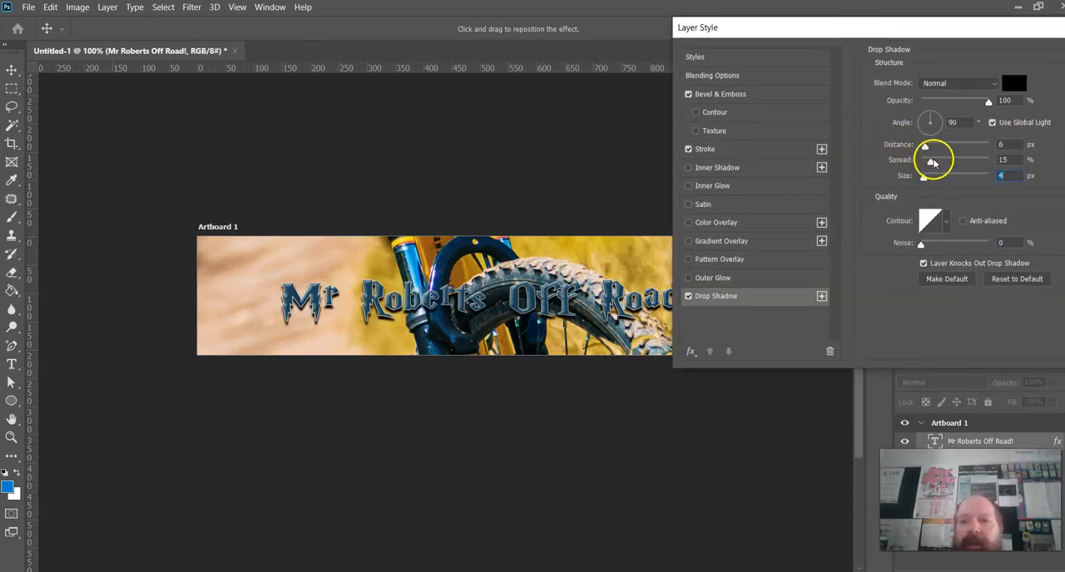
{"action": "left_click_drag", "start_coordinate": [931, 159], "coordinate": [948, 160]}
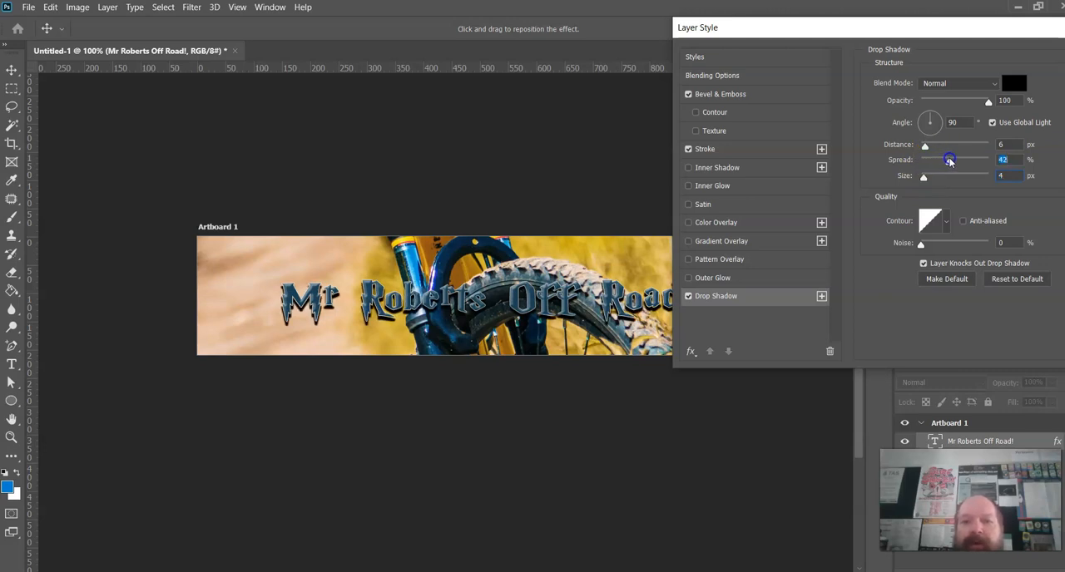
{"action": "left_click_drag", "start_coordinate": [948, 160], "coordinate": [954, 159]}
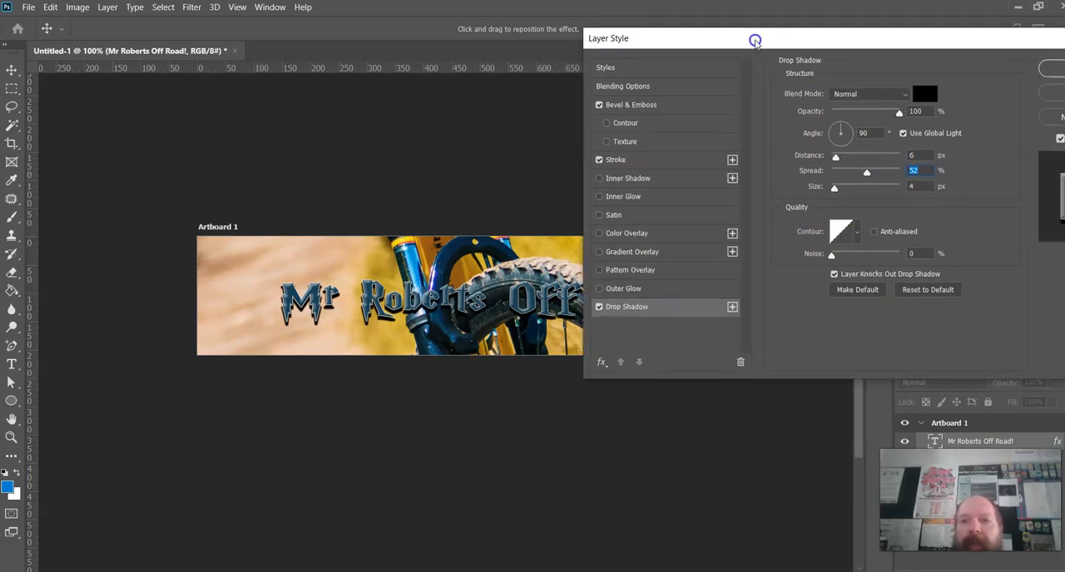
{"action": "left_click", "coordinate": [755, 40]}
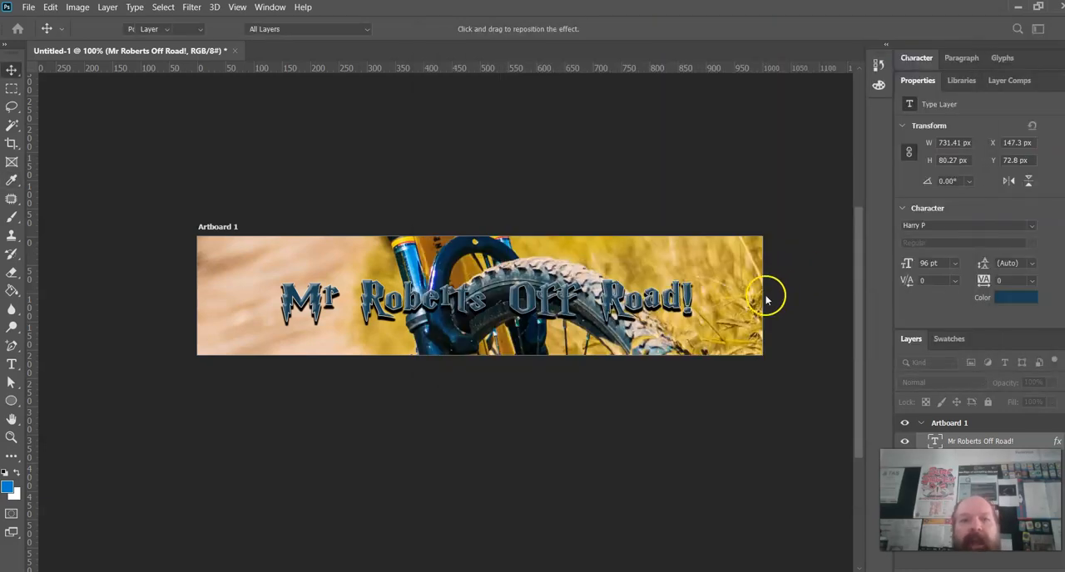
Step: Reopen the title's Stroke settings, set a 3 px white outside outline and confirm
{"action": "left_click", "coordinate": [11, 70]}
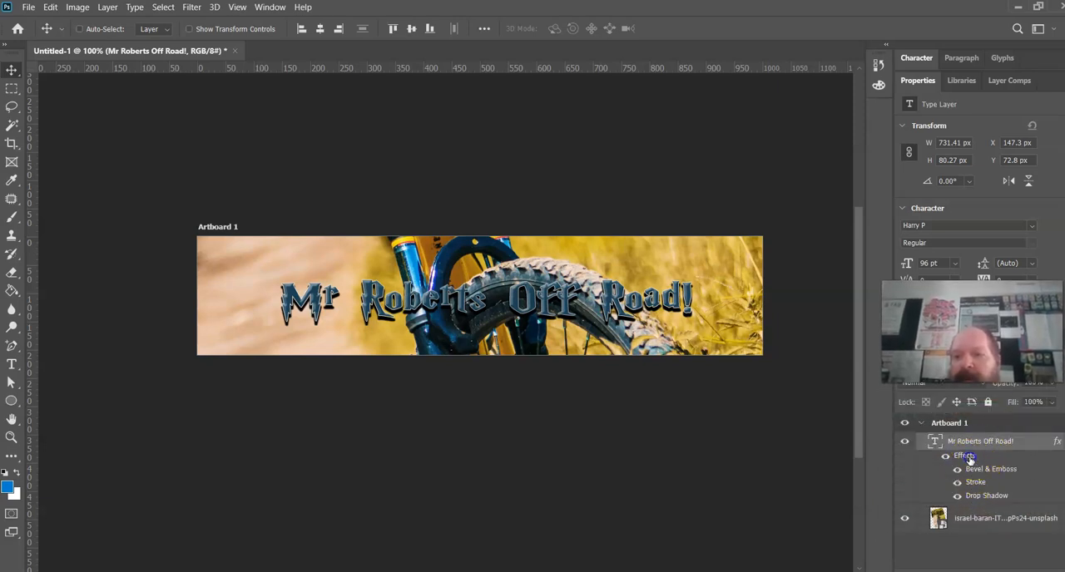
{"action": "double_click", "coordinate": [965, 455]}
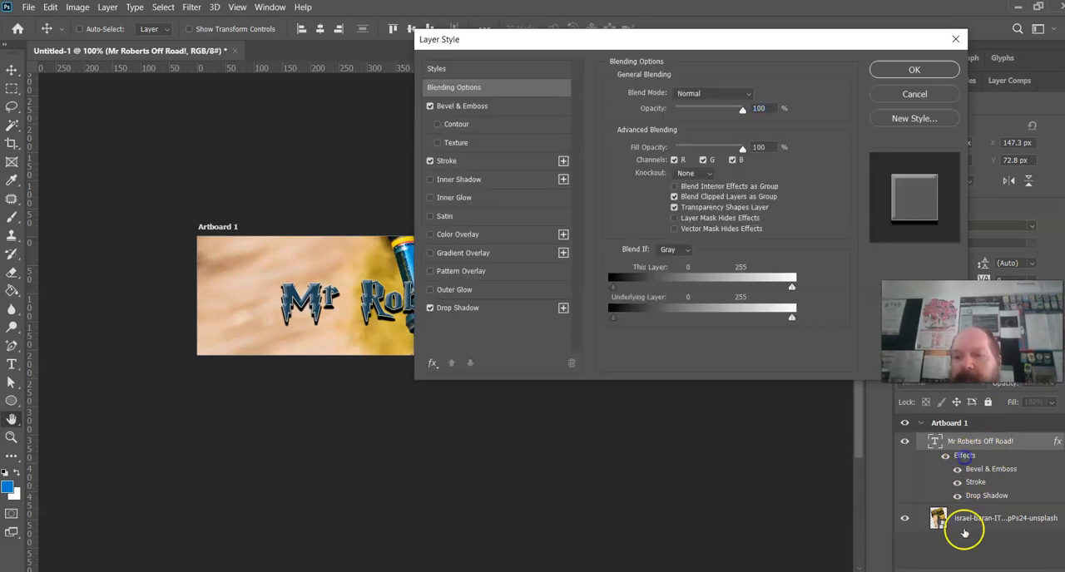
{"action": "left_click", "coordinate": [448, 159]}
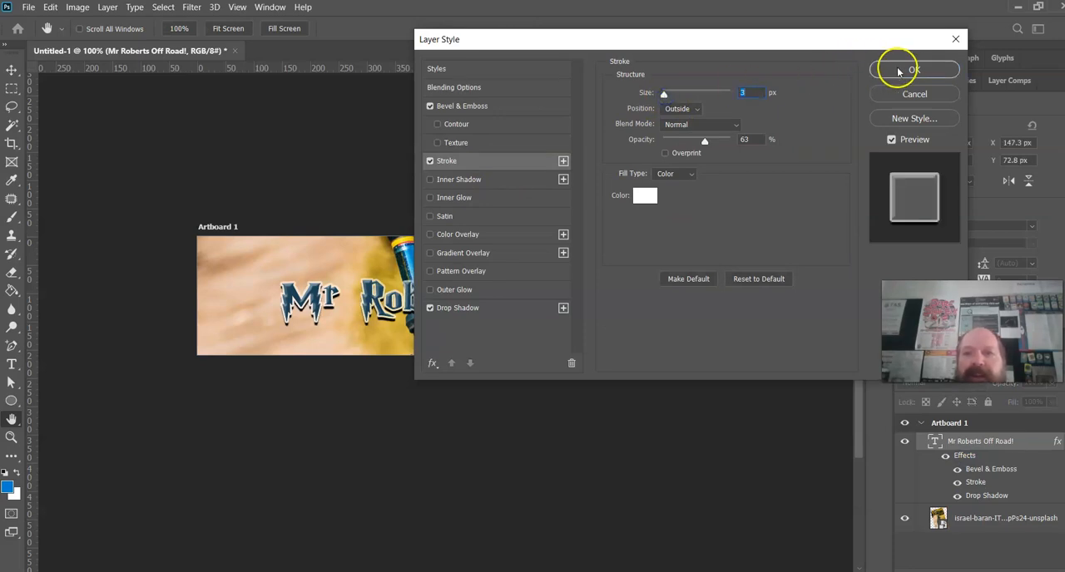
{"action": "left_click", "coordinate": [913, 70]}
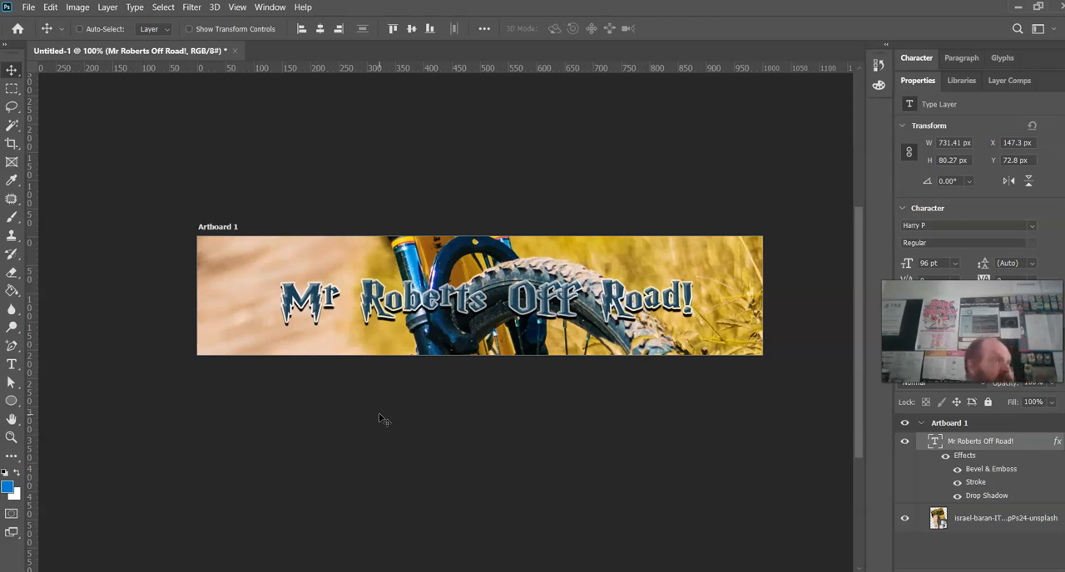
{"action": "mouse_move", "coordinate": [413, 435]}
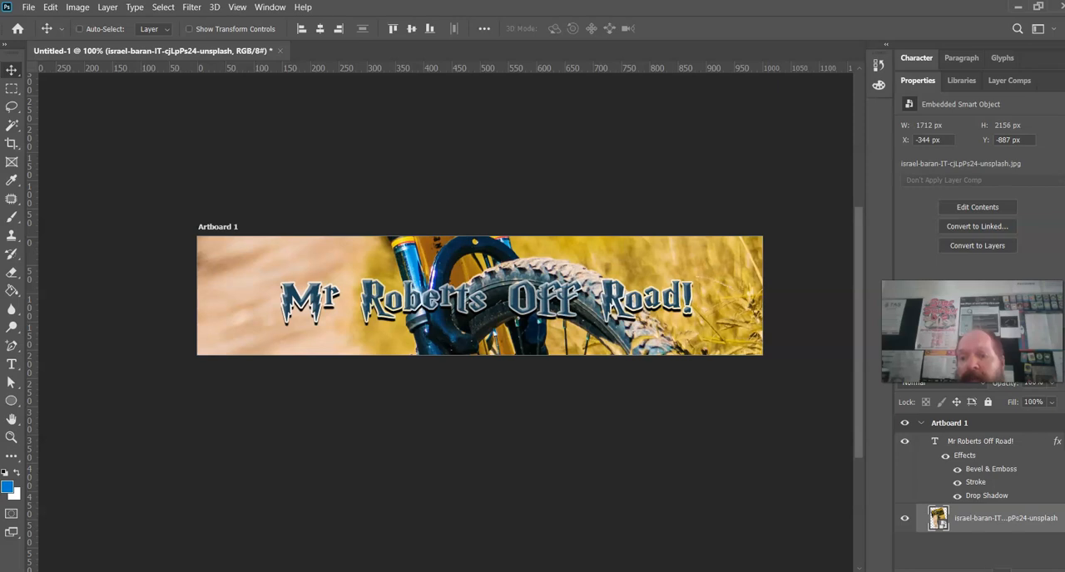
Step: Add a Vibrance adjustment layer over the bike photo and tune vibrance low with saturation slightly raised for a muted look
{"action": "left_click", "coordinate": [957, 402]}
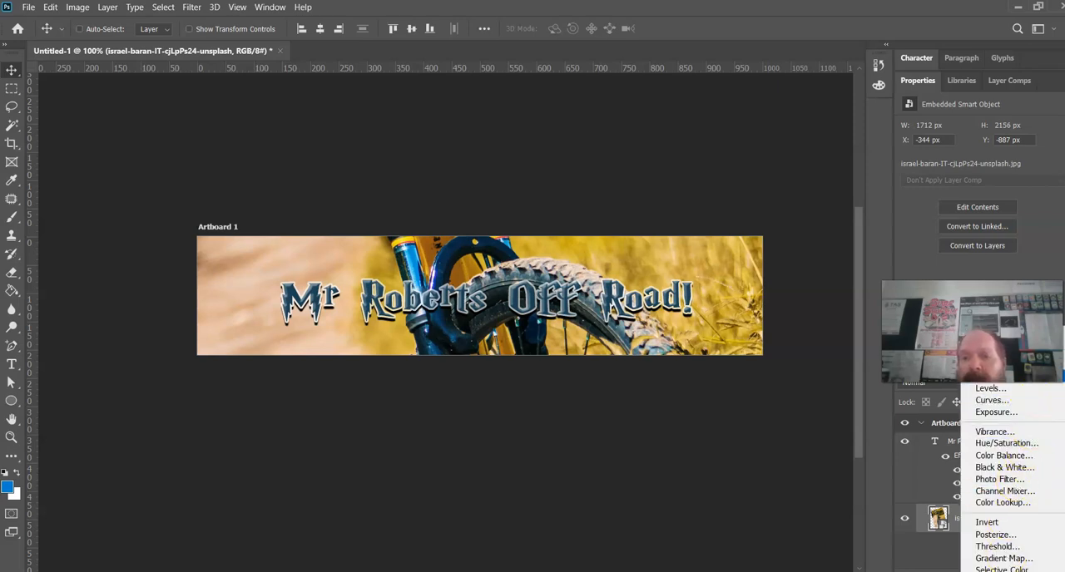
{"action": "mouse_move", "coordinate": [995, 431]}
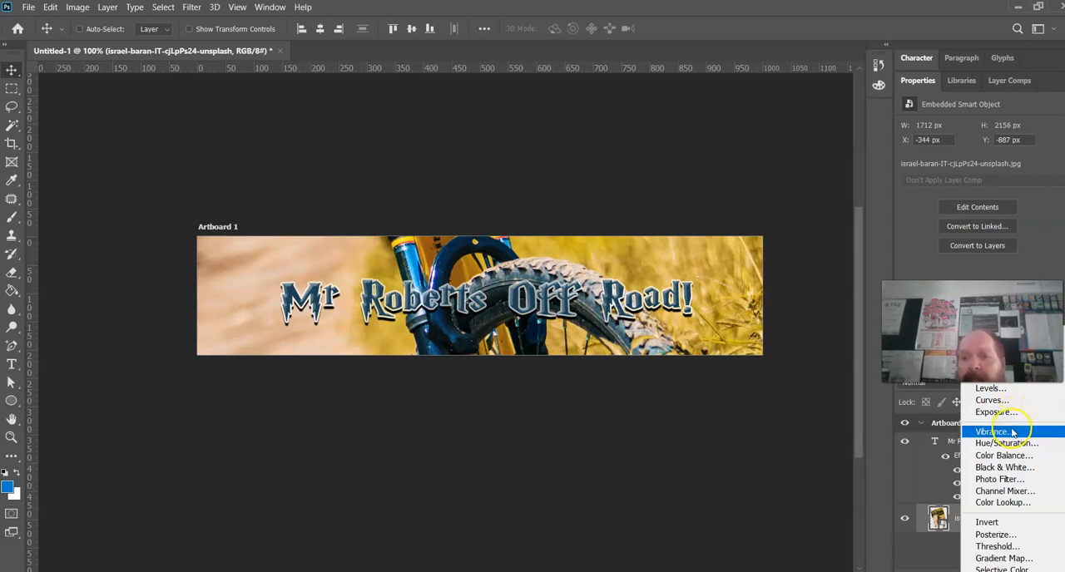
{"action": "left_click", "coordinate": [988, 431]}
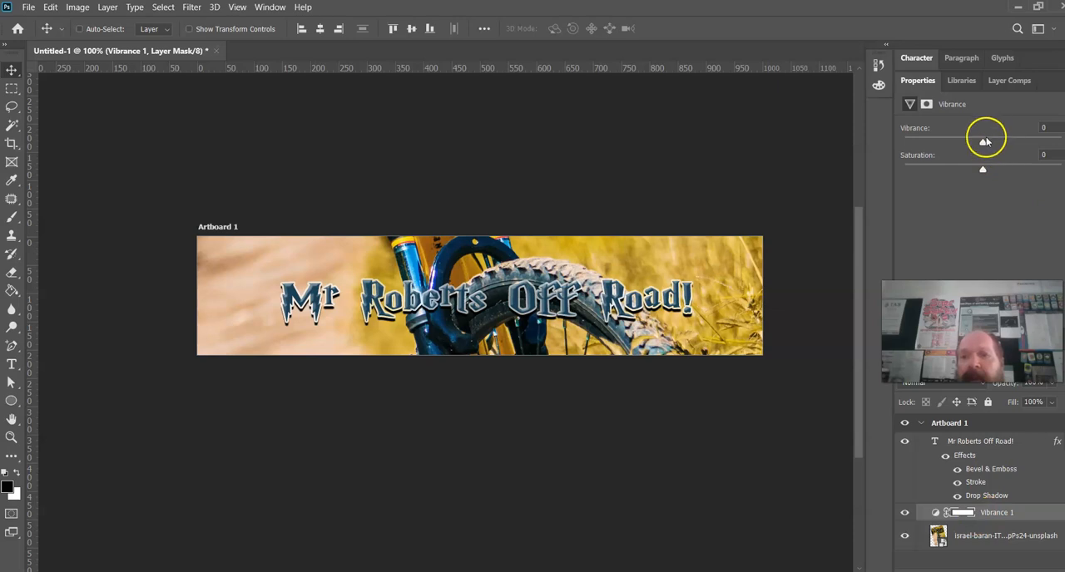
{"action": "left_click_drag", "start_coordinate": [985, 137], "coordinate": [1027, 136]}
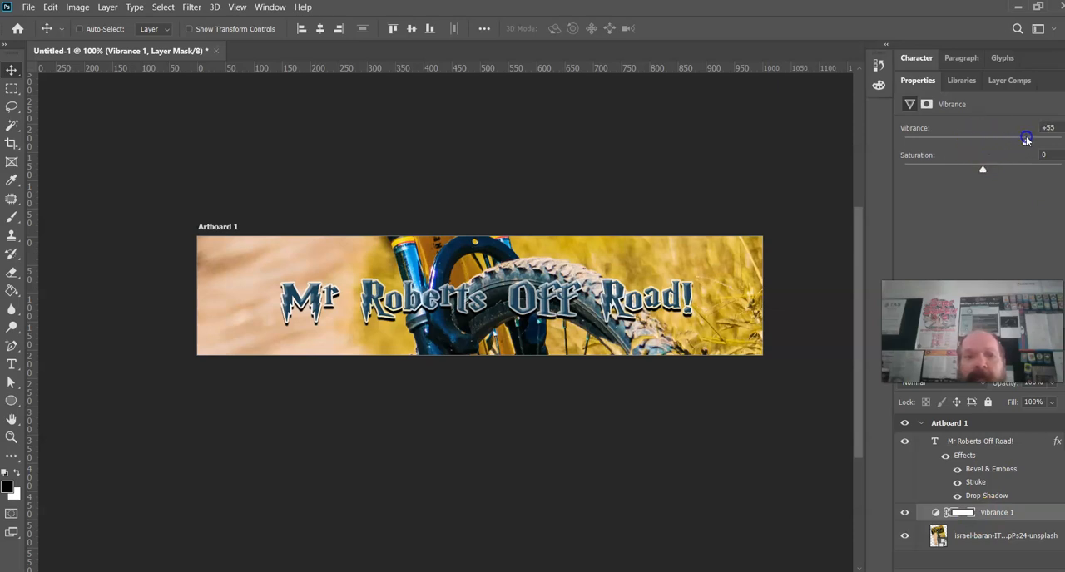
{"action": "left_click_drag", "start_coordinate": [1025, 137], "coordinate": [998, 136]}
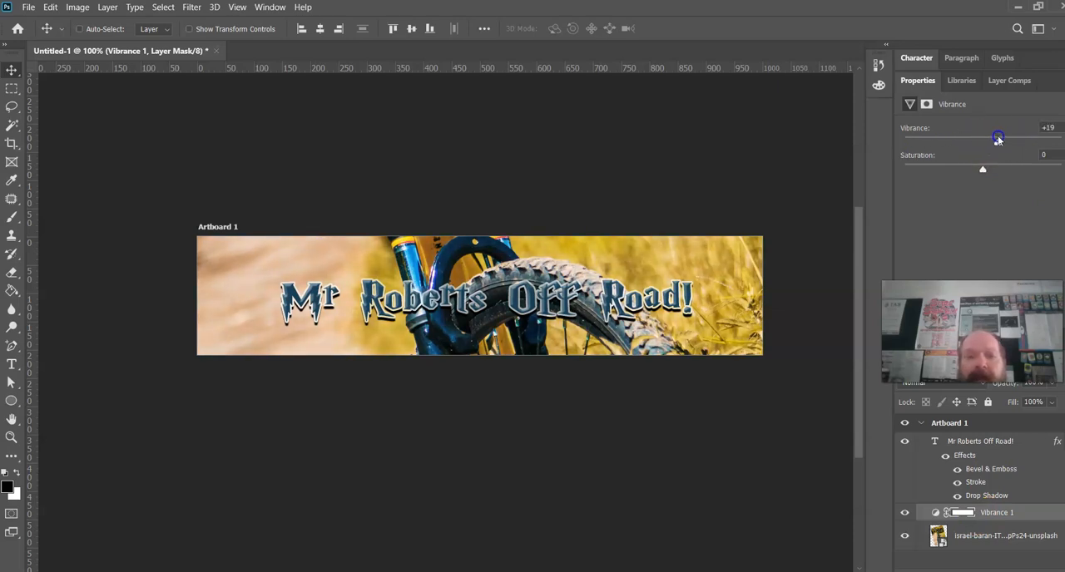
{"action": "left_click_drag", "start_coordinate": [998, 142], "coordinate": [931, 141]}
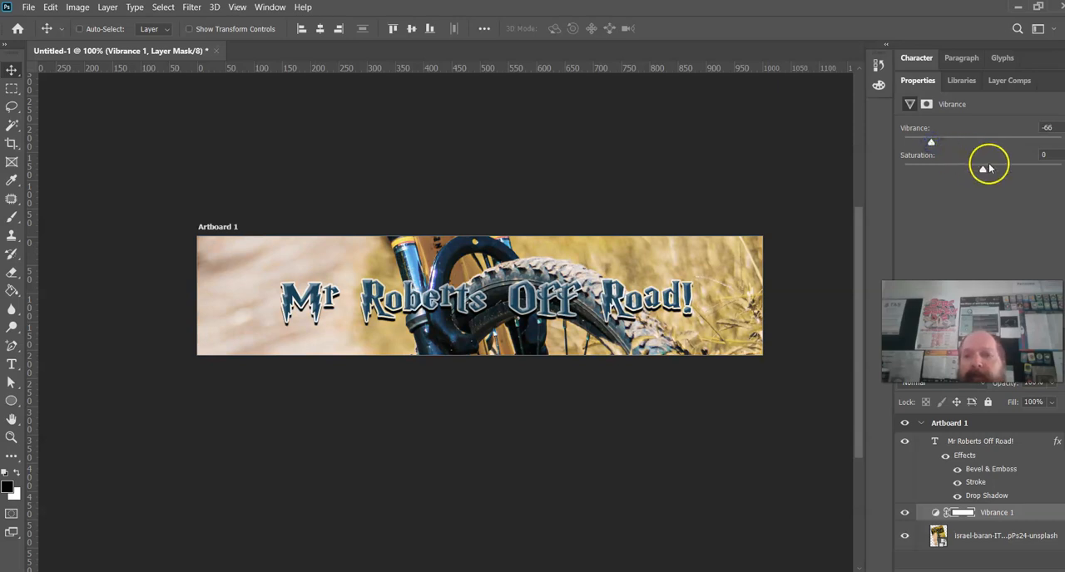
{"action": "left_click_drag", "start_coordinate": [982, 168], "coordinate": [945, 168]}
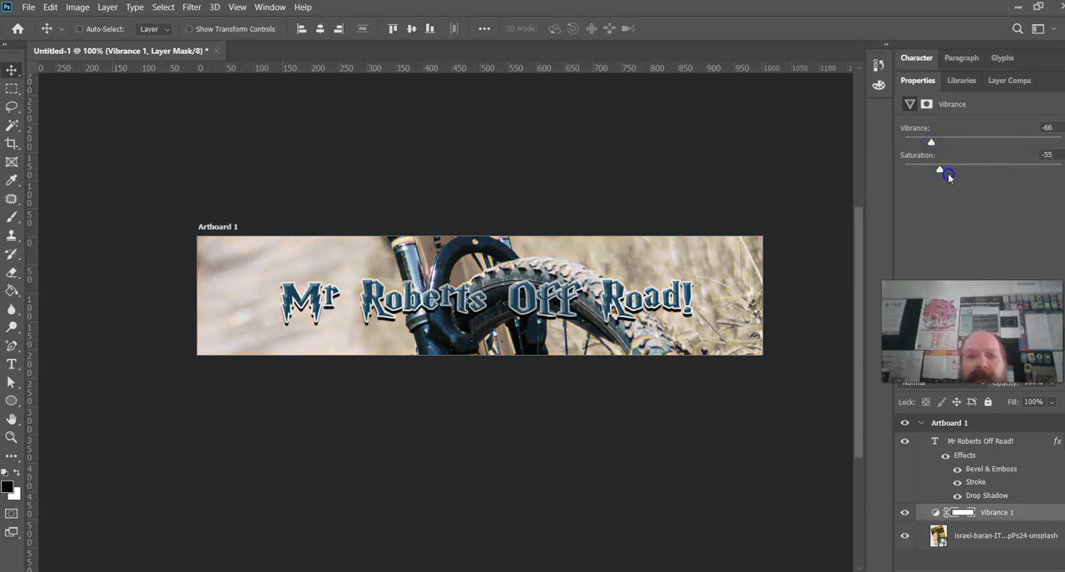
{"action": "left_click_drag", "start_coordinate": [948, 170], "coordinate": [1011, 170]}
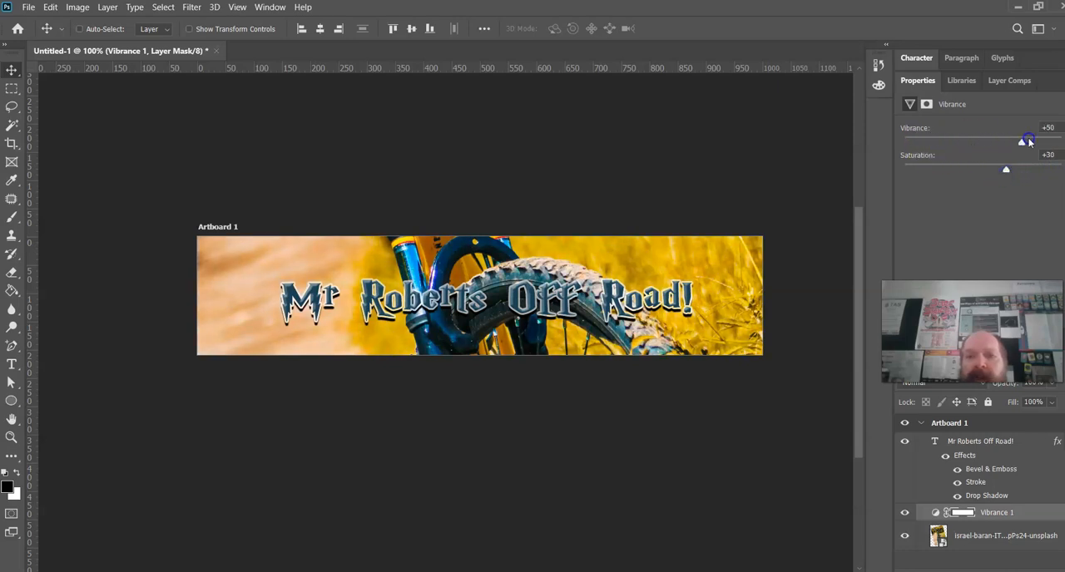
{"action": "left_click_drag", "start_coordinate": [1022, 141], "coordinate": [931, 141]}
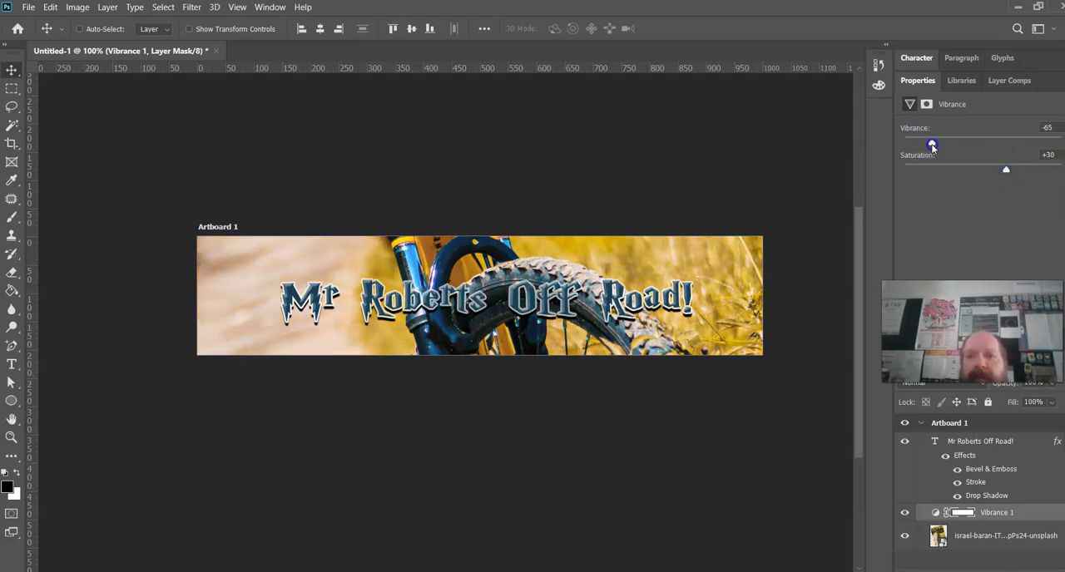
{"action": "left_click_drag", "start_coordinate": [931, 143], "coordinate": [965, 136]}
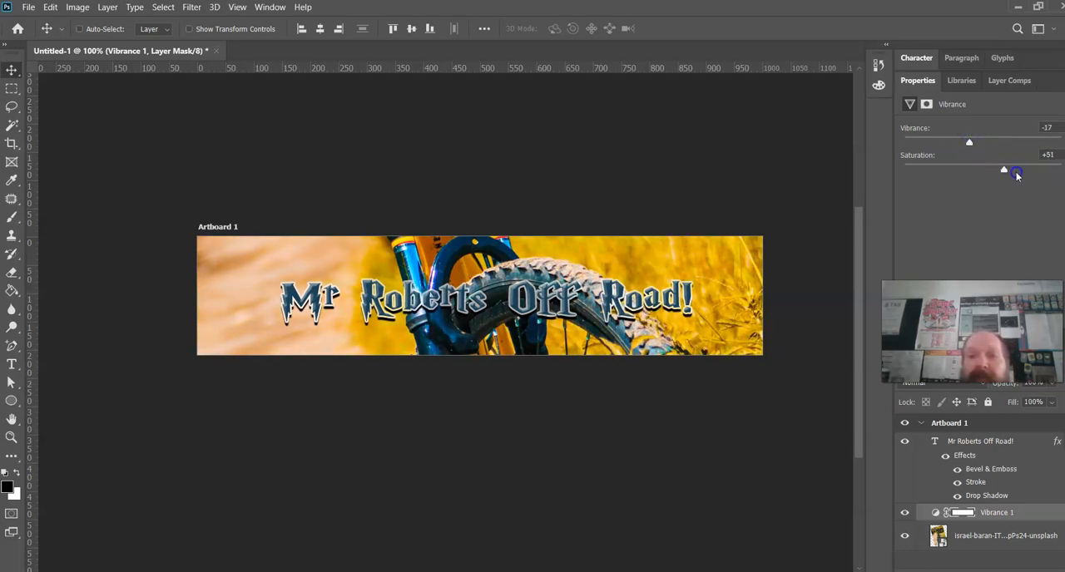
{"action": "left_click_drag", "start_coordinate": [968, 141], "coordinate": [1023, 139]}
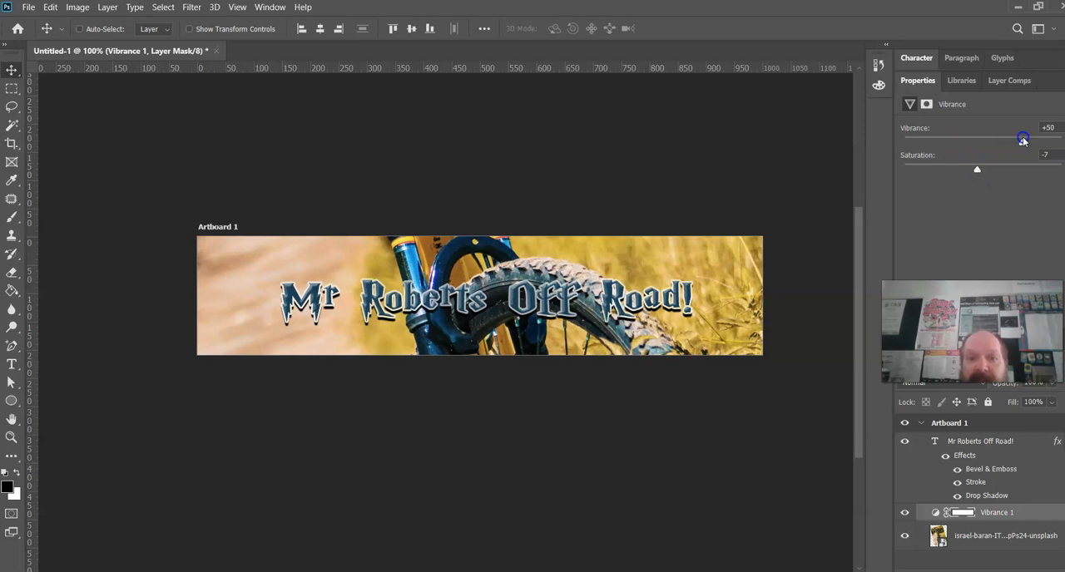
{"action": "left_click_drag", "start_coordinate": [1022, 140], "coordinate": [951, 145]}
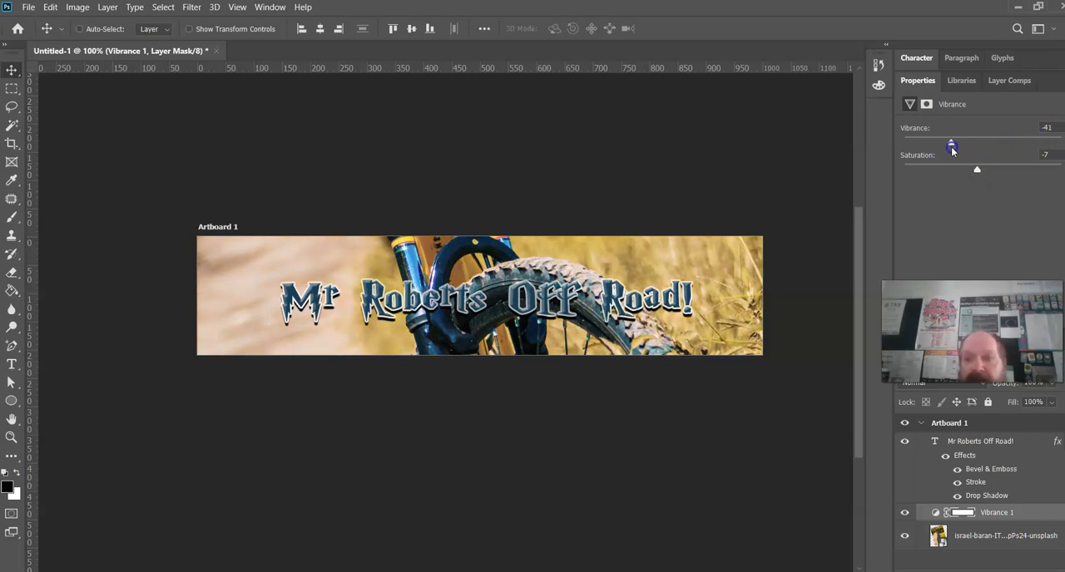
{"action": "left_click_drag", "start_coordinate": [952, 146], "coordinate": [930, 146]}
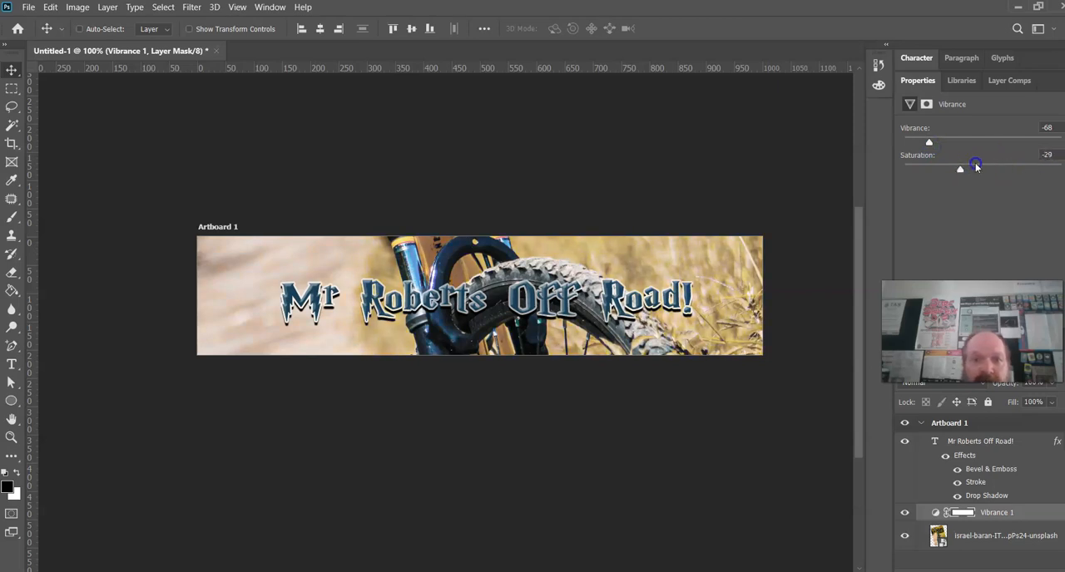
{"action": "left_click_drag", "start_coordinate": [958, 170], "coordinate": [988, 170]}
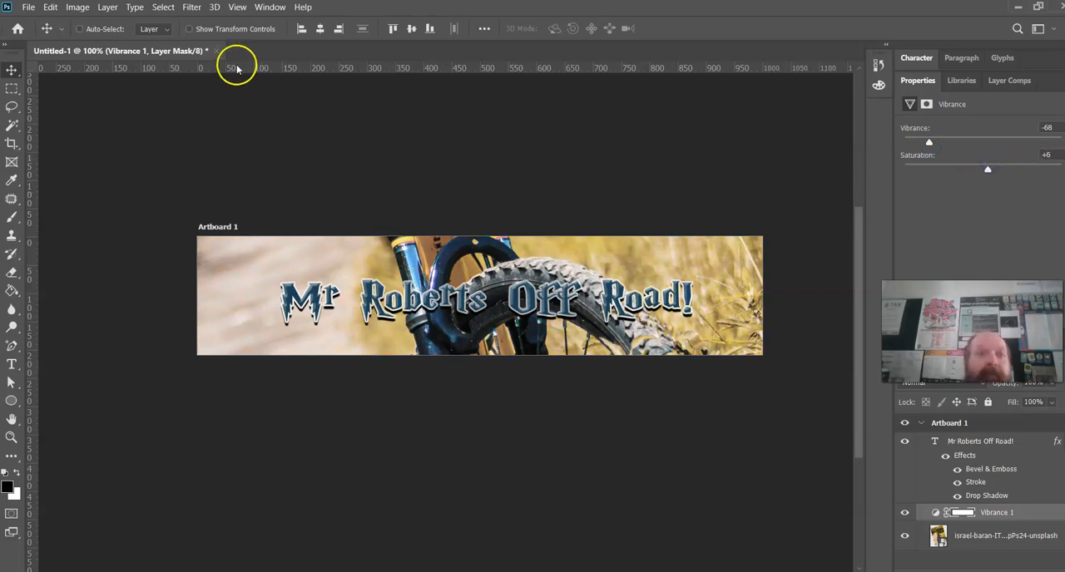
{"action": "left_click", "coordinate": [191, 7]}
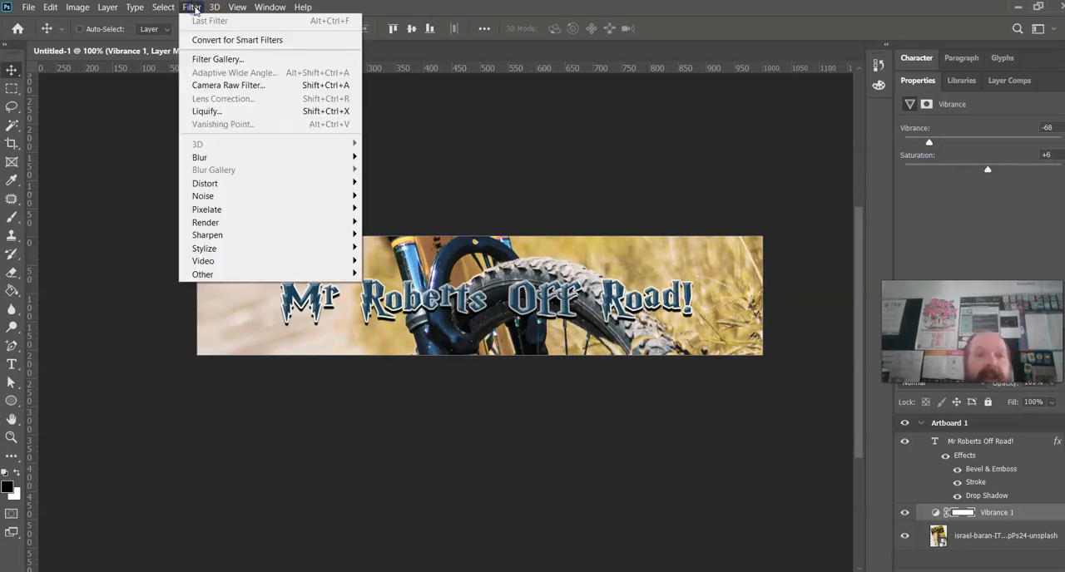
{"action": "mouse_move", "coordinate": [205, 183]}
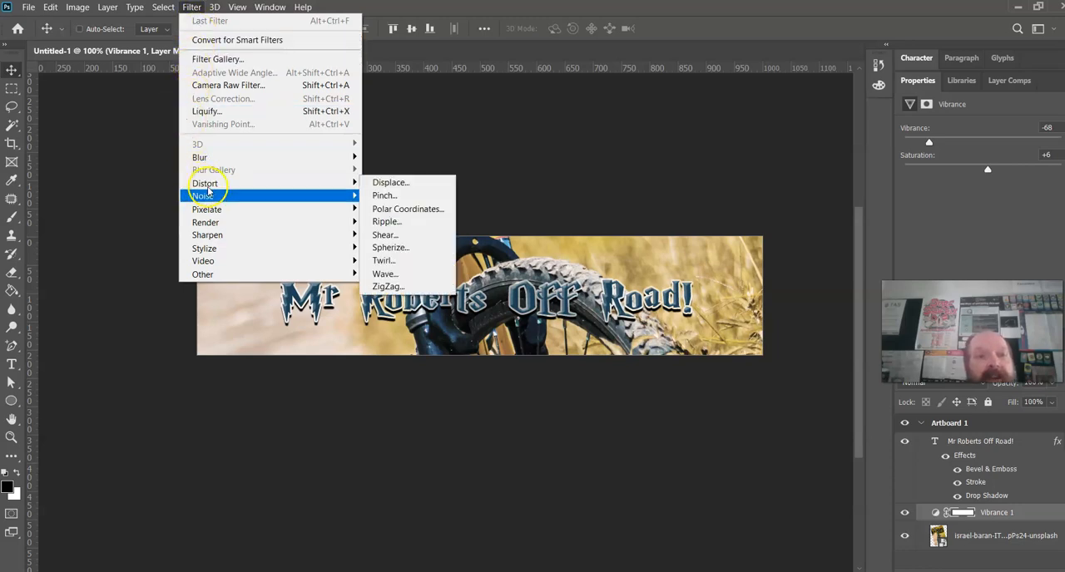
{"action": "mouse_move", "coordinate": [207, 223]}
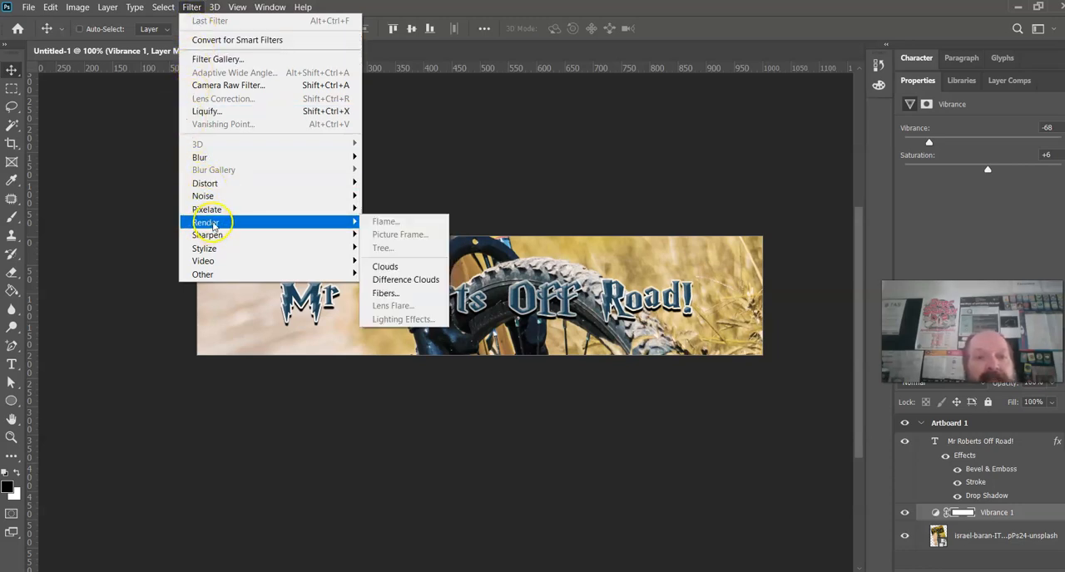
{"action": "mouse_move", "coordinate": [208, 248]}
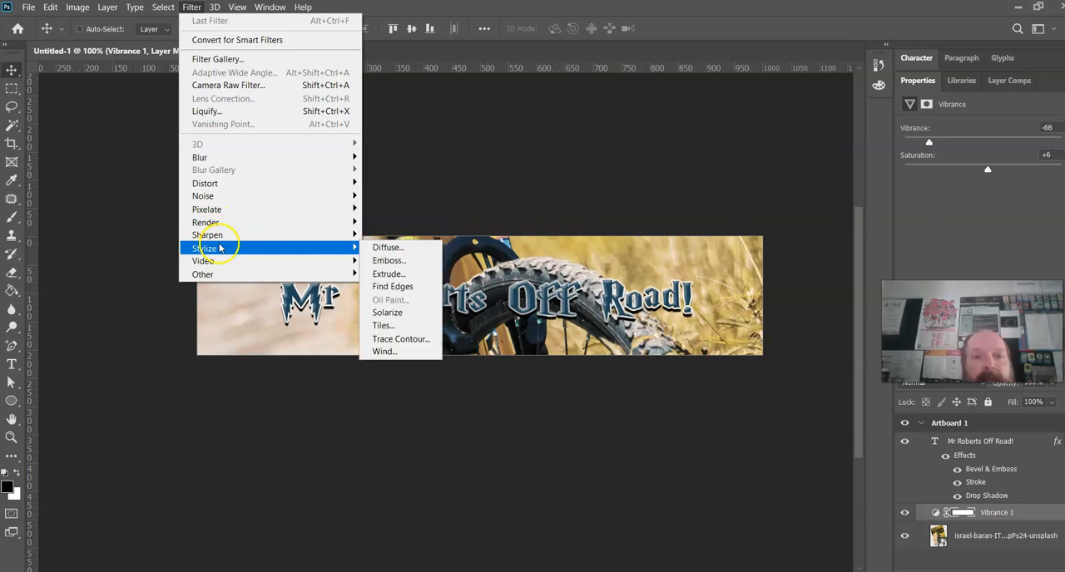
{"action": "mouse_move", "coordinate": [308, 248]}
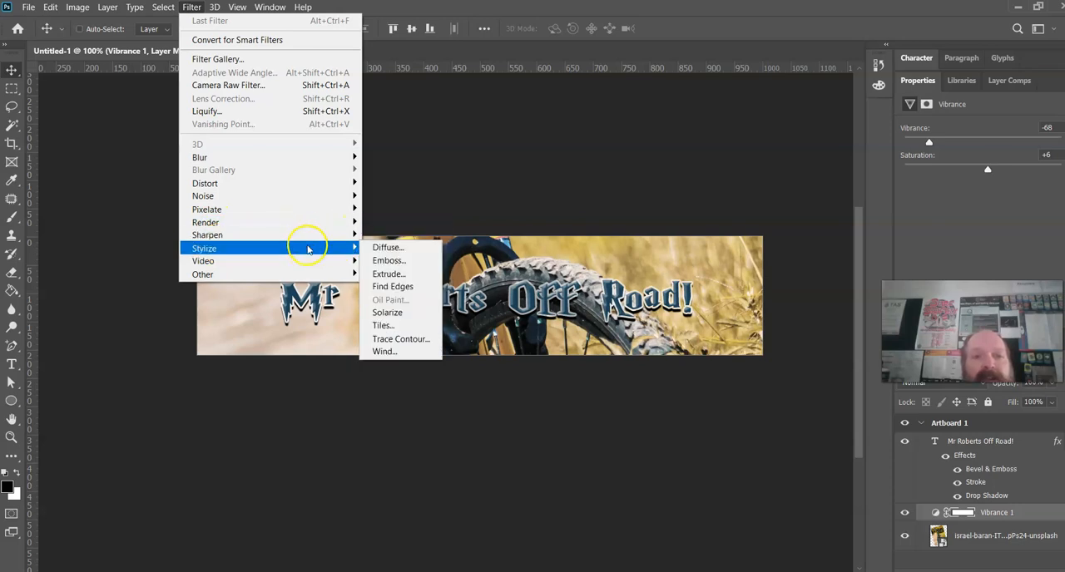
{"action": "mouse_move", "coordinate": [389, 259]}
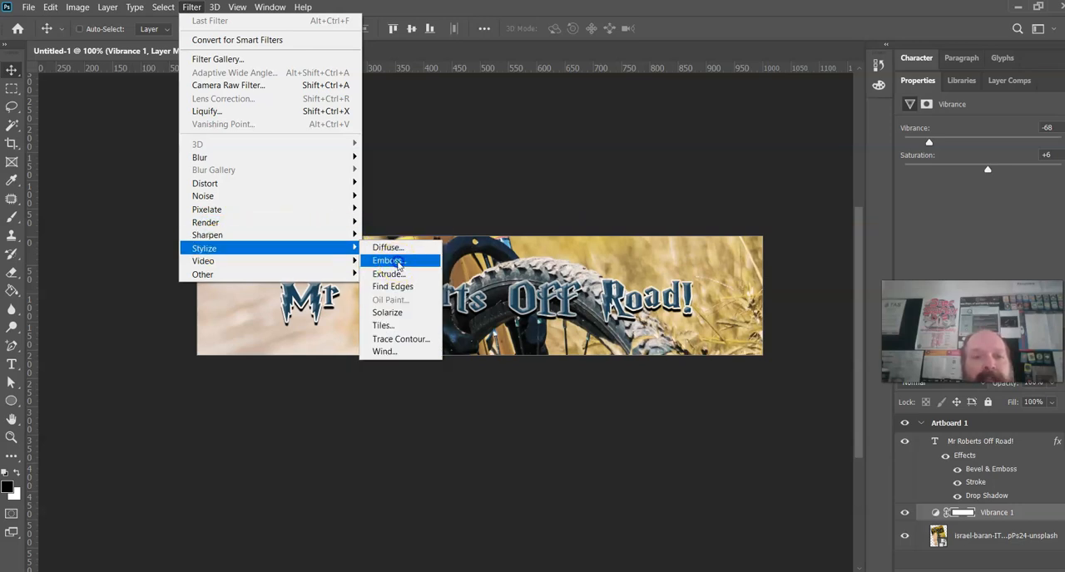
{"action": "left_click", "coordinate": [388, 260]}
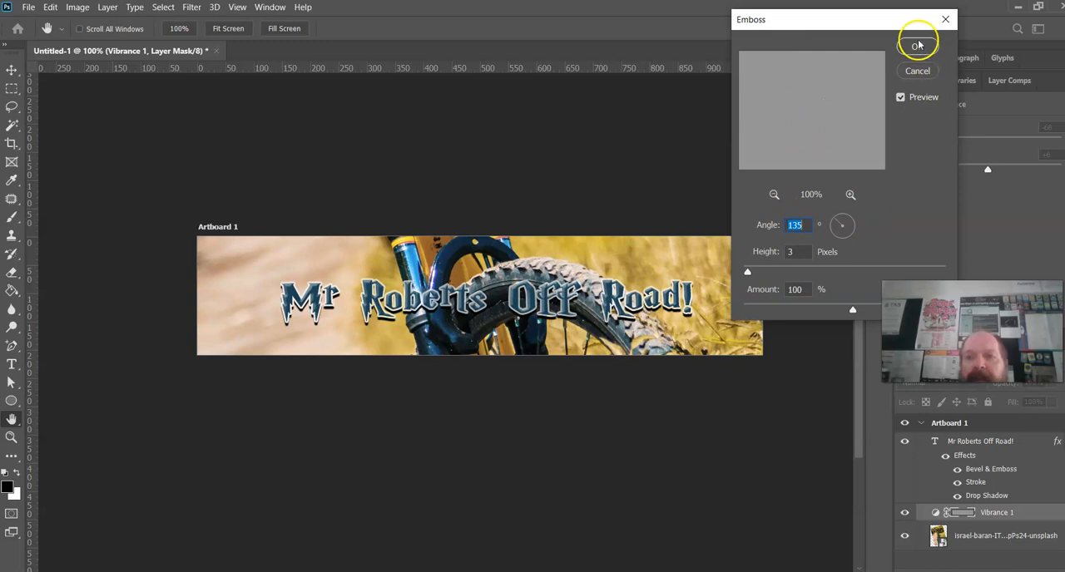
{"action": "left_click", "coordinate": [917, 45]}
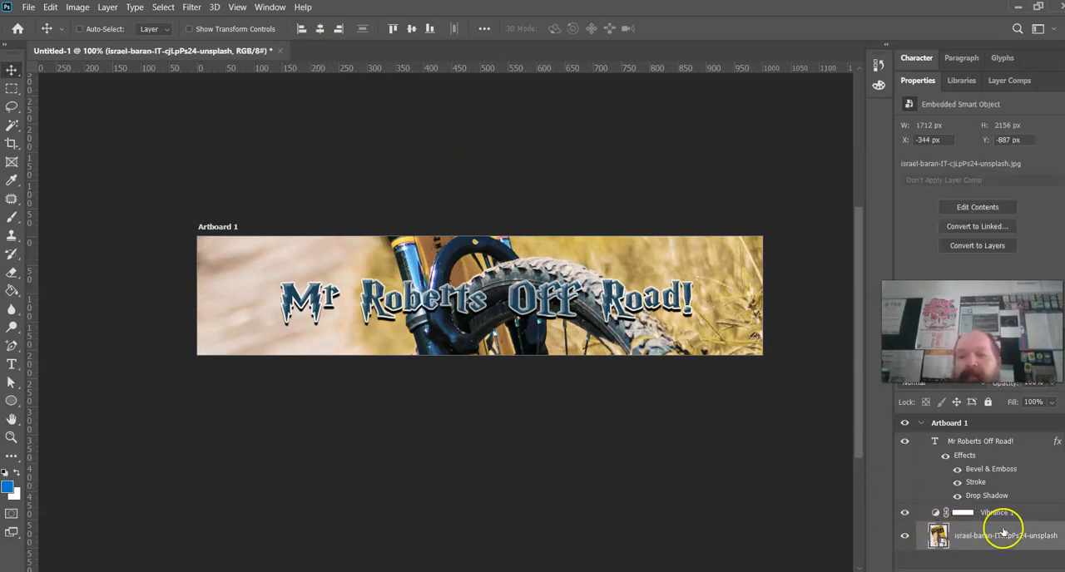
Step: Preview Emboss and a lowered-level Trace Contour on the bike photo, then discard the contour effect
{"action": "left_click", "coordinate": [191, 6]}
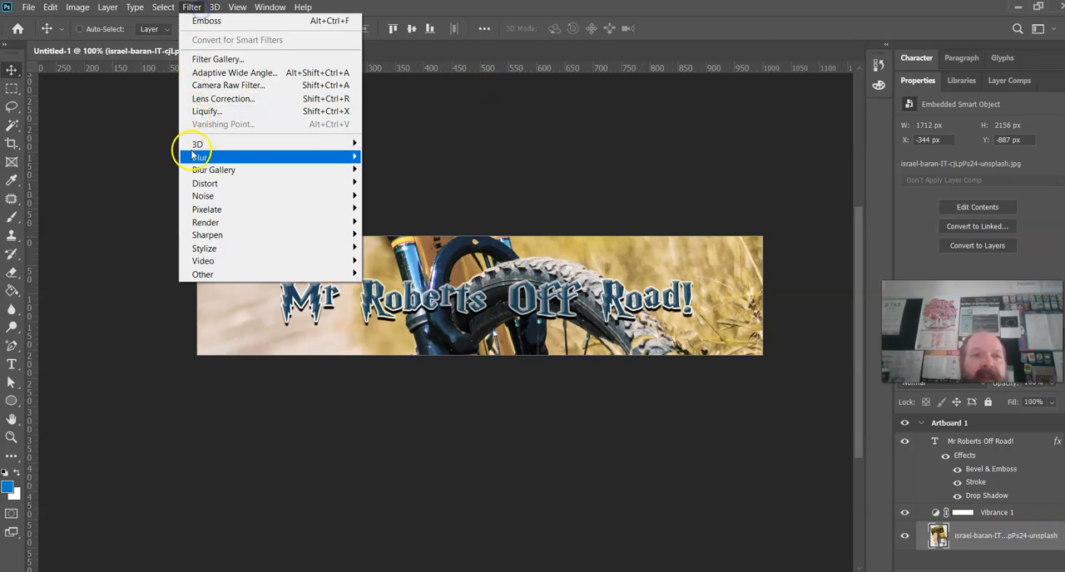
{"action": "mouse_move", "coordinate": [203, 248]}
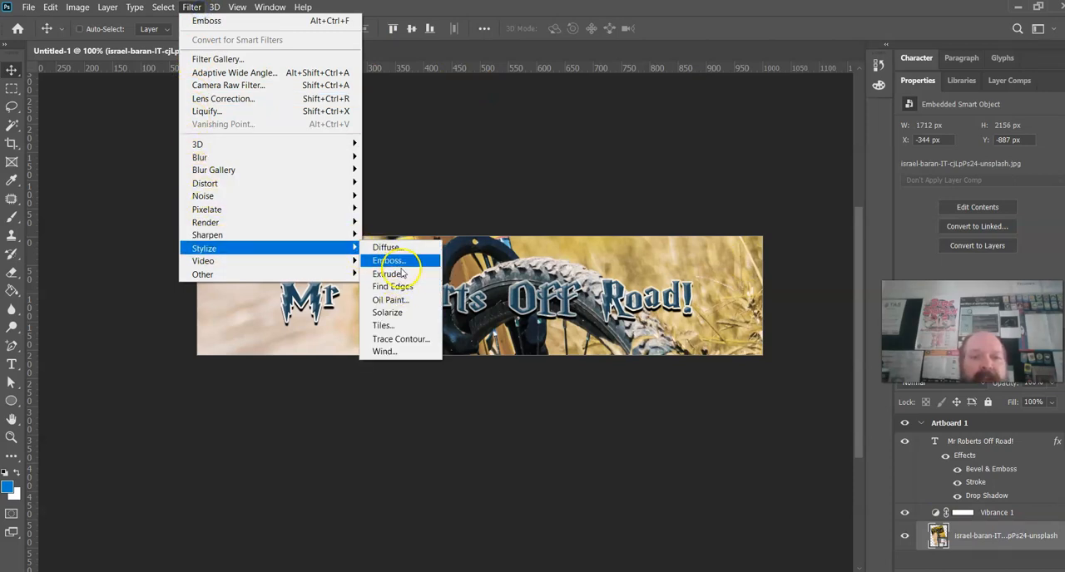
{"action": "left_click", "coordinate": [388, 259]}
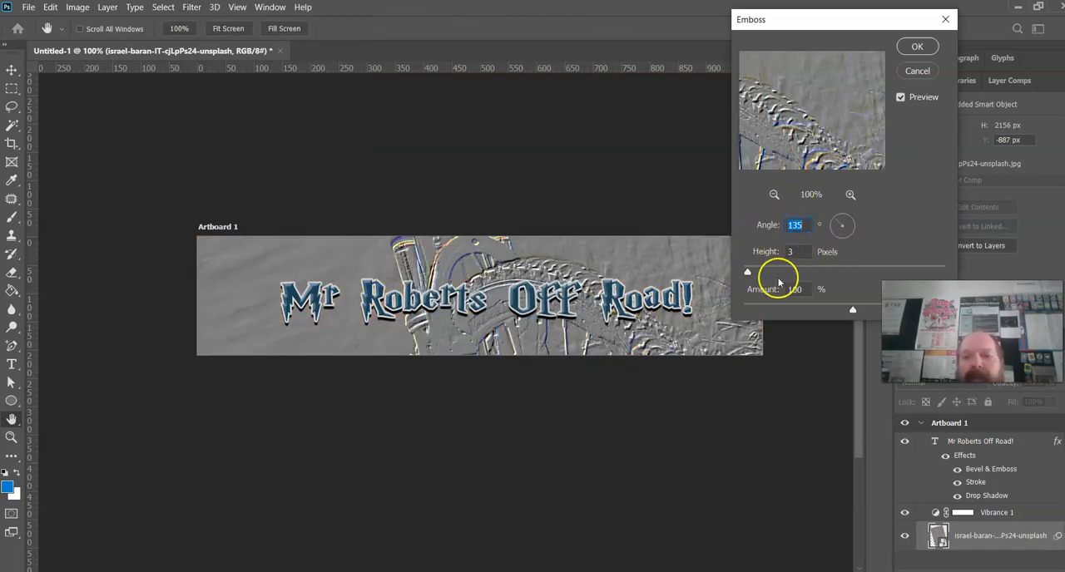
{"action": "left_click", "coordinate": [916, 47]}
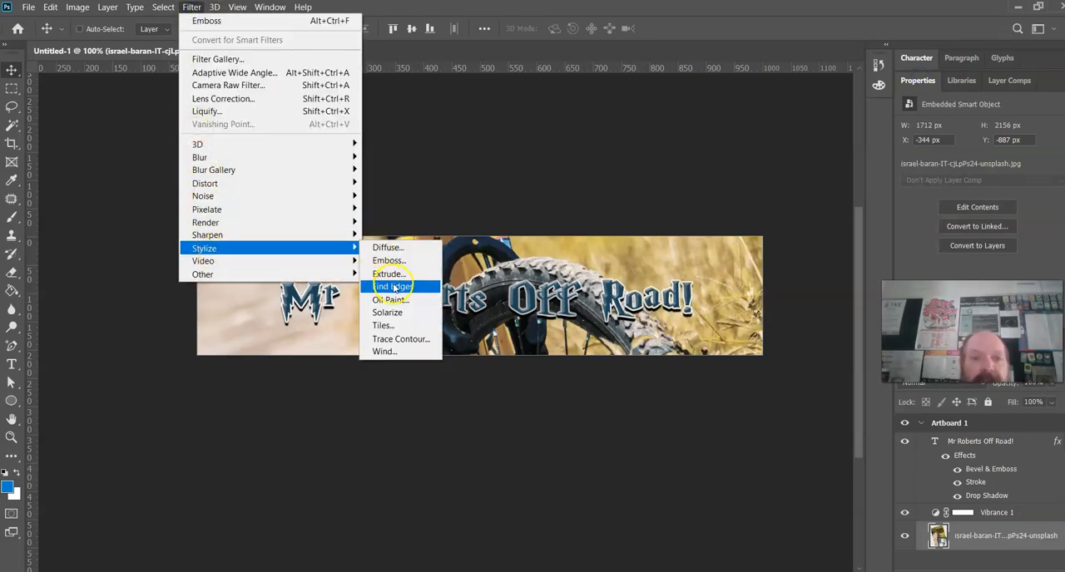
{"action": "mouse_move", "coordinate": [386, 313]}
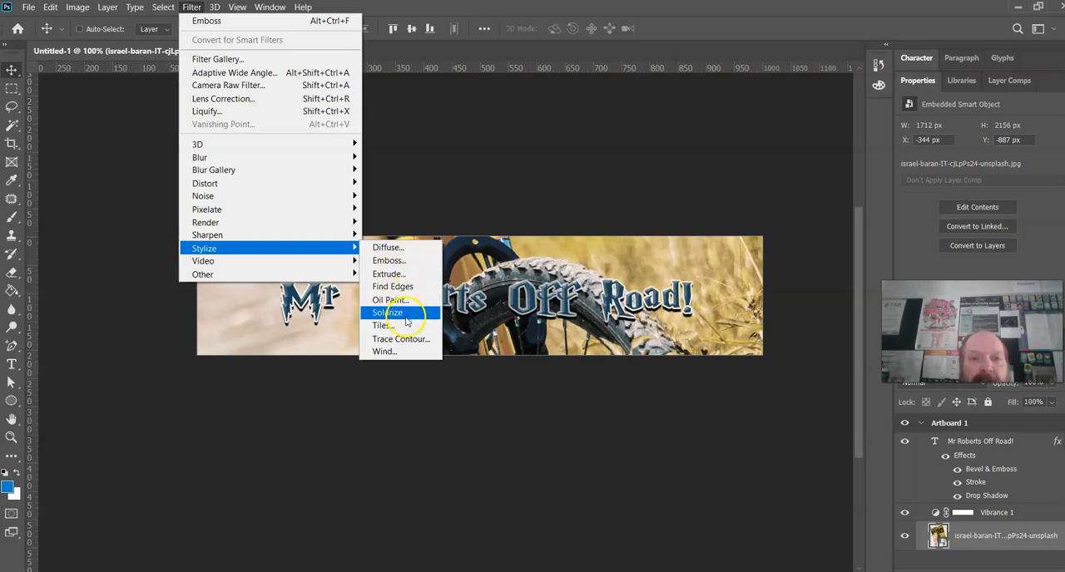
{"action": "left_click", "coordinate": [400, 340]}
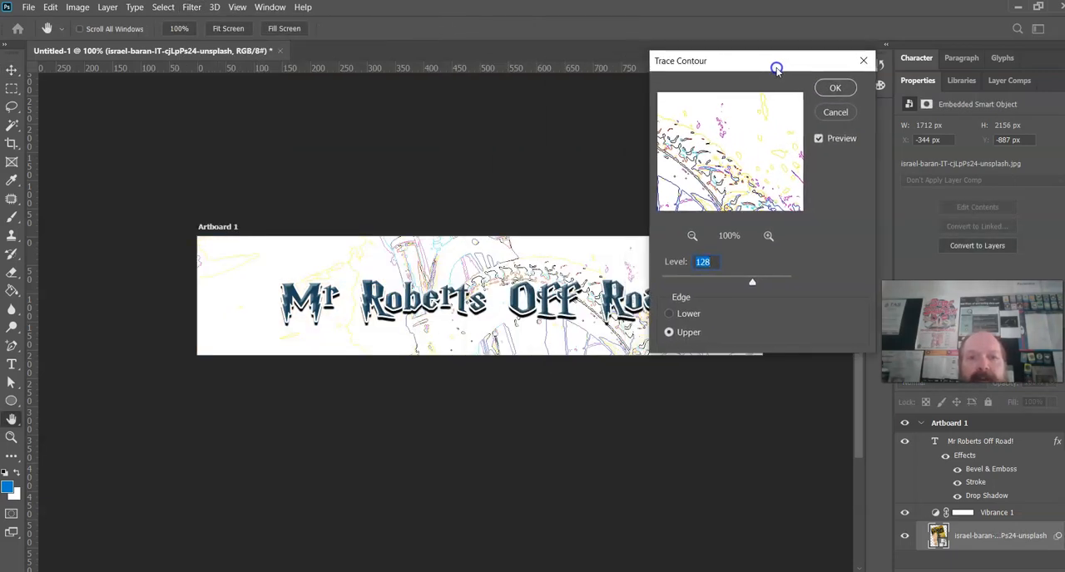
{"action": "left_click_drag", "start_coordinate": [752, 283], "coordinate": [685, 283]}
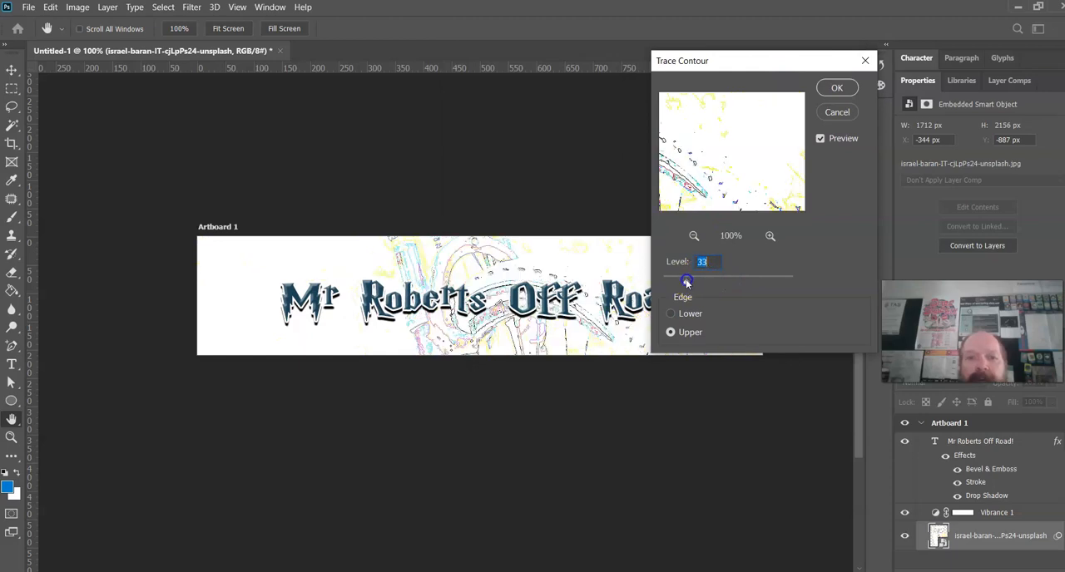
{"action": "left_click", "coordinate": [671, 313]}
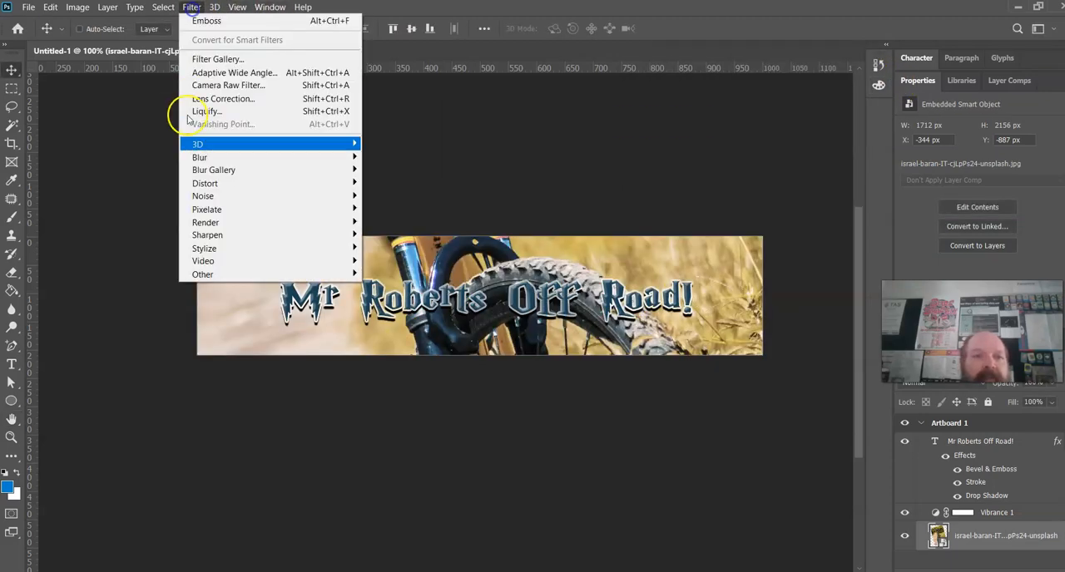
{"action": "mouse_move", "coordinate": [204, 183]}
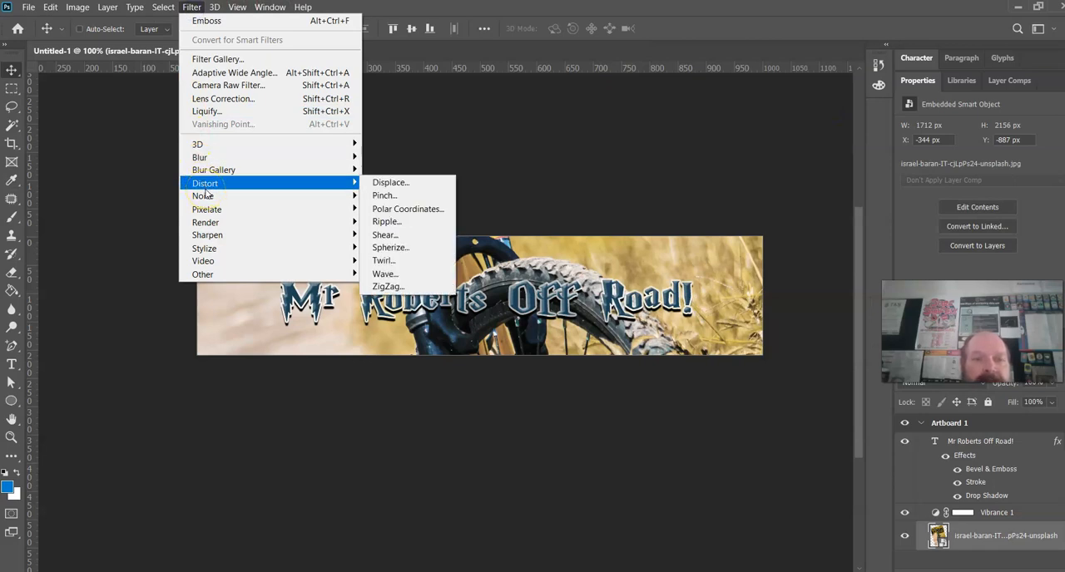
{"action": "mouse_move", "coordinate": [203, 196]}
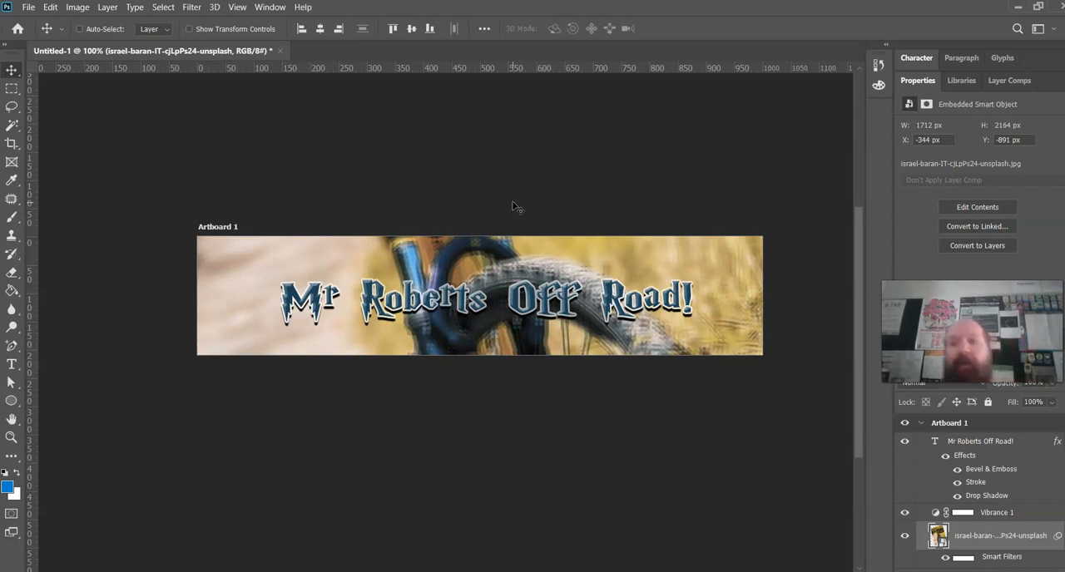
{"action": "mouse_move", "coordinate": [210, 73]}
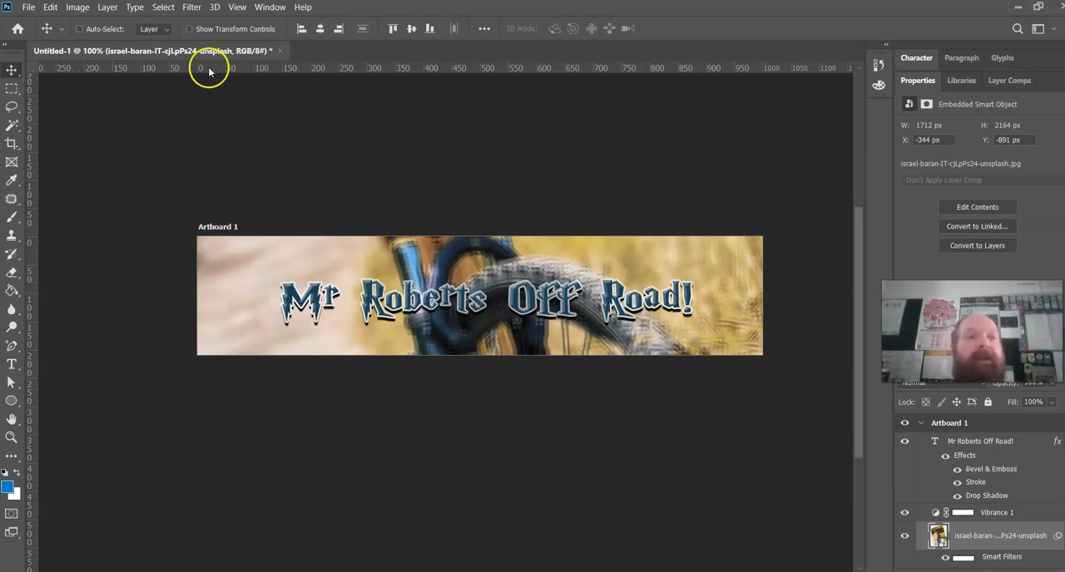
Step: Apply a ripple-style distortion as a smart filter to the bike photo behind the title
{"action": "left_click", "coordinate": [29, 6]}
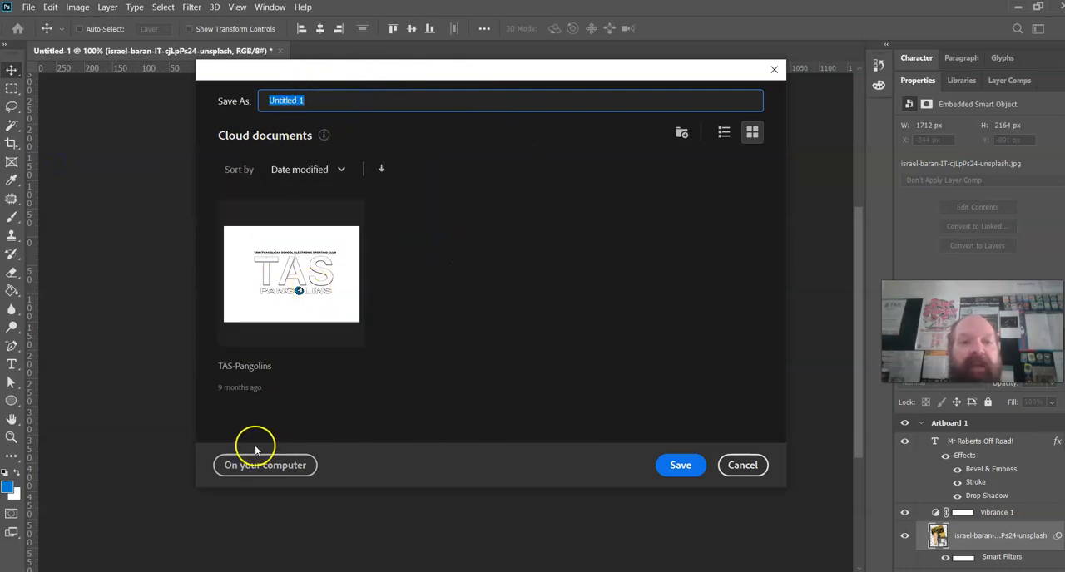
Step: Save the design to Cloud documents under the name 'banner'
{"action": "type", "text": "b"}
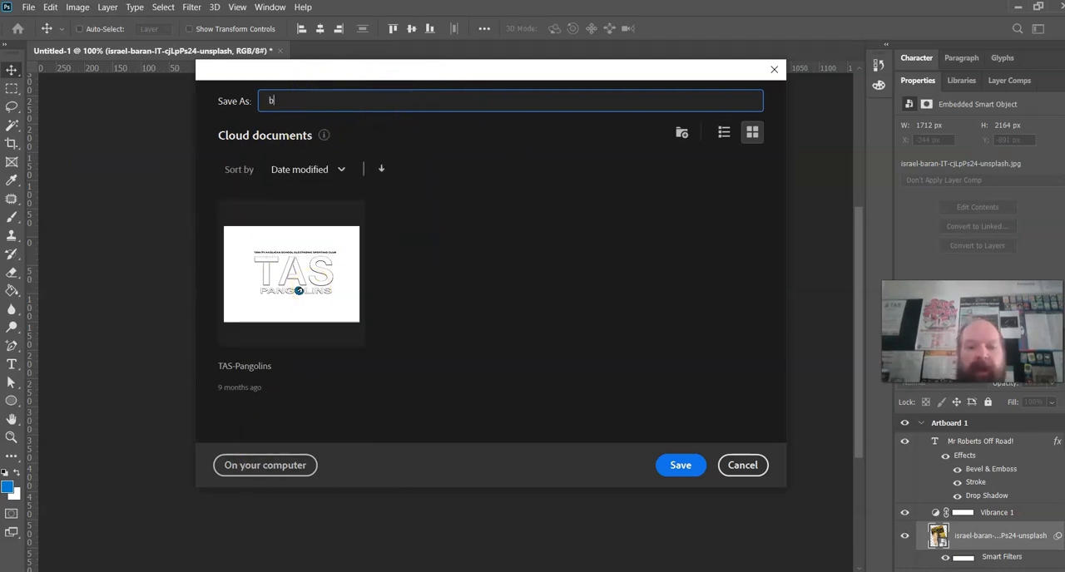
{"action": "left_click", "coordinate": [679, 465]}
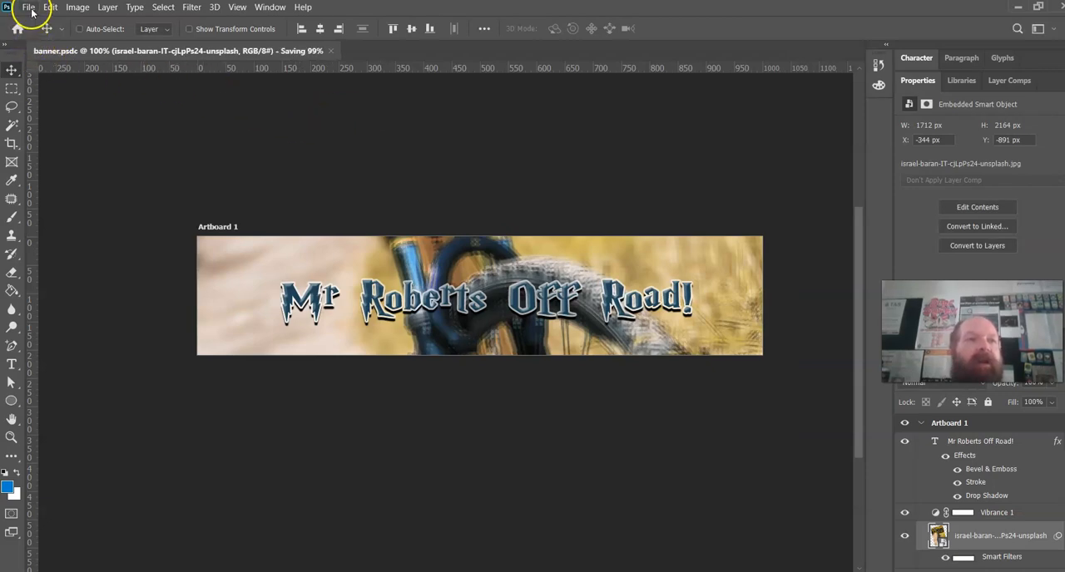
{"action": "left_click", "coordinate": [26, 7]}
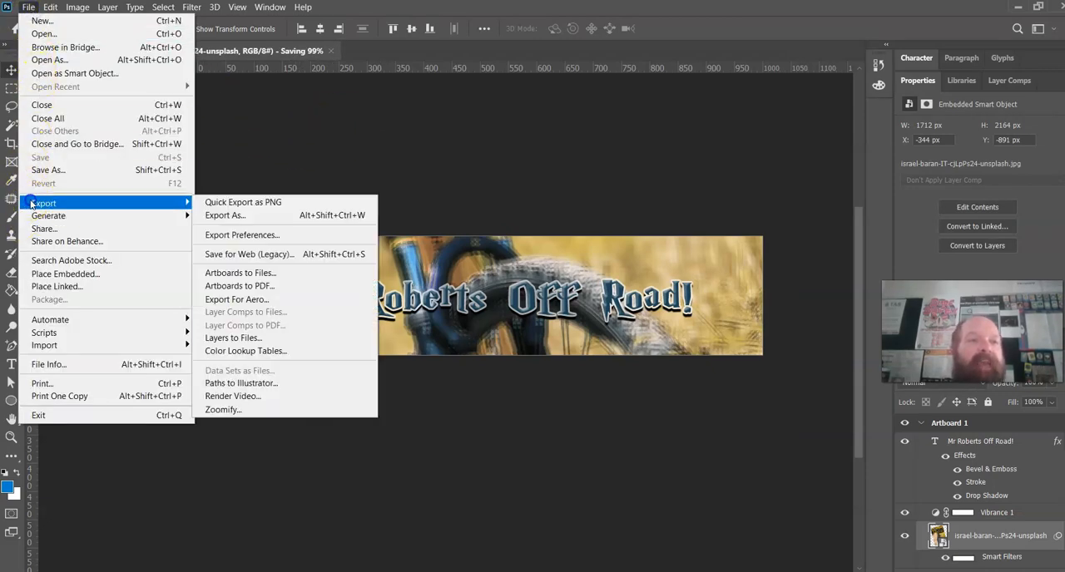
{"action": "mouse_move", "coordinate": [243, 203]}
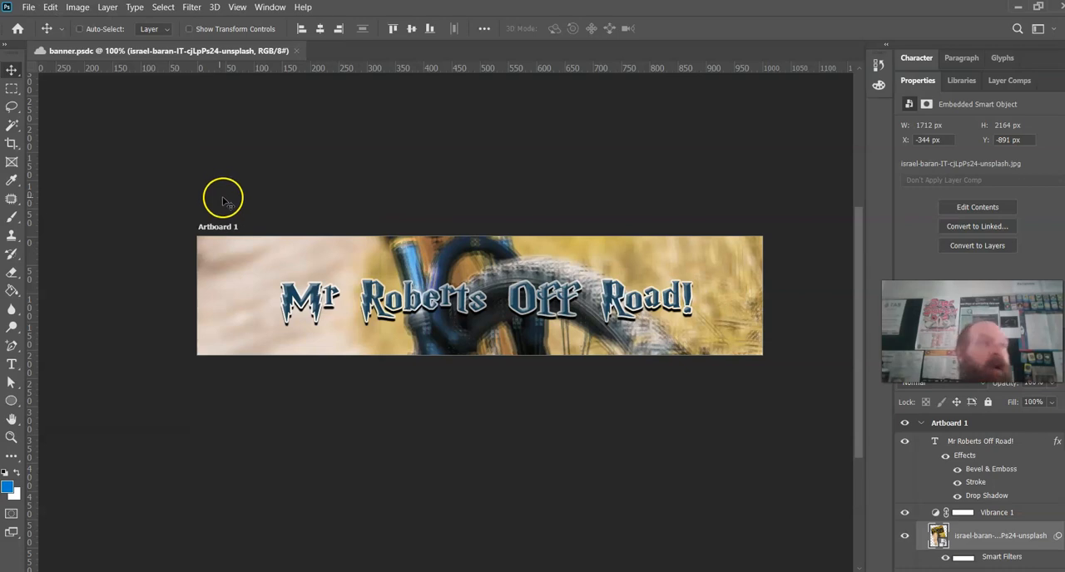
{"action": "mouse_move", "coordinate": [270, 201]}
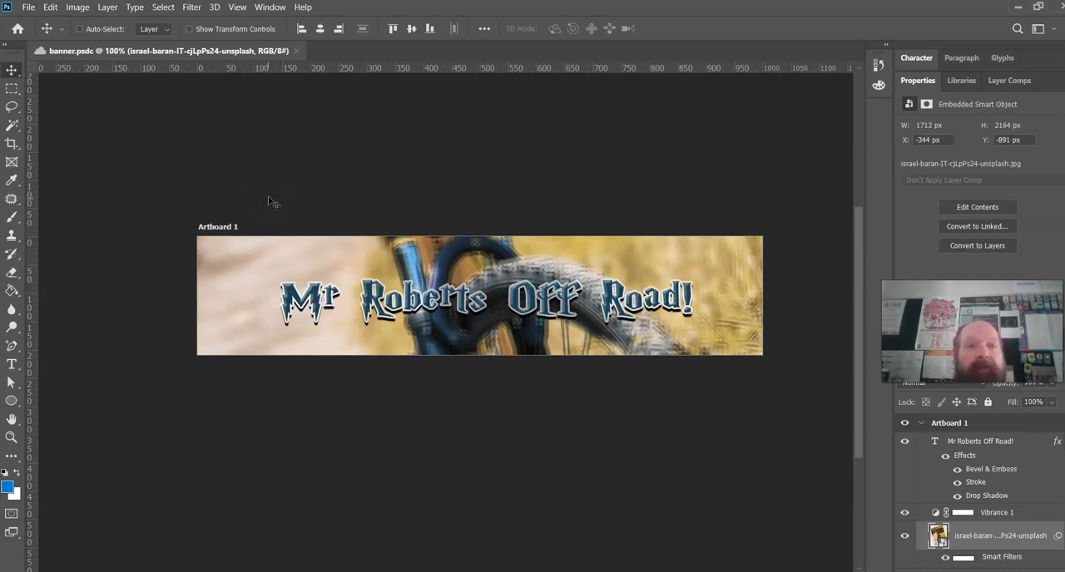
{"action": "mouse_move", "coordinate": [275, 176]}
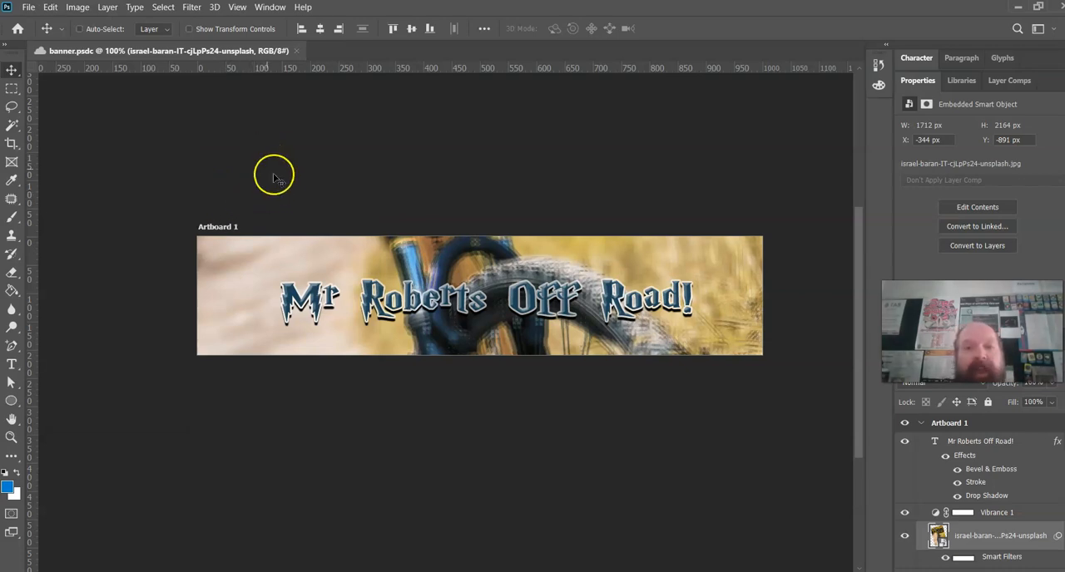
{"action": "mouse_move", "coordinate": [279, 193]}
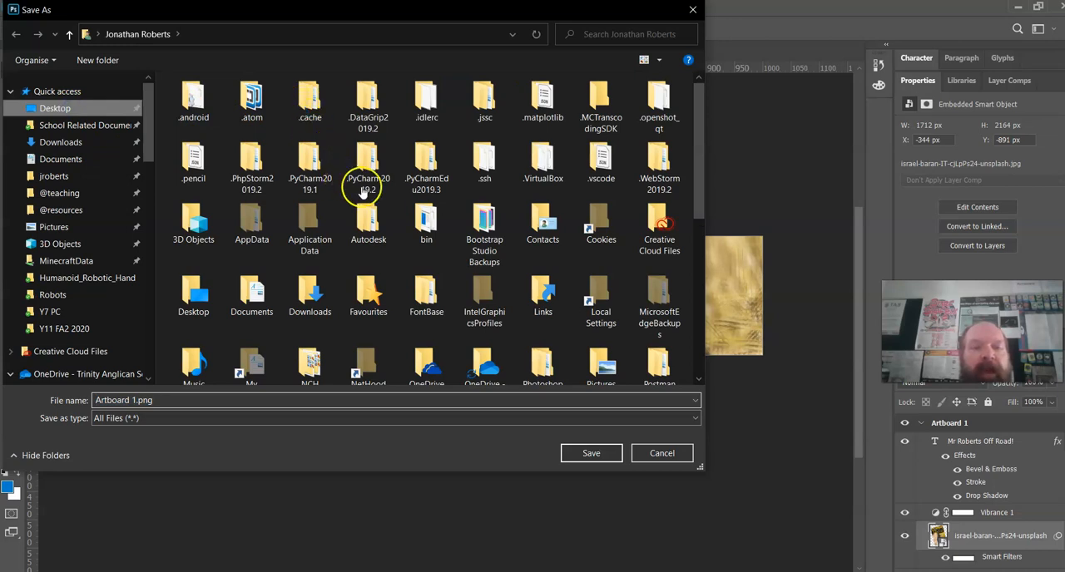
Step: Export the artboard as banner.png into Desktop > WebSite > BS > images
{"action": "left_click", "coordinate": [54, 108]}
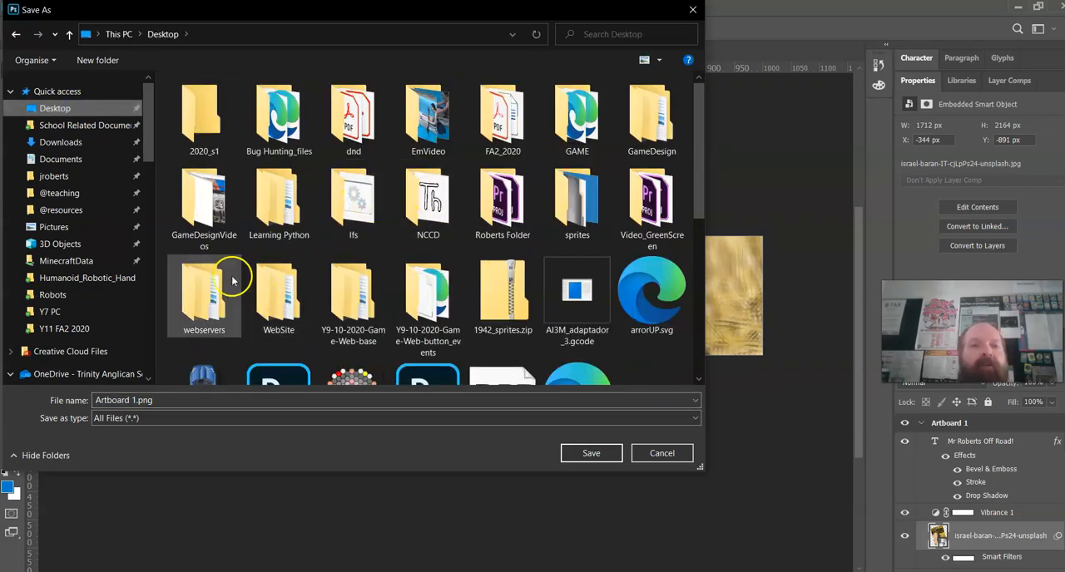
{"action": "double_click", "coordinate": [203, 291]}
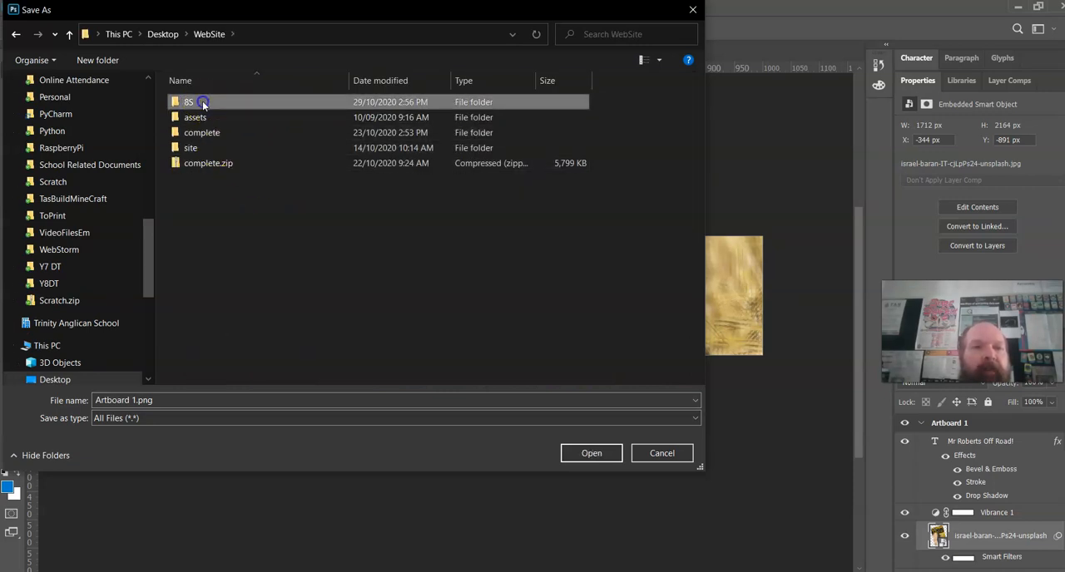
{"action": "double_click", "coordinate": [190, 102]}
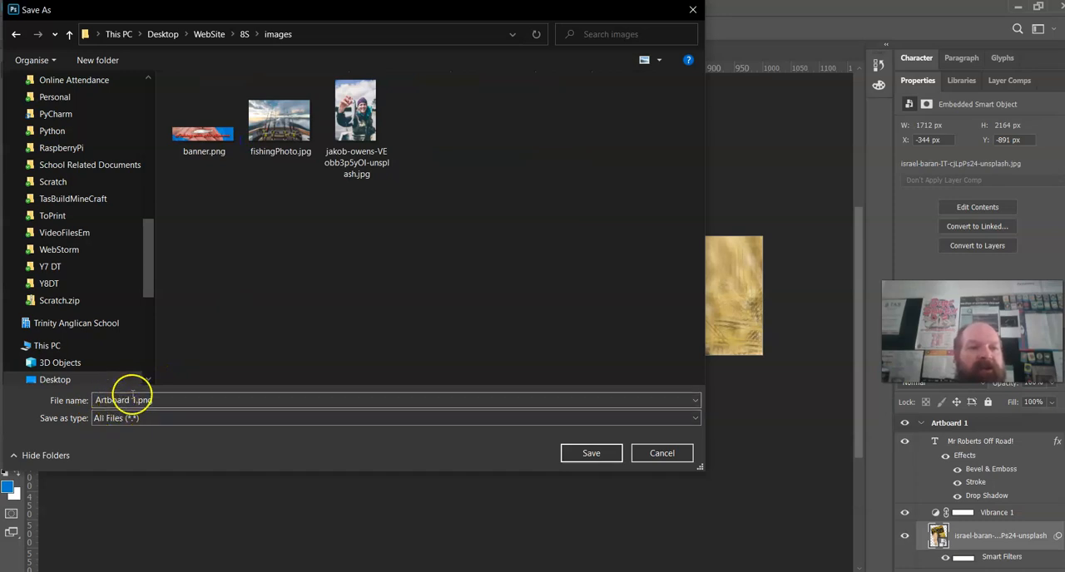
{"action": "type", "text": "banner.png"}
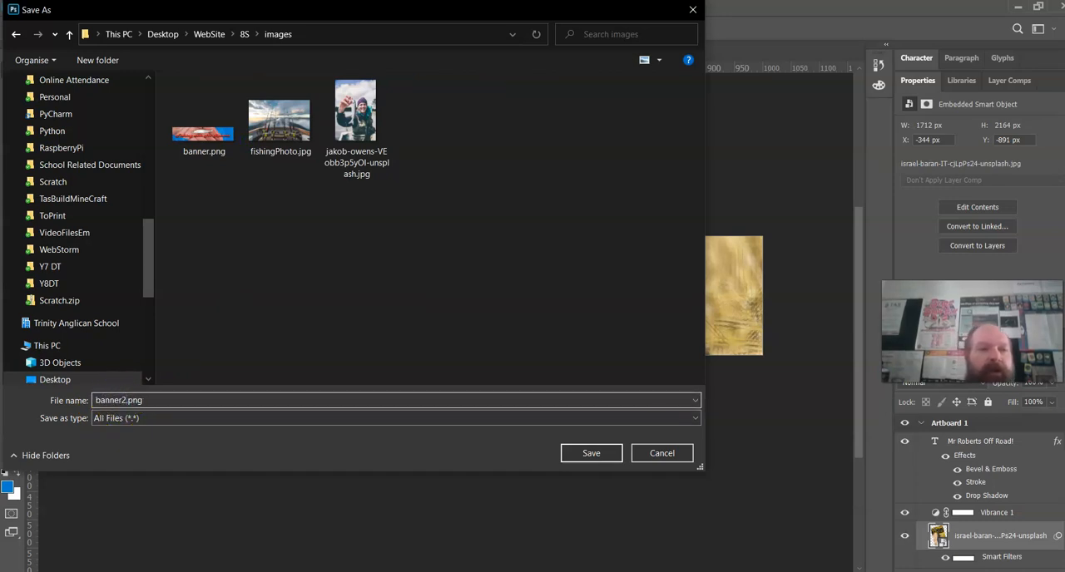
{"action": "left_click", "coordinate": [591, 452]}
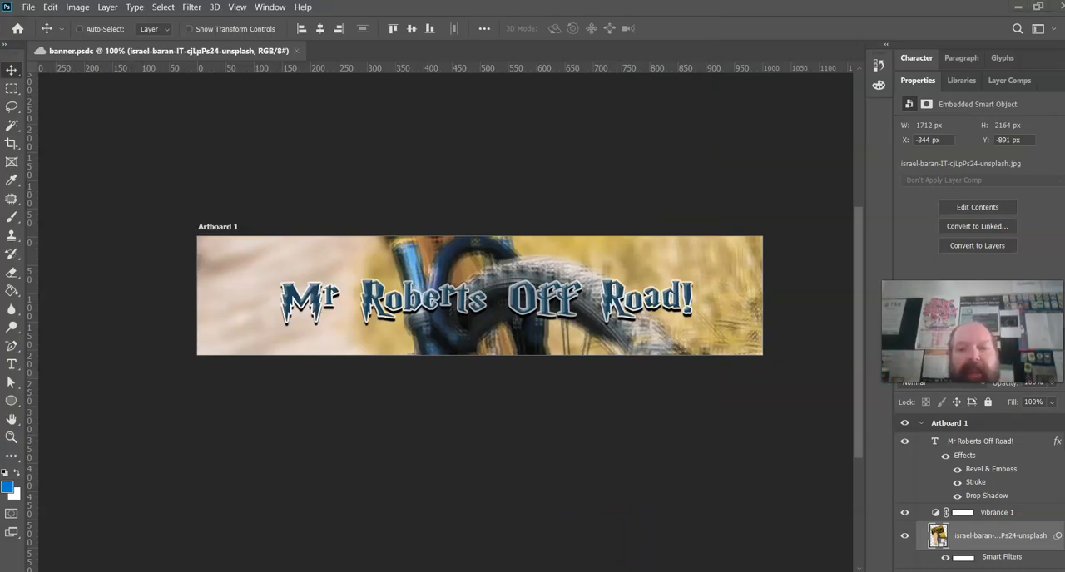
Step: Switch to Brackets and inspect banner.png in page3.html's file tree
{"action": "key", "text": "alt+tab"}
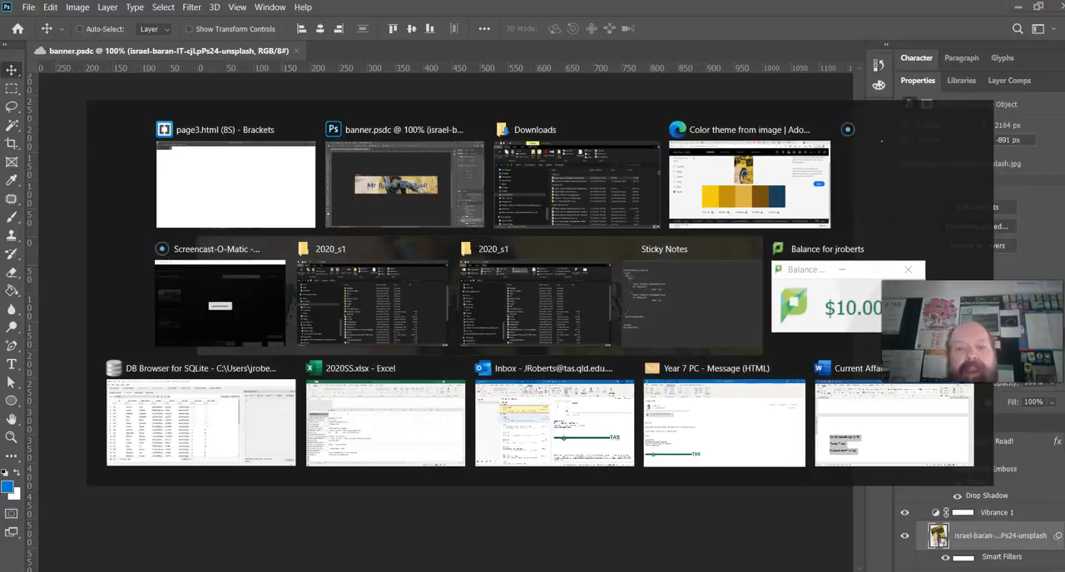
{"action": "left_click", "coordinate": [236, 183]}
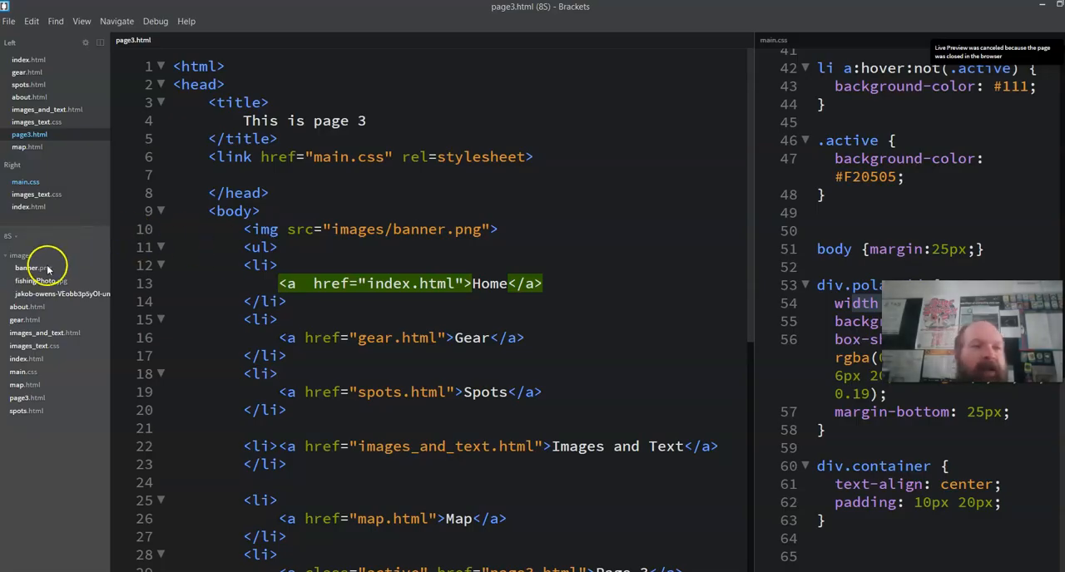
{"action": "right_click", "coordinate": [67, 441]}
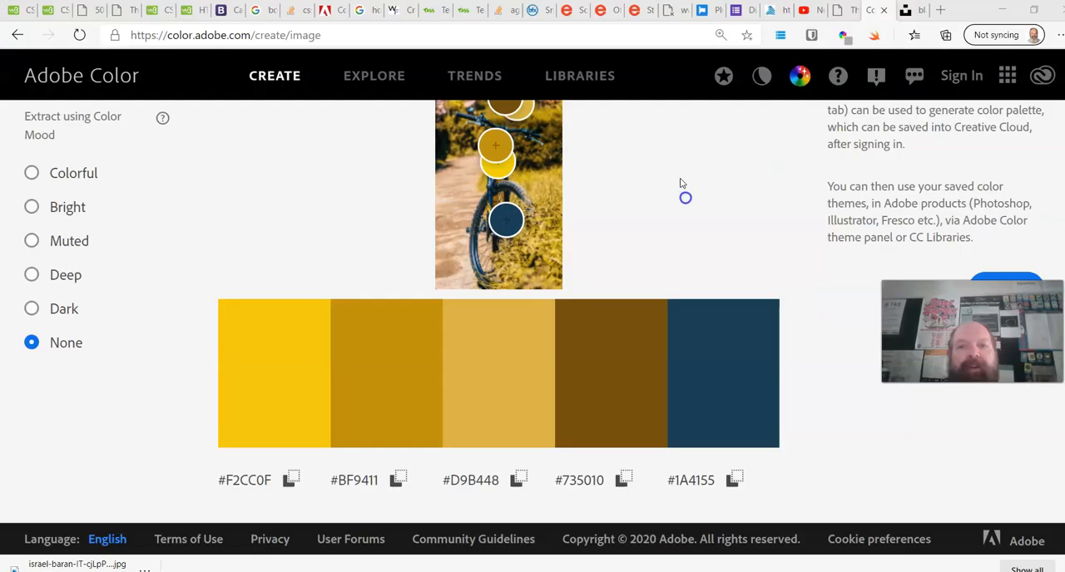
Step: Browse the site's Spots, home and Page 3 to see the new 'Mr Roberts Off Road!' banner
{"action": "left_click", "coordinate": [840, 10]}
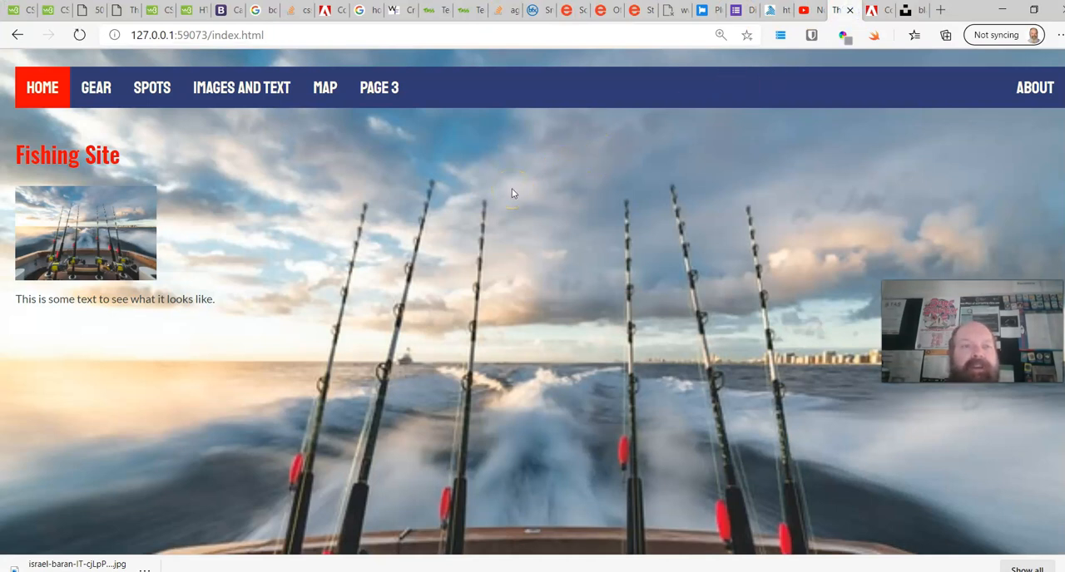
{"action": "mouse_move", "coordinate": [907, 10]}
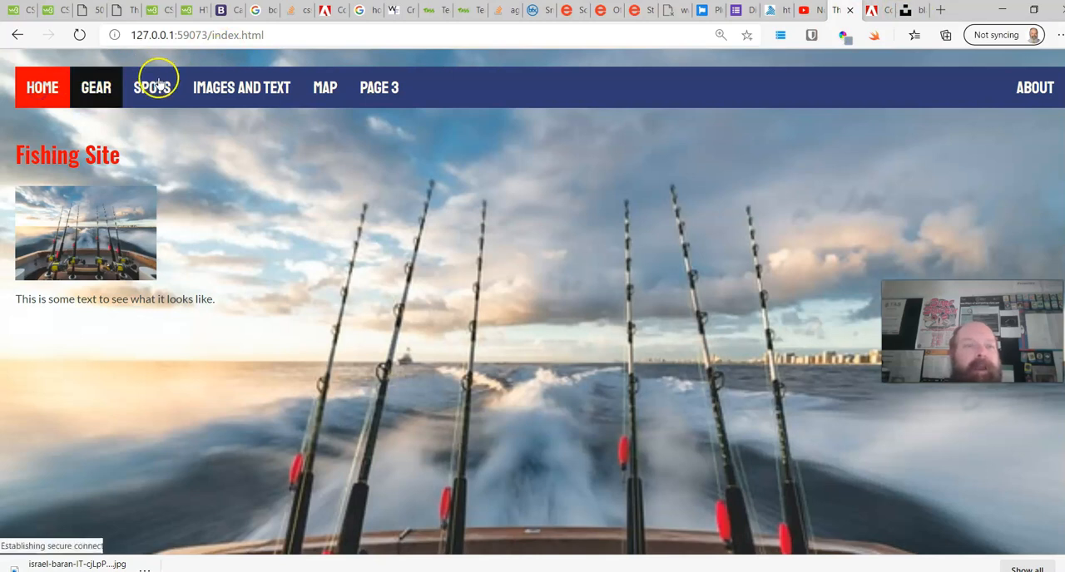
{"action": "left_click", "coordinate": [152, 87]}
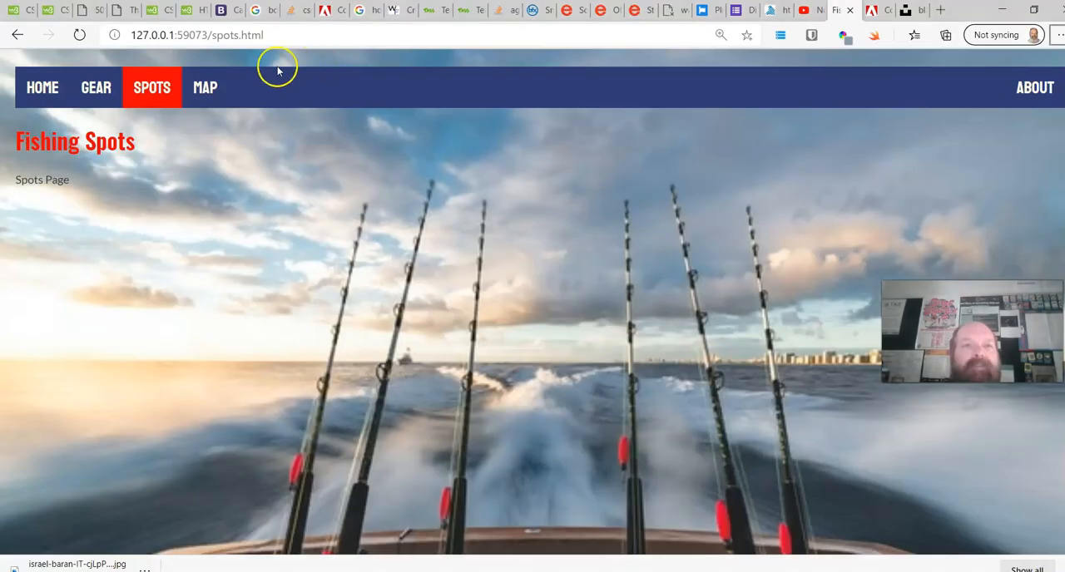
{"action": "left_click", "coordinate": [379, 86]}
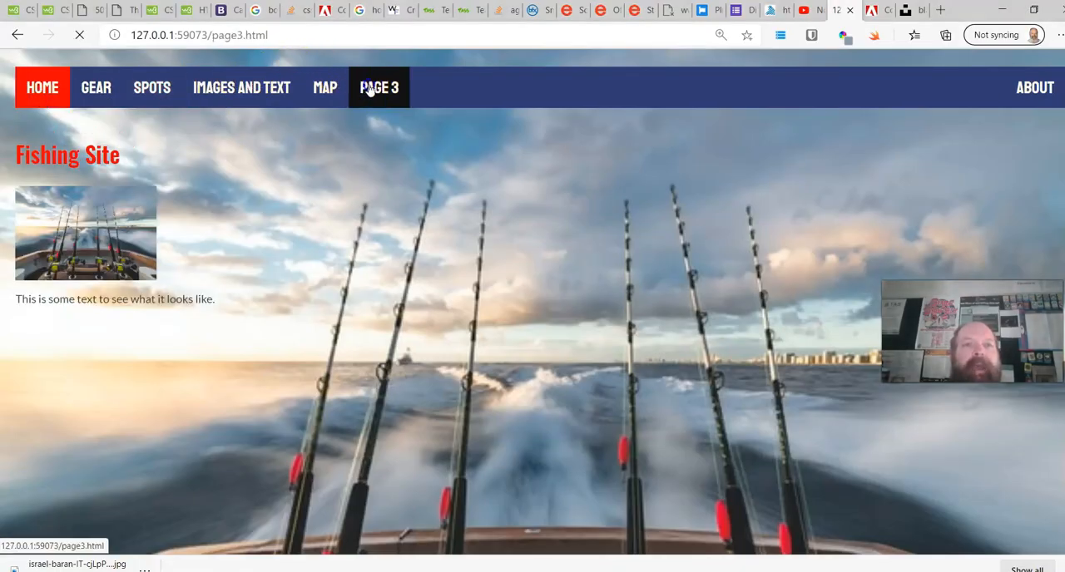
{"action": "left_click", "coordinate": [379, 86]}
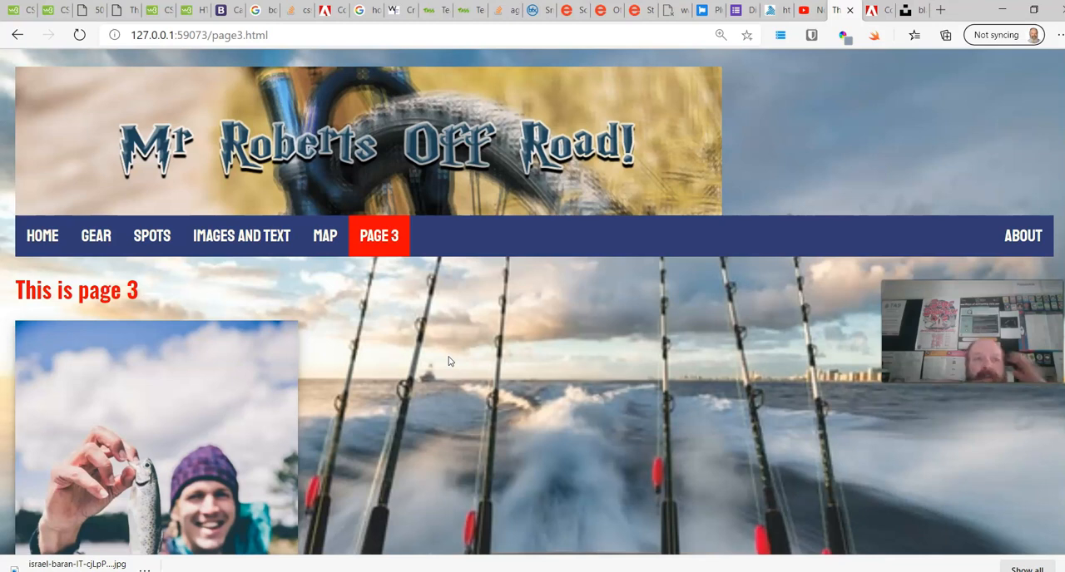
{"action": "mouse_move", "coordinate": [8, 281]}
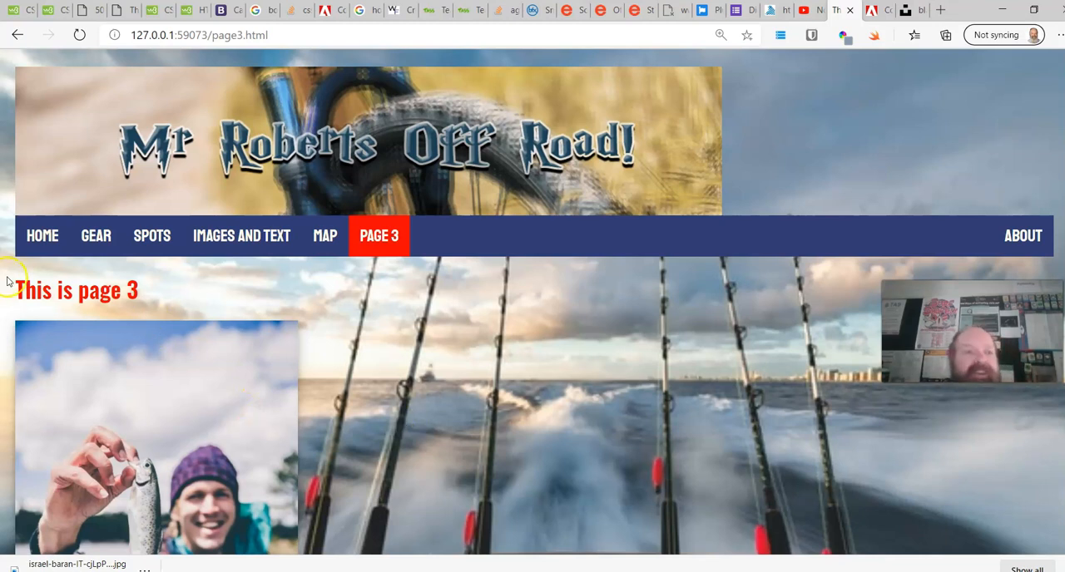
{"action": "mouse_move", "coordinate": [1022, 236]}
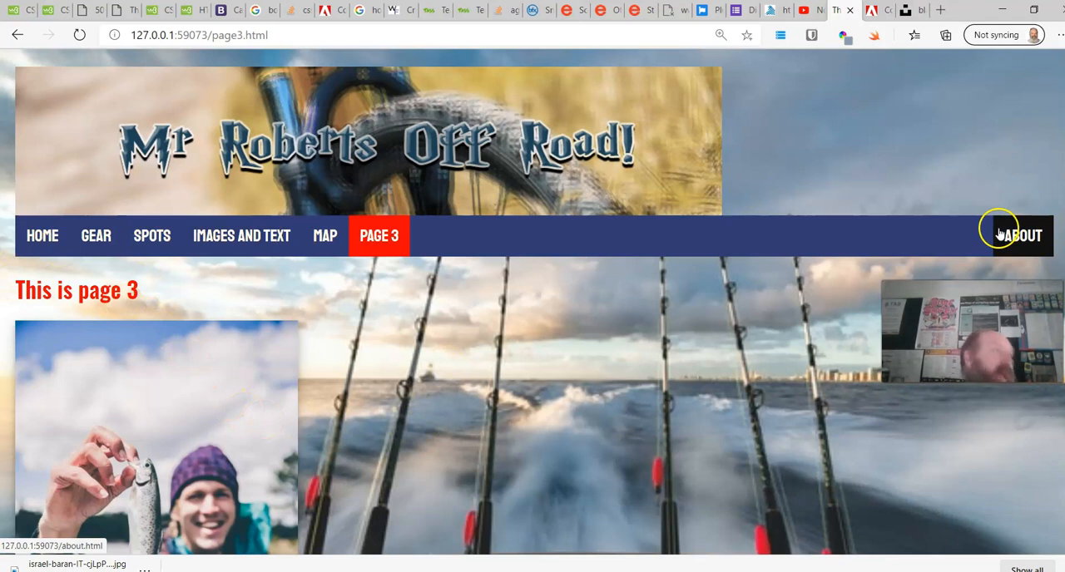
{"action": "mouse_move", "coordinate": [539, 206]}
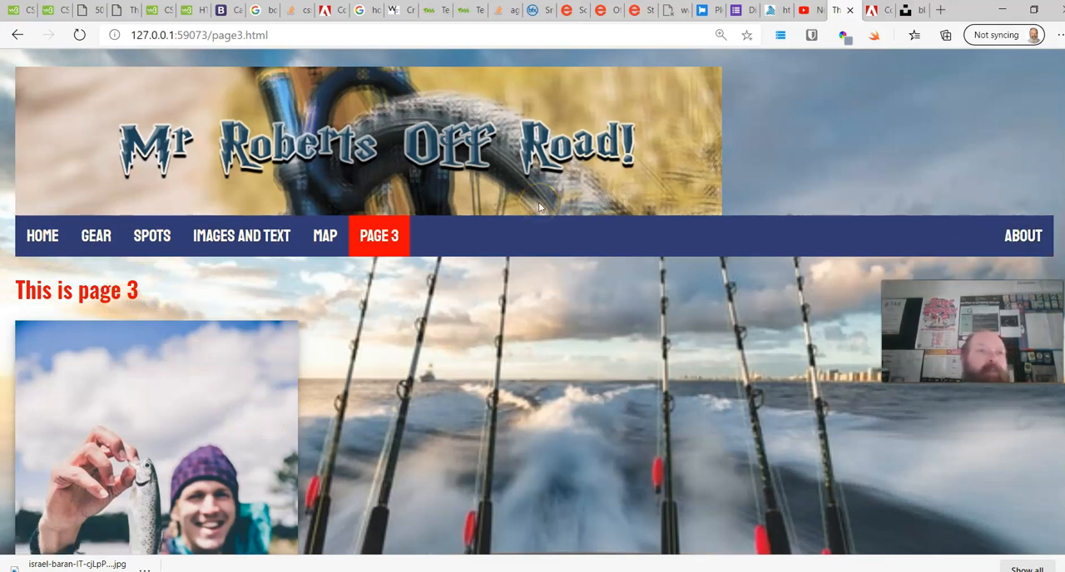
{"action": "mouse_move", "coordinate": [563, 151]}
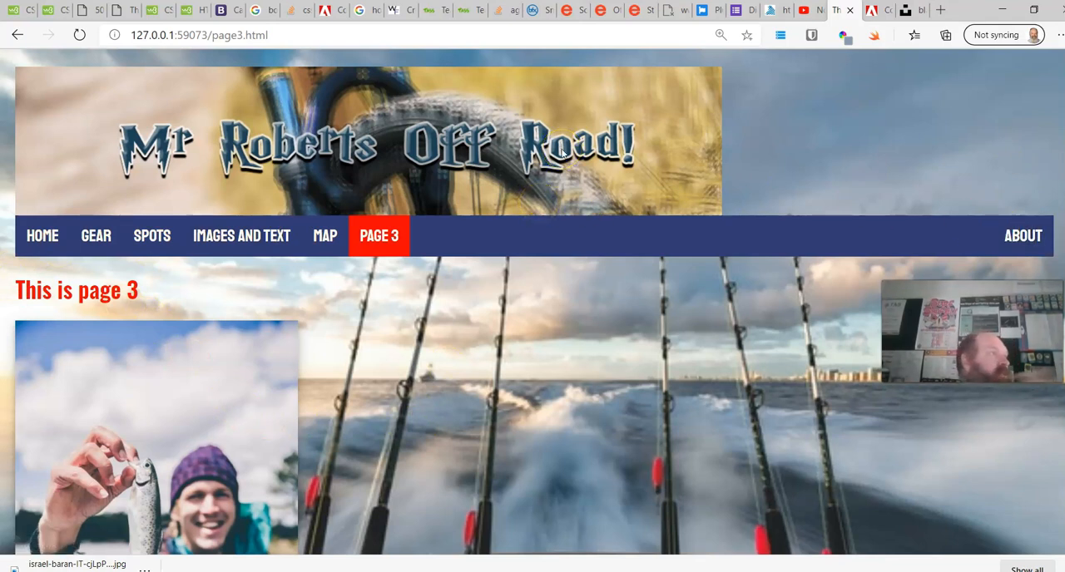
{"action": "mouse_move", "coordinate": [582, 113]}
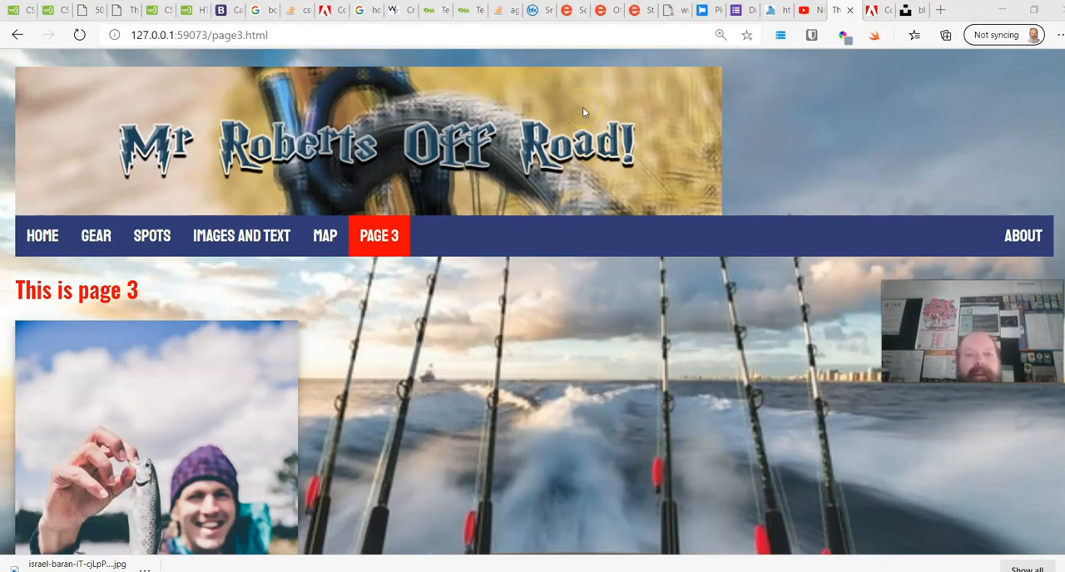
{"action": "key", "text": "alt+tab"}
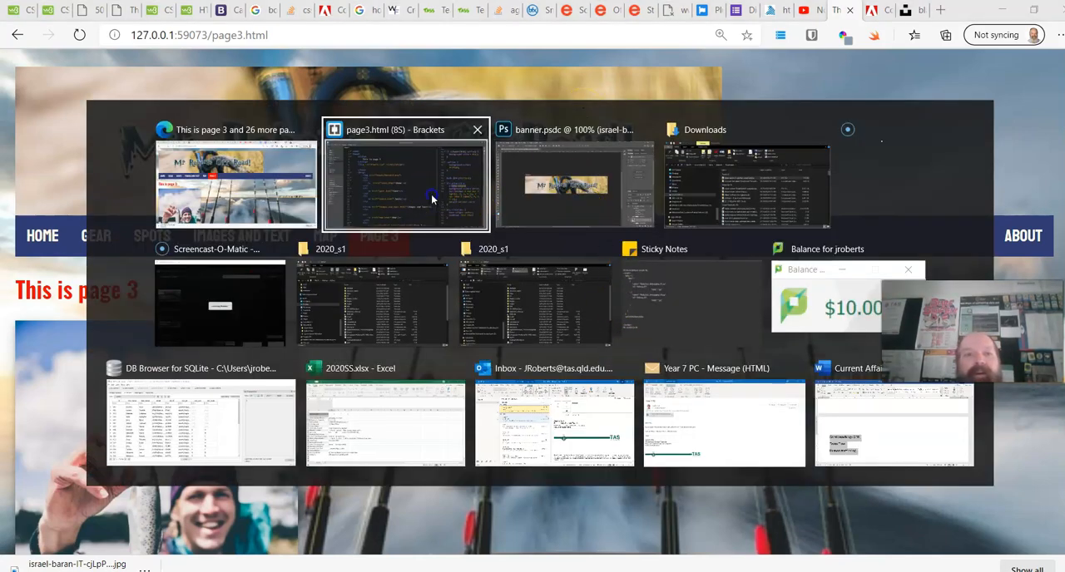
Step: Add <div class='mainContent'></div> before the banner img in page3.html
{"action": "left_click", "coordinate": [406, 183]}
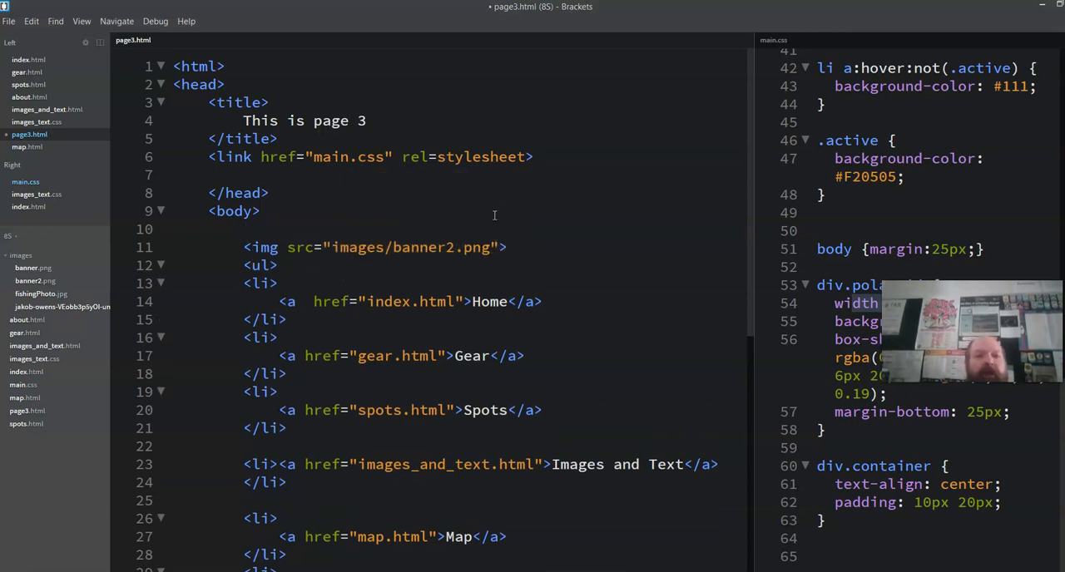
{"action": "type", "text": "<"}
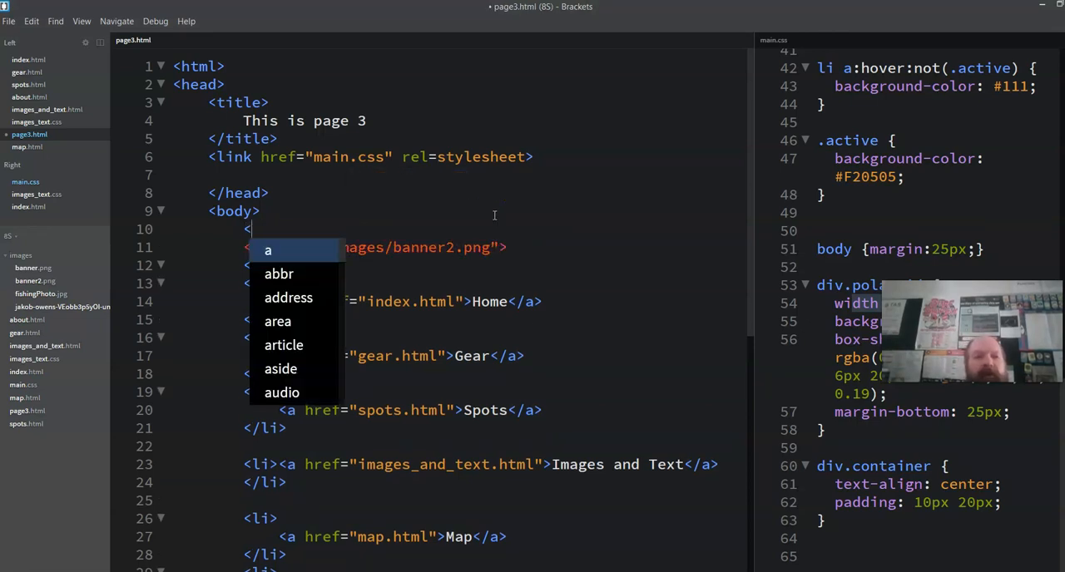
{"action": "type", "text": "div class=\""}
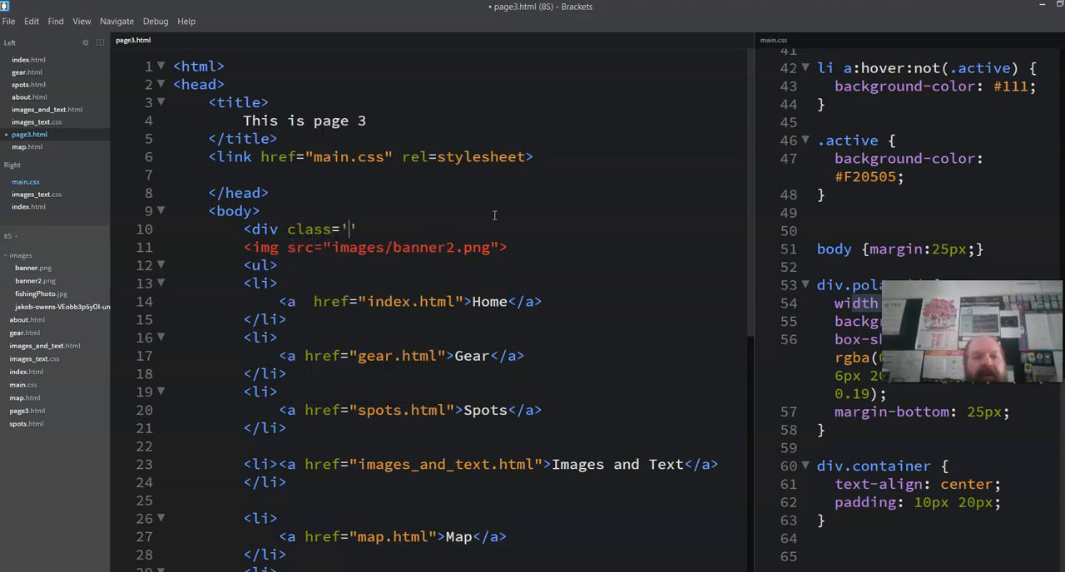
{"action": "type", "text": "mainConte"}
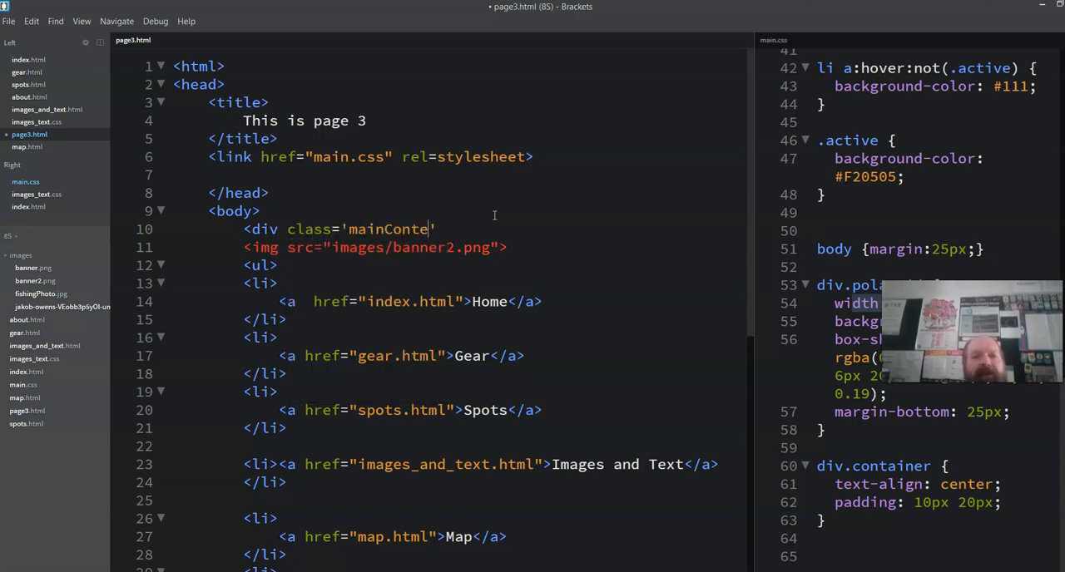
{"action": "type", "text": "nt'></div>"}
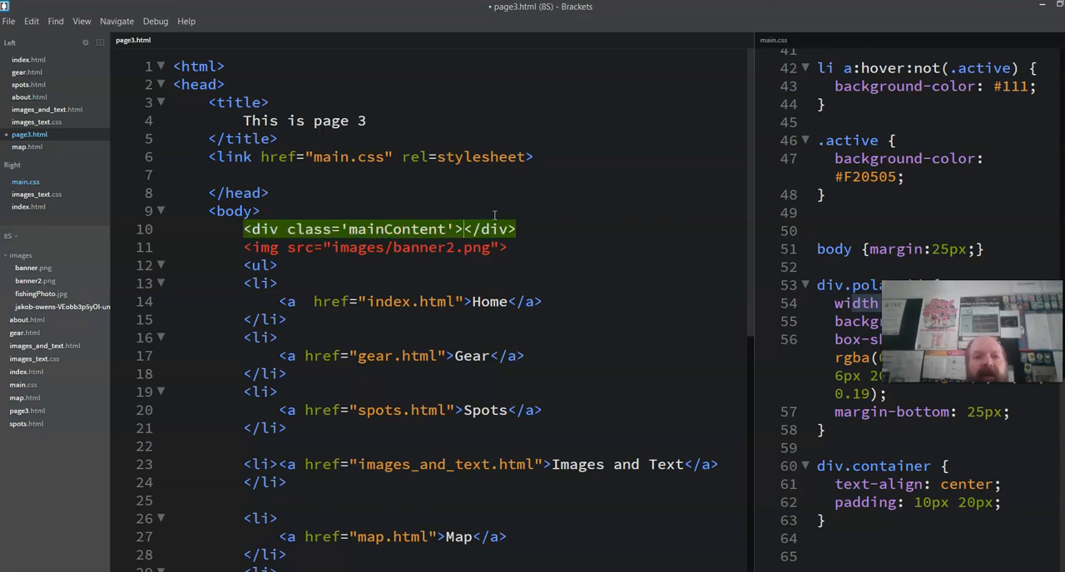
Step: Move the closing </div> down so it wraps the banner and following content
{"action": "double_click", "coordinate": [489, 230]}
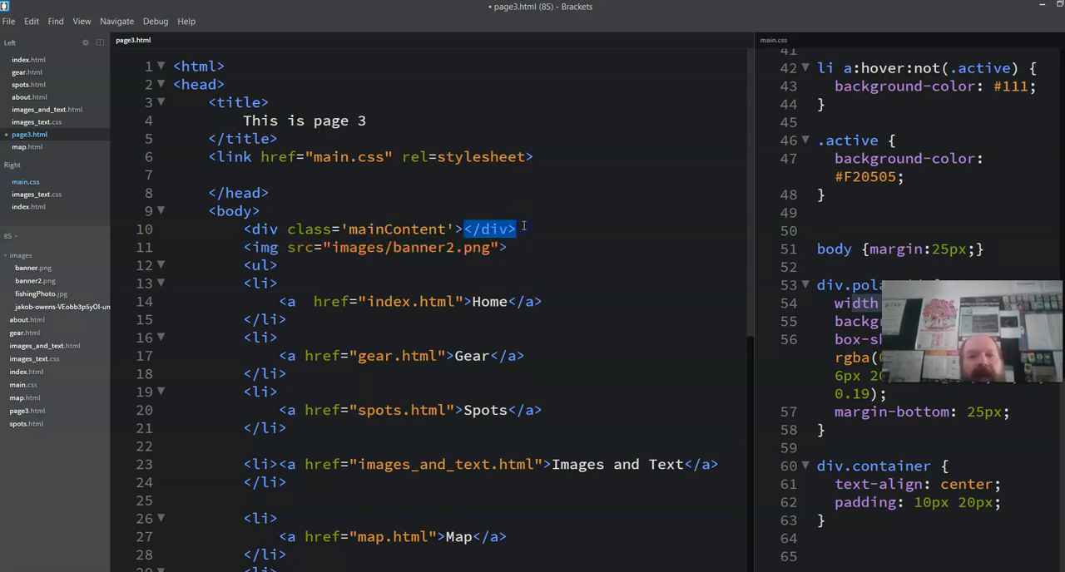
{"action": "scroll", "scroll_direction": "down", "scroll_amount": 3}
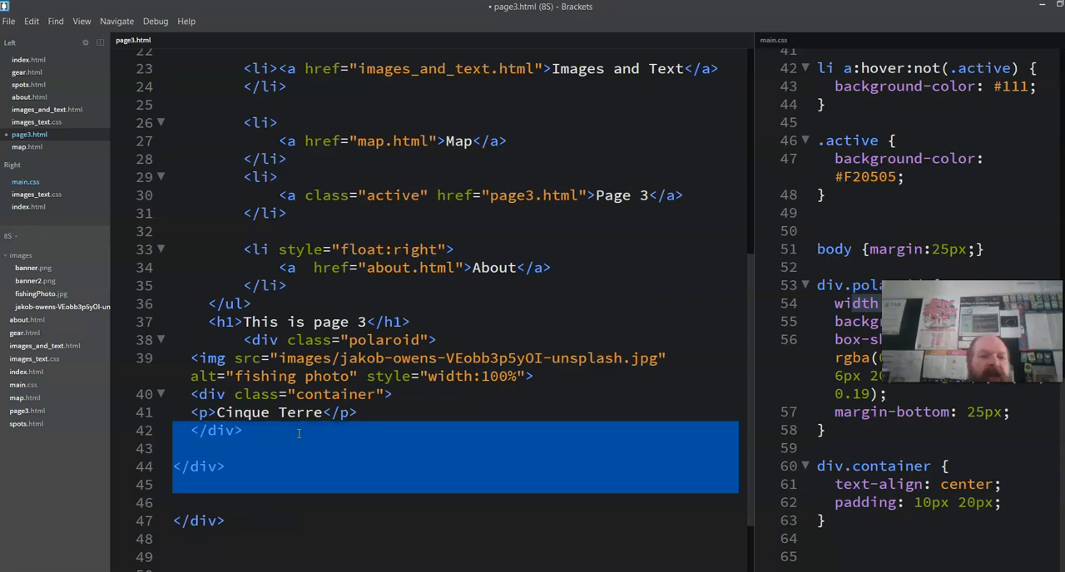
{"action": "scroll", "scroll_direction": "up", "scroll_amount": 3}
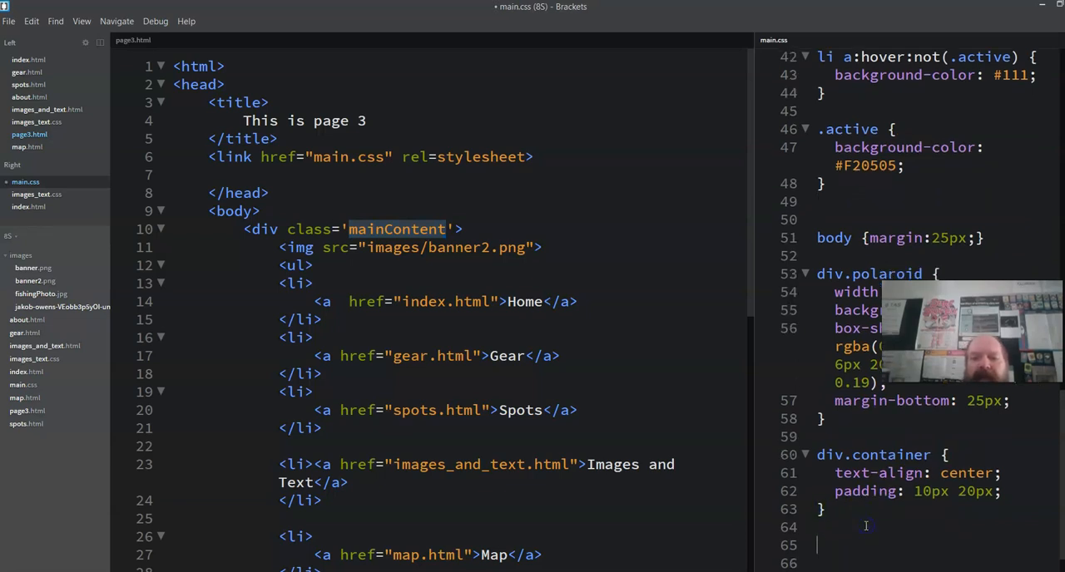
Step: Write a .mainContent rule in main.css with width: 1000px
{"action": "type", "text": ".main"}
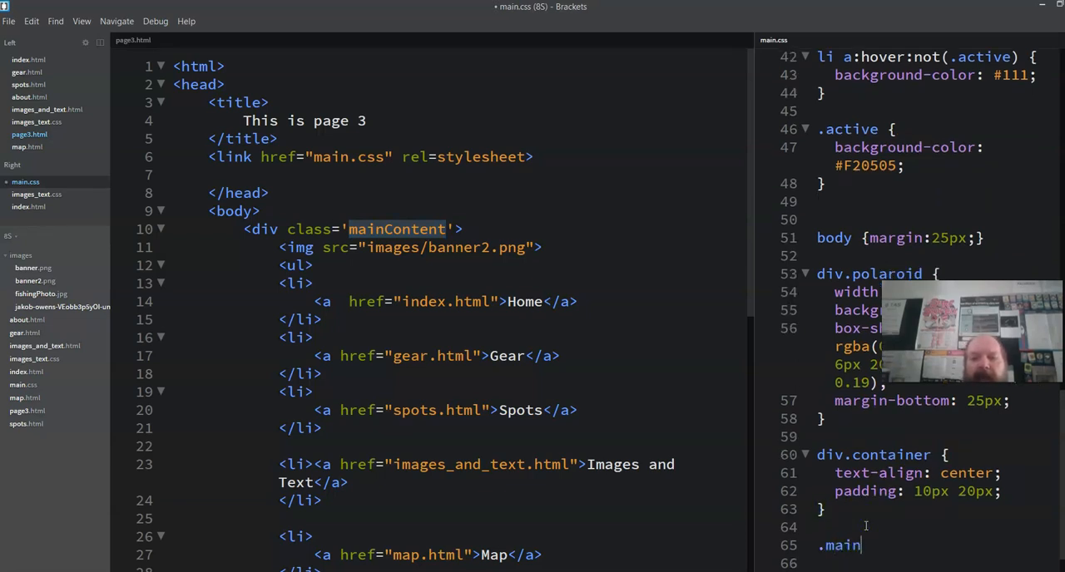
{"action": "type", "text": "C"}
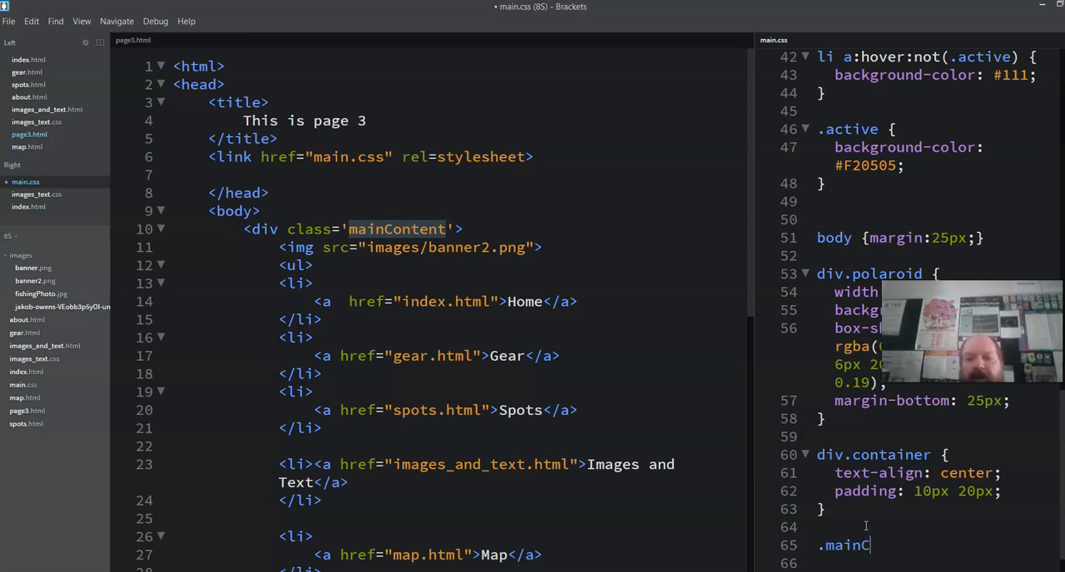
{"action": "type", "text": "ontent {"}
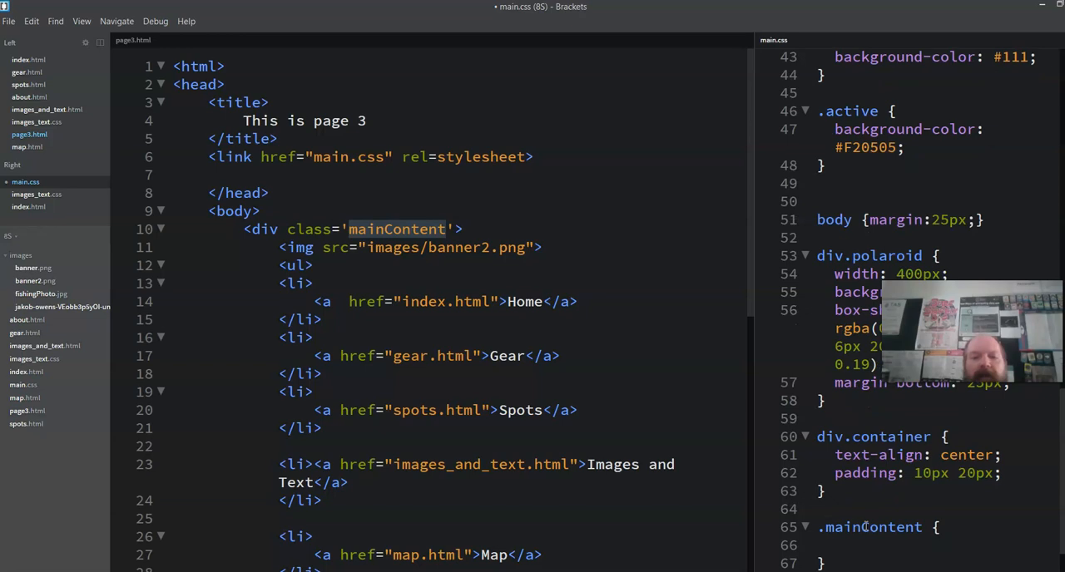
{"action": "type", "text": "width: 10"}
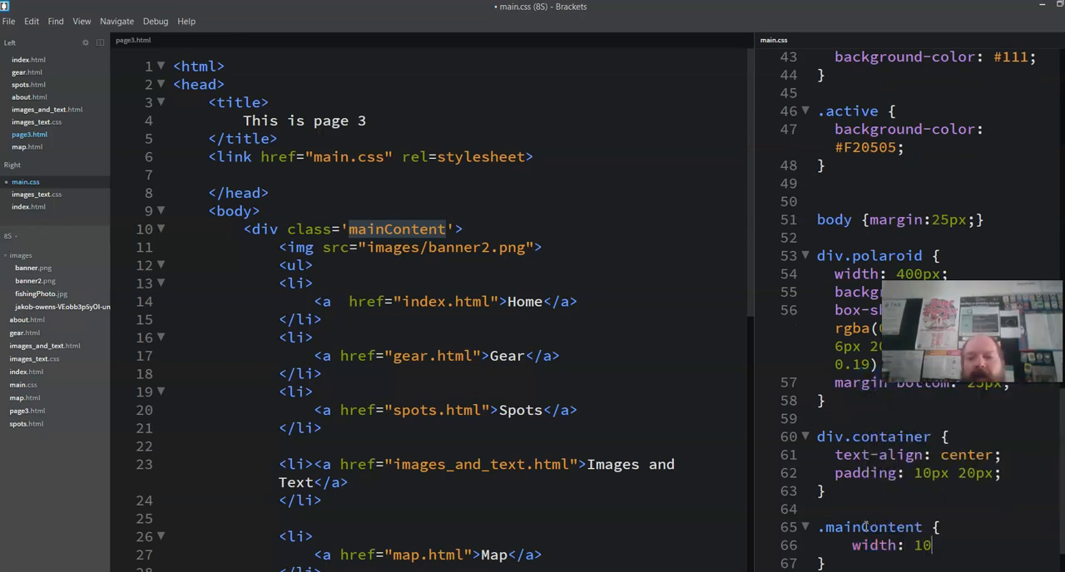
{"action": "type", "text": "00px;"}
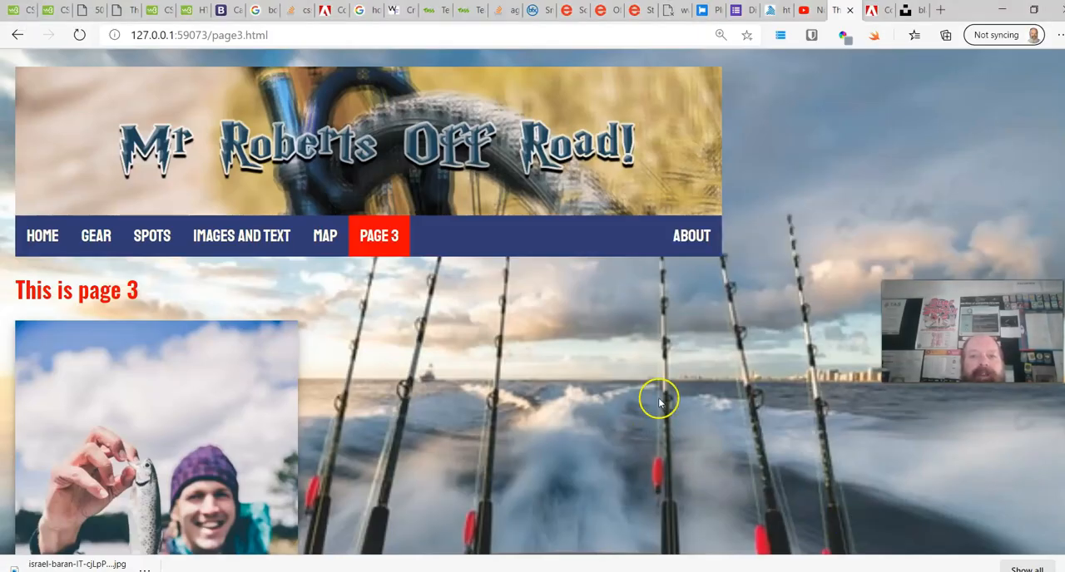
{"action": "mouse_move", "coordinate": [374, 200]}
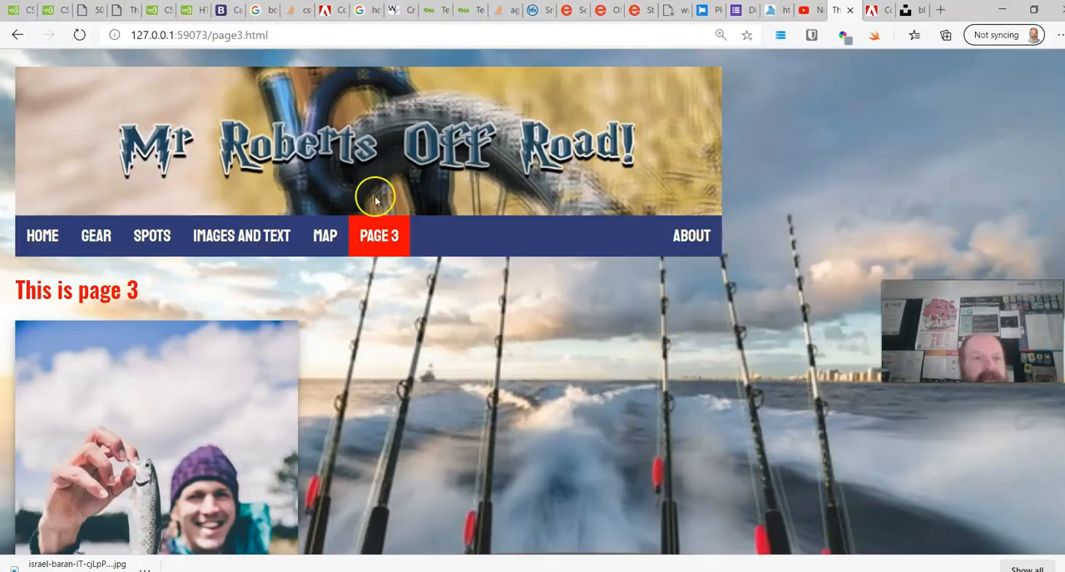
{"action": "mouse_move", "coordinate": [130, 375]}
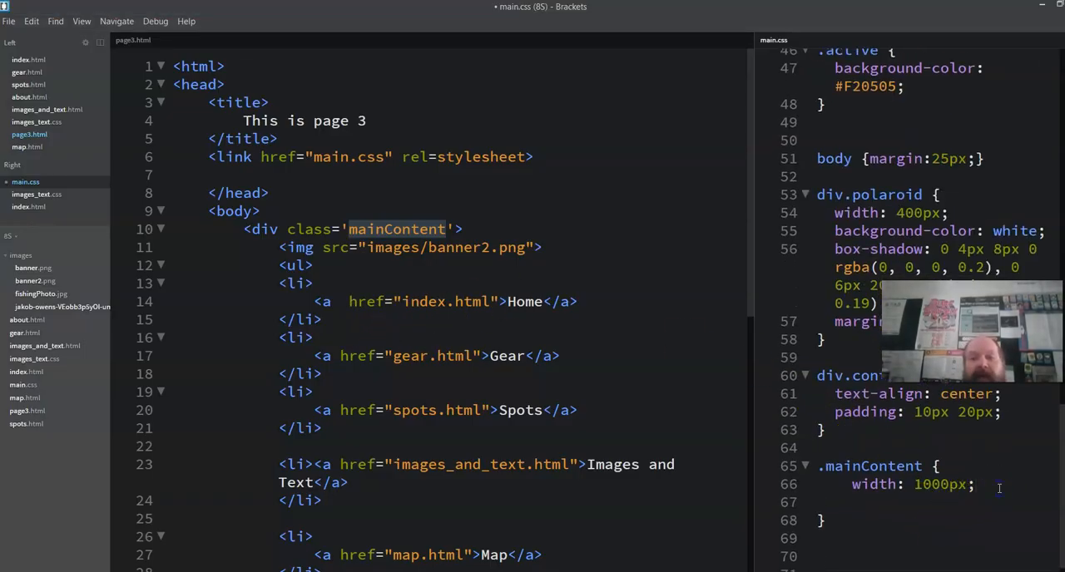
Step: Add margin-left: auto and margin-right: auto to .mainContent for centring
{"action": "type", "text": "margin-left: auto;"}
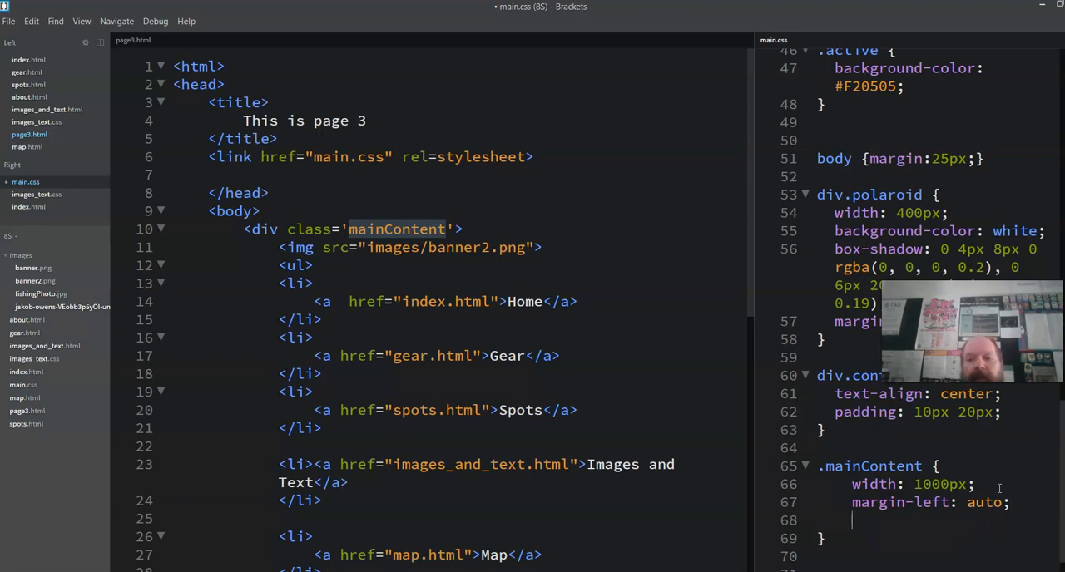
{"action": "type", "text": "margin-right: a"}
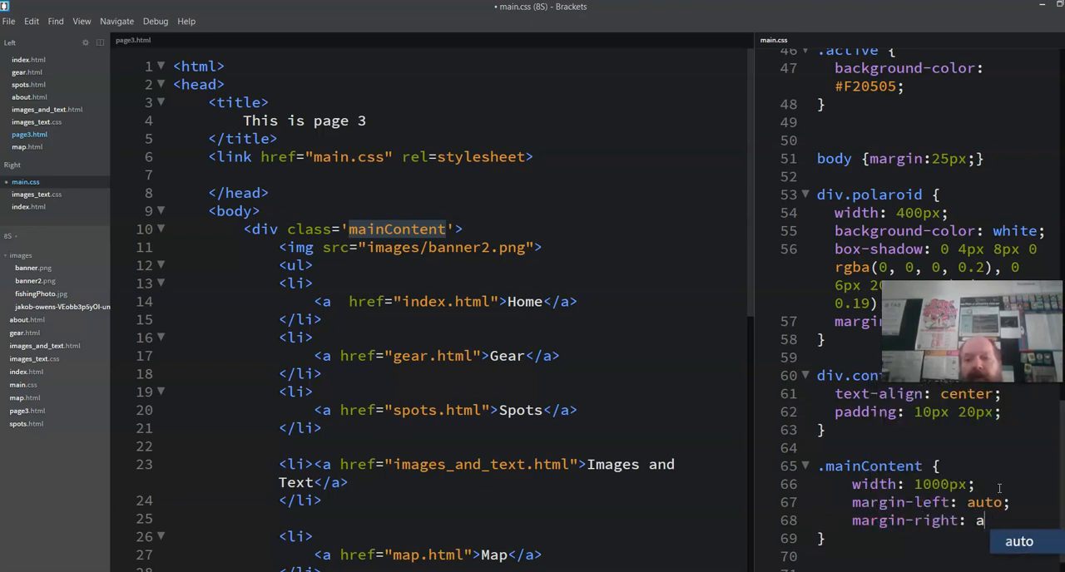
{"action": "type", "text": "uto"}
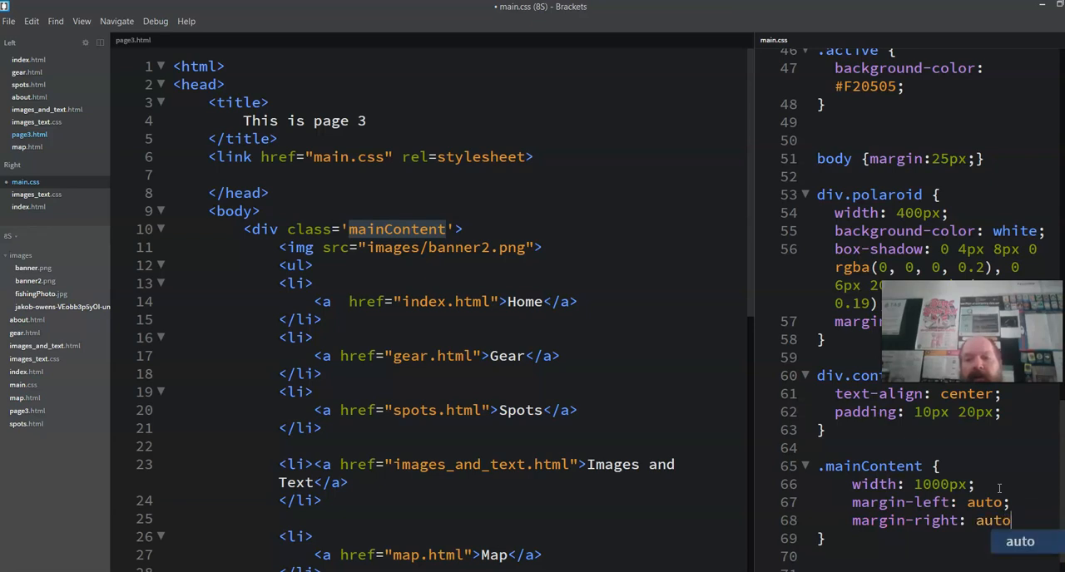
{"action": "key", "text": "alt+tab"}
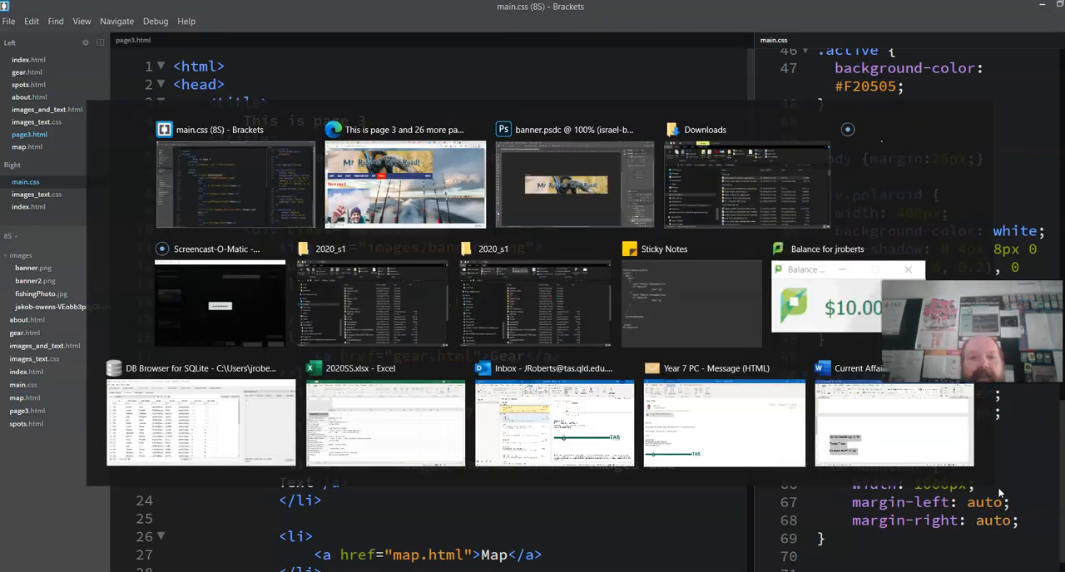
Step: Refresh page 3 in Edge to confirm the centred fixed-width banner block
{"action": "left_click", "coordinate": [406, 183]}
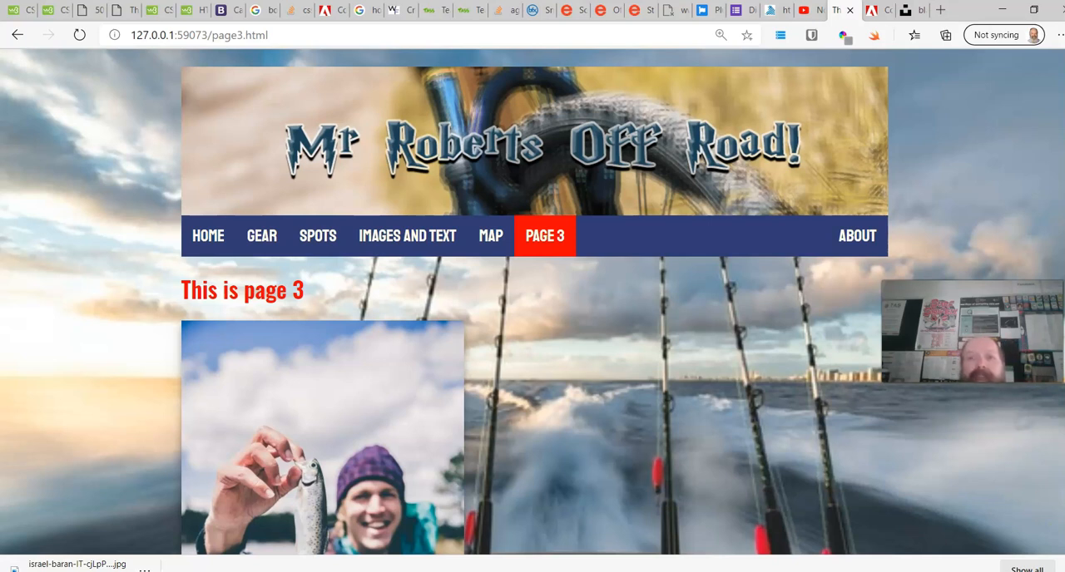
{"action": "mouse_move", "coordinate": [818, 80]}
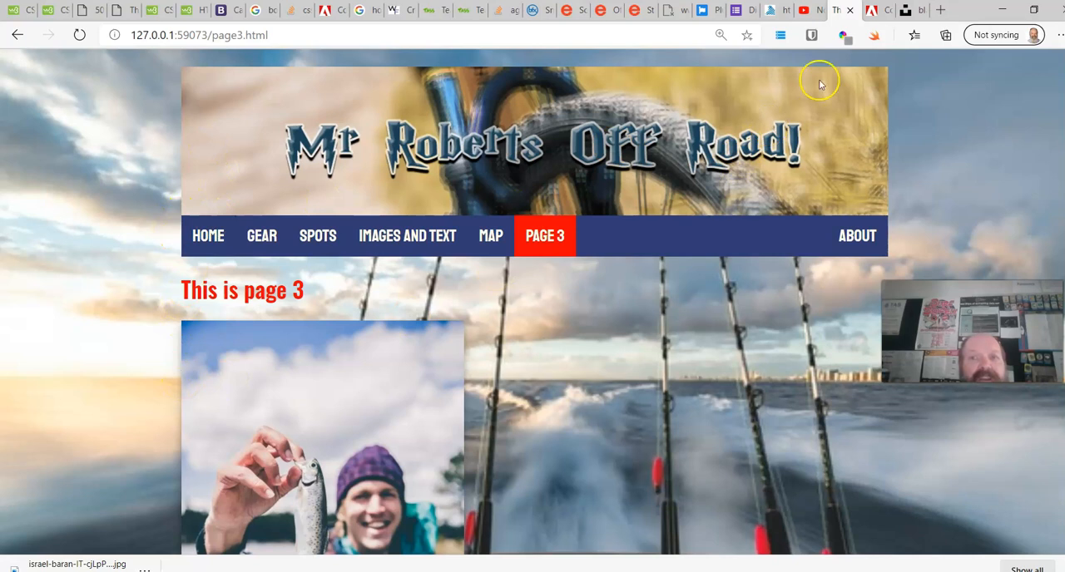
{"action": "mouse_move", "coordinate": [872, 79]}
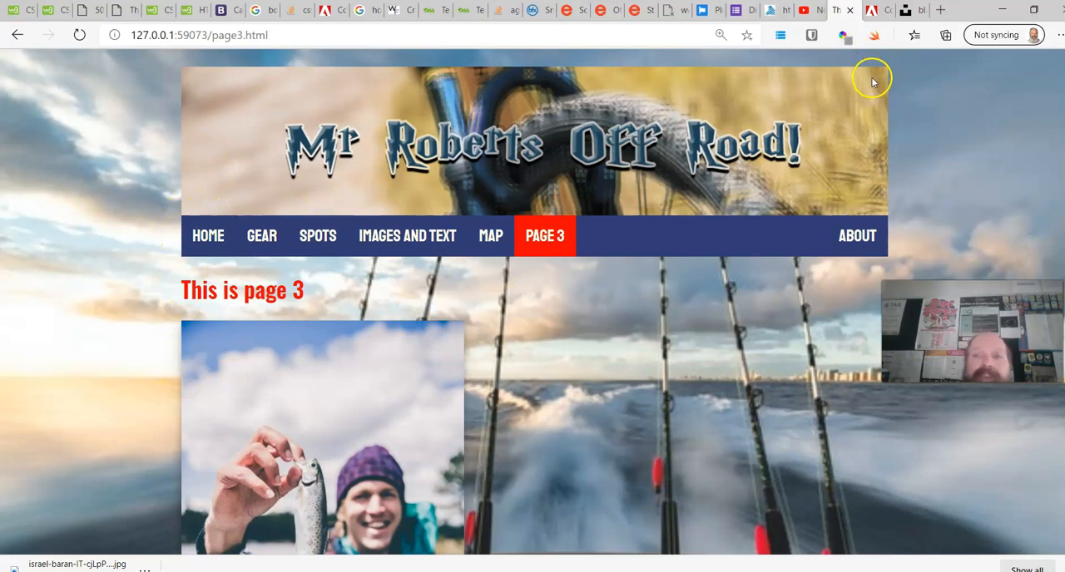
{"action": "mouse_move", "coordinate": [350, 148]}
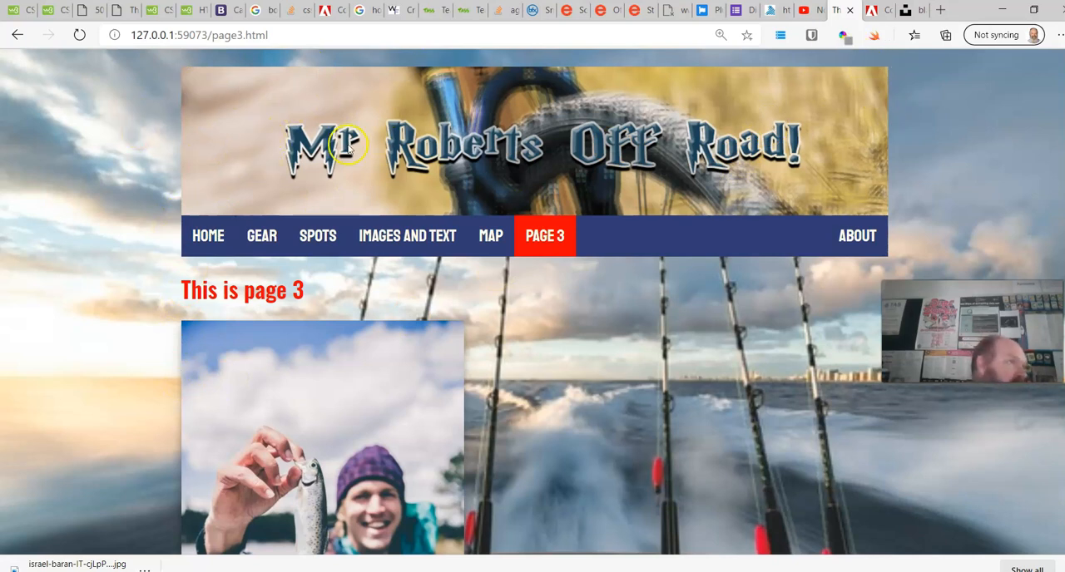
{"action": "mouse_move", "coordinate": [415, 206]}
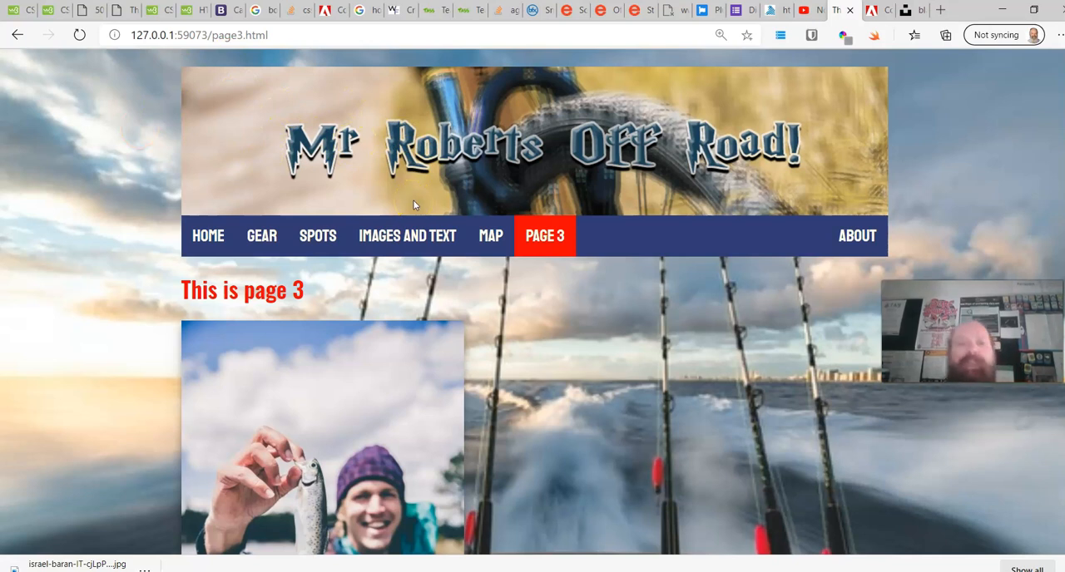
{"action": "mouse_move", "coordinate": [318, 236]}
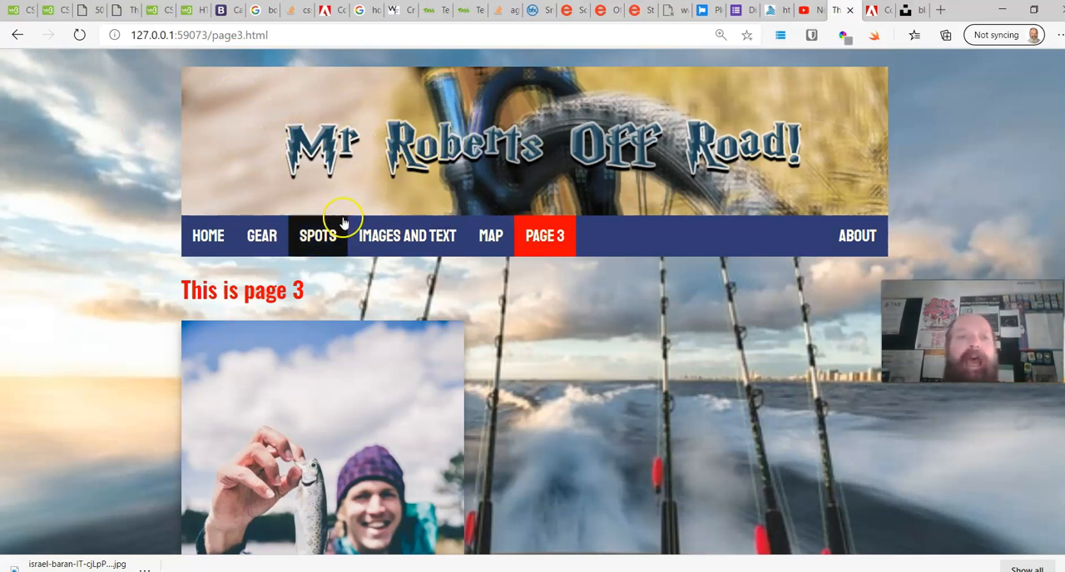
{"action": "mouse_move", "coordinate": [692, 390]}
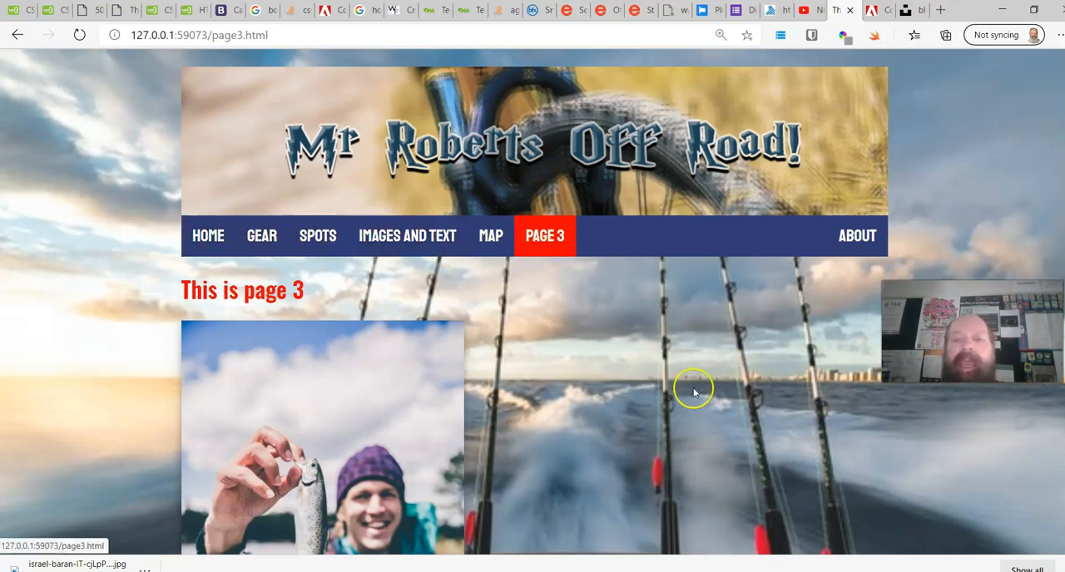